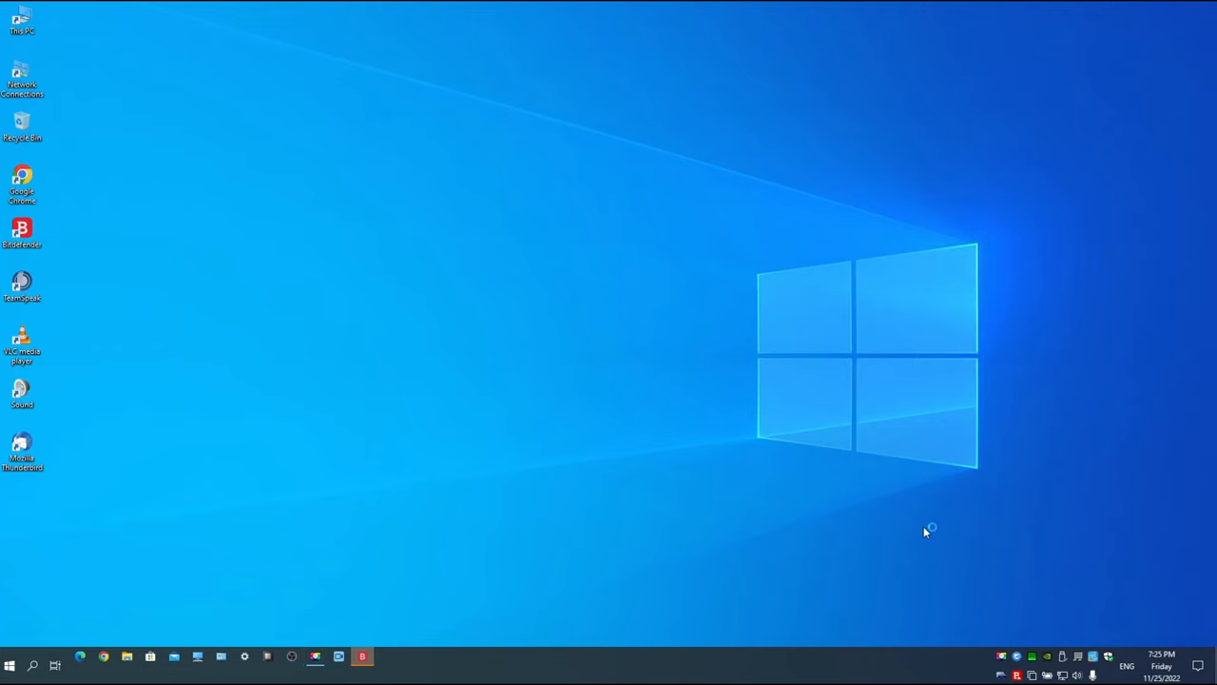
Check the Bitdefender dashboard, then search 'virtual bo' and reach virtualbox.org's Downloads page
left_click(363, 656)
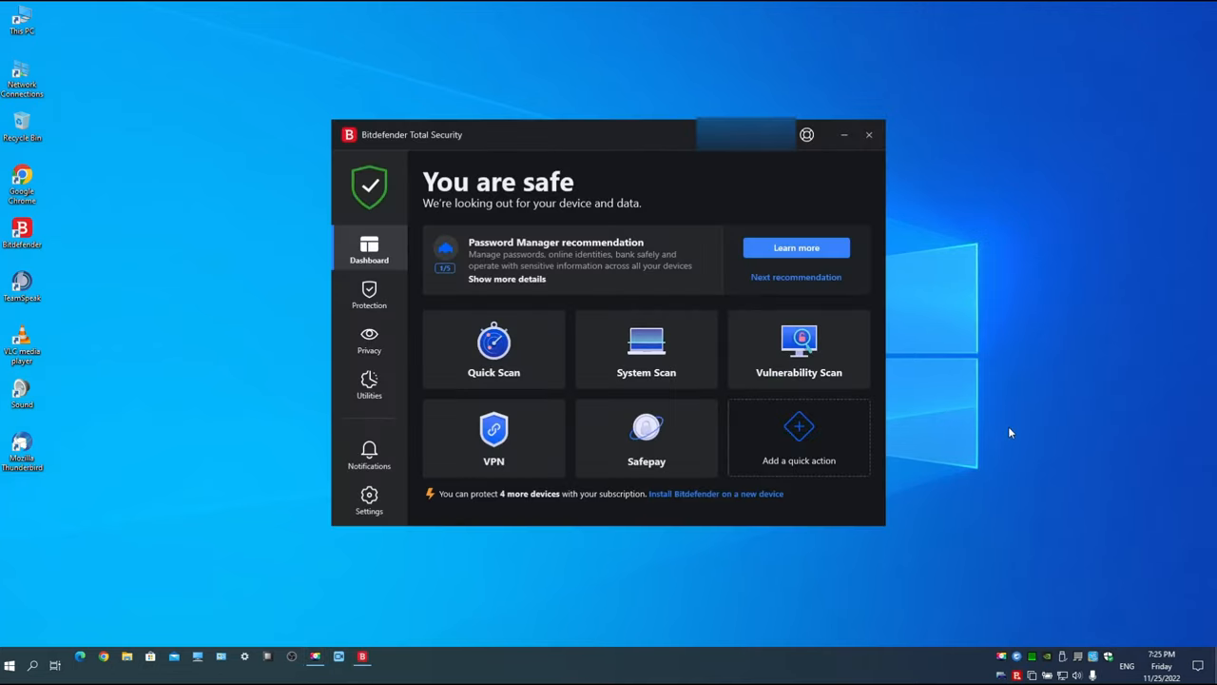
mouse_move(959, 207)
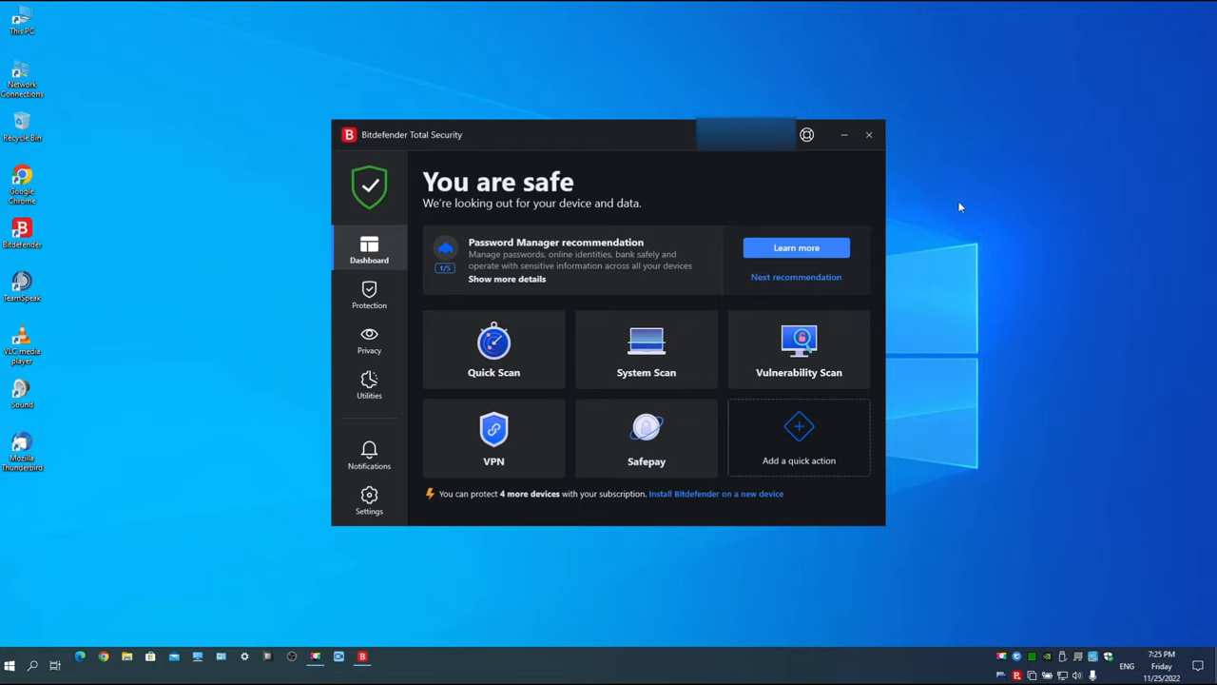
mouse_move(869, 140)
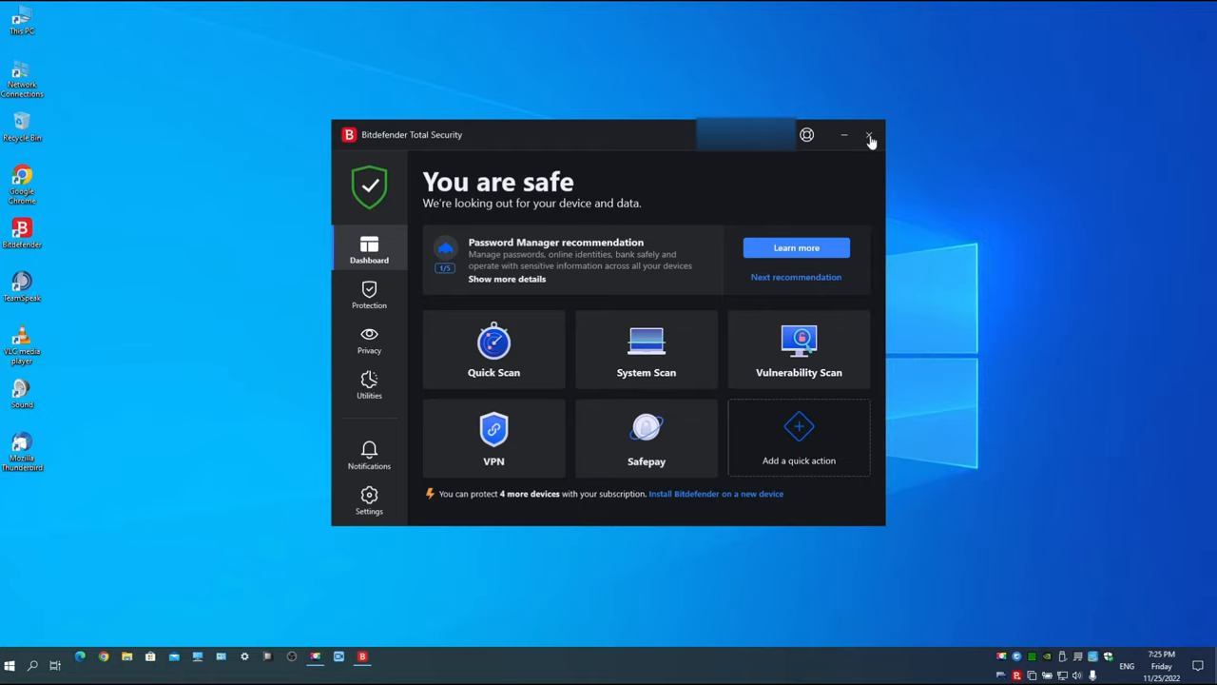
left_click(869, 134)
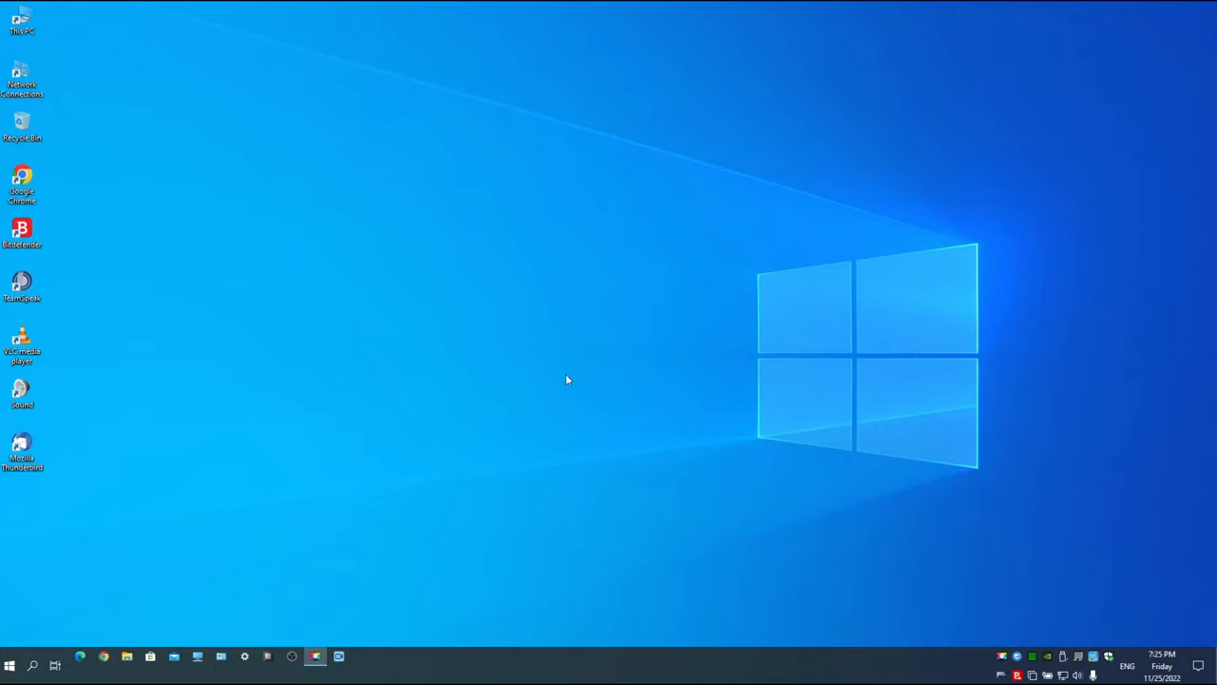
mouse_move(203, 620)
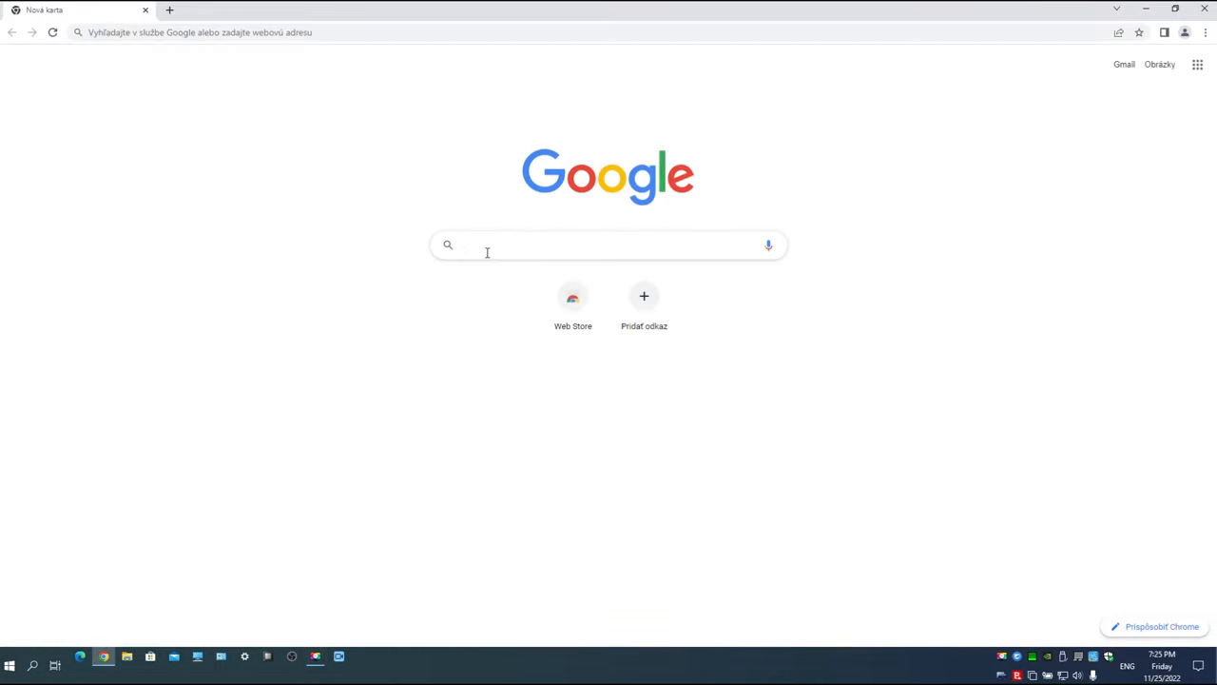
type("virtual box")
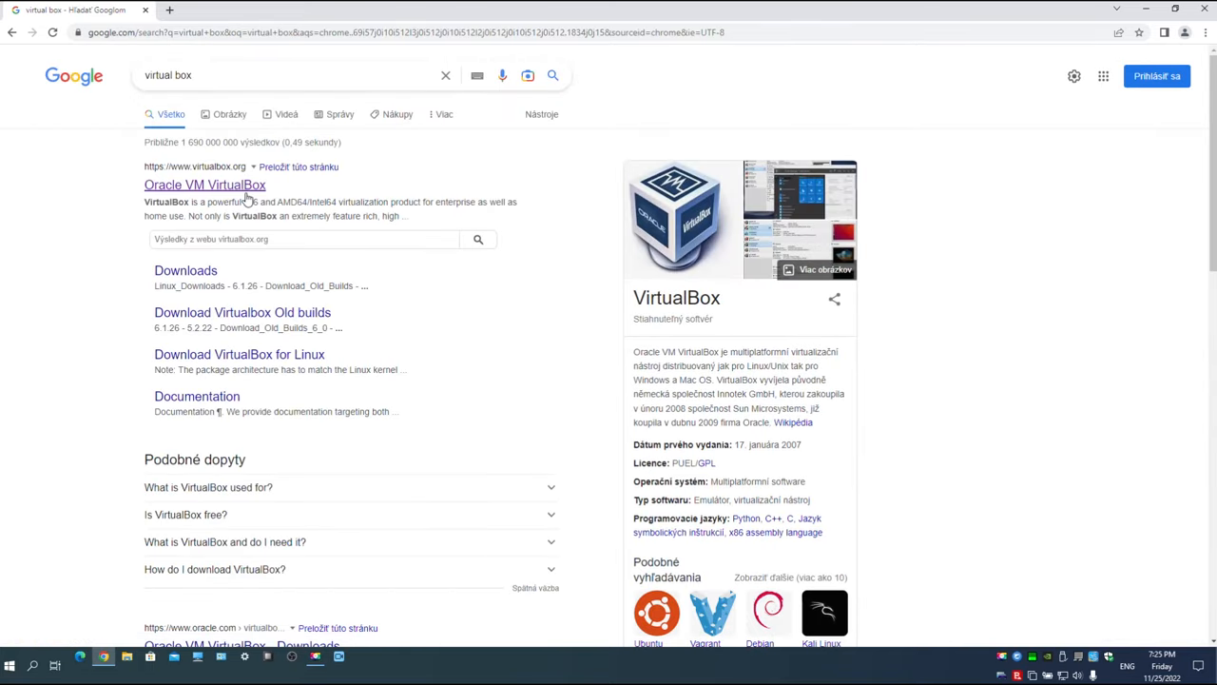
left_click(206, 185)
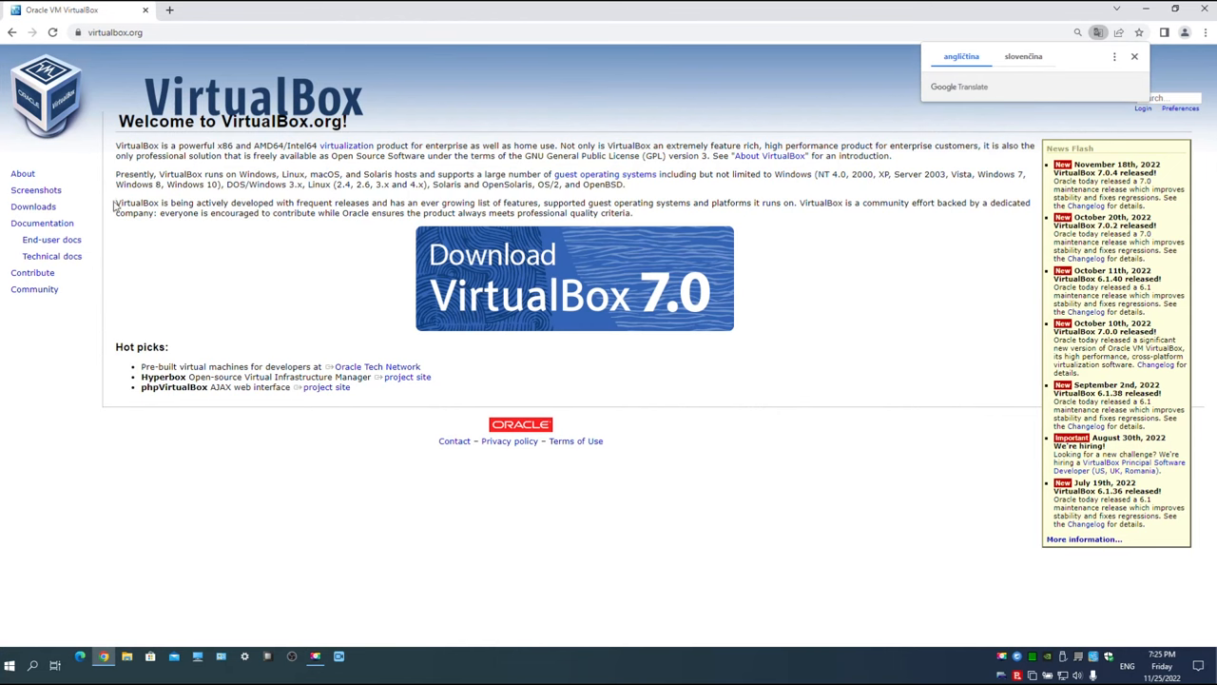
left_click(34, 206)
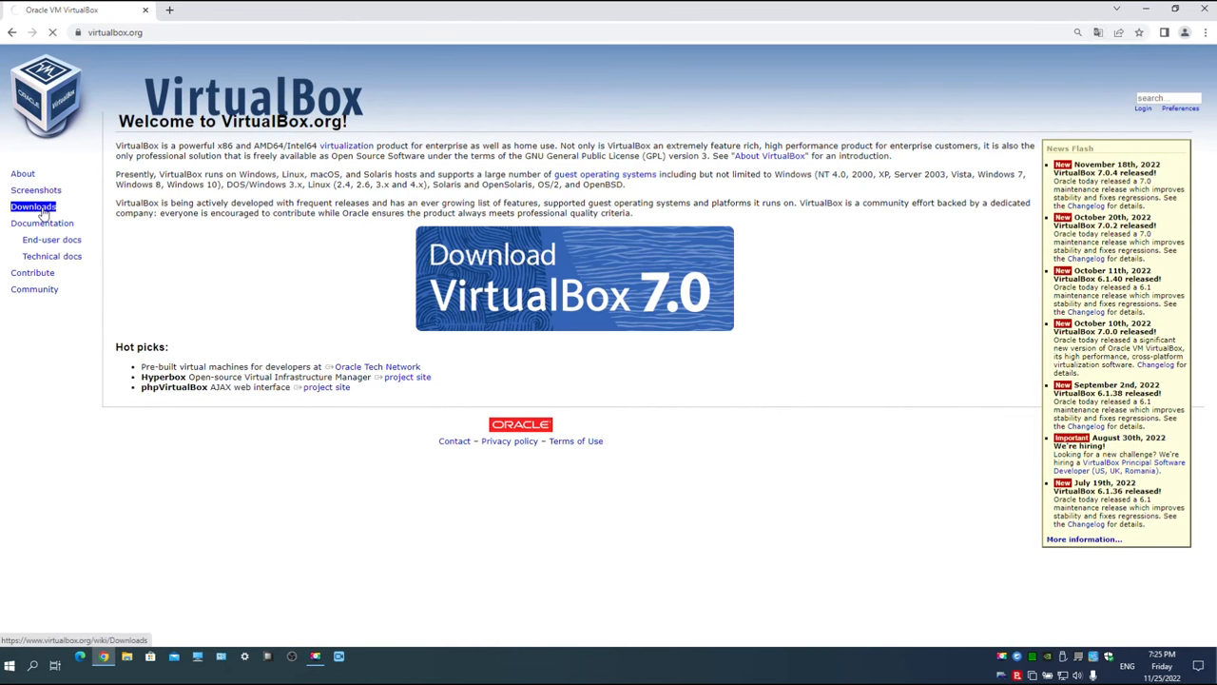
left_click(33, 206)
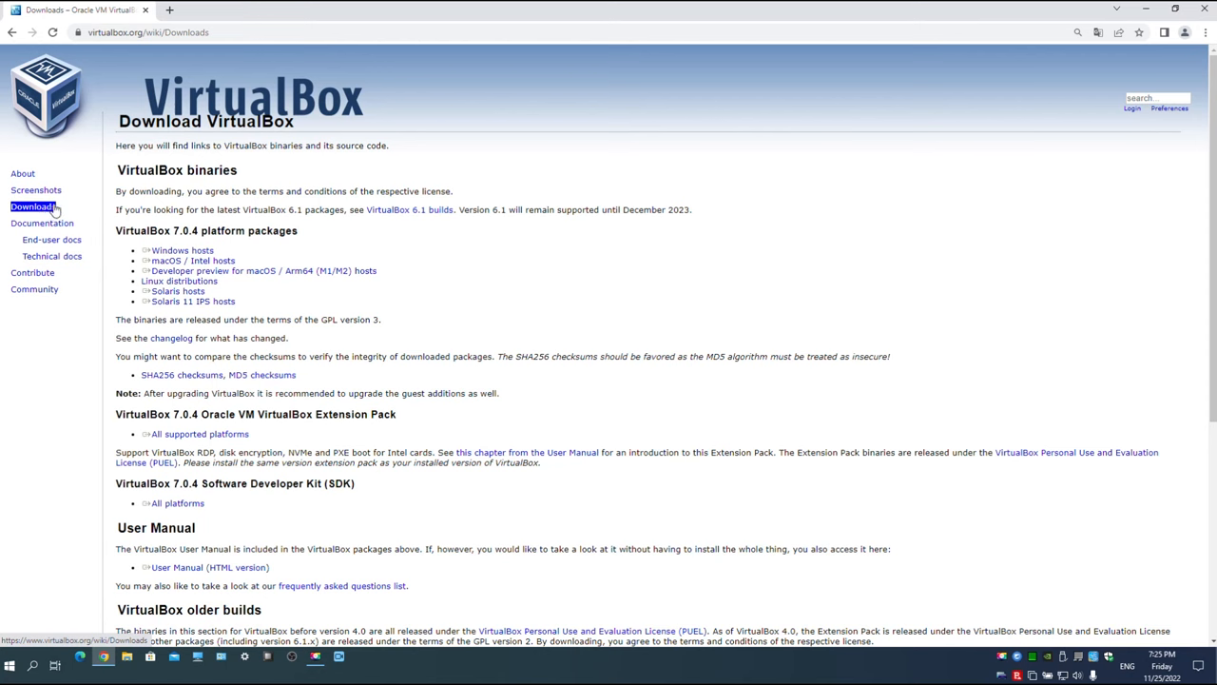
scroll("down", 3)
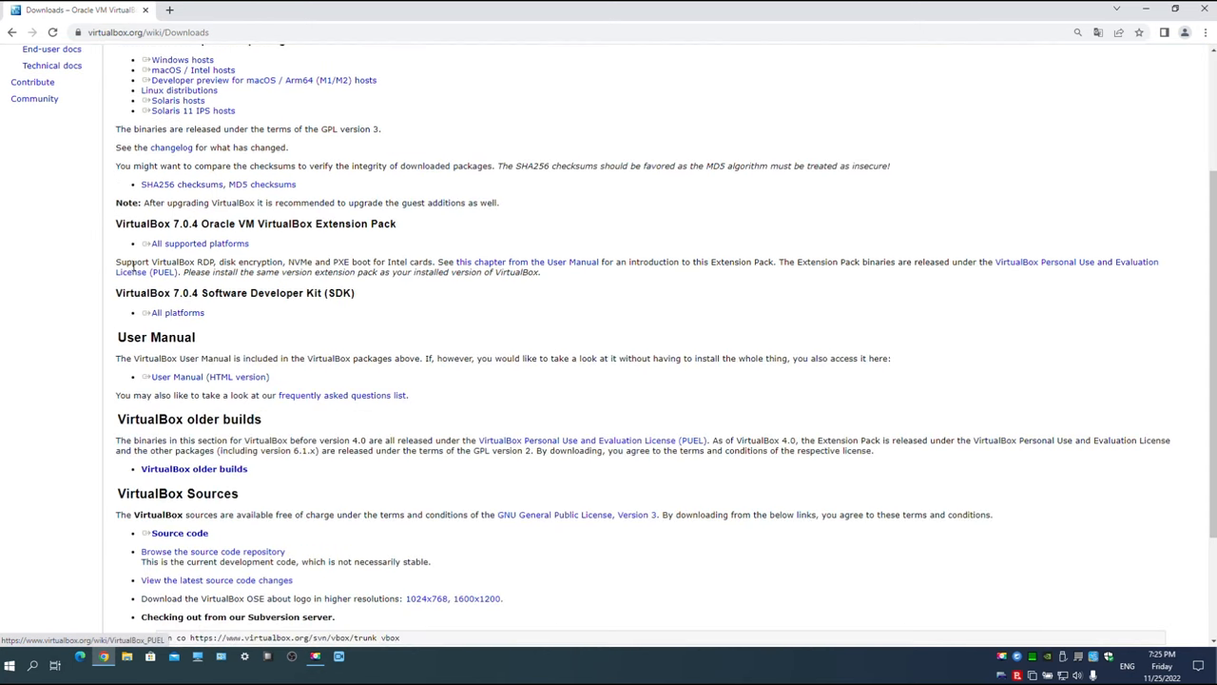
scroll("down", 3)
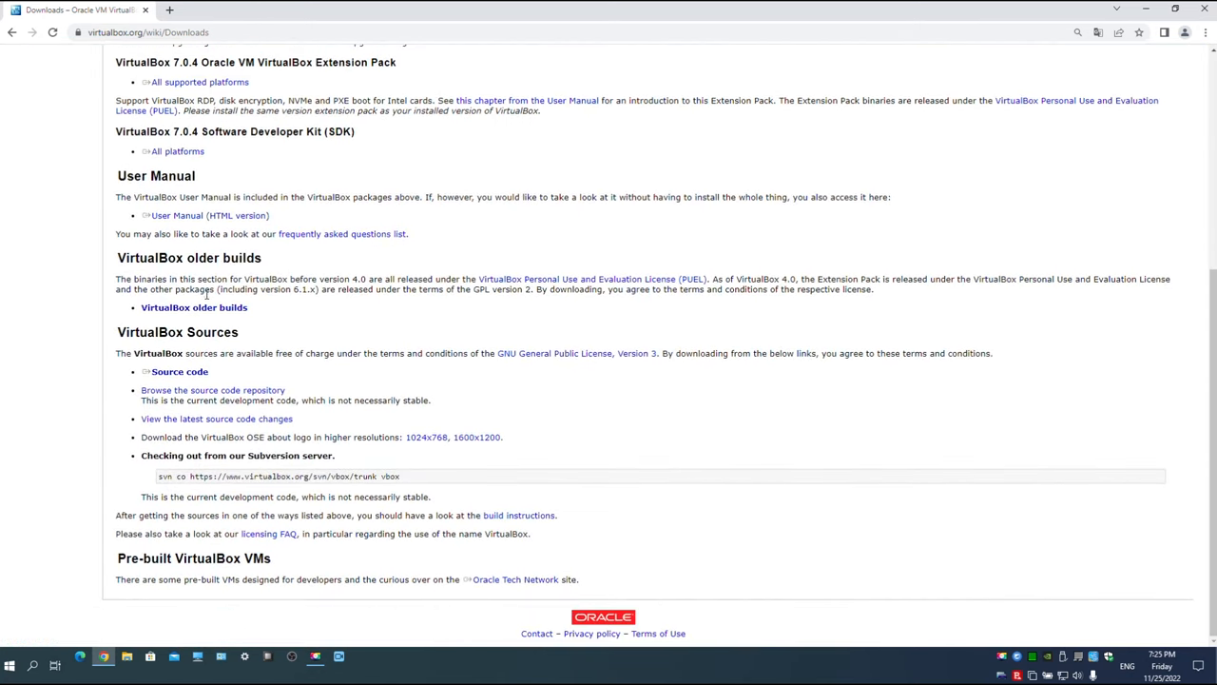
From the VirtualBox 6.1 older builds, download the 6.1.40 Windows installer and Extension Pack
left_click(194, 307)
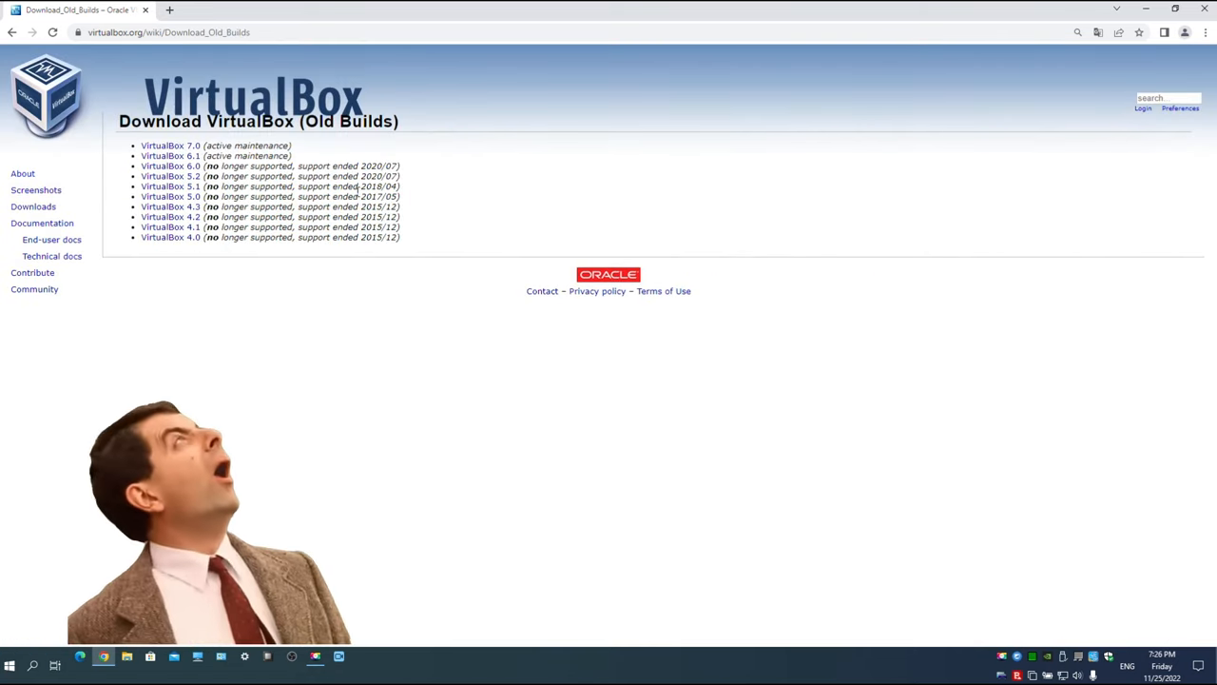
left_click(170, 155)
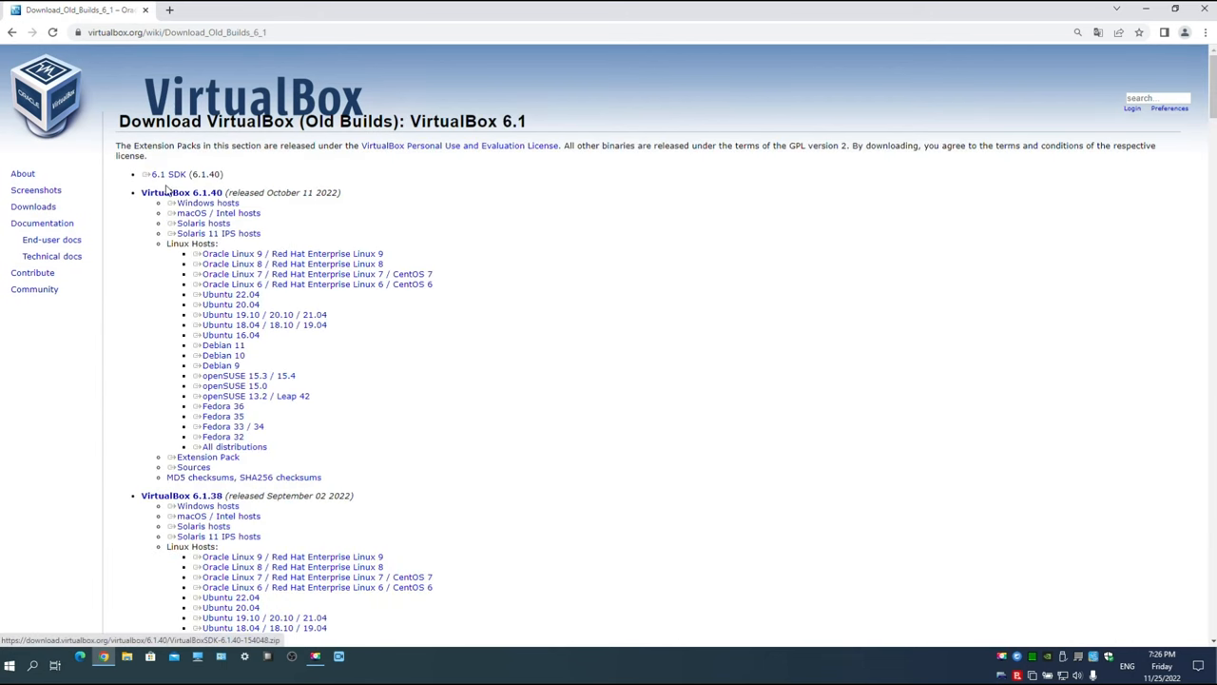
left_click(208, 203)
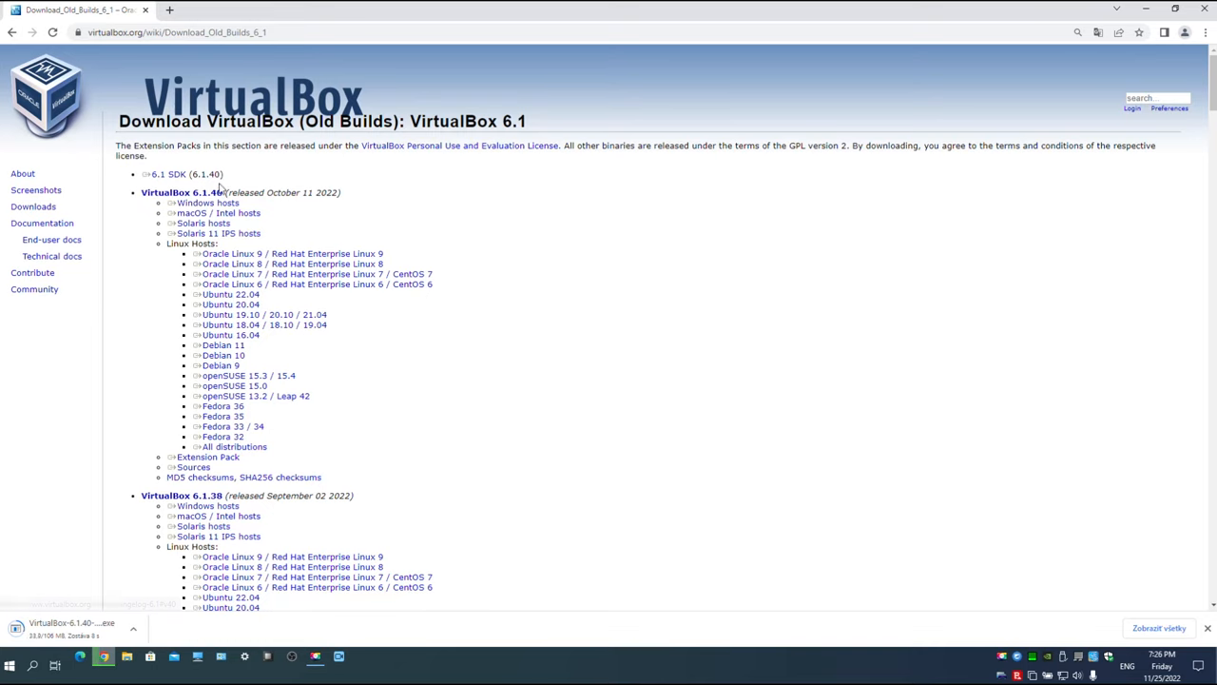
mouse_move(340, 446)
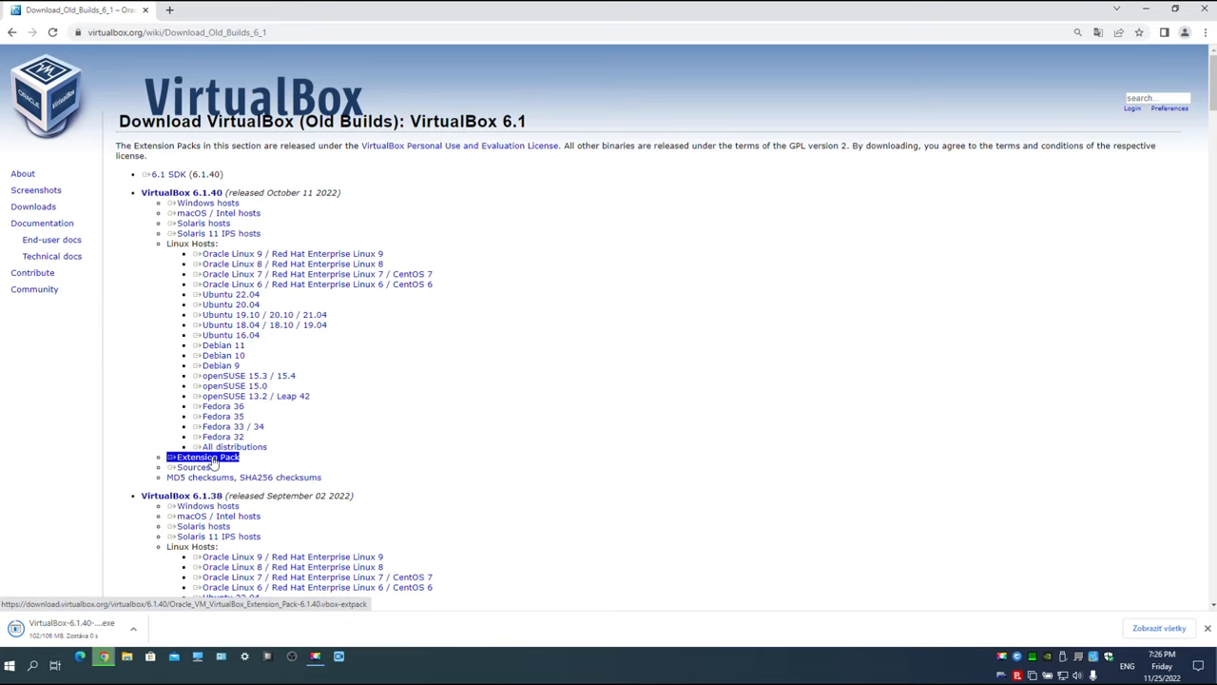
left_click(205, 457)
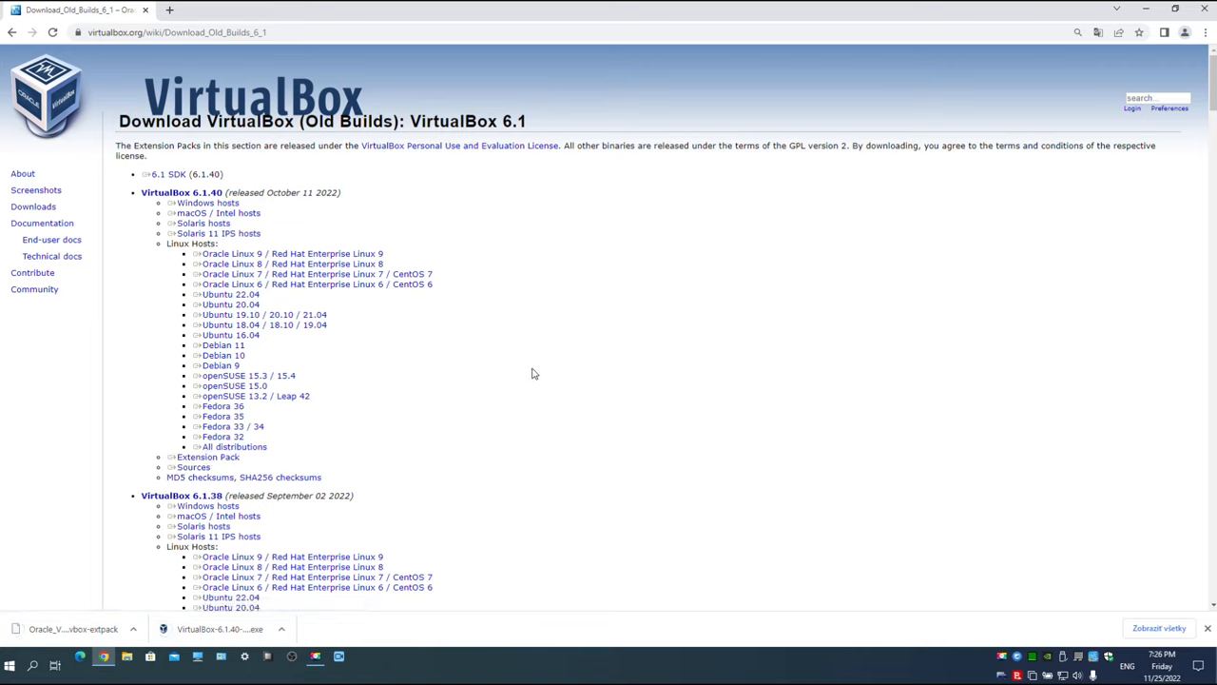
mouse_move(593, 282)
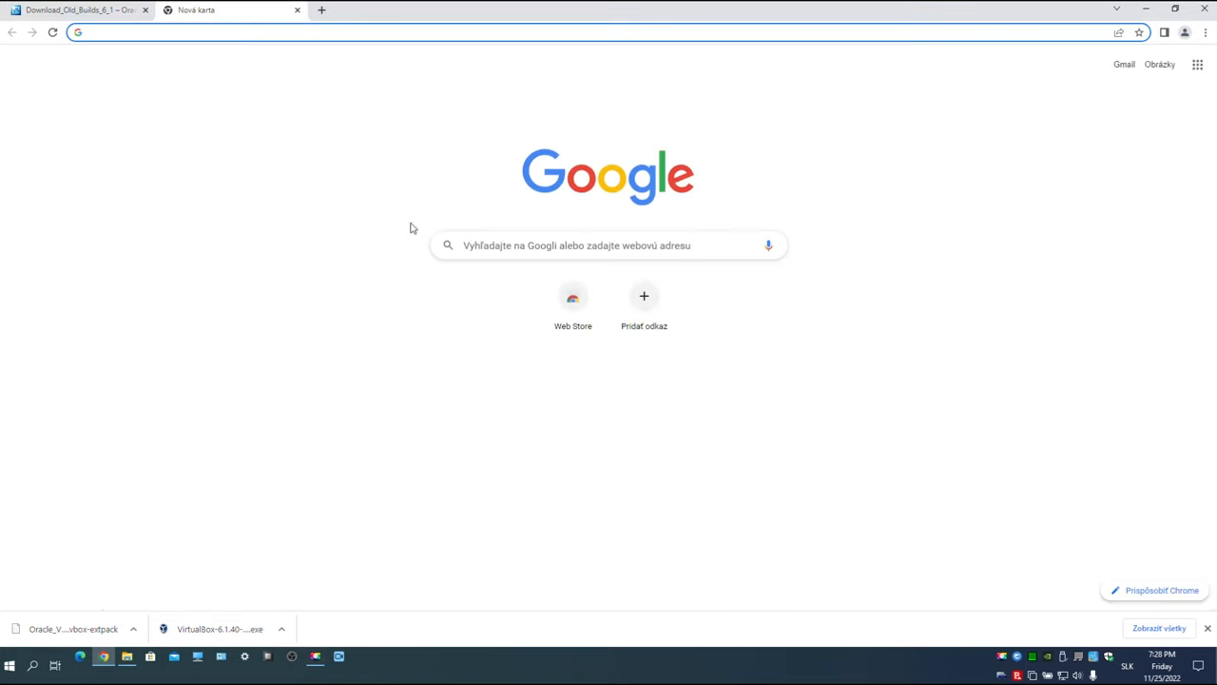
Search 'eset', accept cookies, and start the Premium Security 30-day trial download
type("eset internet sec trial download")
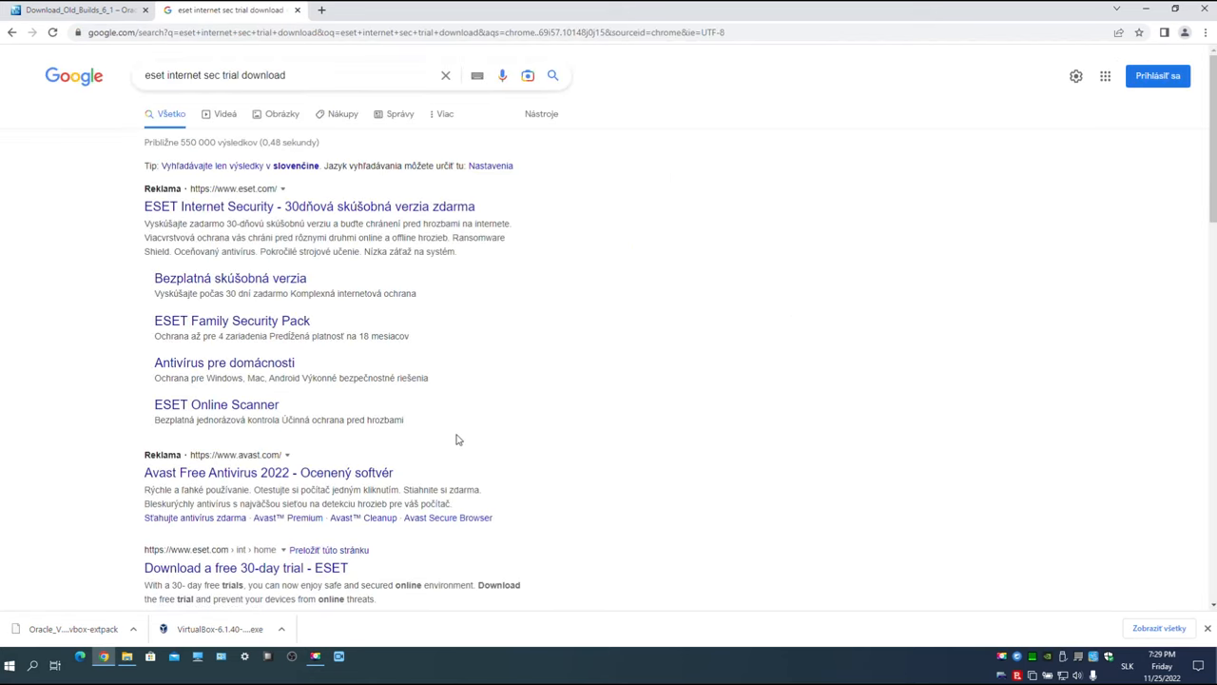
left_click(246, 568)
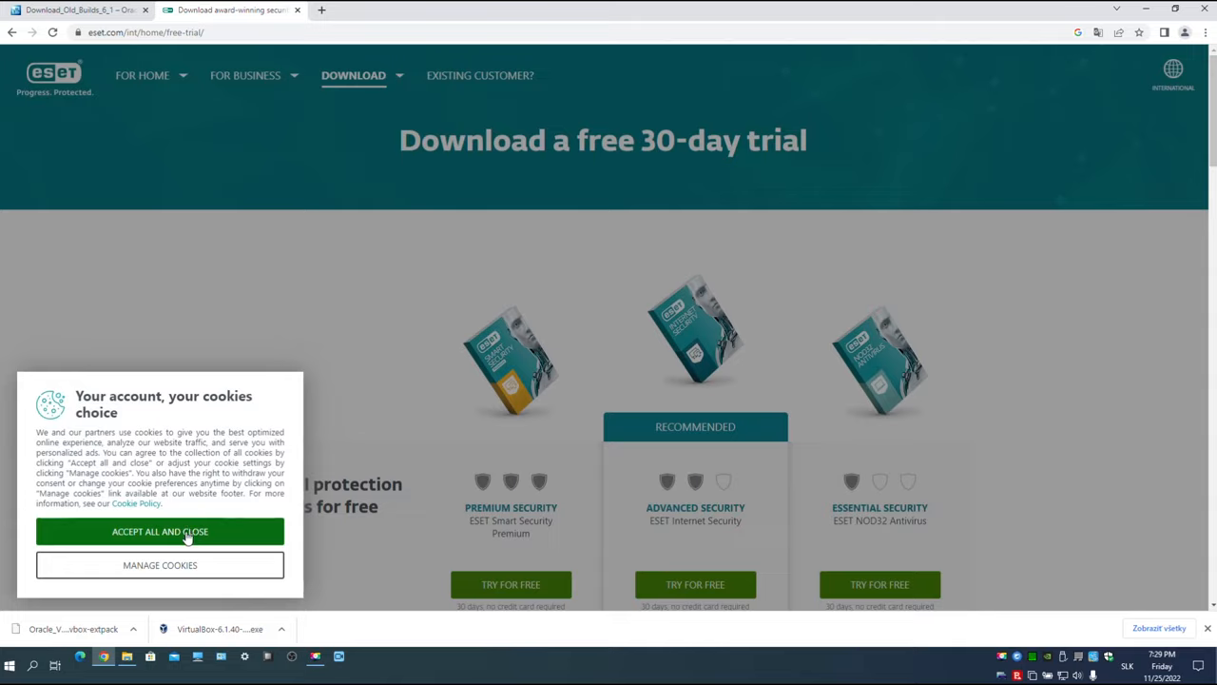
left_click(160, 531)
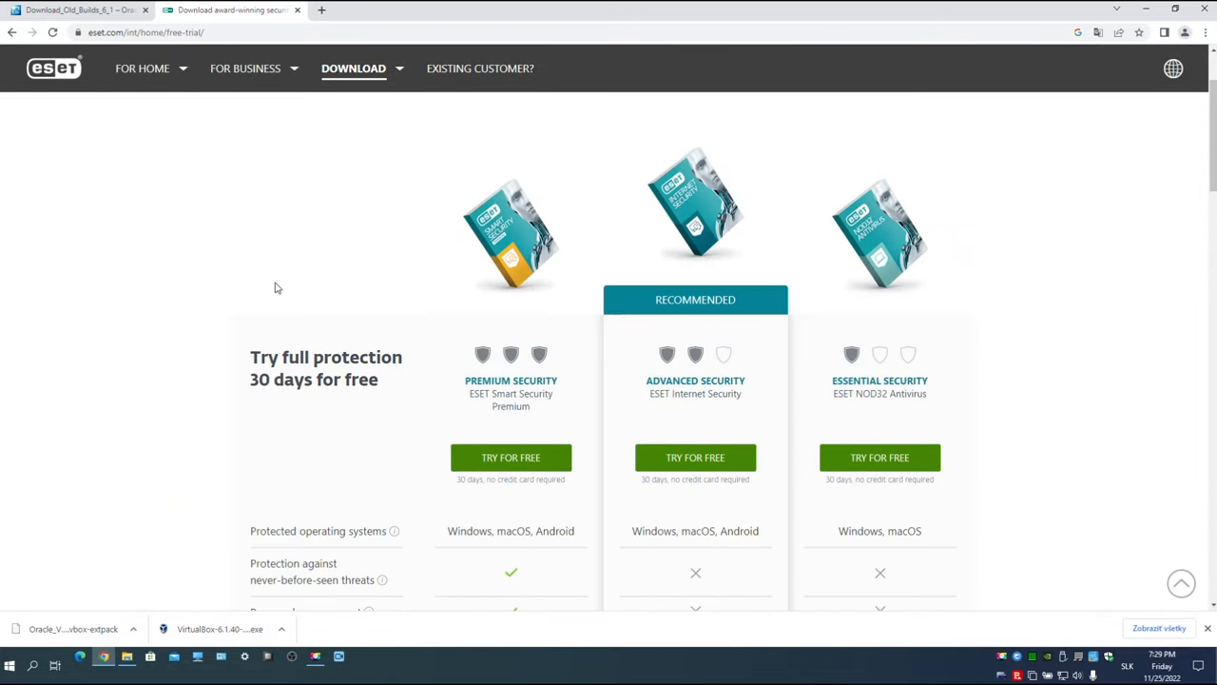
scroll("down", 3)
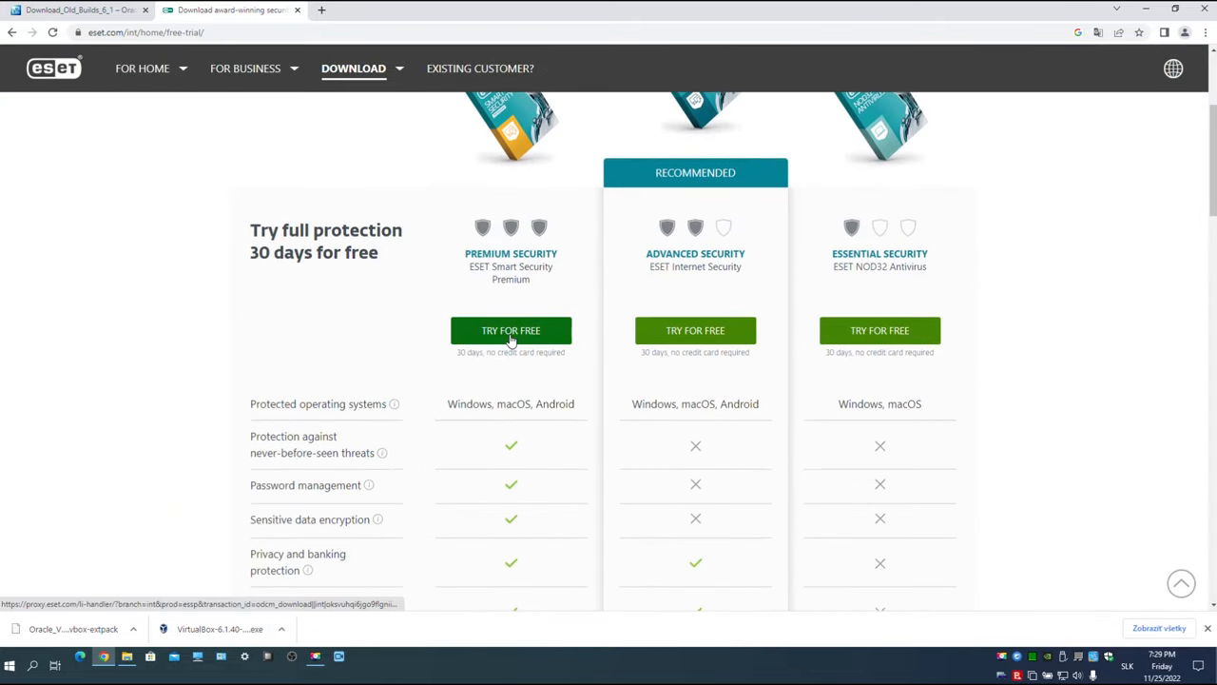
left_click(511, 330)
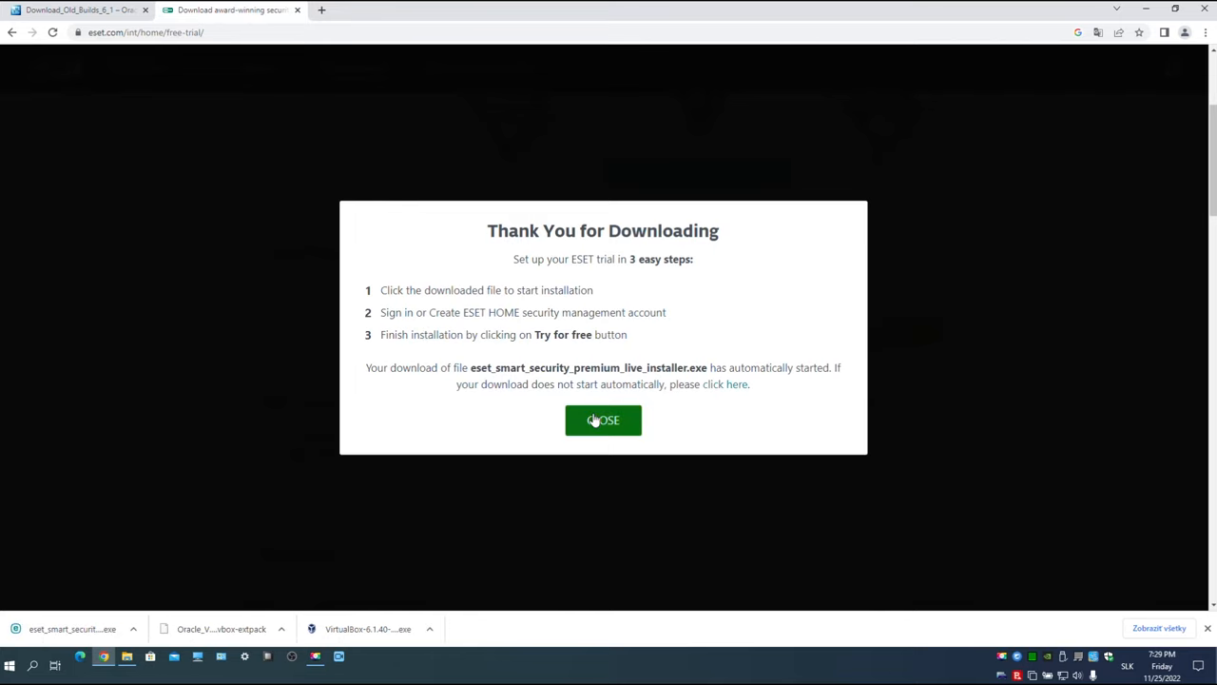
left_click(603, 420)
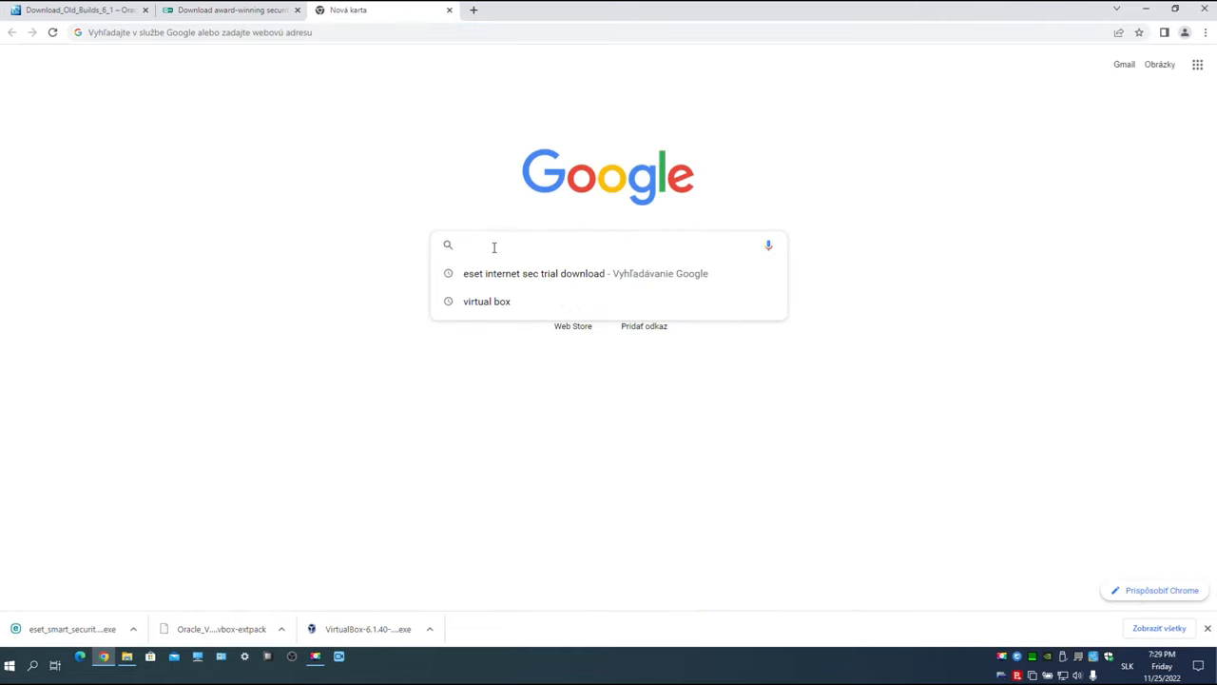
Search 'comodo internet' and download cispro_installer.exe from Comodo's product page
type("comodo internet")
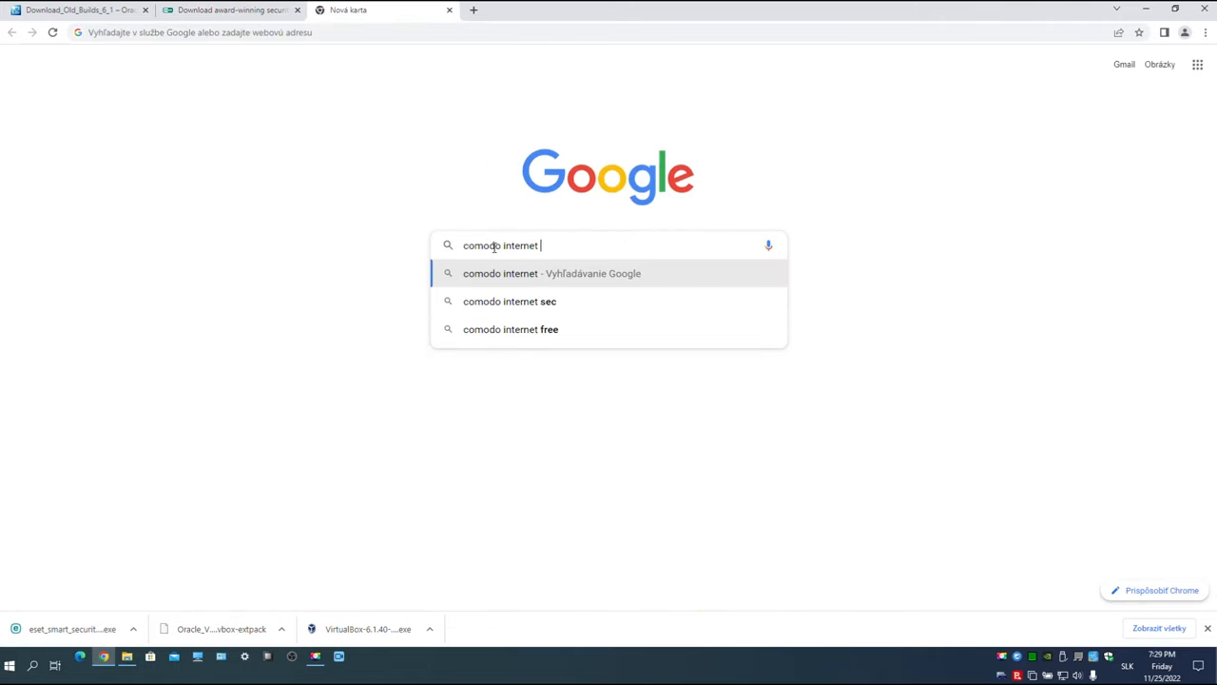
left_click(510, 301)
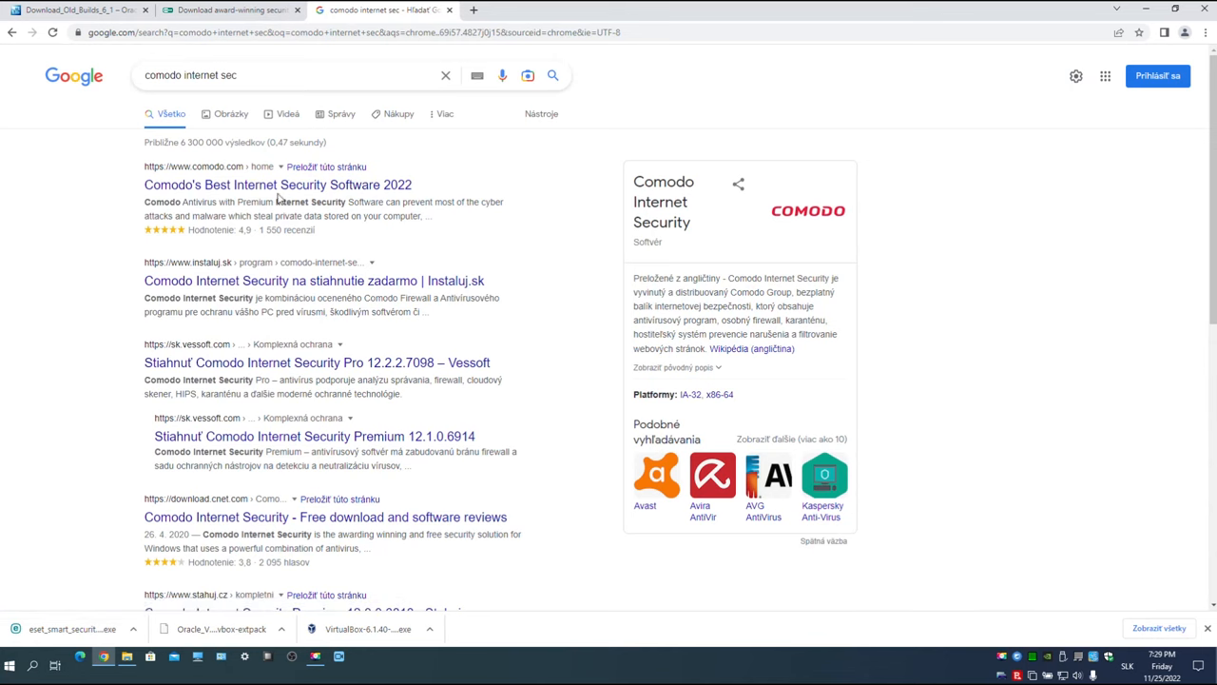
left_click(277, 184)
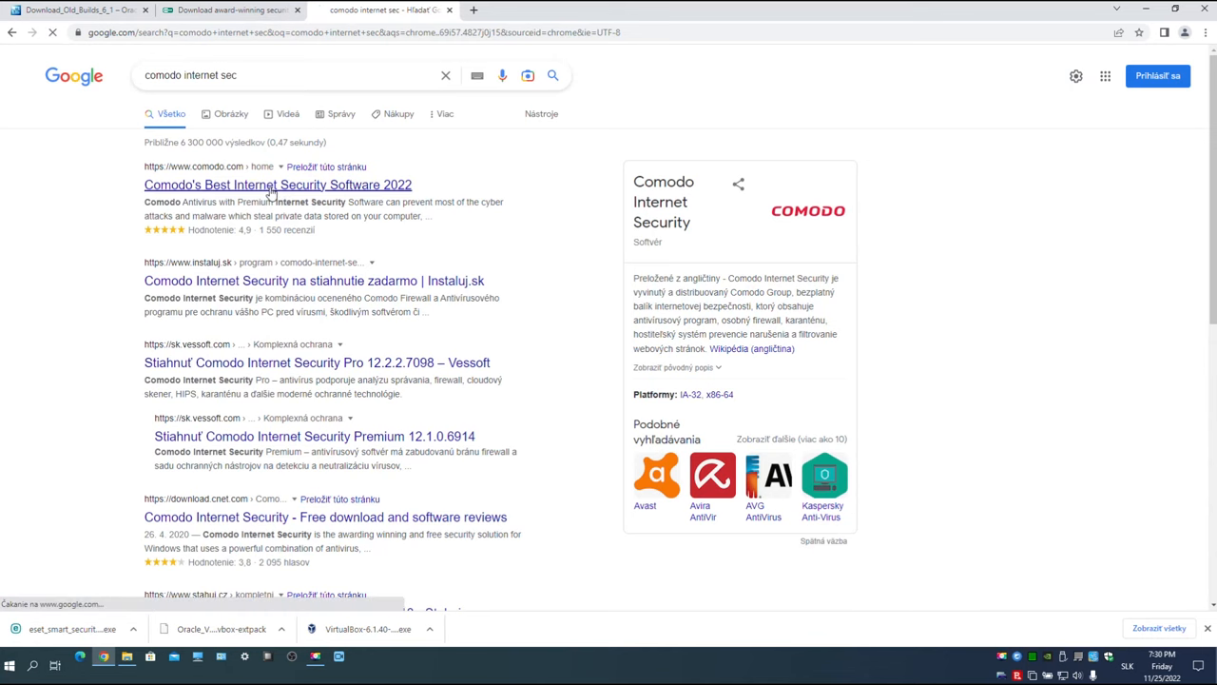
left_click(278, 184)
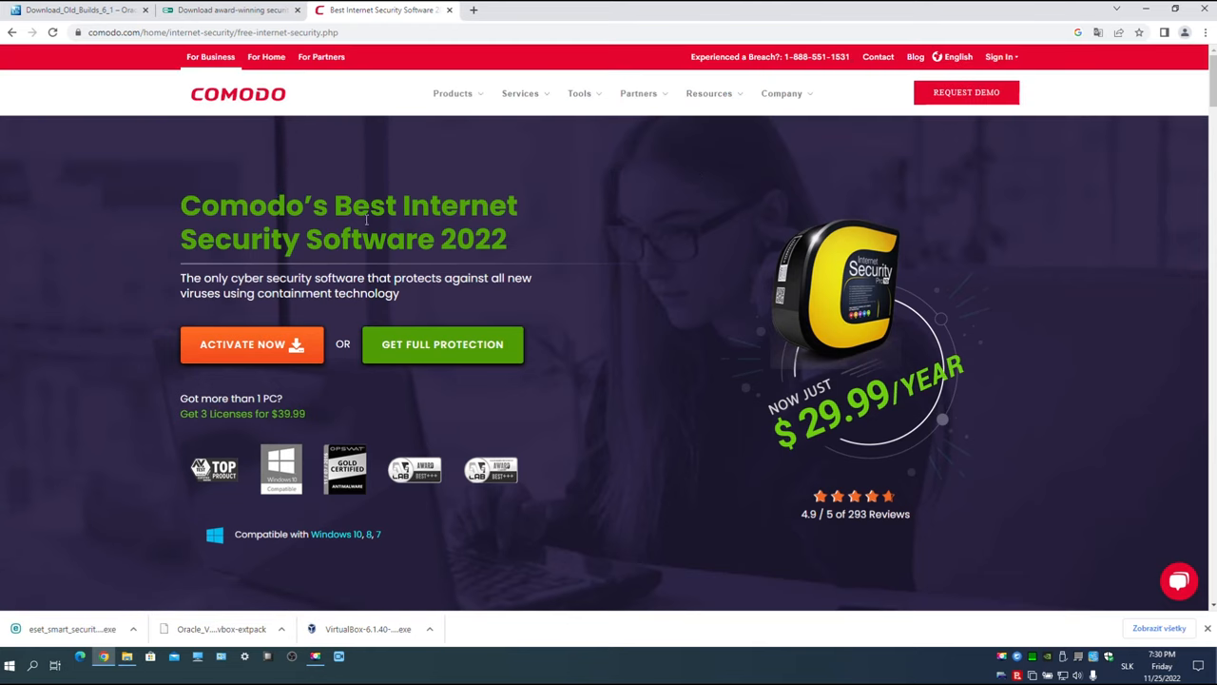
left_click(251, 344)
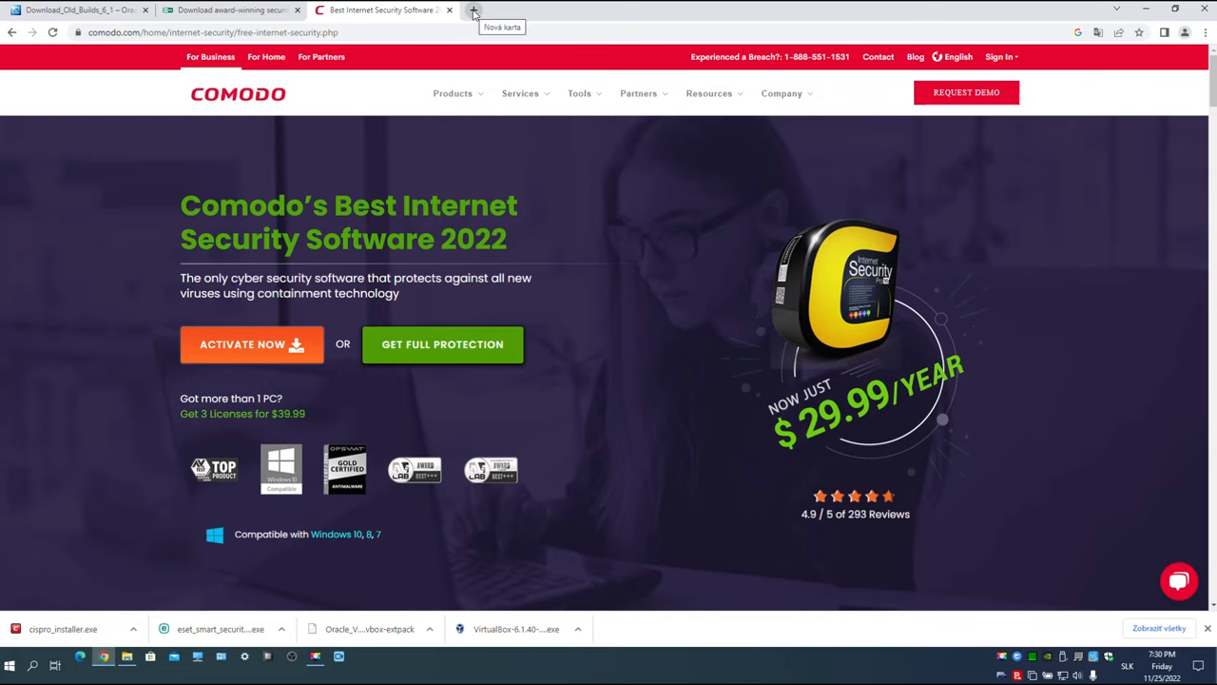
Search 'edge', open the Virtual Machines page, and download the IE11 on Win7 VirtualBox zip
left_click(473, 9)
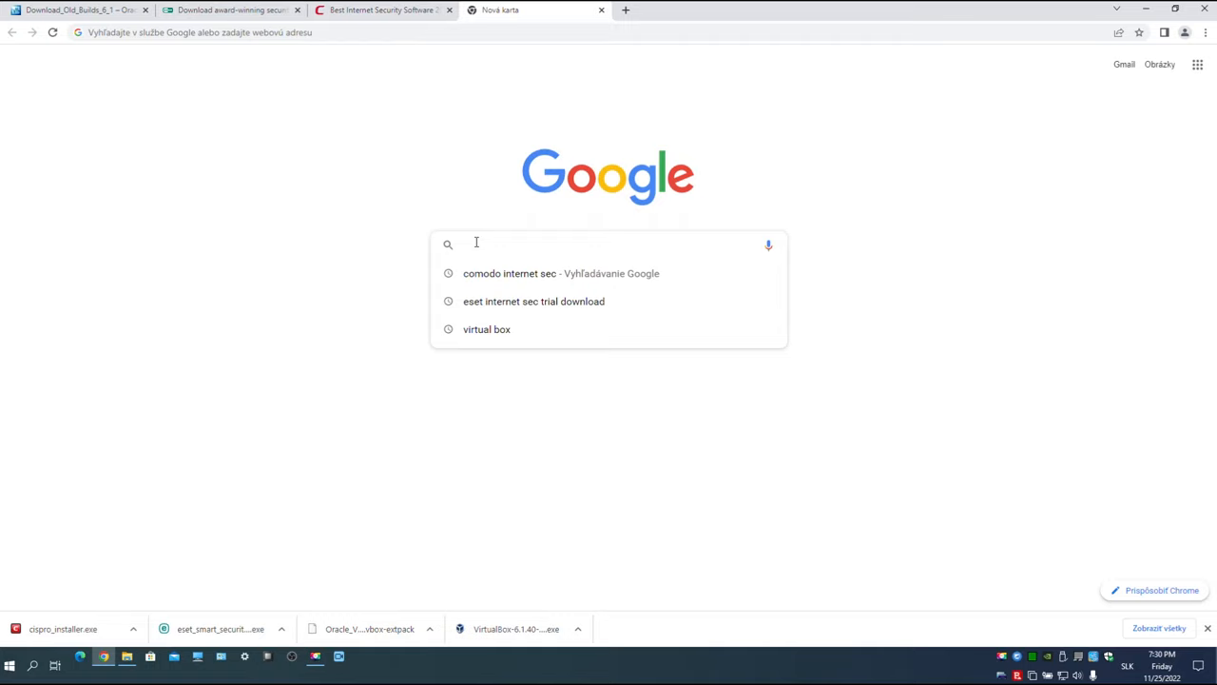
type("edge virtual machine download")
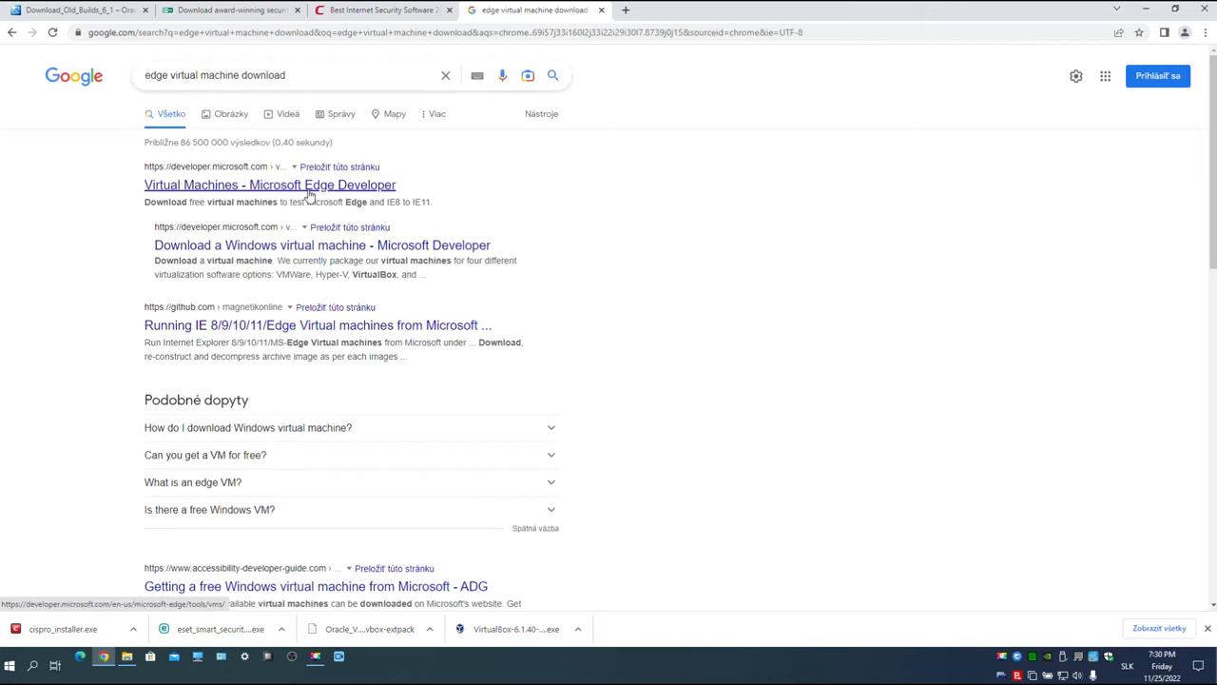
left_click(269, 184)
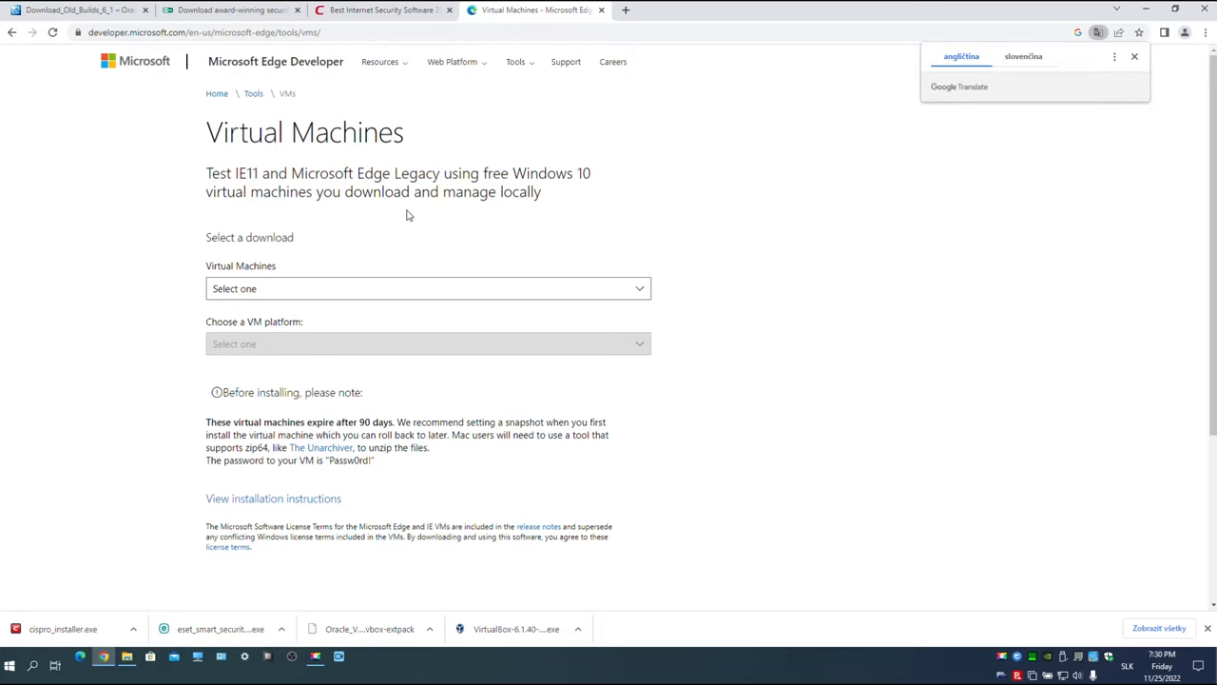
left_click(427, 288)
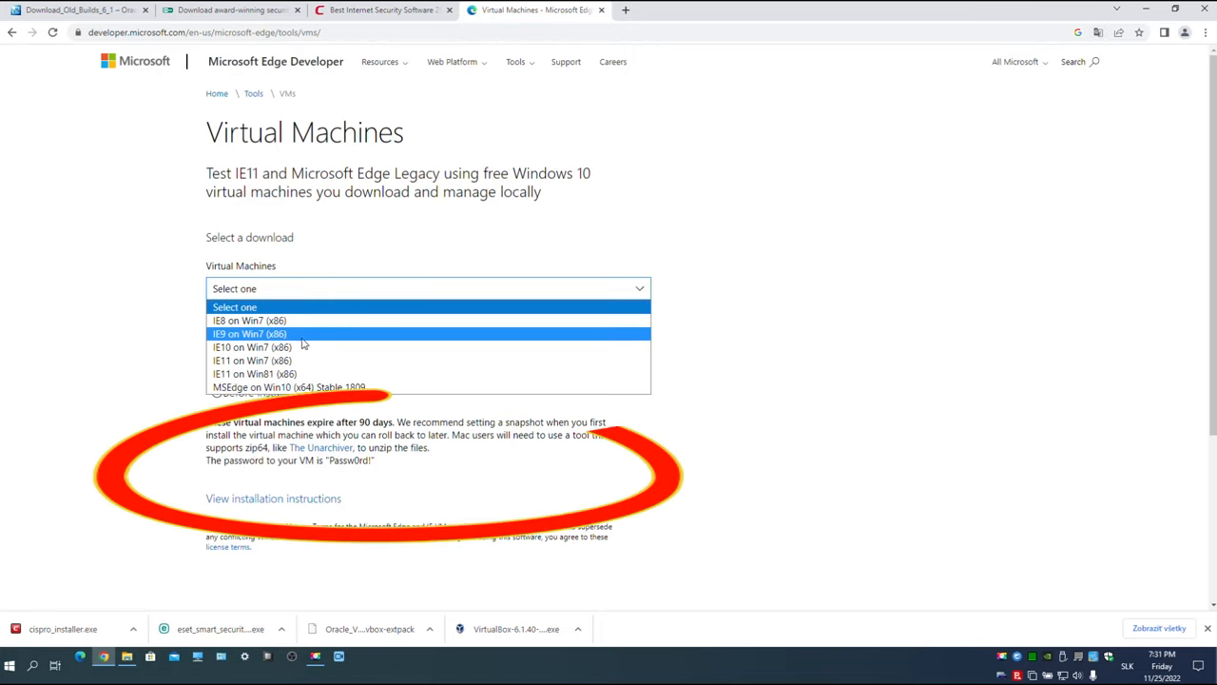
left_click(252, 359)
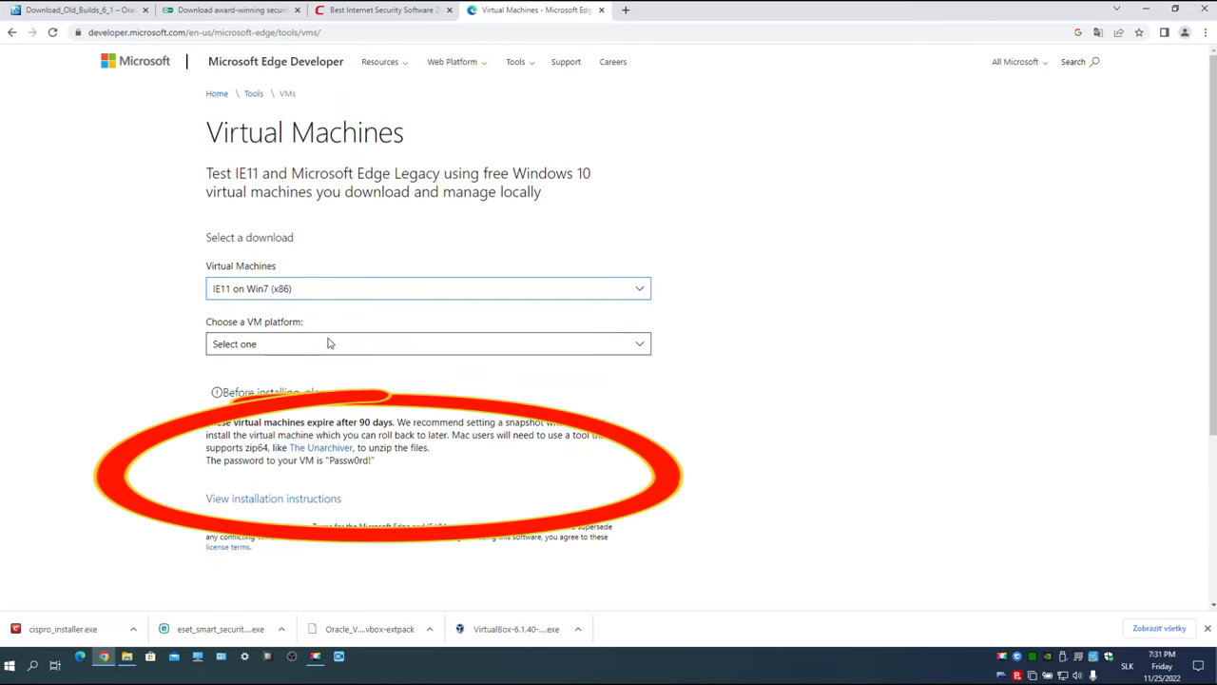
left_click(428, 344)
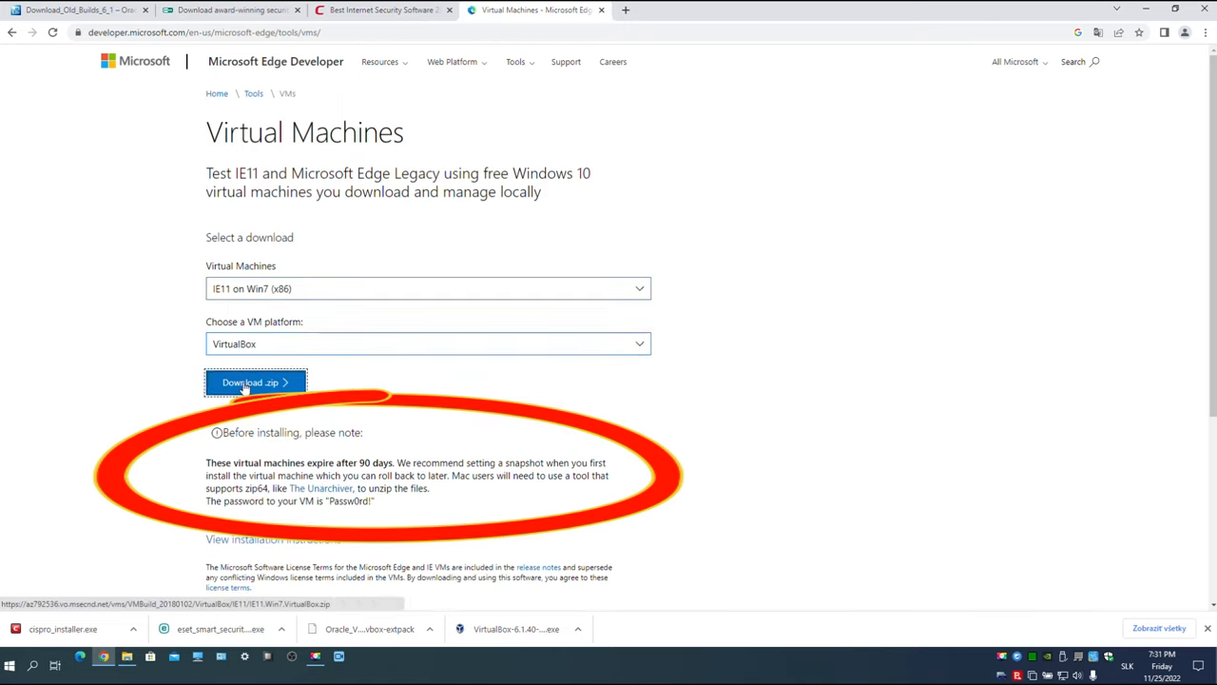
left_click(427, 288)
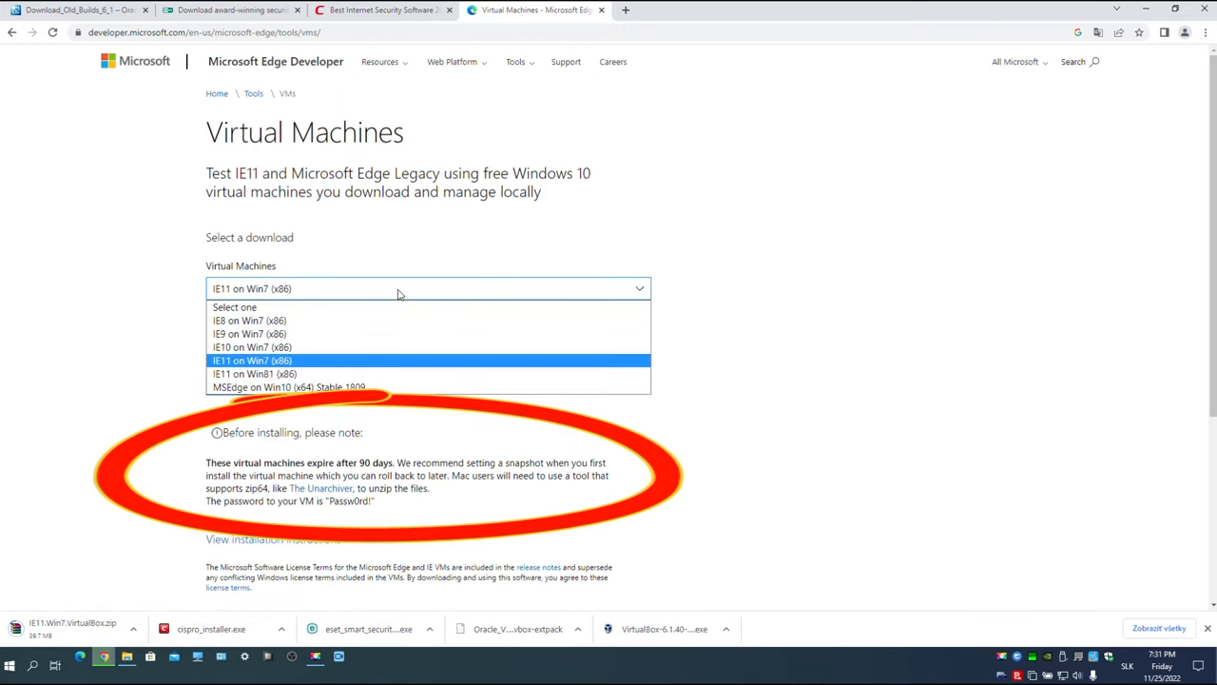
Download the IE11 on Win81 (x86) VM packaged for VirtualBox
left_click(254, 373)
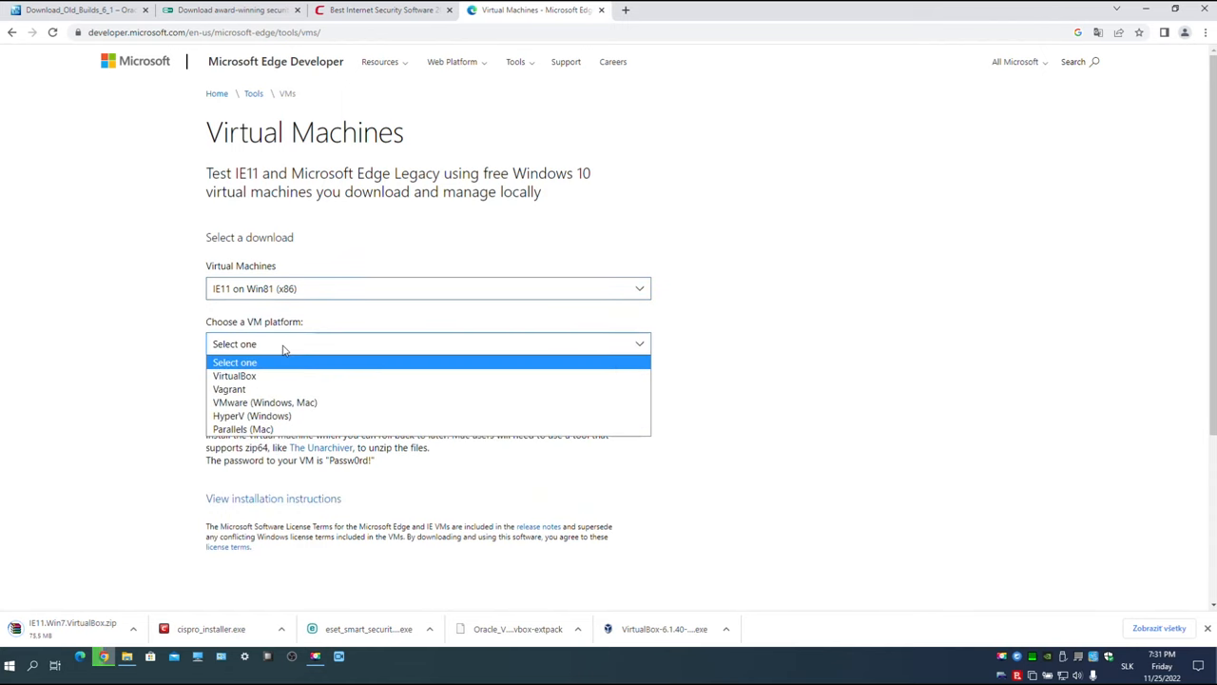
left_click(234, 376)
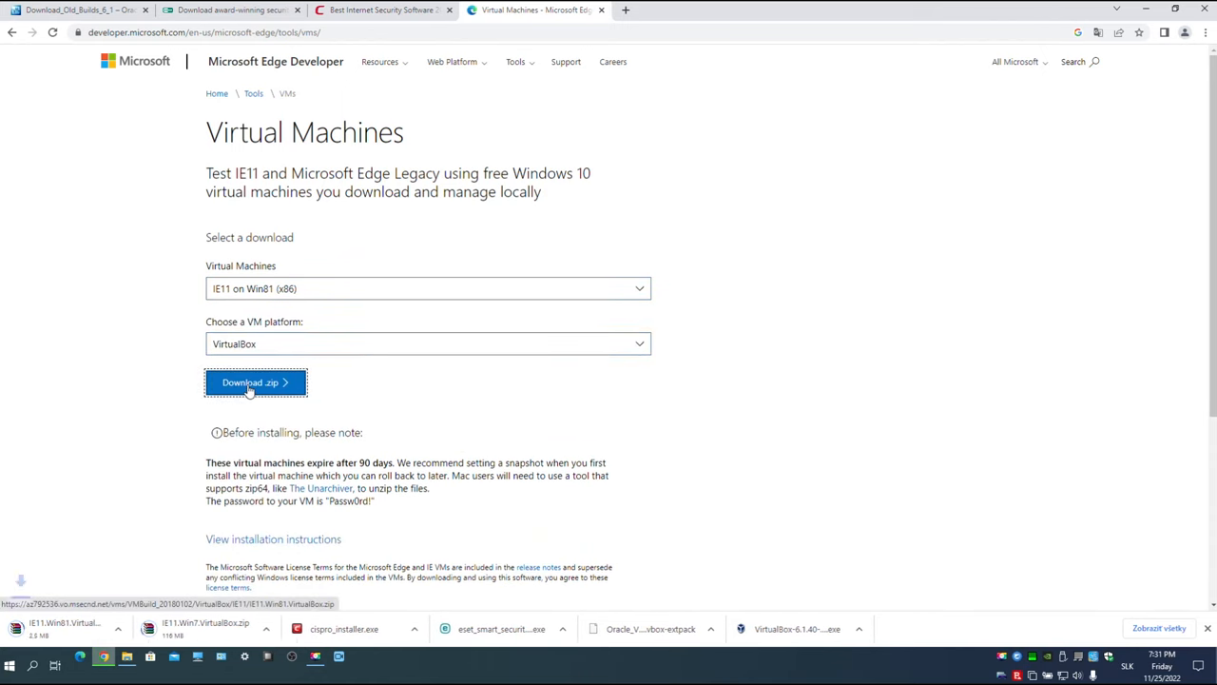
left_click(255, 381)
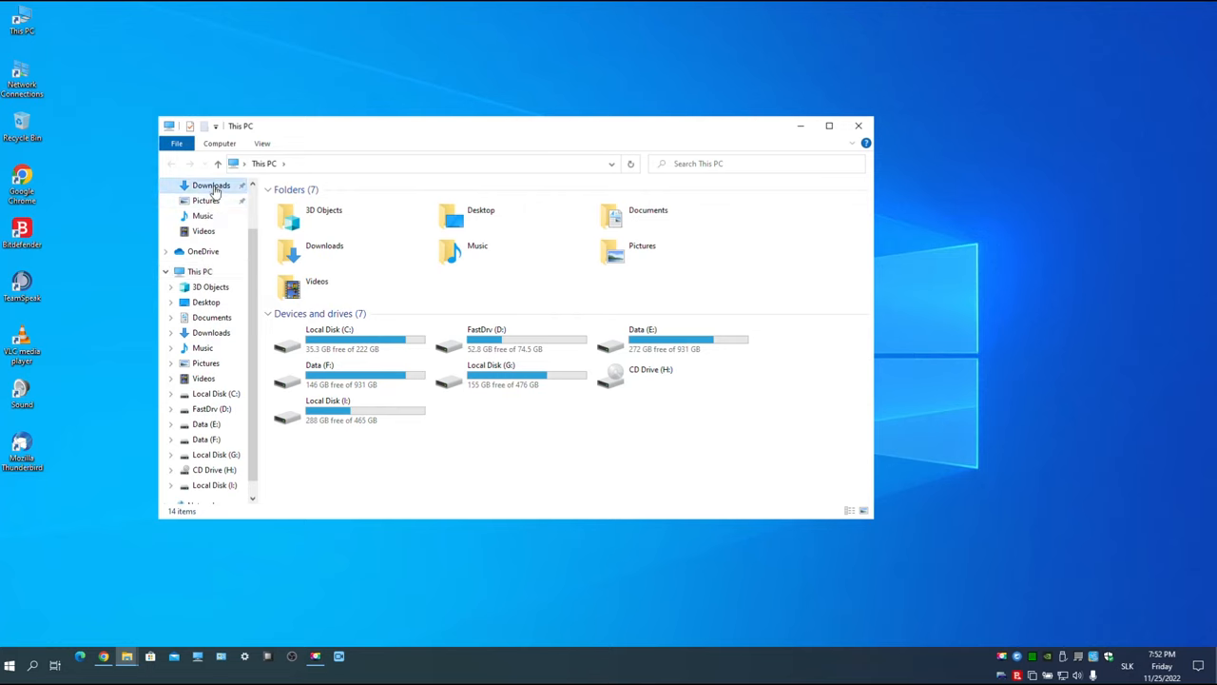
Extract both IE11 VirtualBox zips in Downloads into IE11 - Win81.ova and IE11 - Win7.ova
left_click(211, 184)
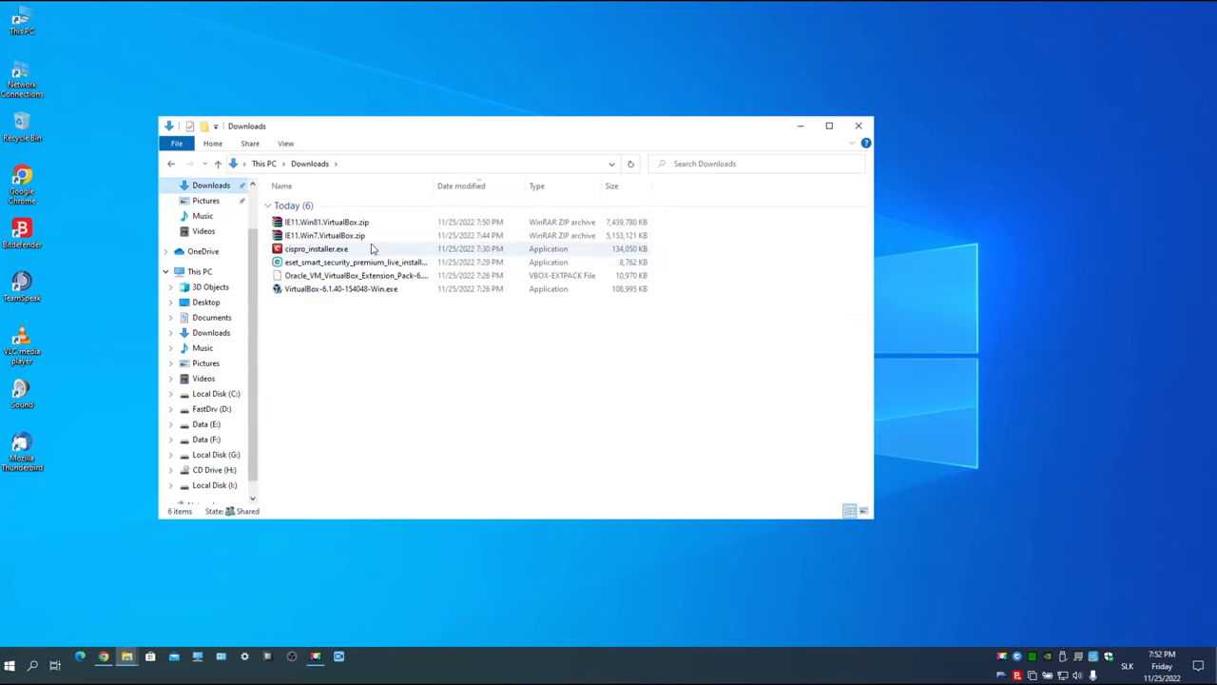
left_click(323, 235)
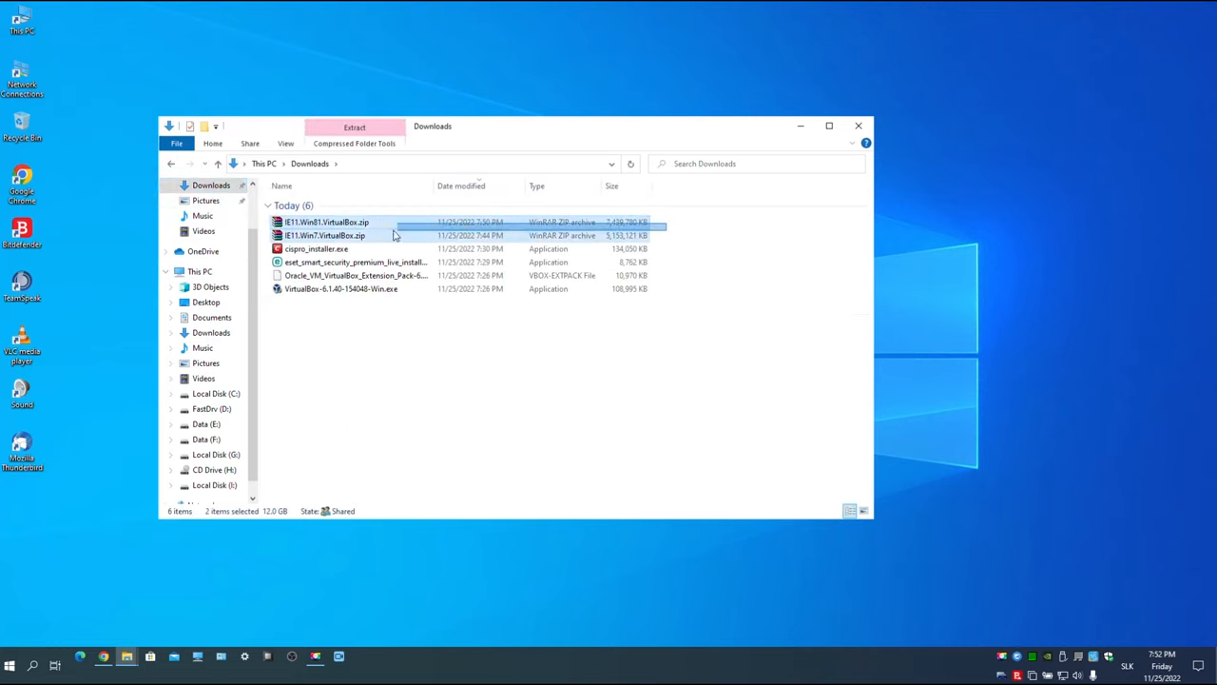
right_click(325, 235)
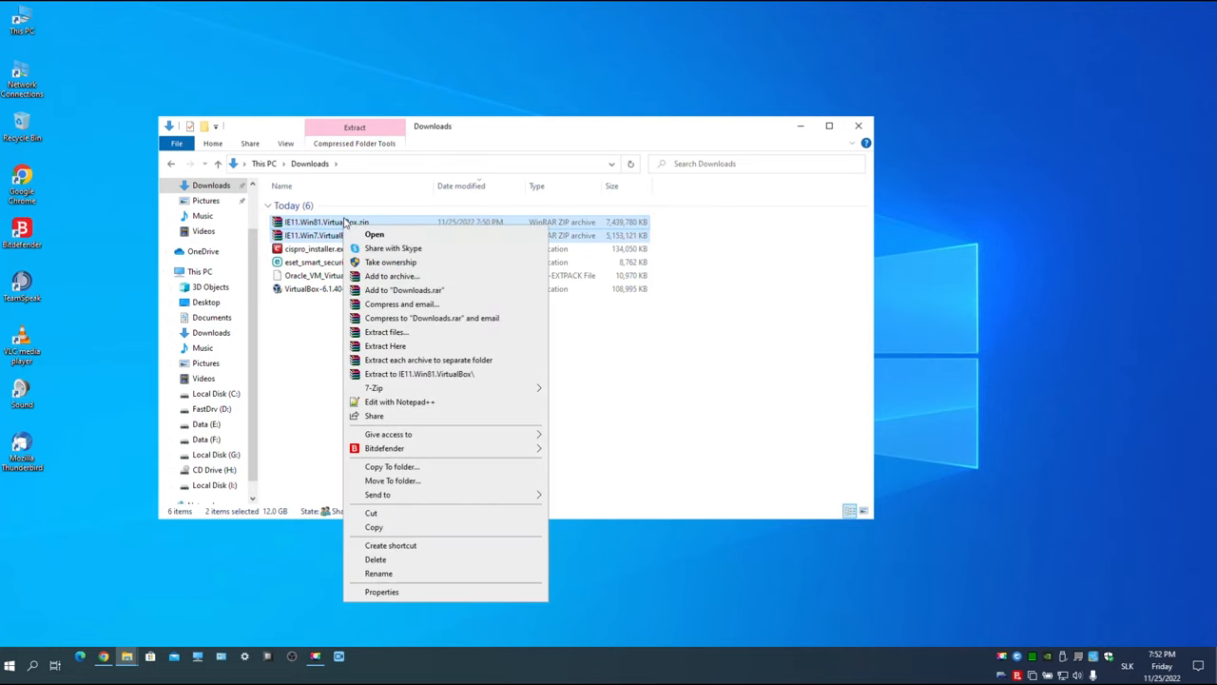
mouse_move(413, 345)
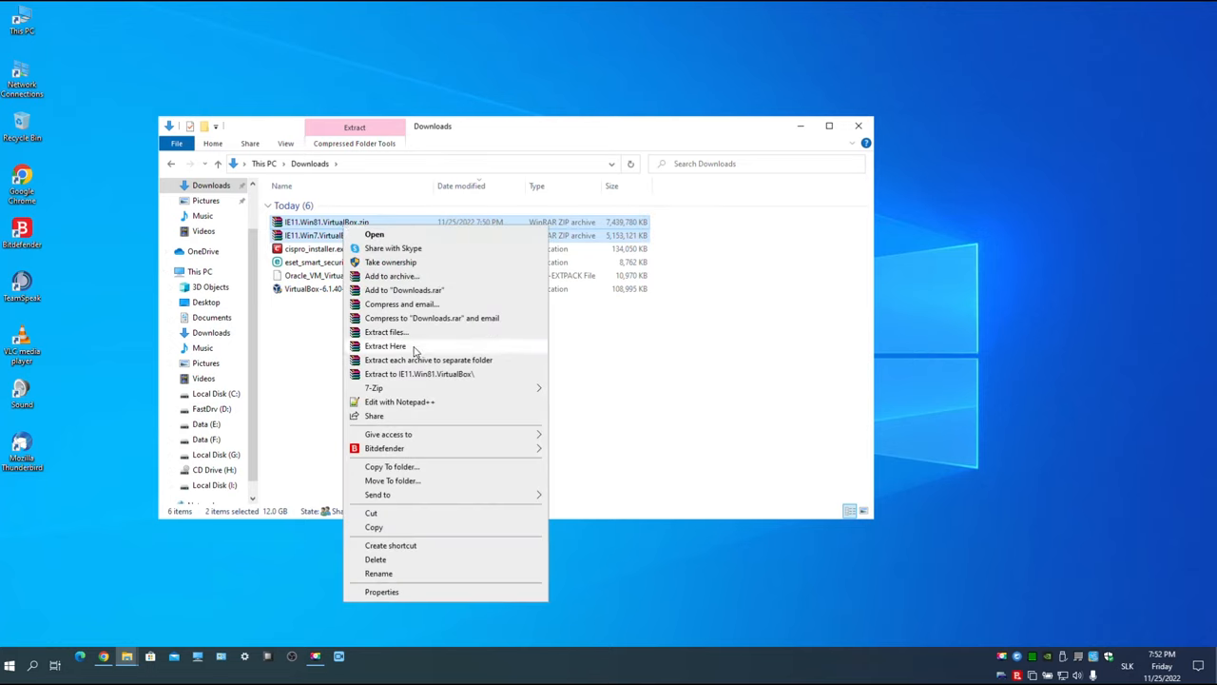
left_click(385, 345)
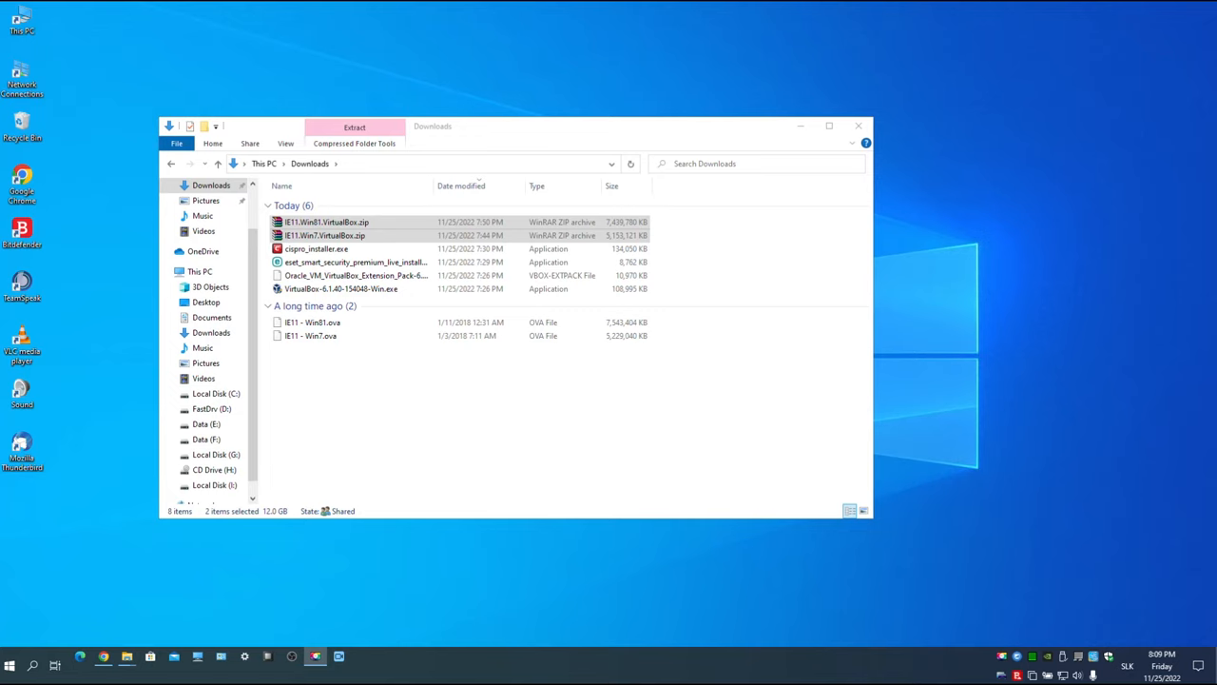
Run VirtualBox-6.1.40-154048-Win.exe and install with default features, accepting the network reset
left_click(340, 288)
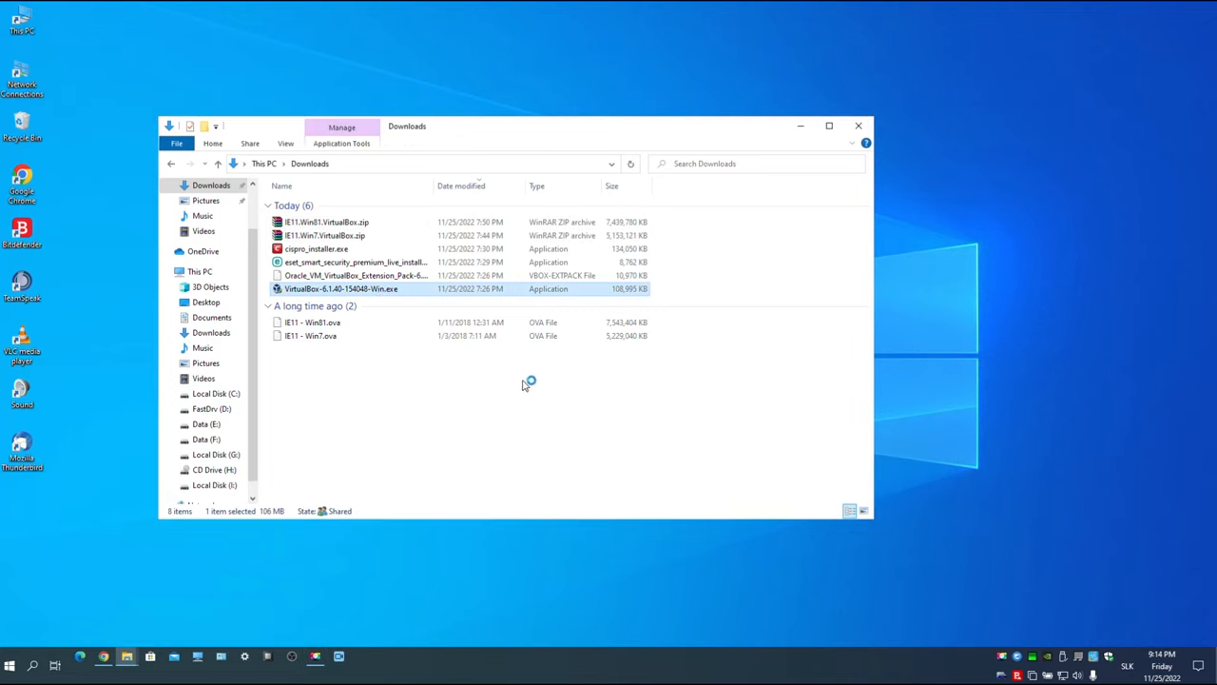
double_click(340, 288)
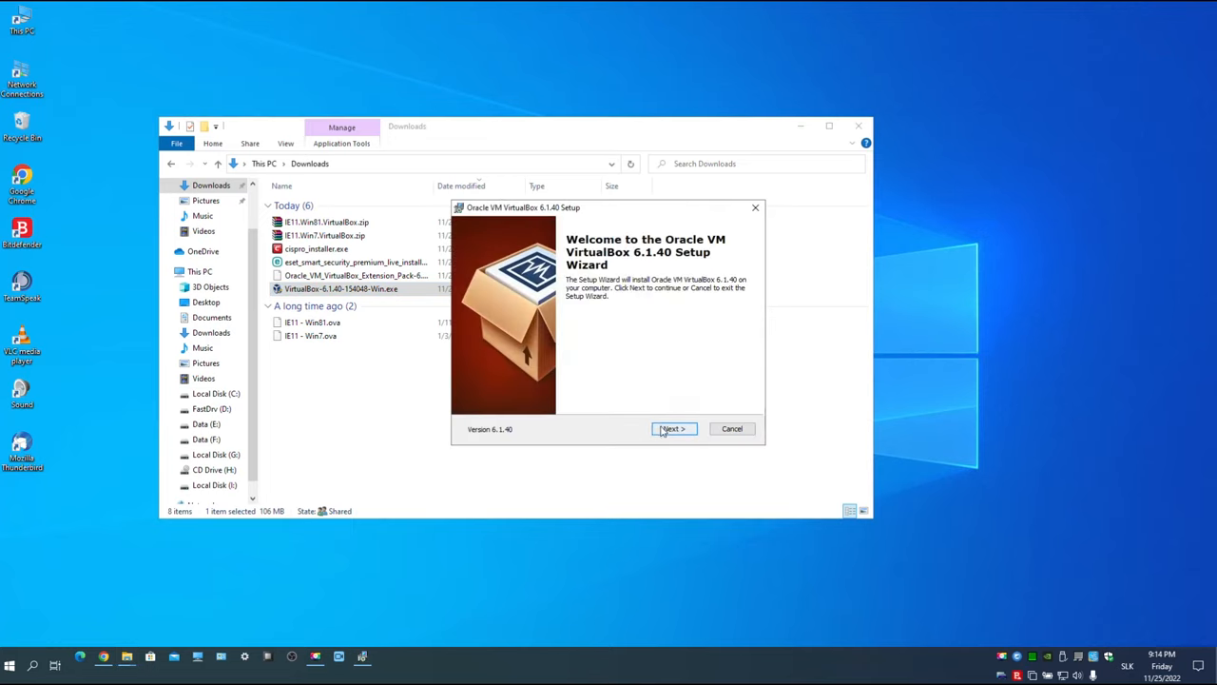
left_click(673, 428)
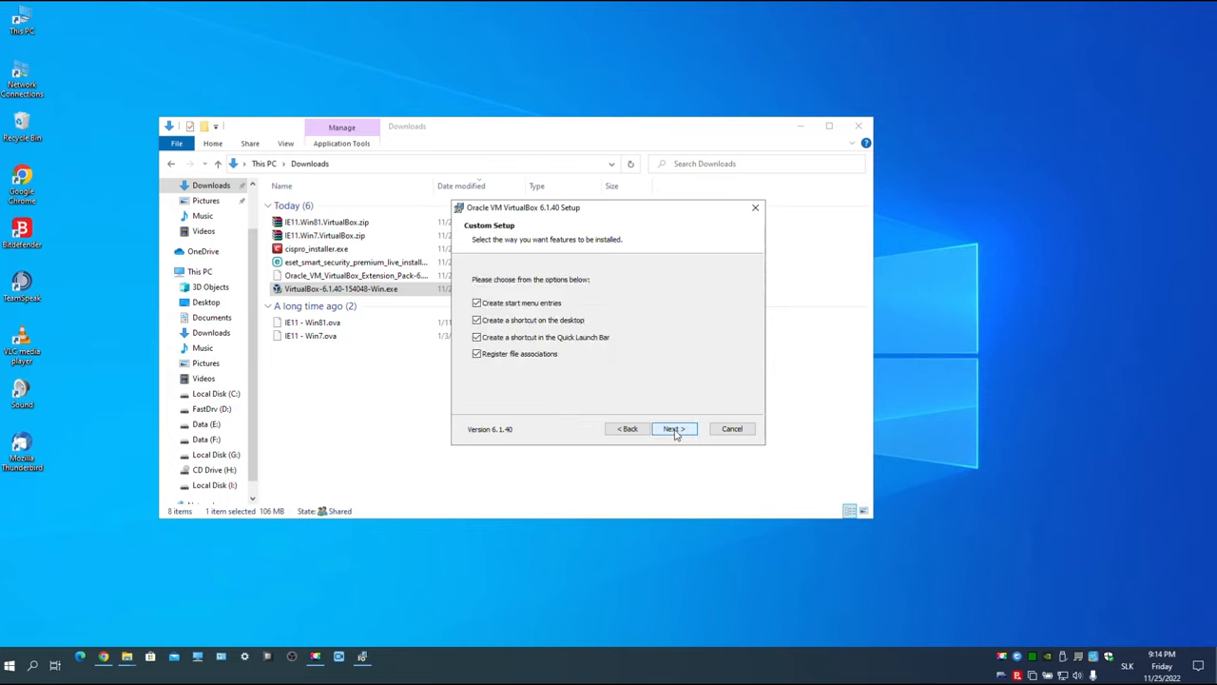
left_click(673, 428)
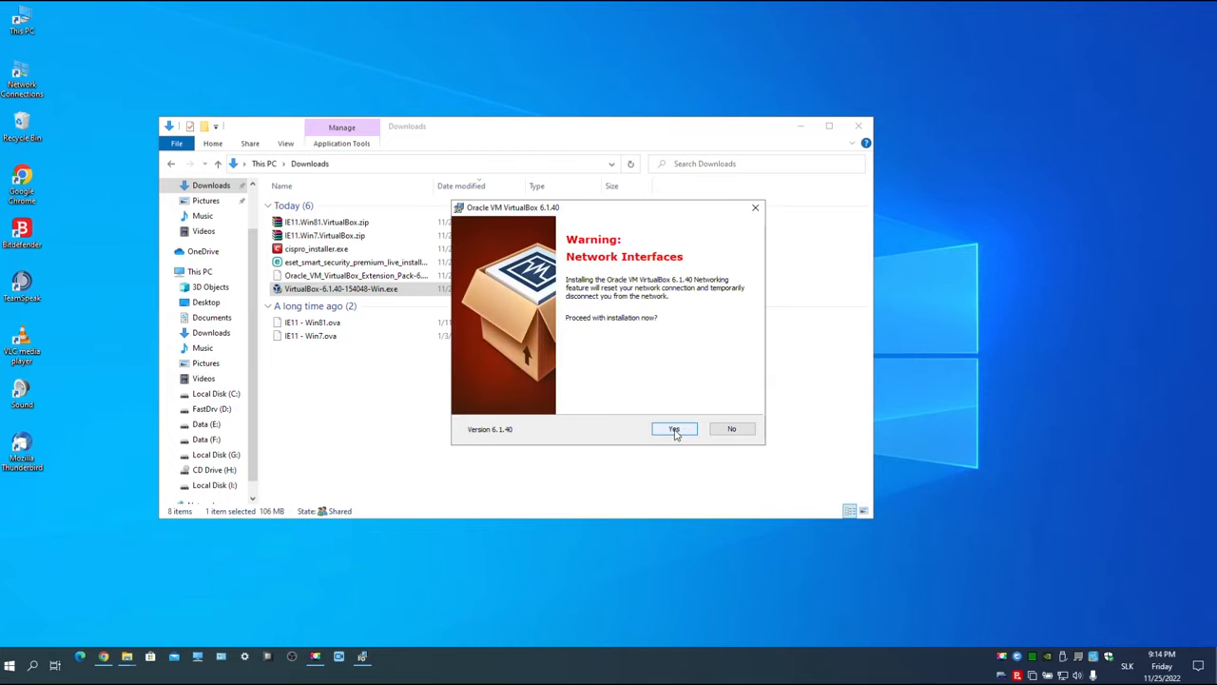
left_click(674, 428)
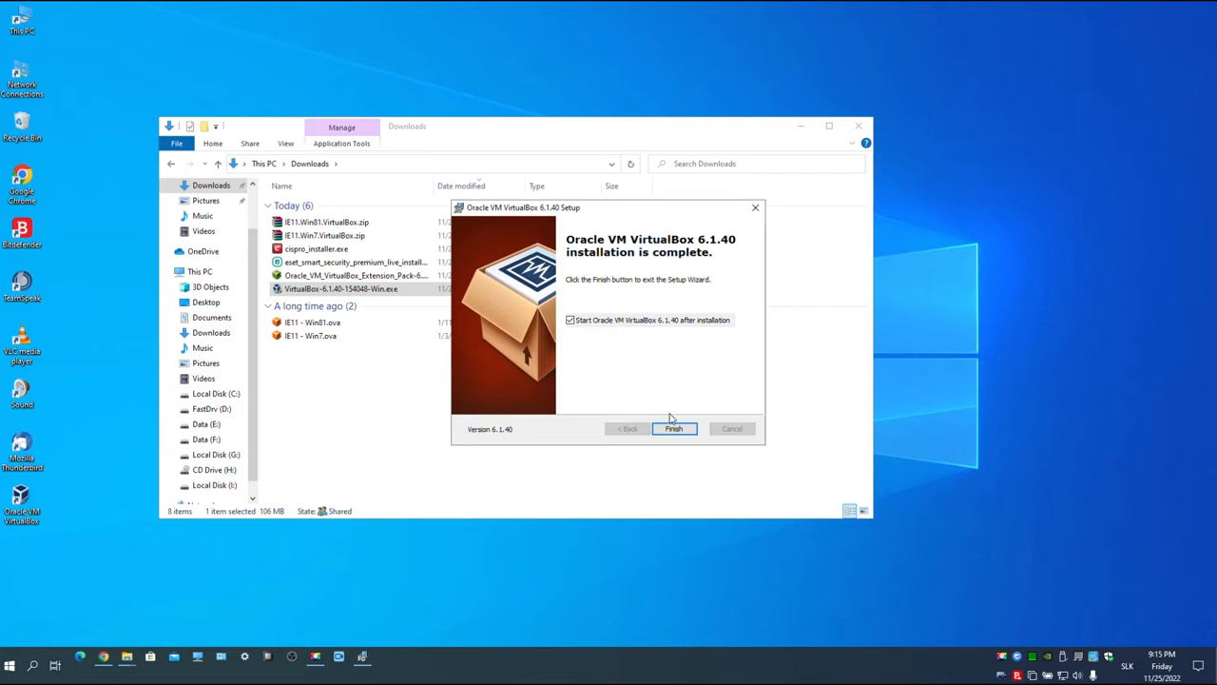
left_click(673, 428)
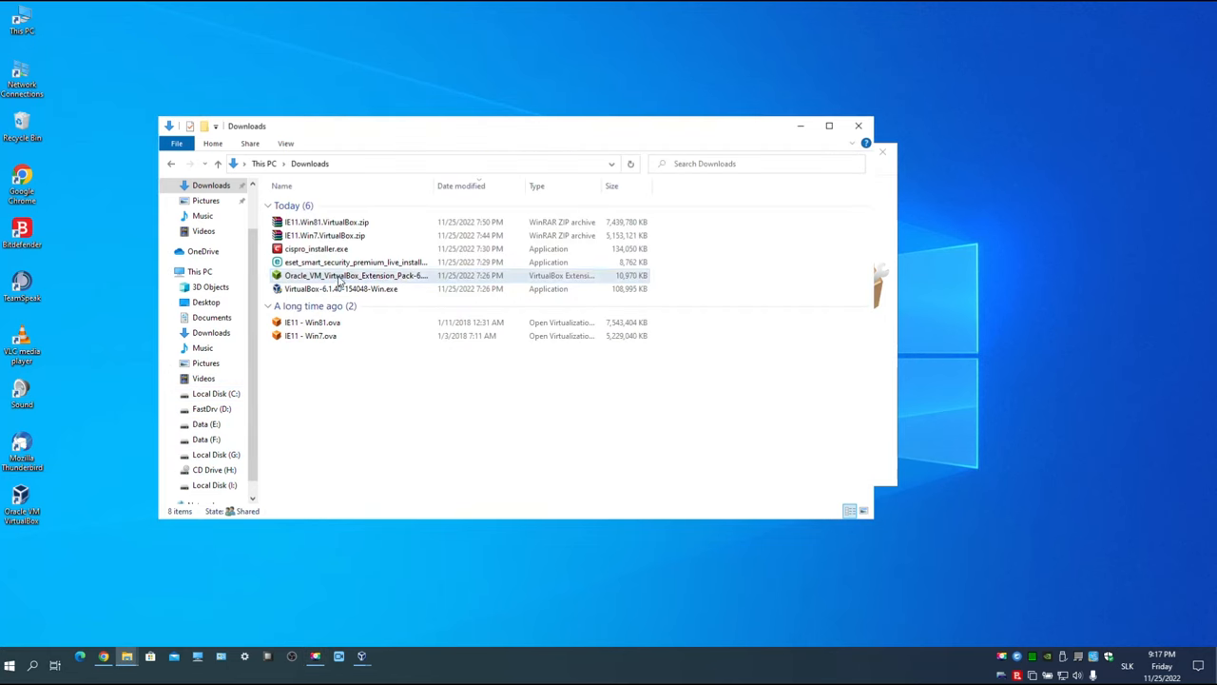
Reinstall the Extension Pack from its downloaded file, agreeing to the licence
double_click(355, 275)
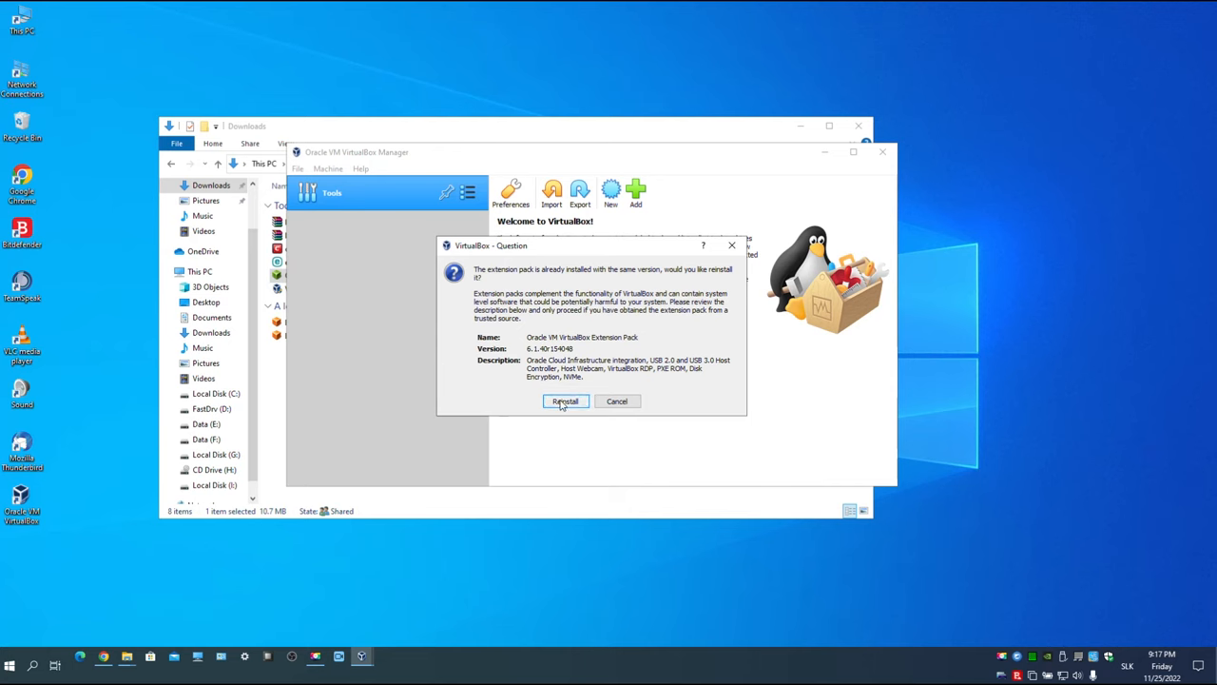
left_click(565, 400)
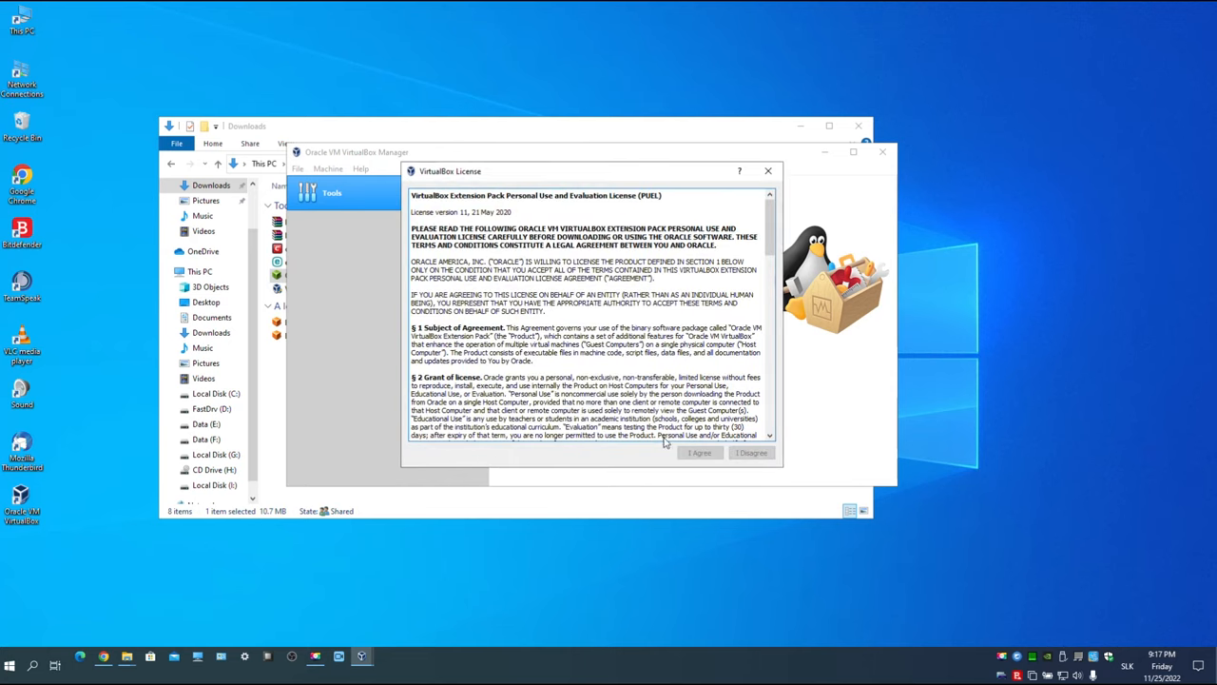
scroll("down", 3)
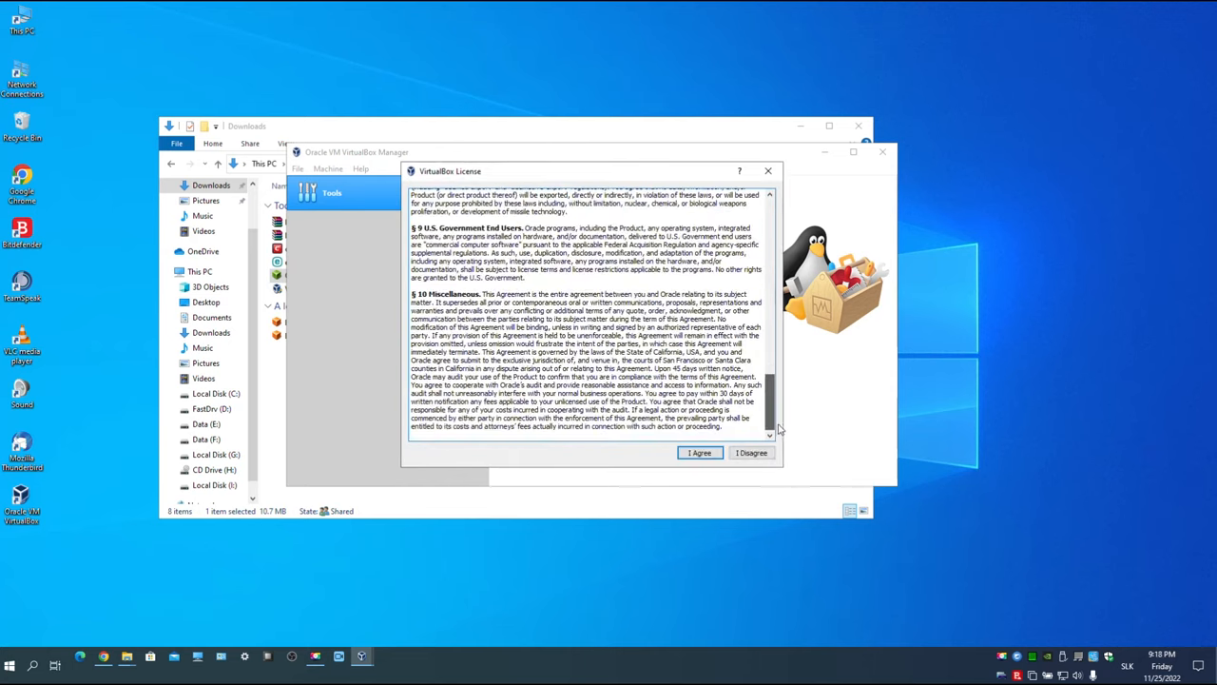
left_click(699, 452)
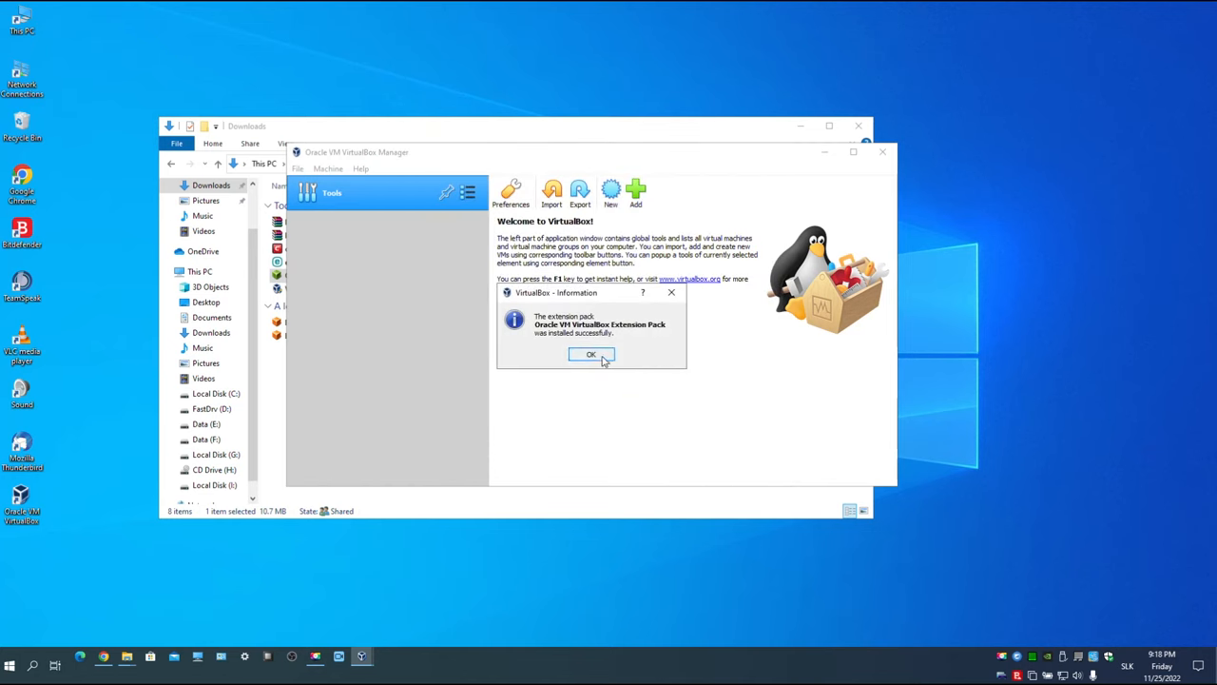
left_click(590, 354)
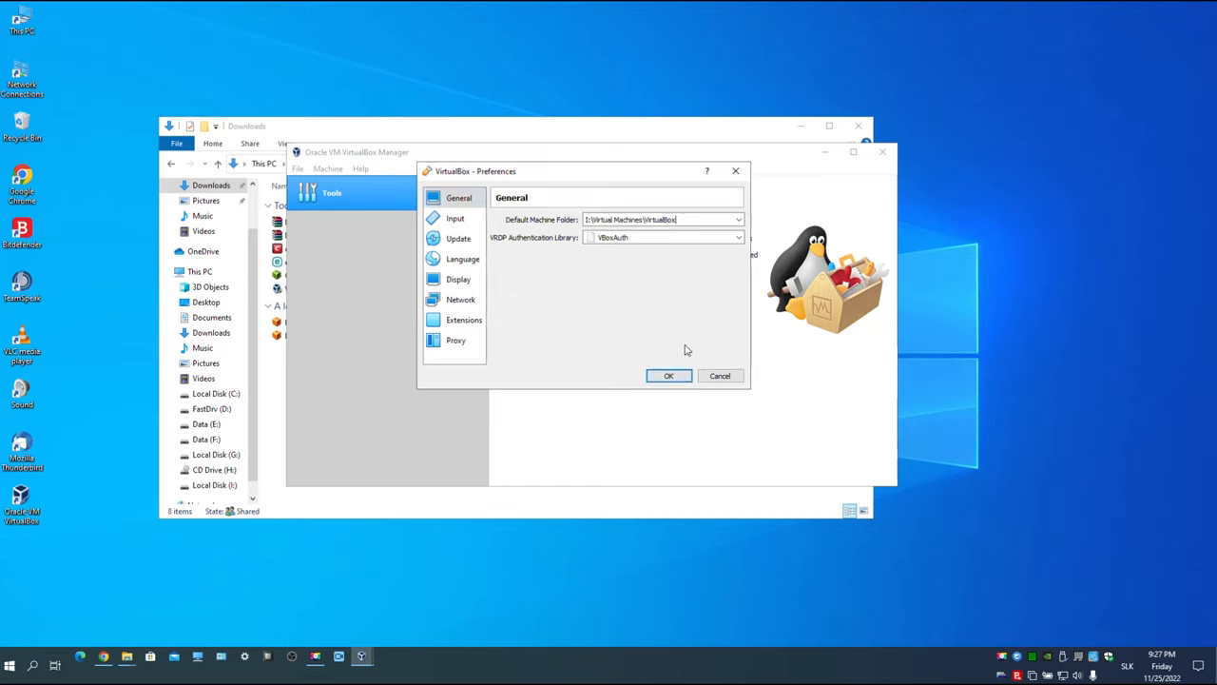
Confirm I:\Virtual Machines\VirtualBox as the default machine folder in Preferences
left_click(668, 374)
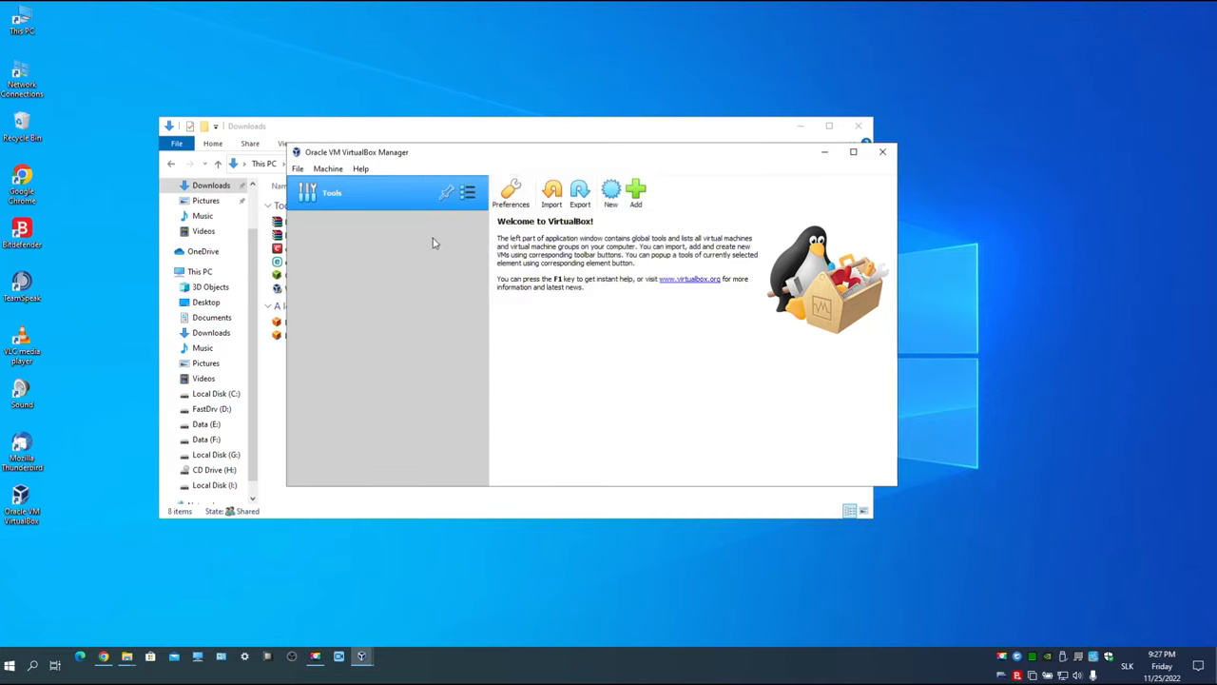
Import IE11 - Win81.ova from Downloads with its default appliance settings
left_click(552, 191)
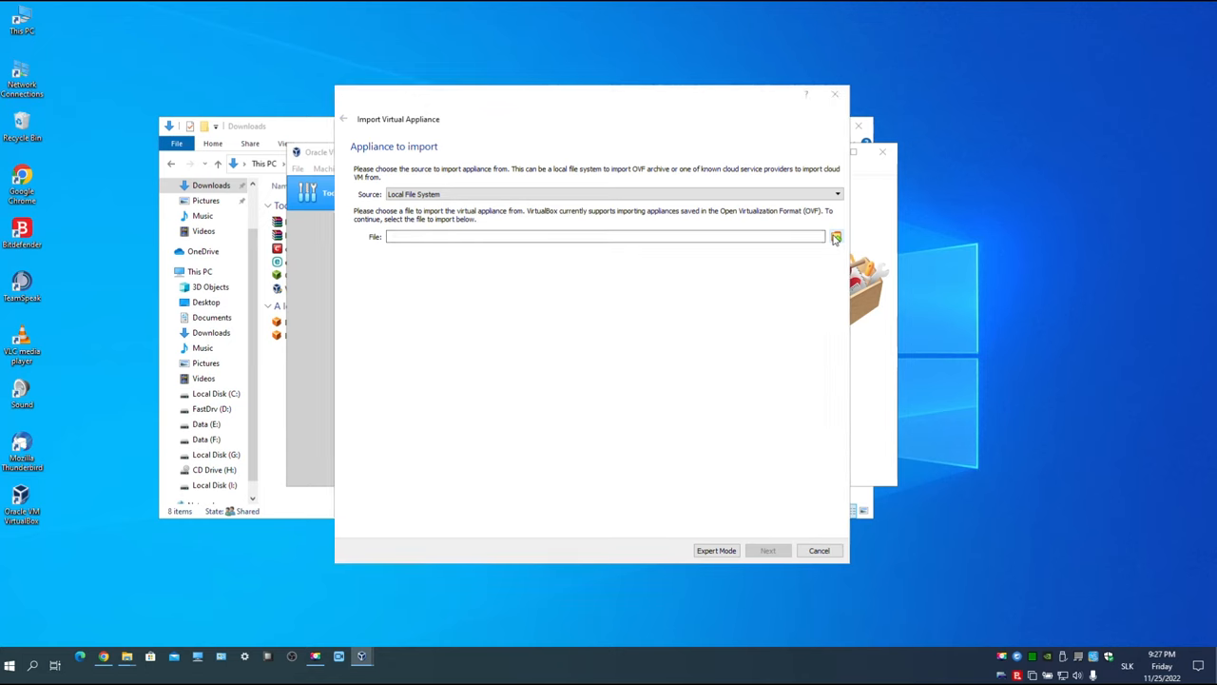
left_click(834, 235)
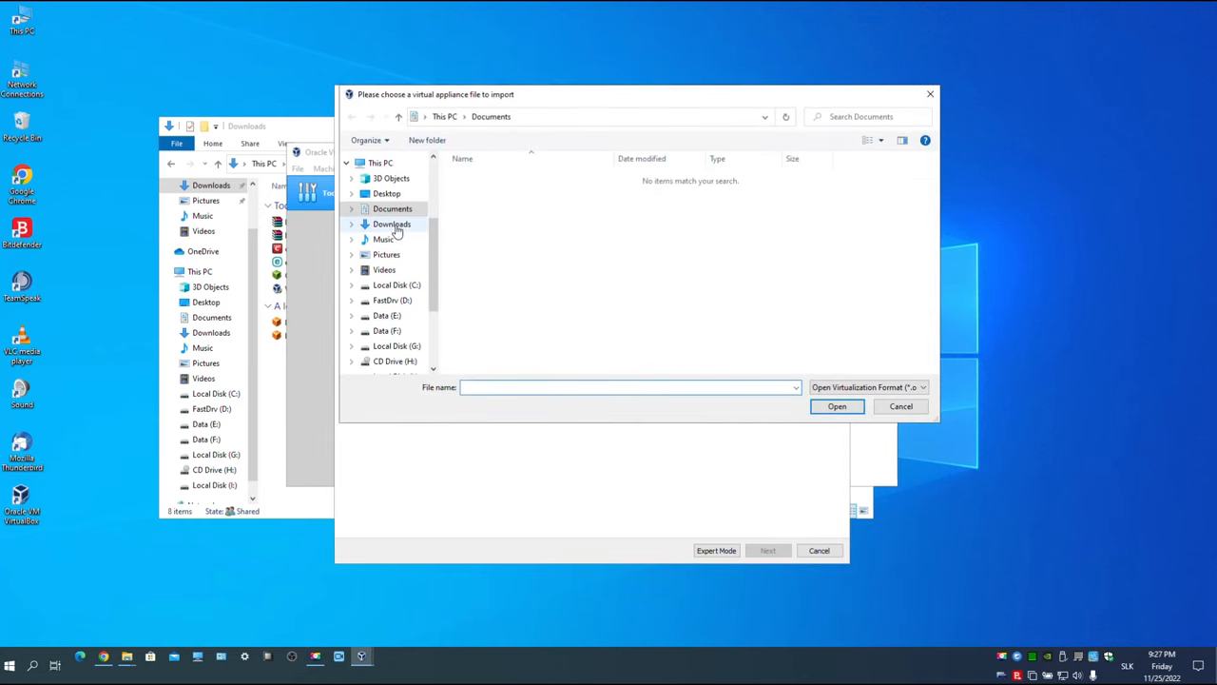
left_click(392, 224)
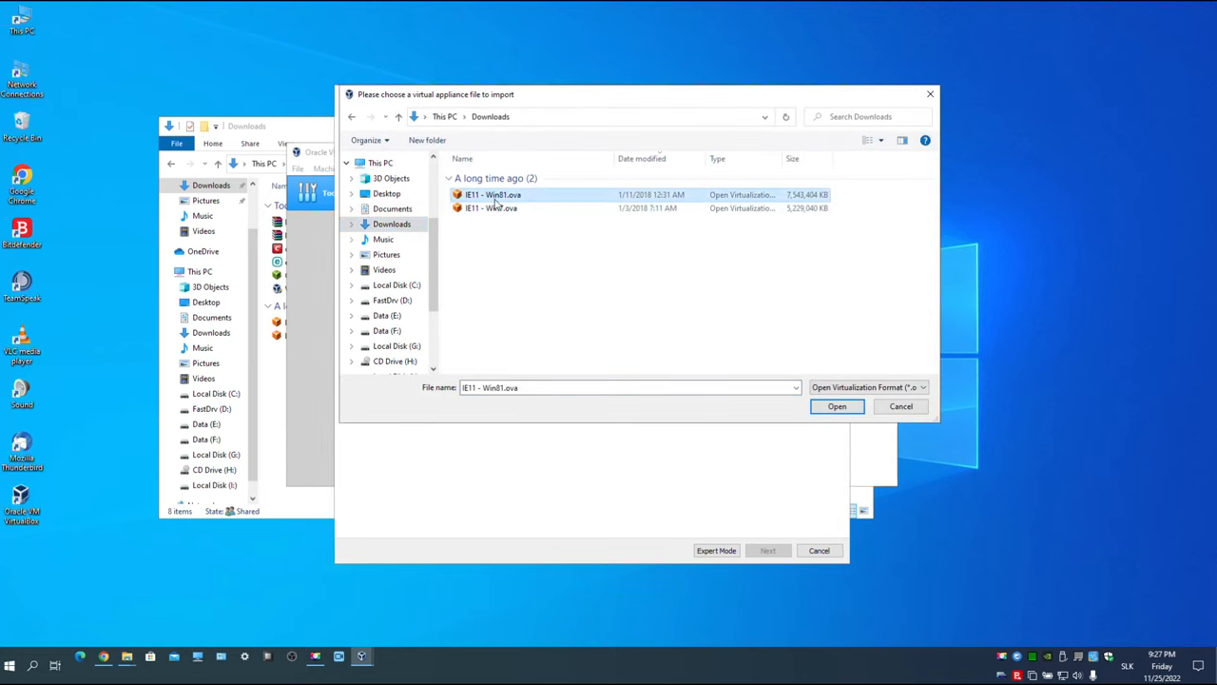
left_click(836, 406)
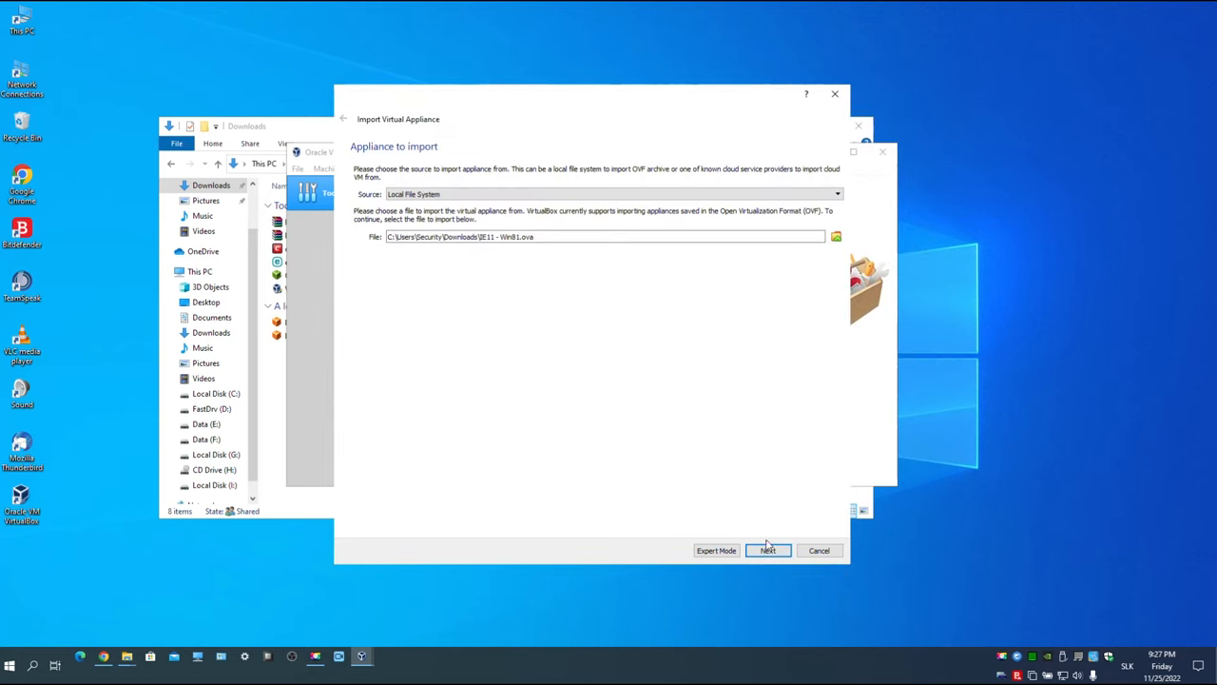
left_click(767, 550)
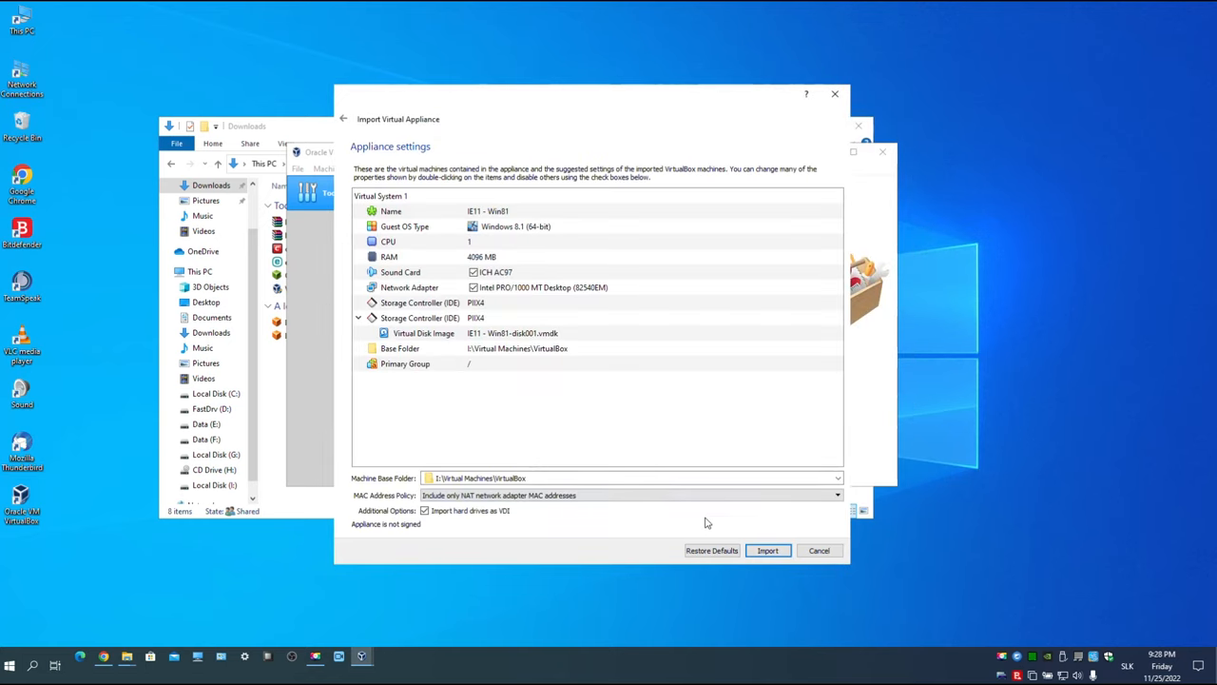
mouse_move(703, 463)
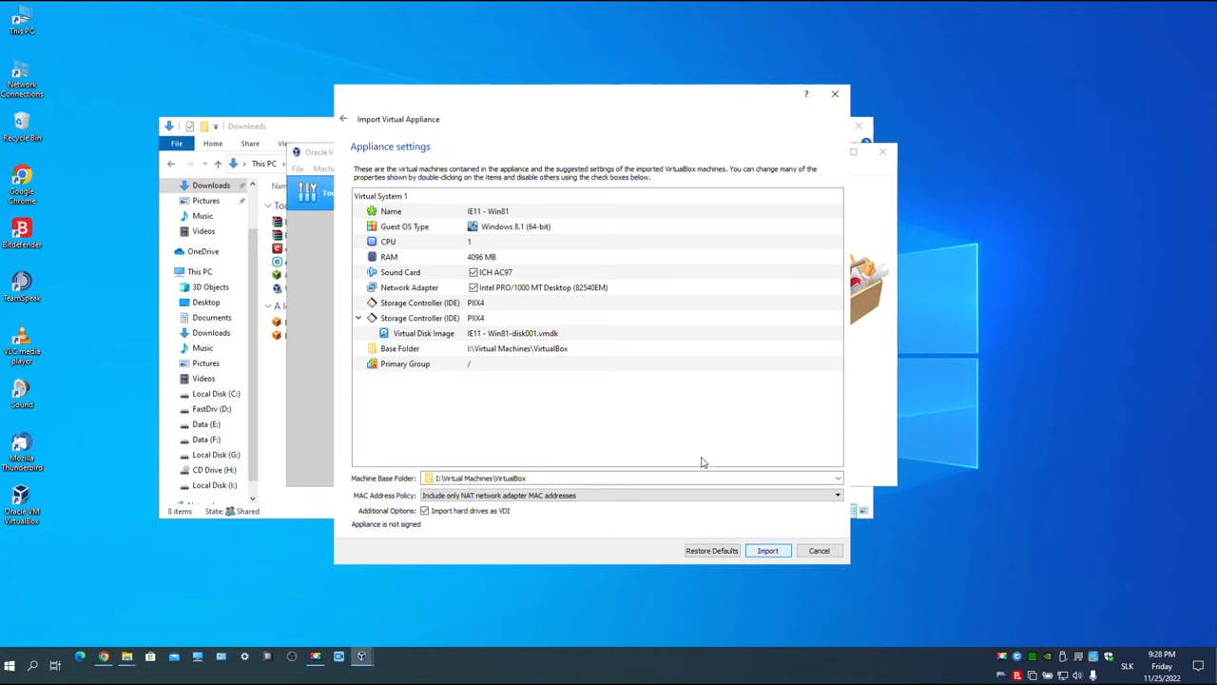
left_click(766, 549)
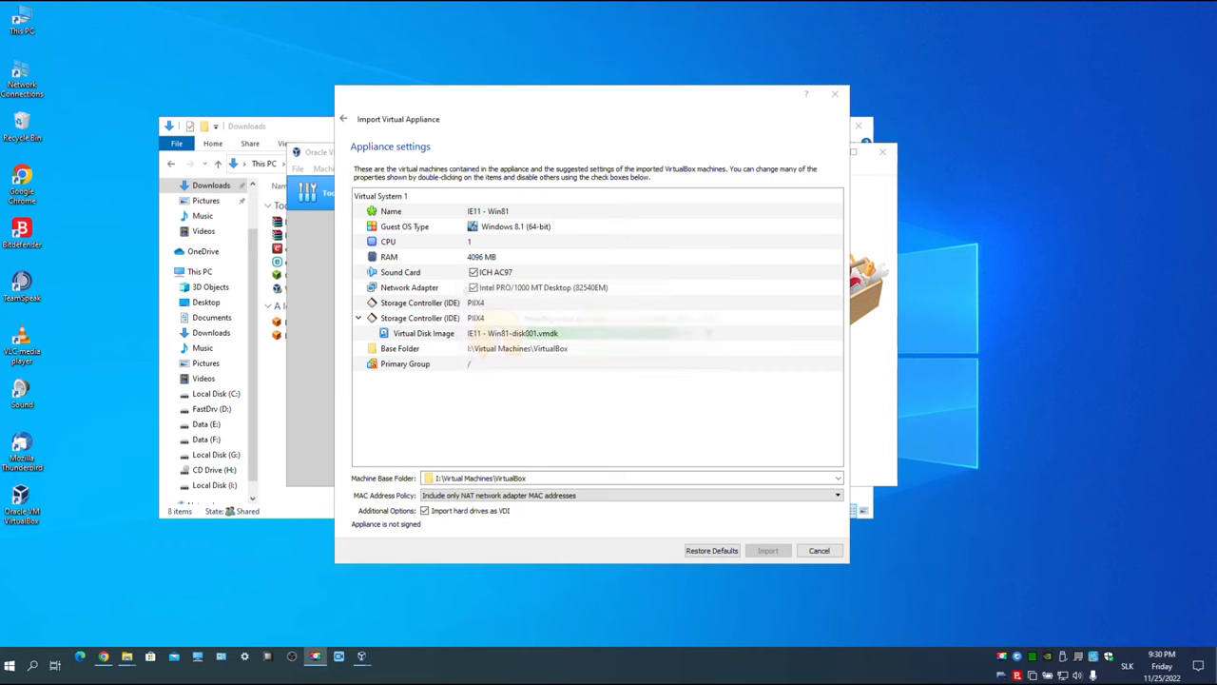
left_click(766, 550)
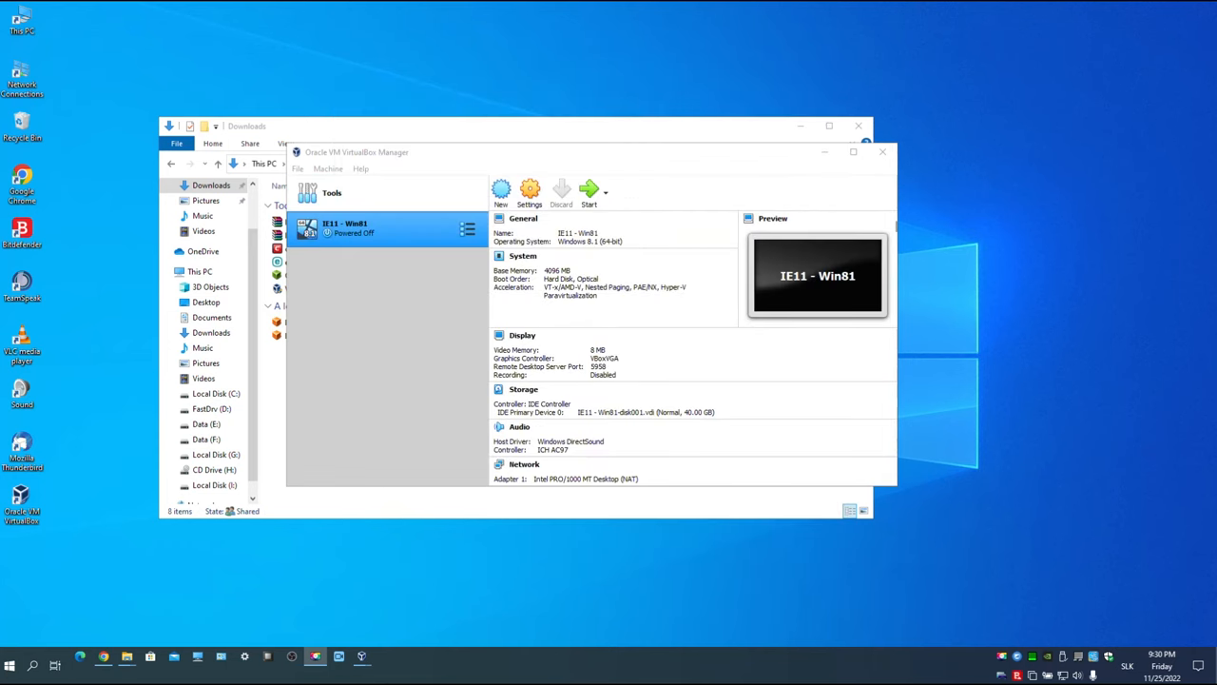
mouse_move(358, 311)
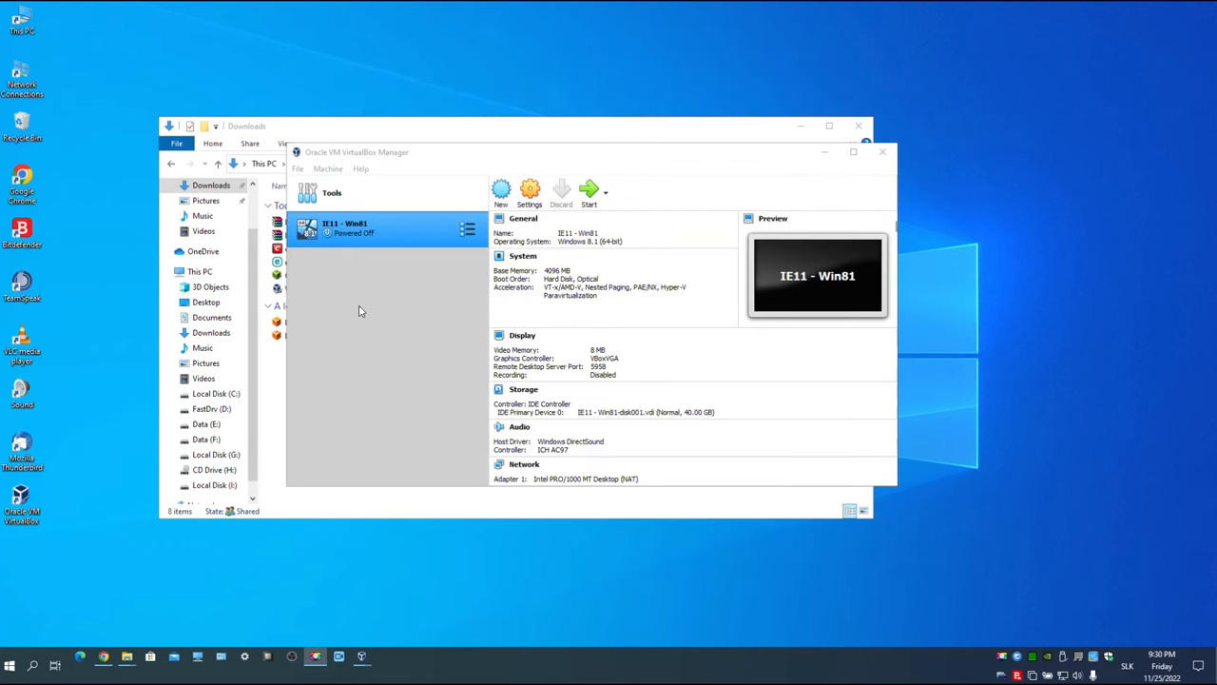
Import IE11 - Win7.ova from Downloads via File > Import Appliance
left_click(299, 168)
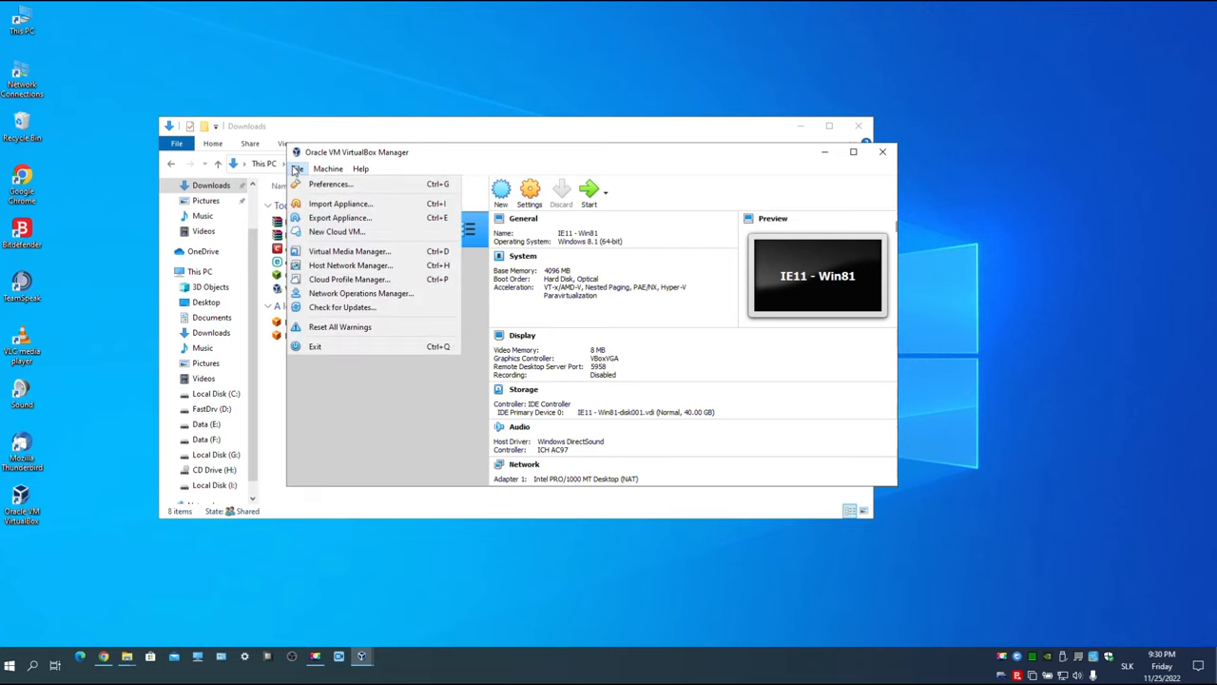
left_click(339, 203)
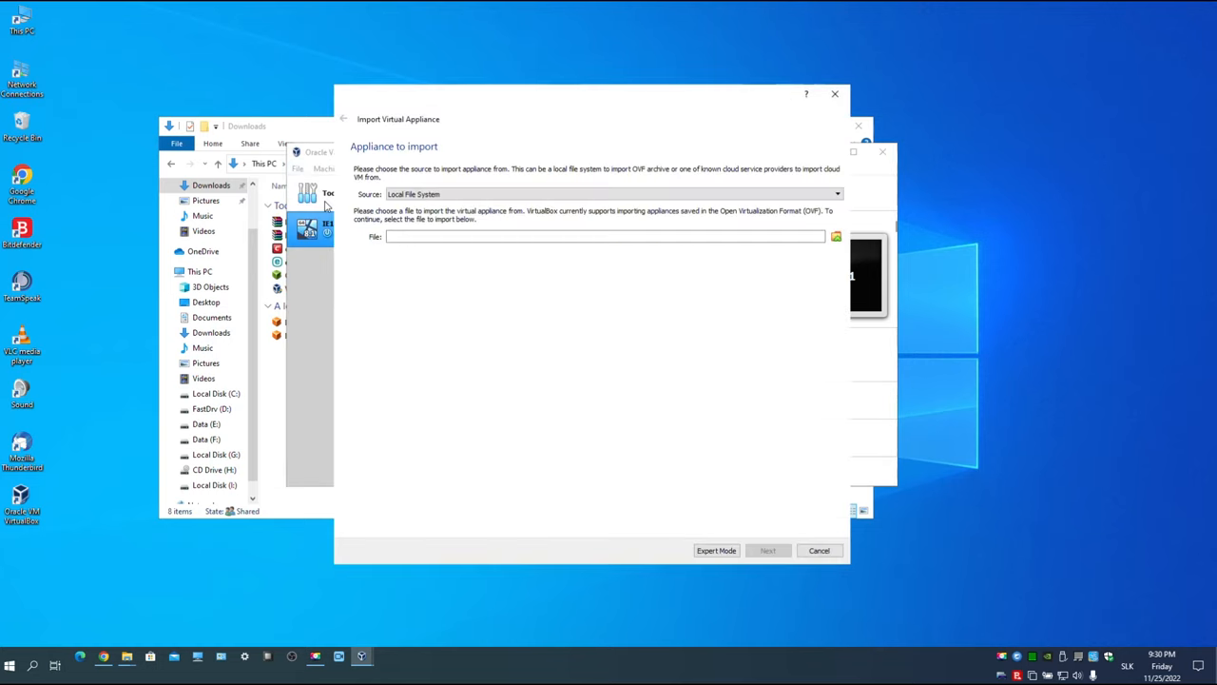
left_click(835, 236)
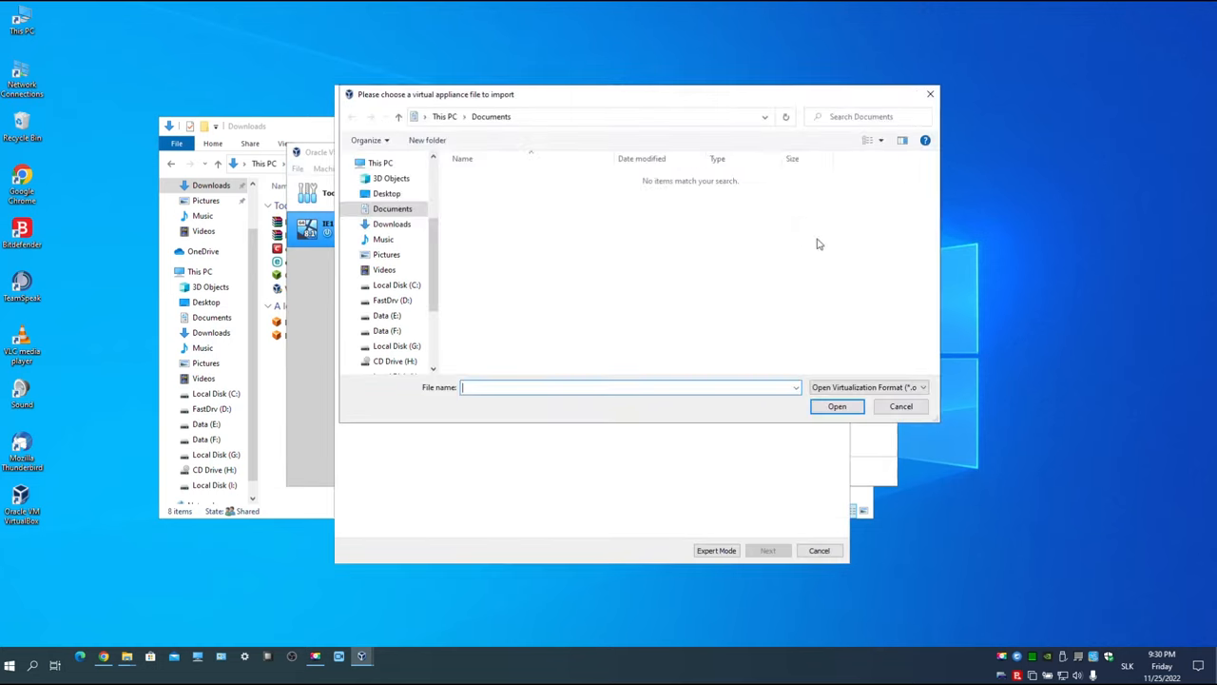
left_click(392, 223)
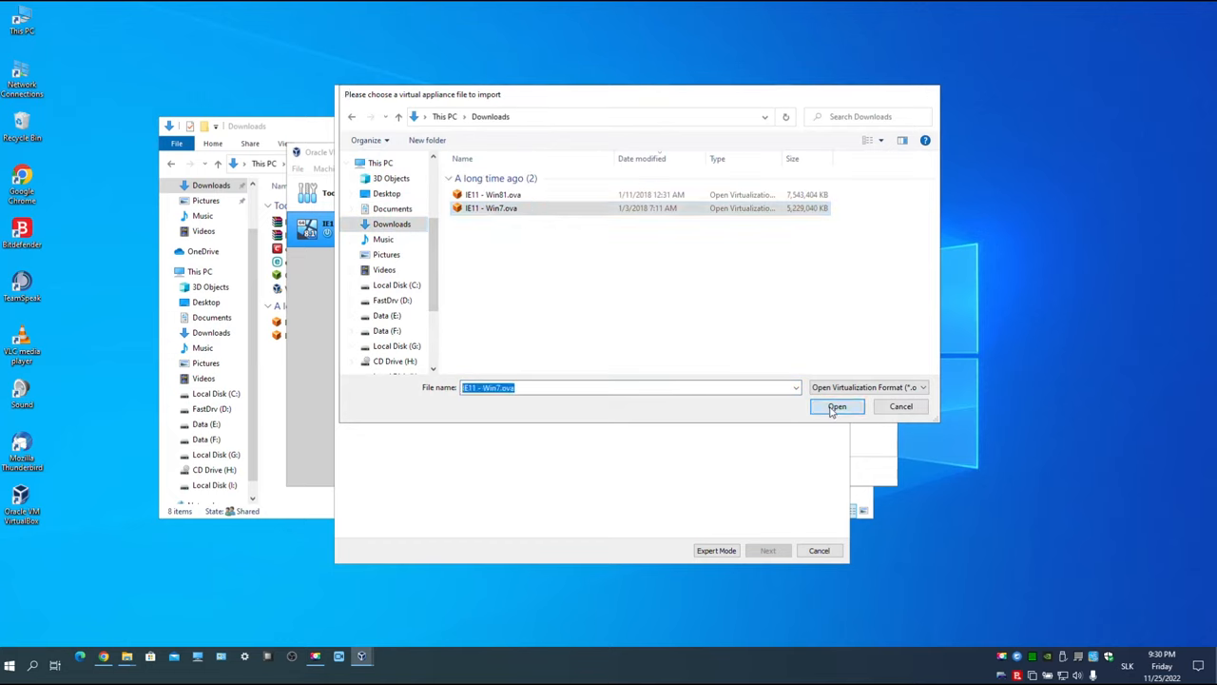
left_click(836, 406)
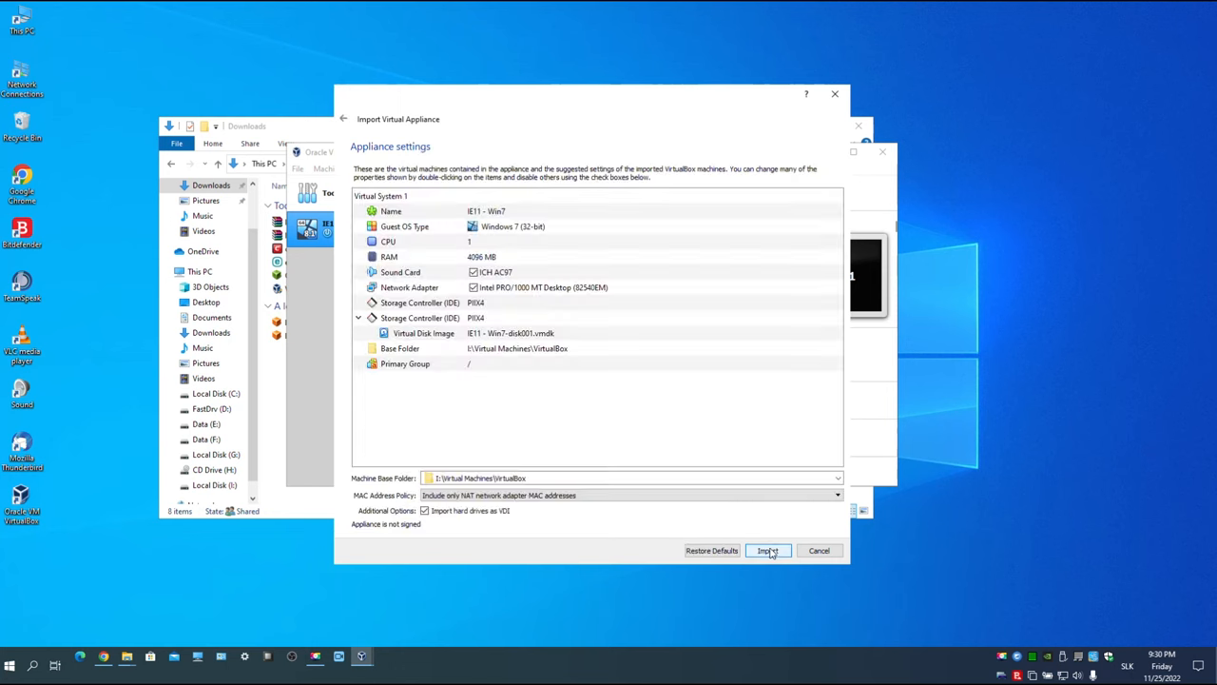
left_click(767, 549)
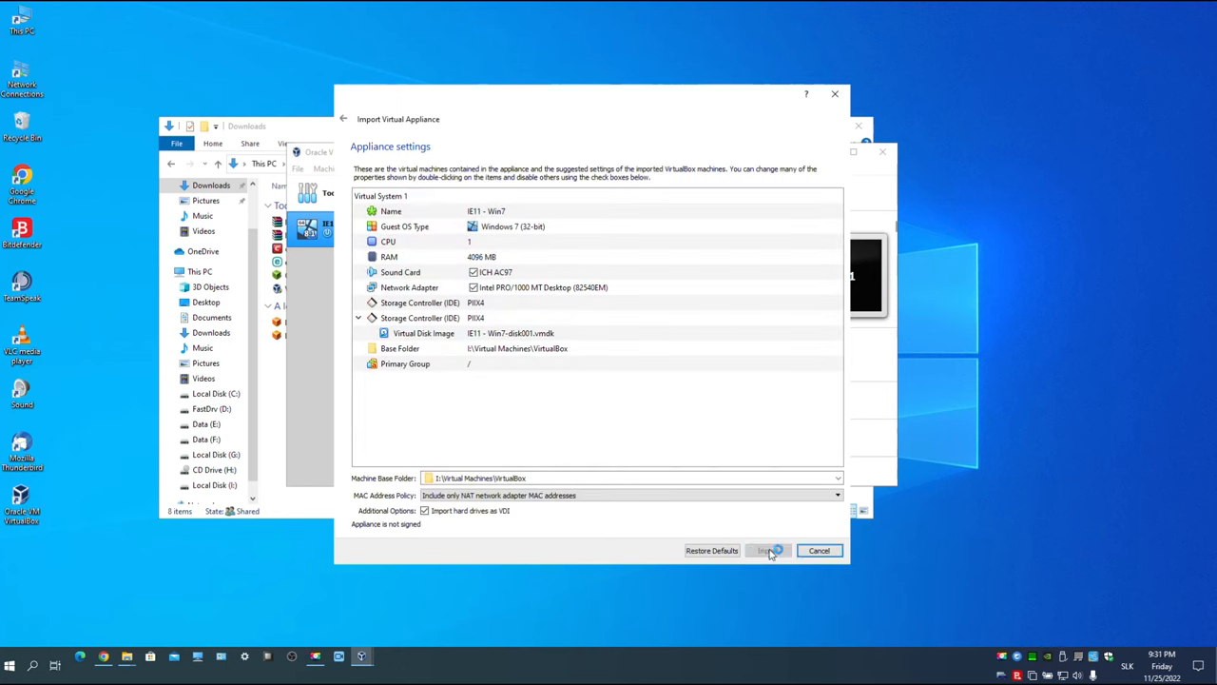
left_click(767, 549)
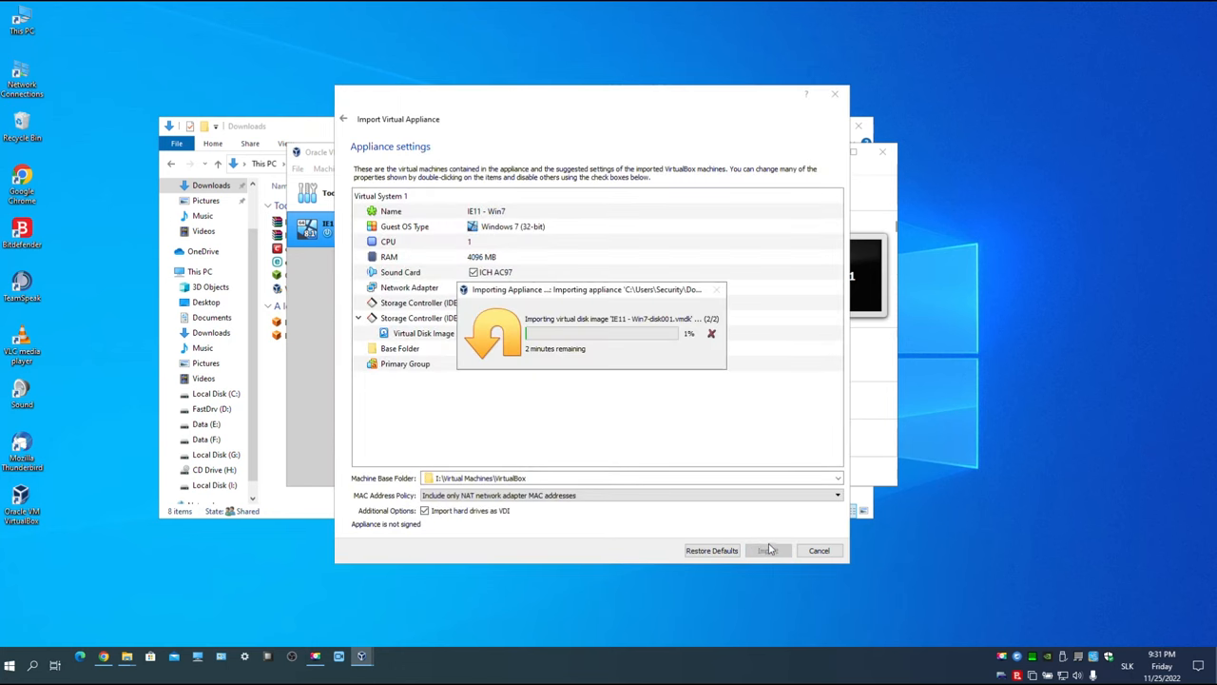
mouse_move(527, 539)
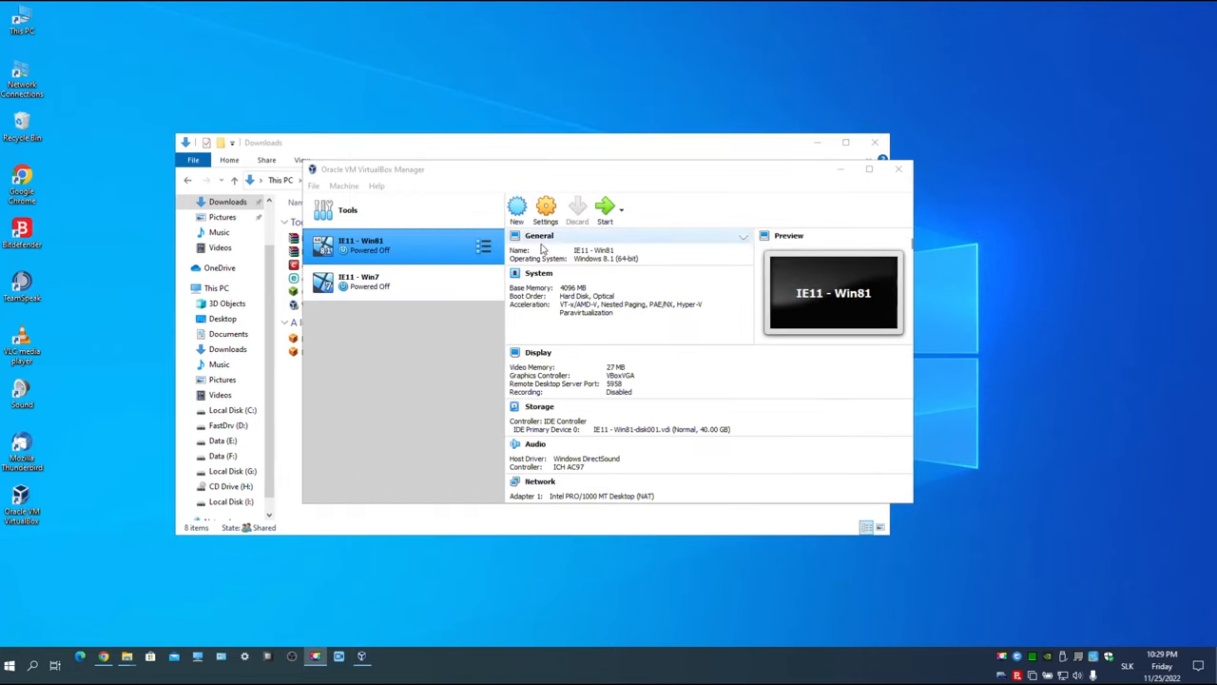
Set IE11 - Win81's shared clipboard to Bidirectional under General > Advanced
left_click(545, 209)
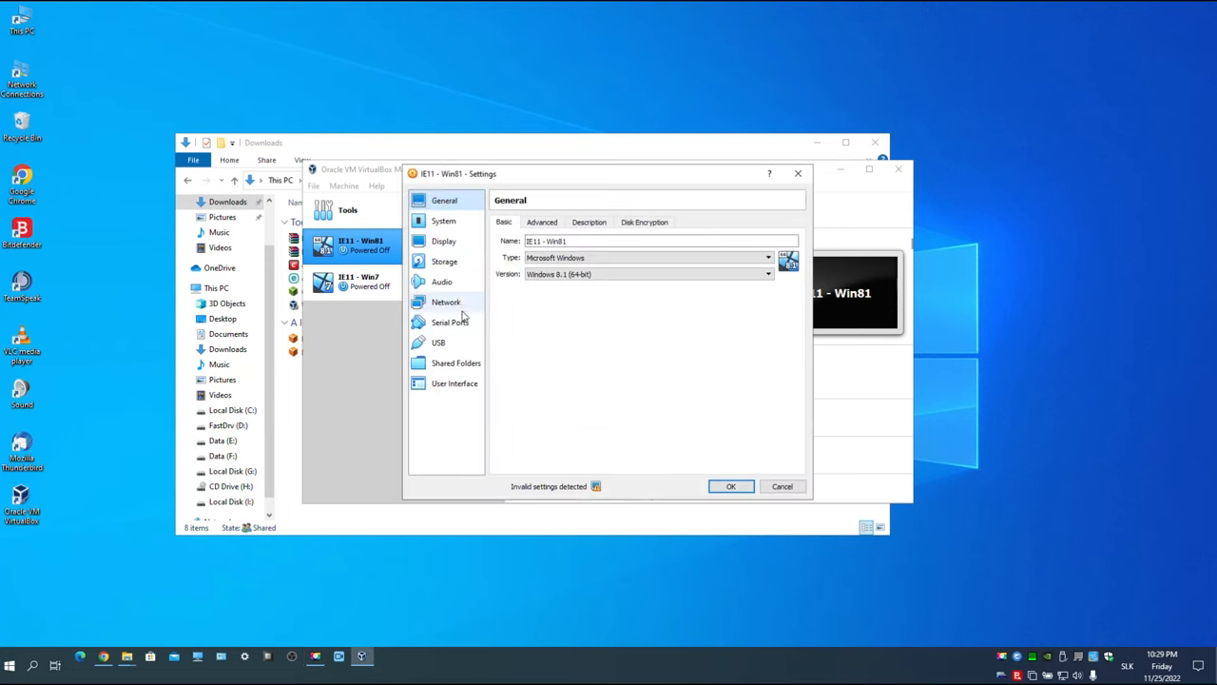
left_click(542, 222)
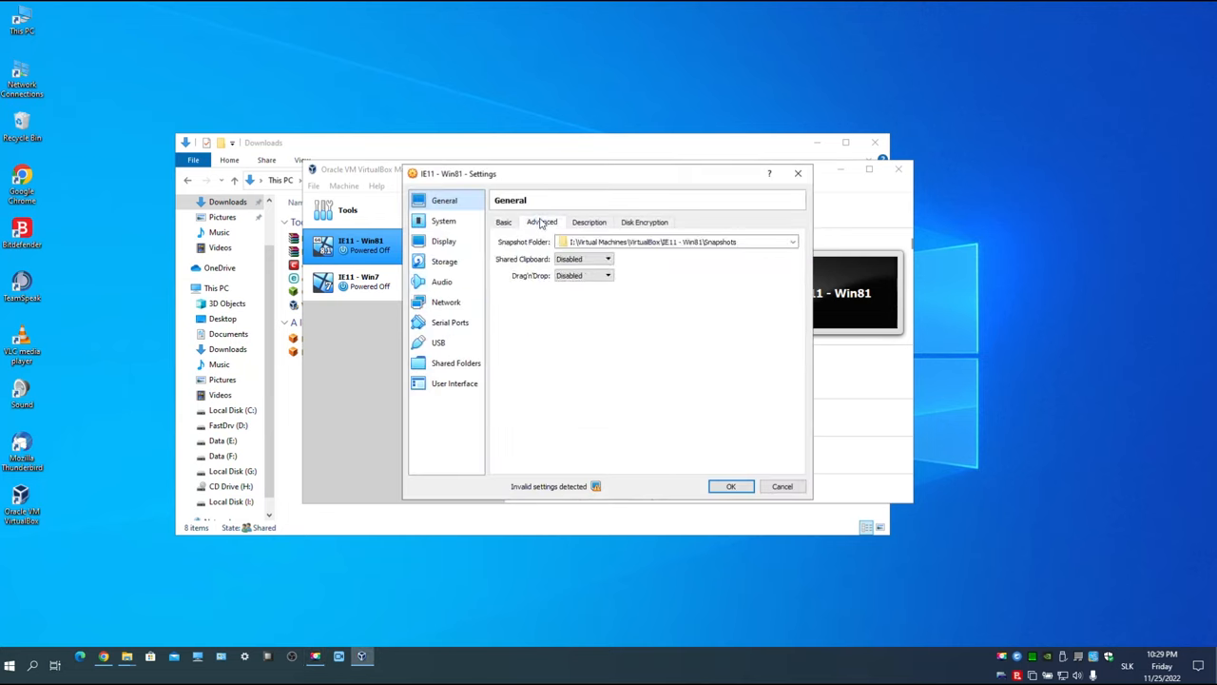
left_click(606, 258)
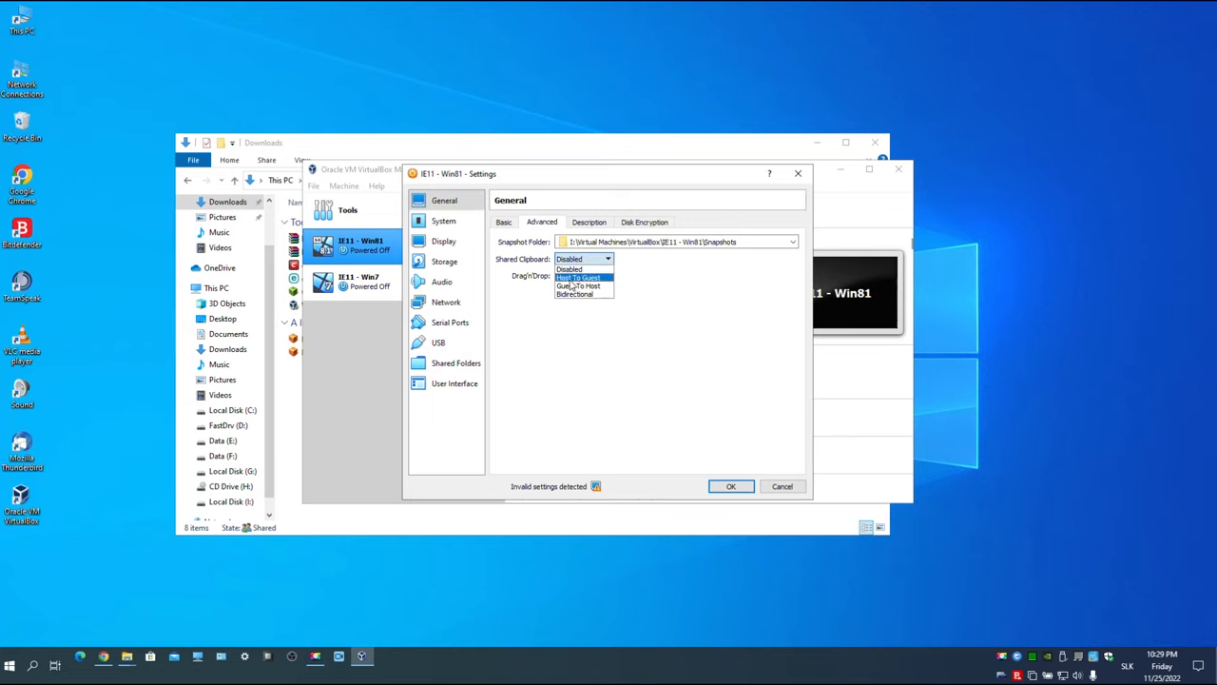
left_click(573, 293)
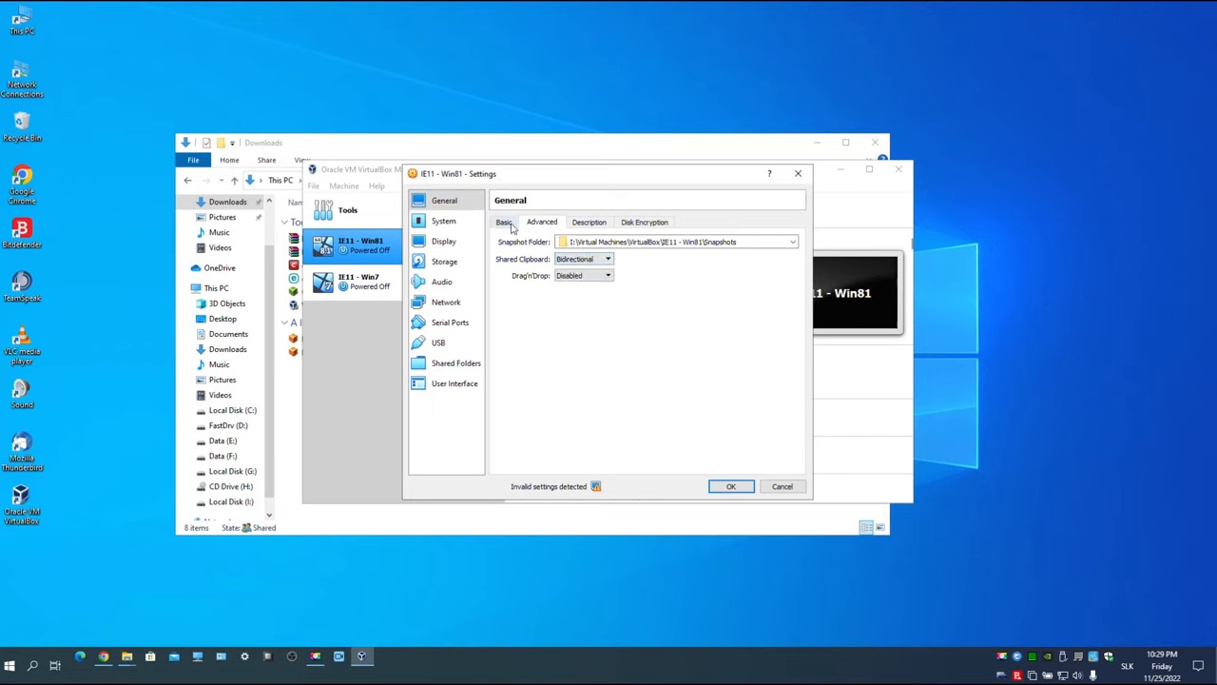
Raise IE11 - Win81's virtual processor count with the Processor(s) slider
left_click(443, 221)
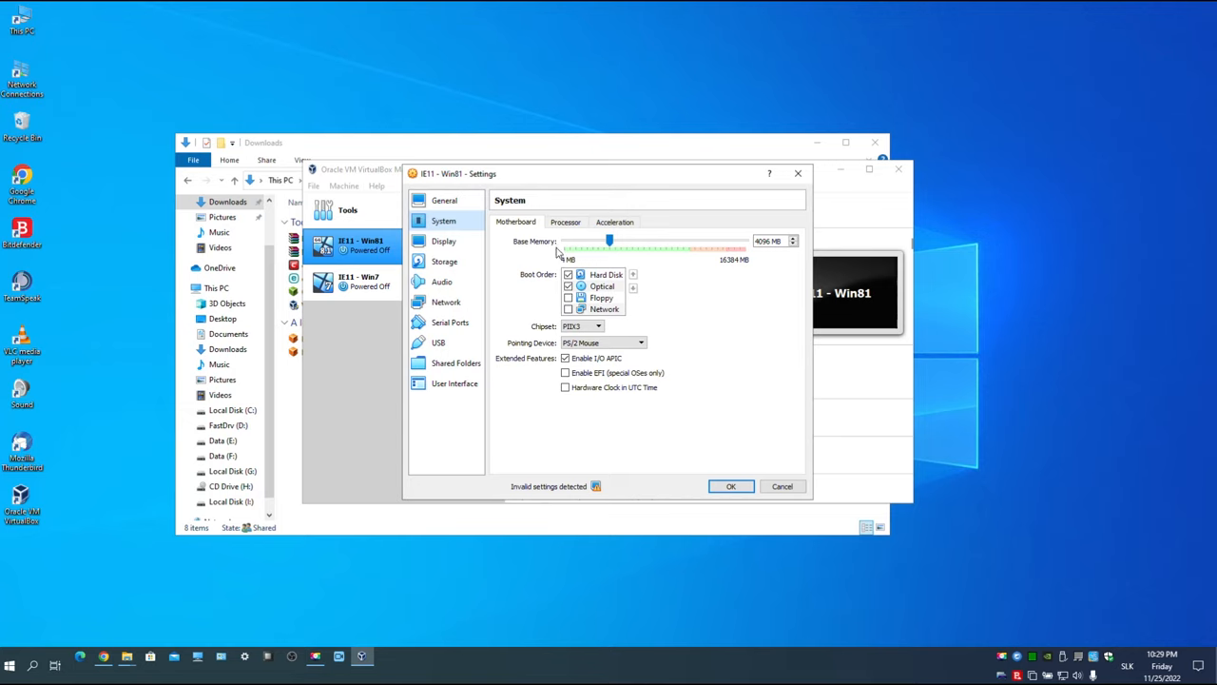
left_click(565, 221)
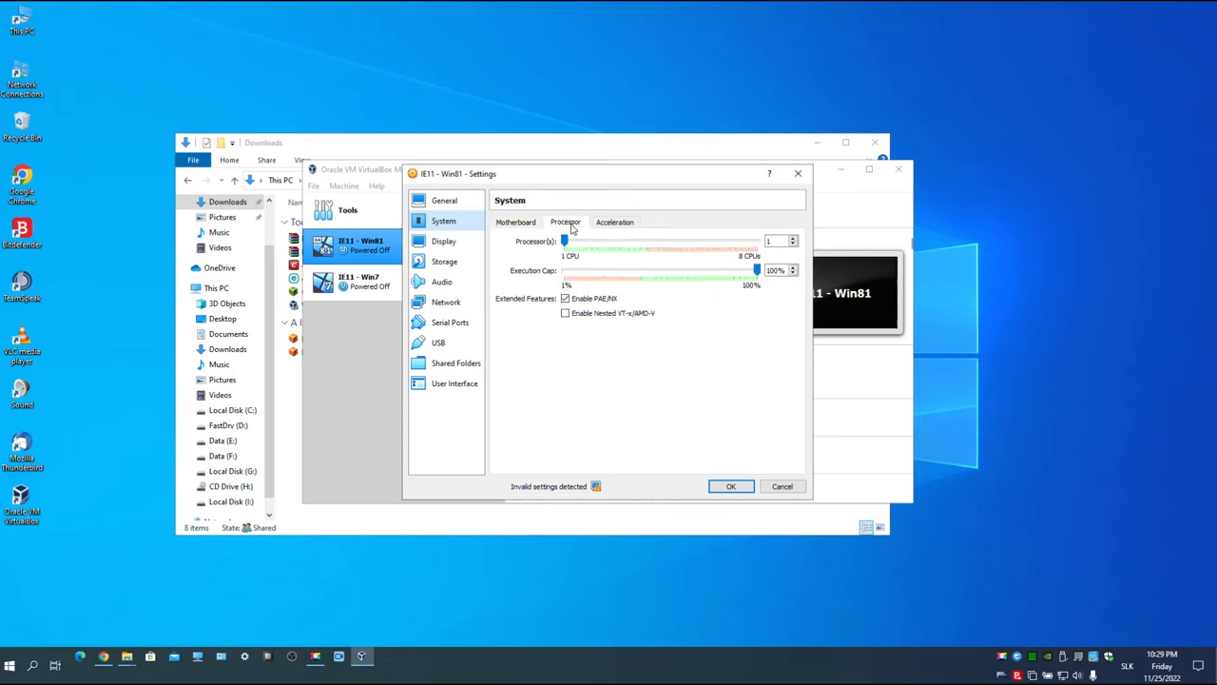
left_click_drag(564, 240, 592, 240)
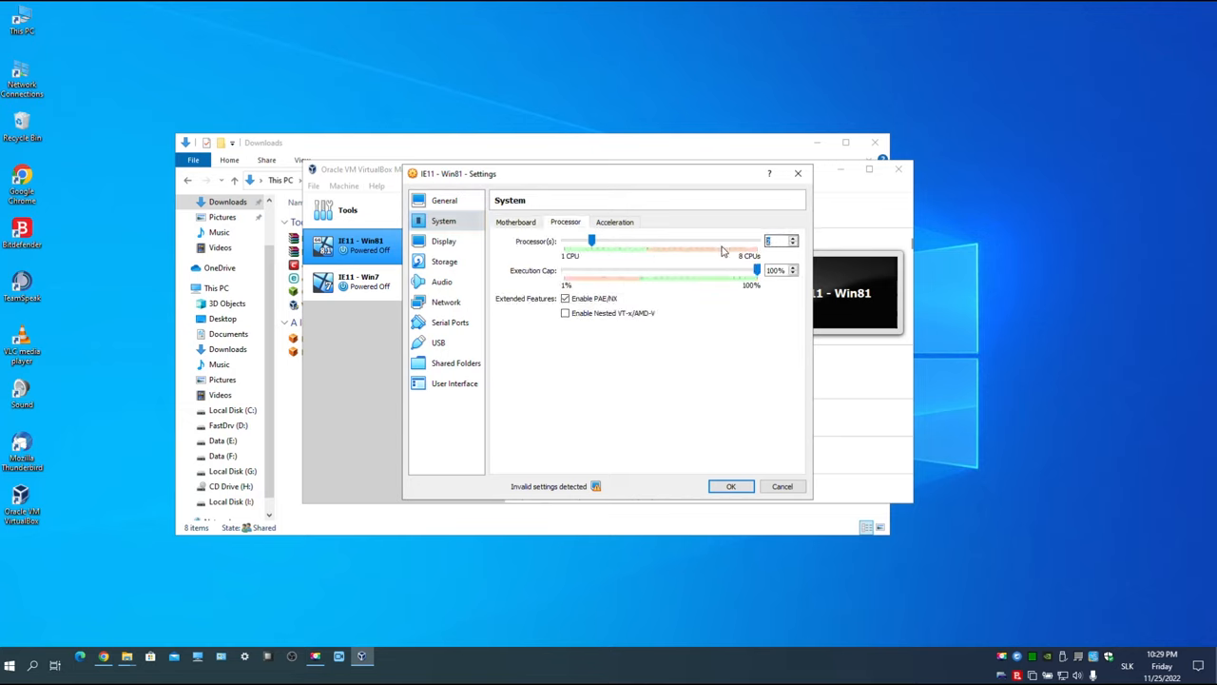
left_click(516, 221)
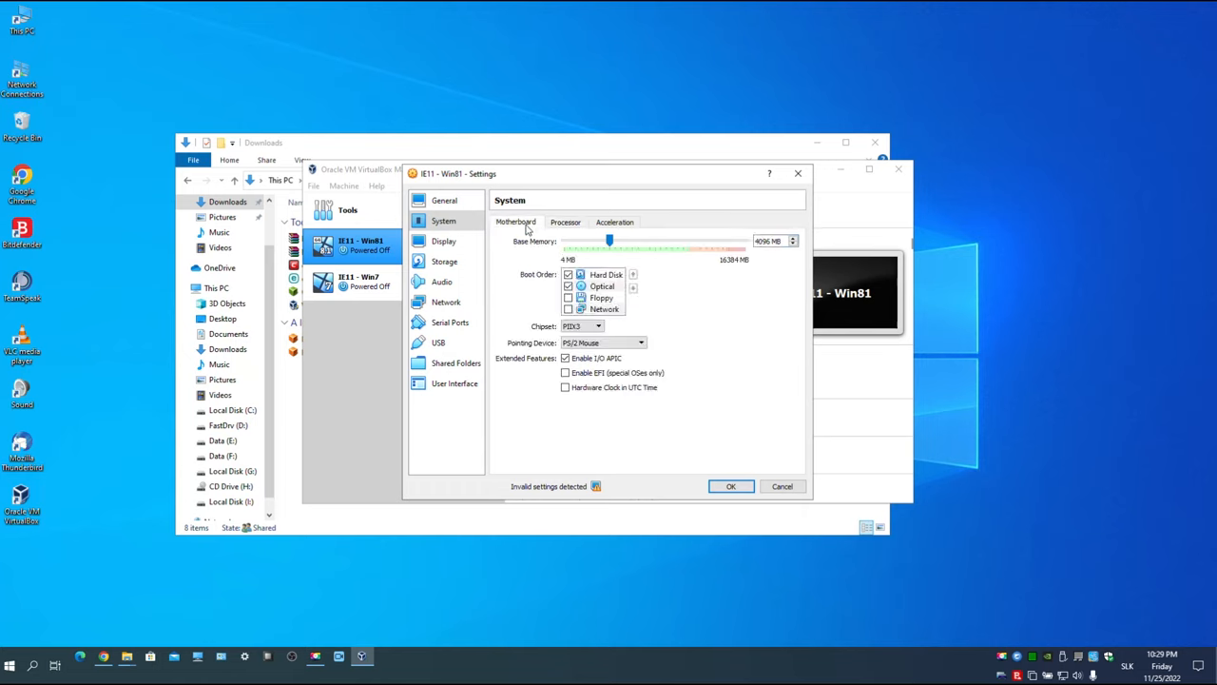
left_click(566, 358)
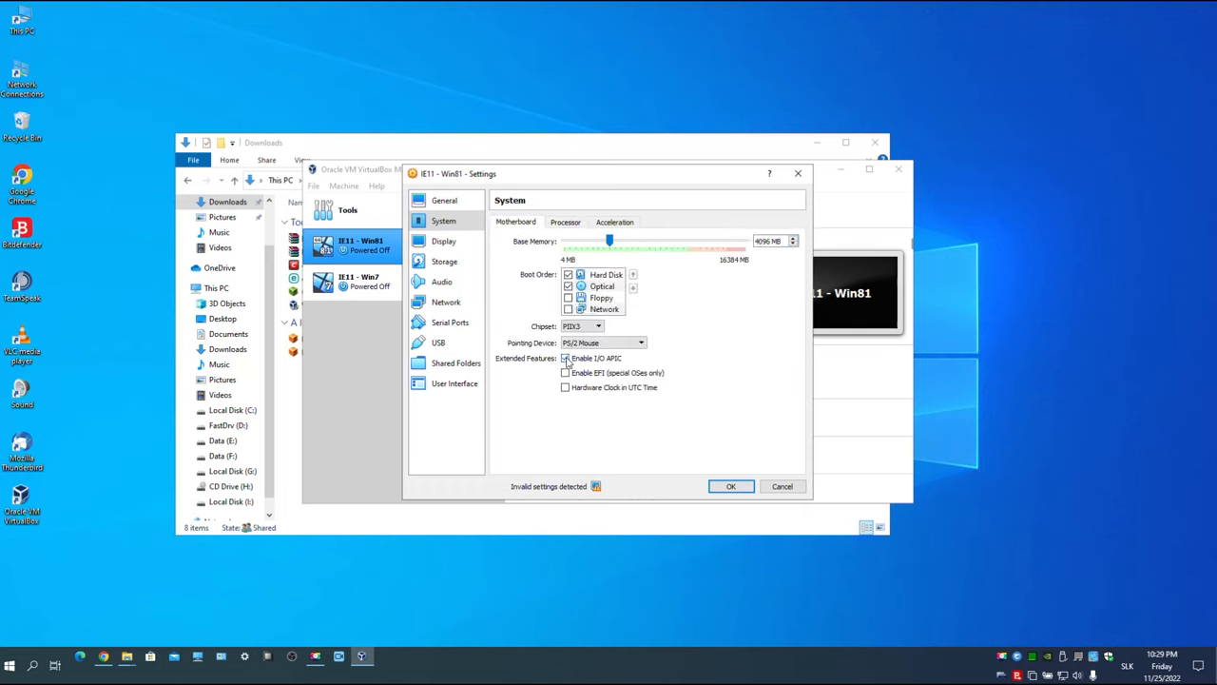
left_click(566, 358)
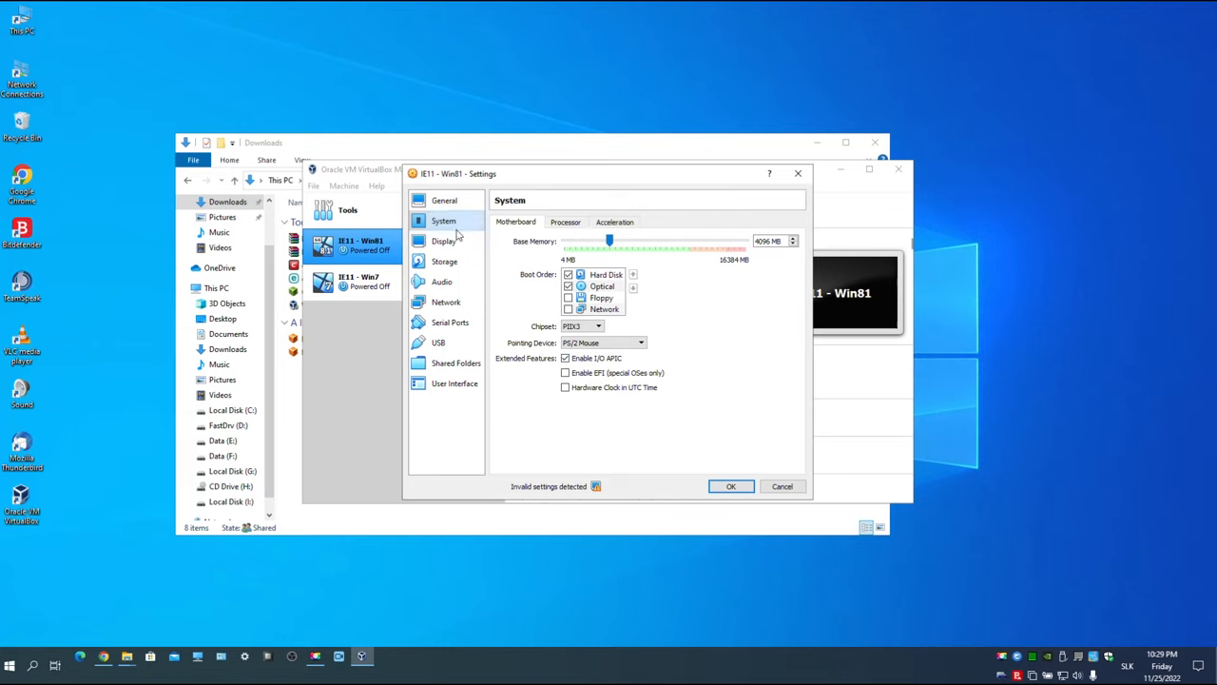
Switch IE11 - Win81's display to the VBoxSVGA controller with 128 MB video memory
left_click(443, 241)
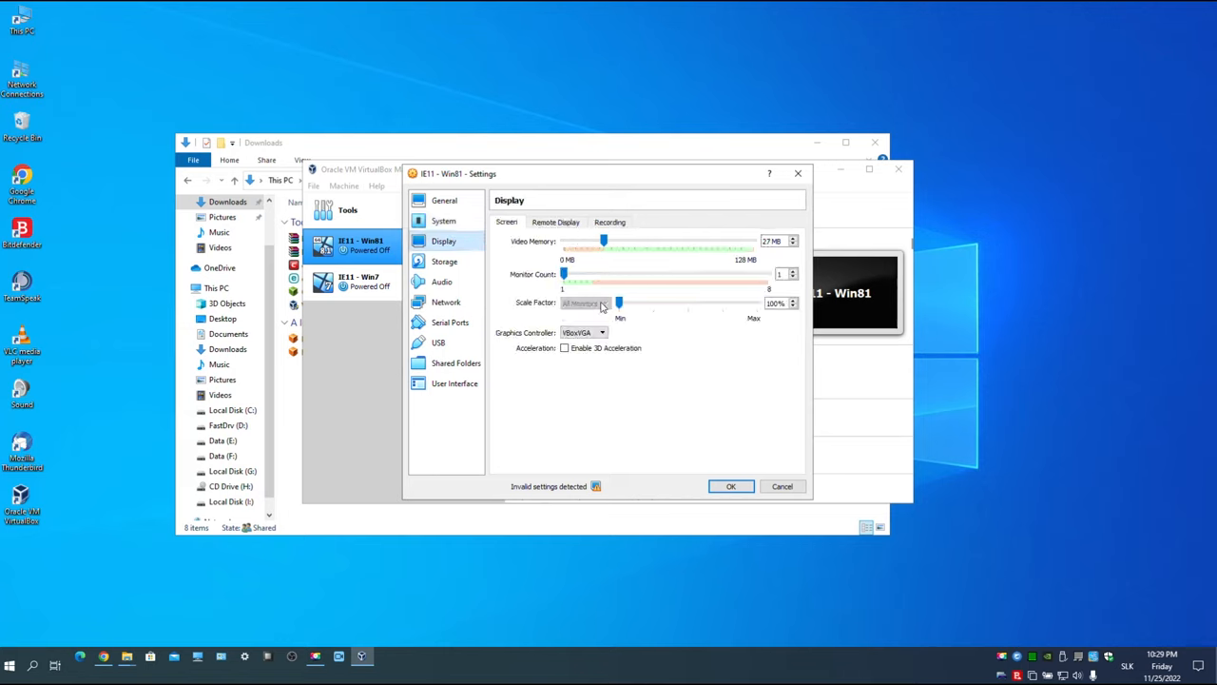
mouse_move(596, 486)
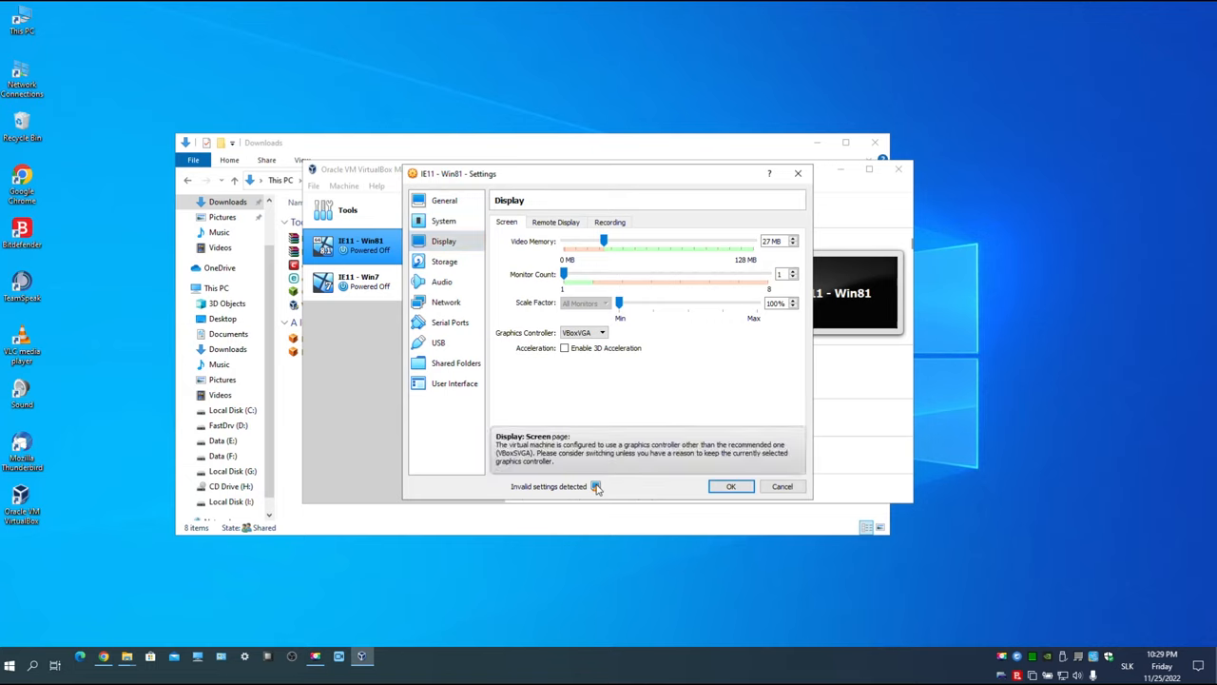
left_click(584, 332)
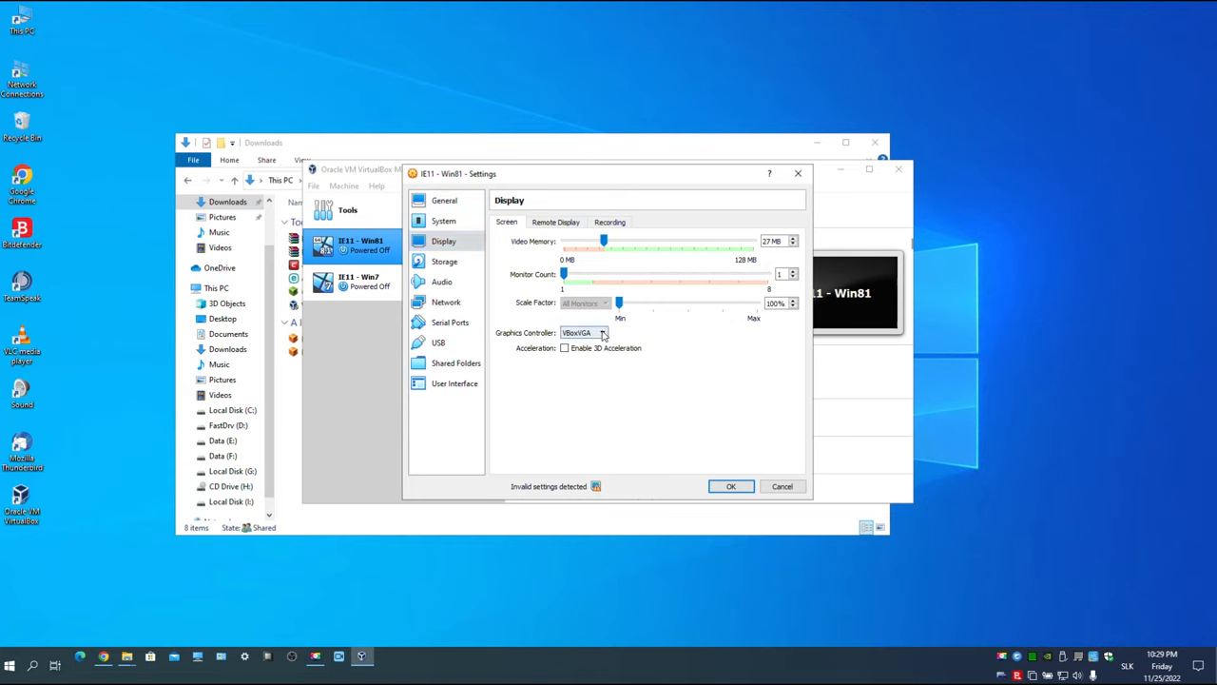
left_click(602, 333)
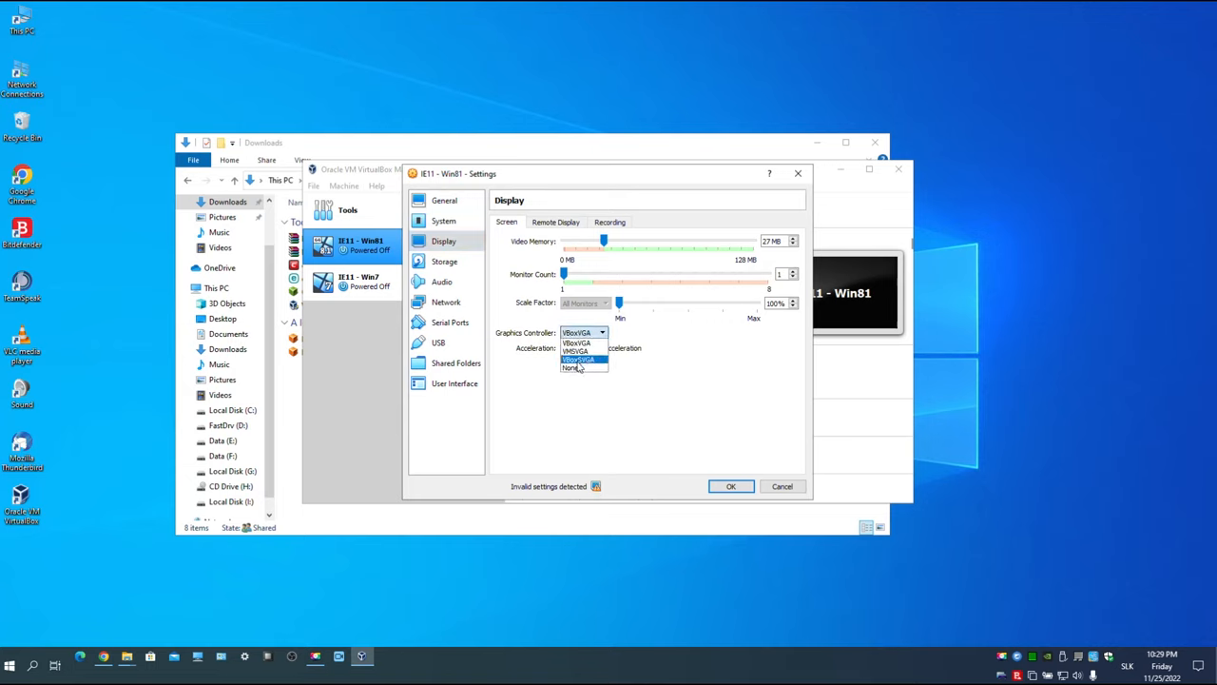
left_click(578, 360)
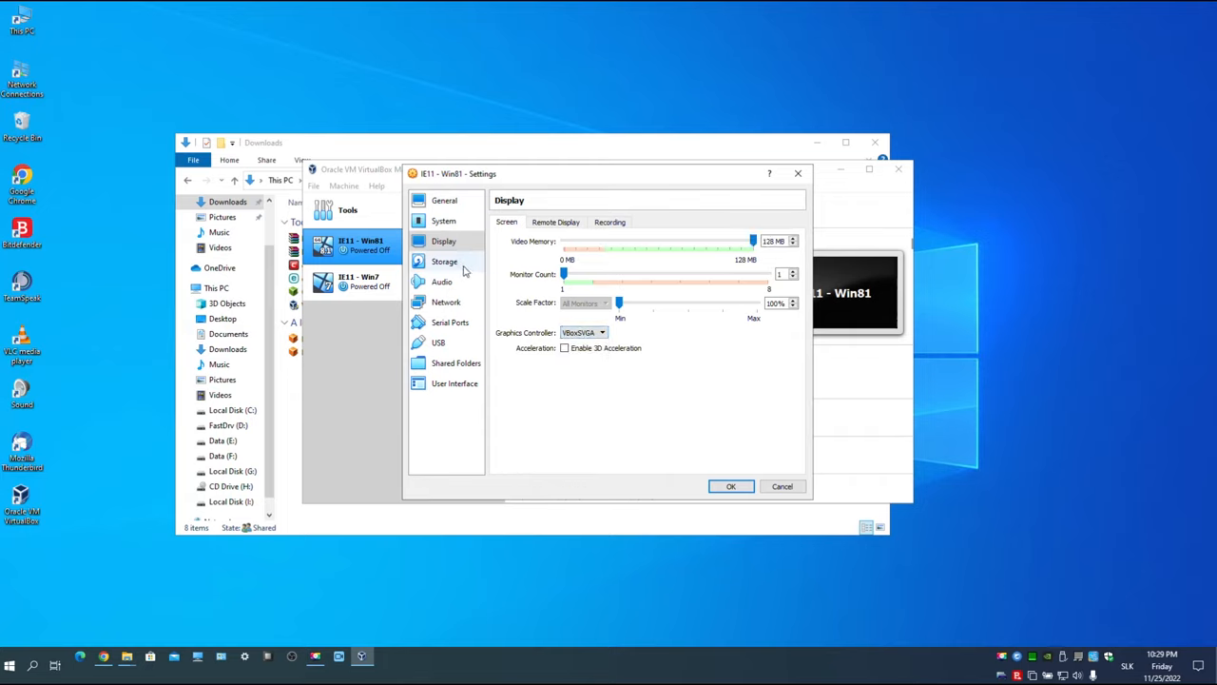
left_click(444, 262)
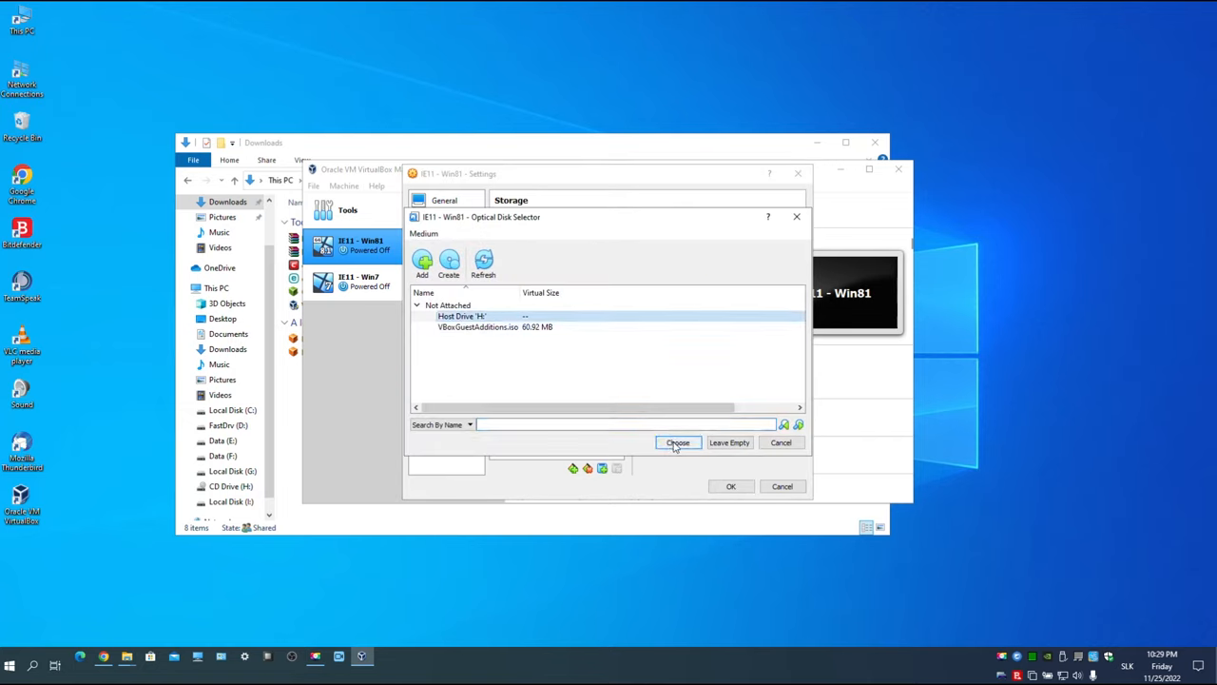
Attach host drive H: as the optical drive and bridge the network adapter to Killer E2200
left_click(677, 442)
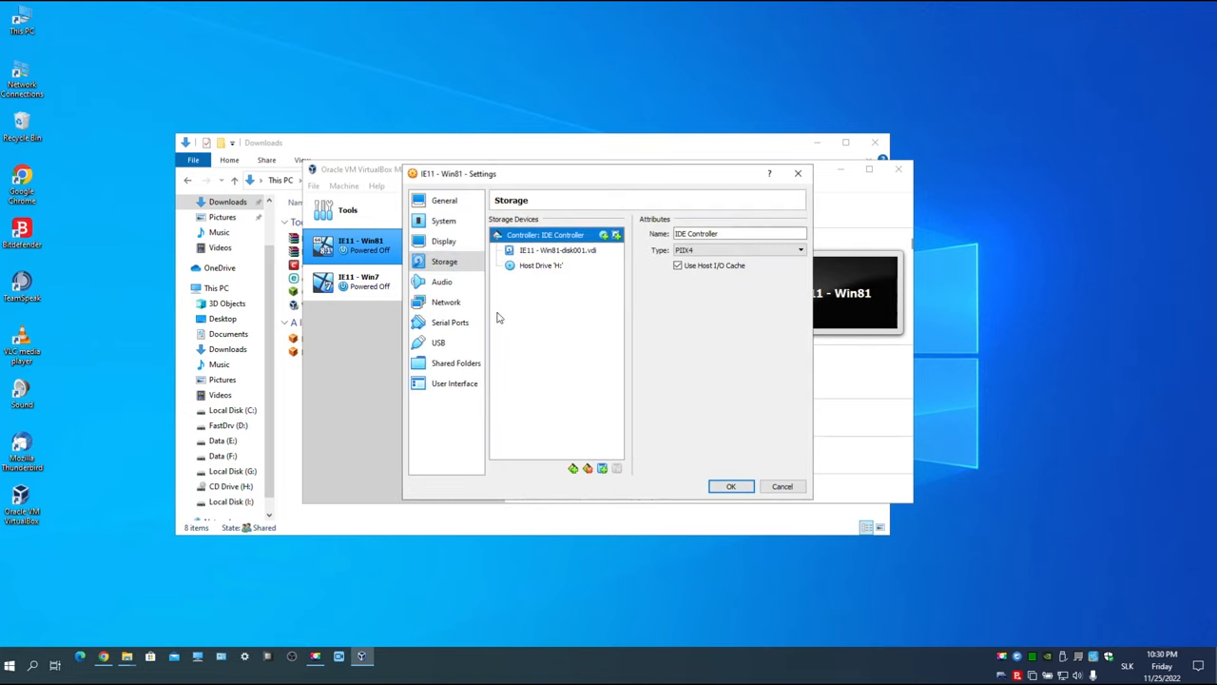
left_click(441, 281)
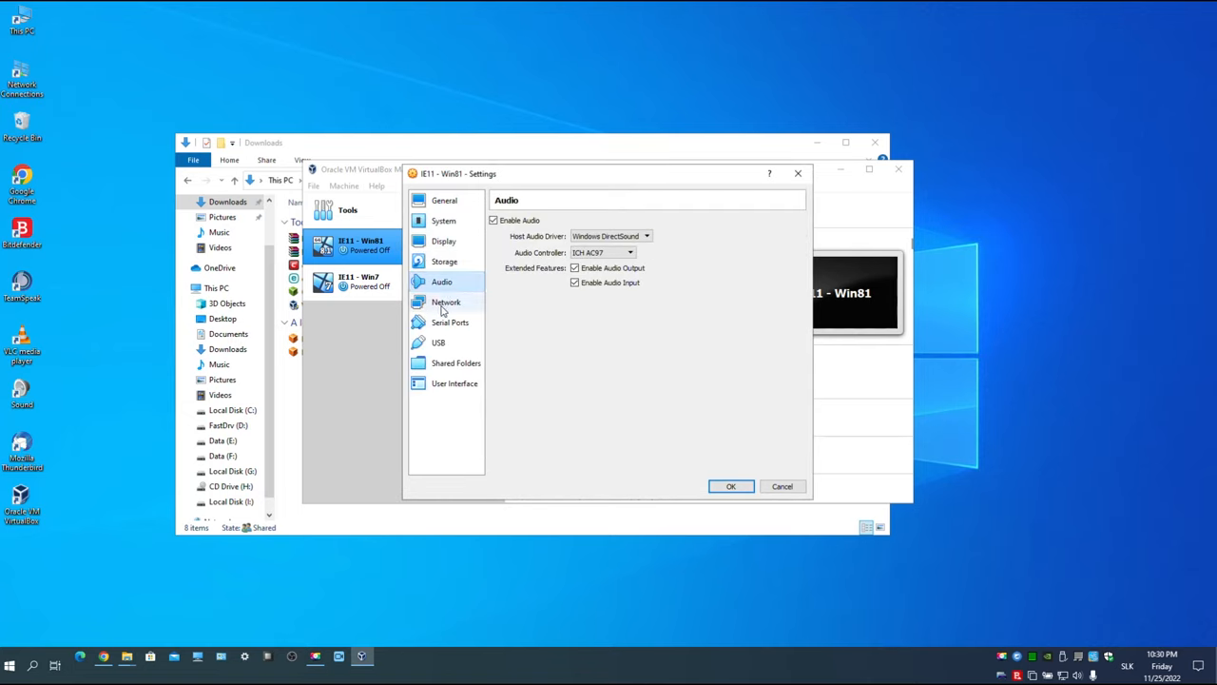
left_click(445, 301)
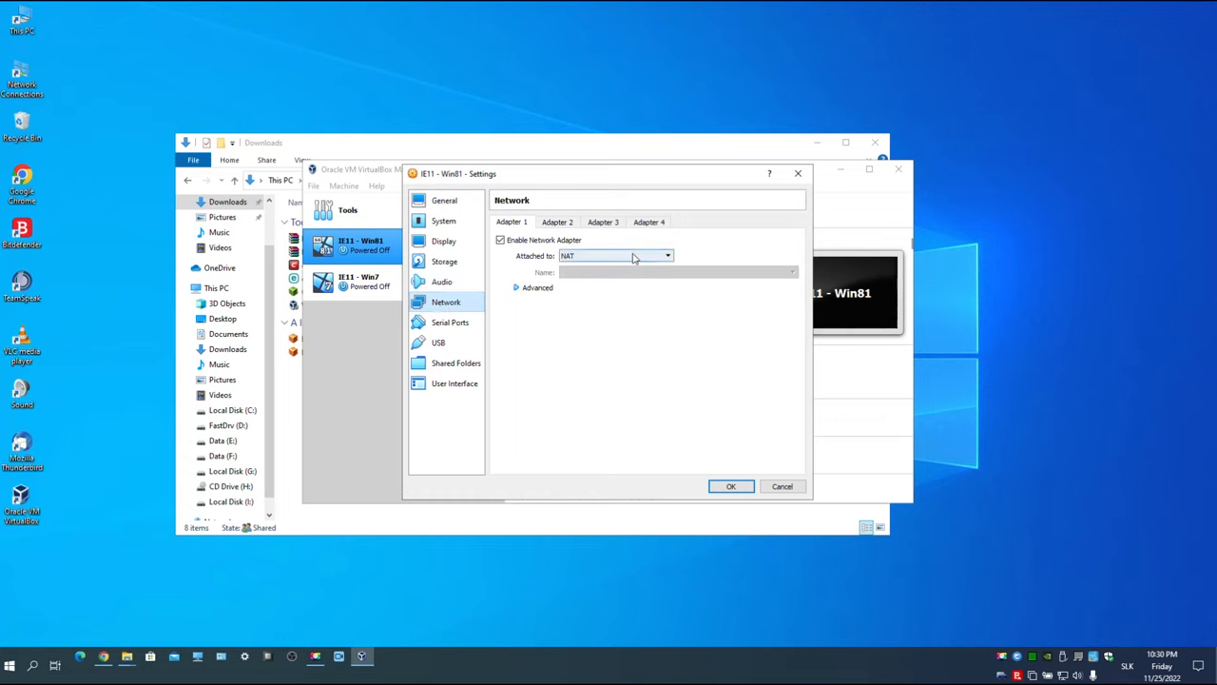
left_click(615, 255)
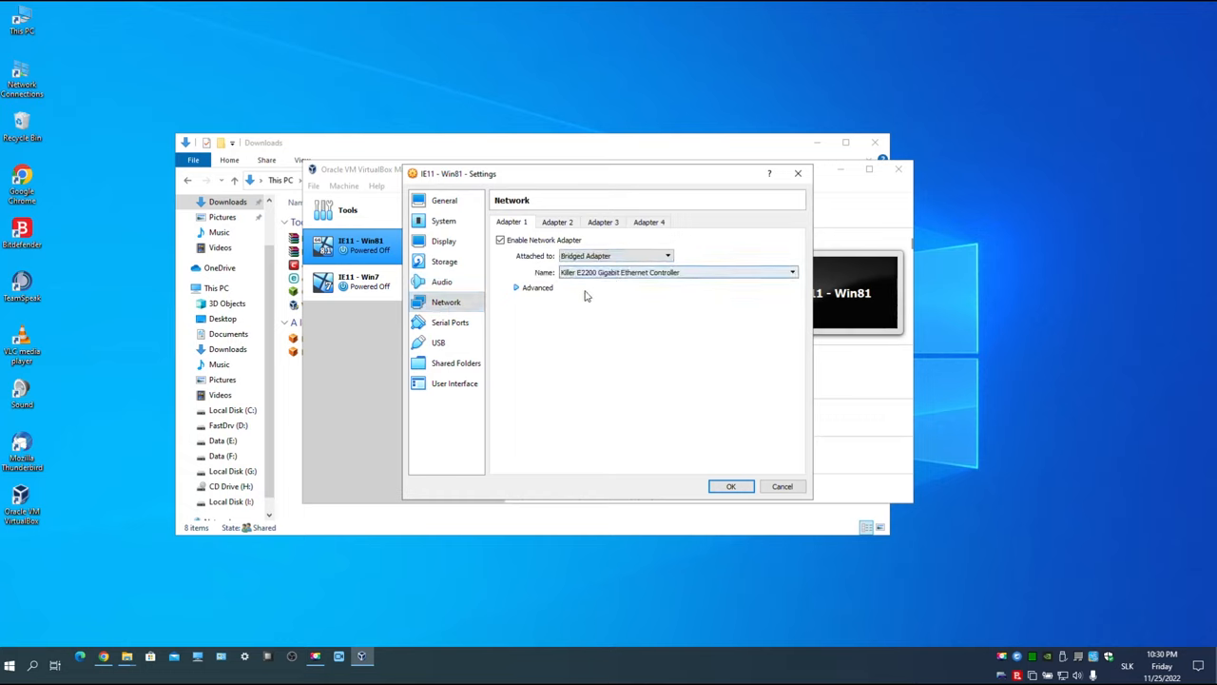
left_click(517, 287)
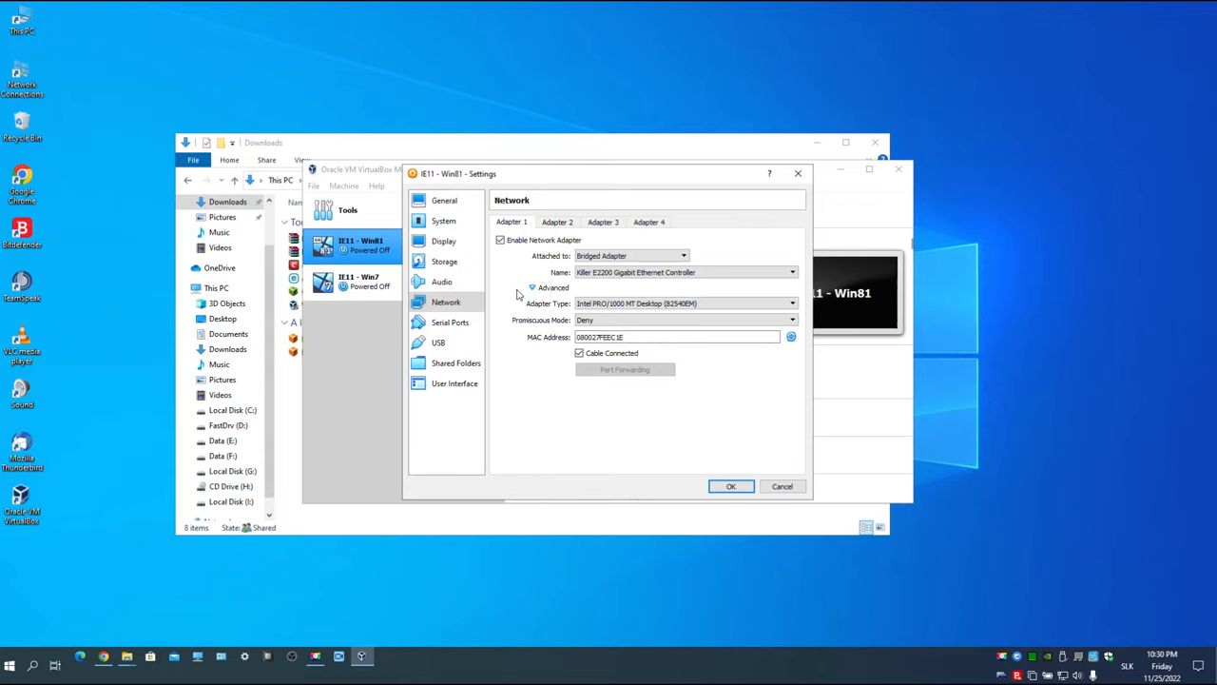
Enable the USB 2.0 (OHCI + EHCI) controller for IE11 - Win81
left_click(450, 322)
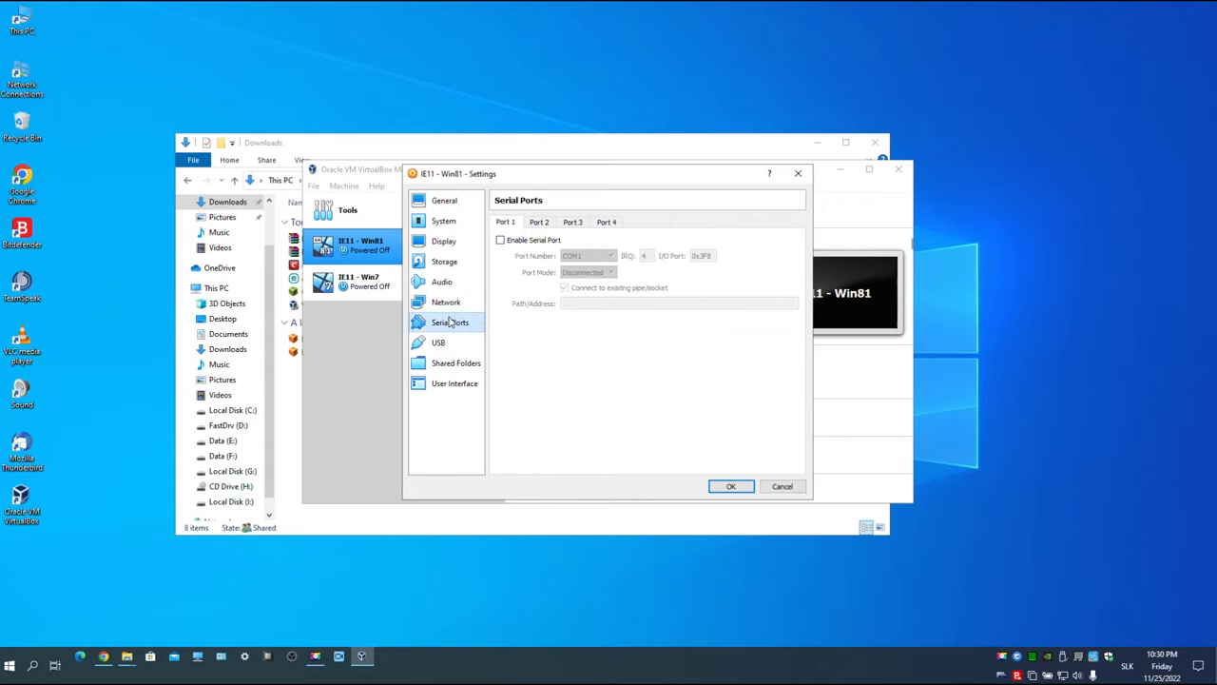
left_click(438, 342)
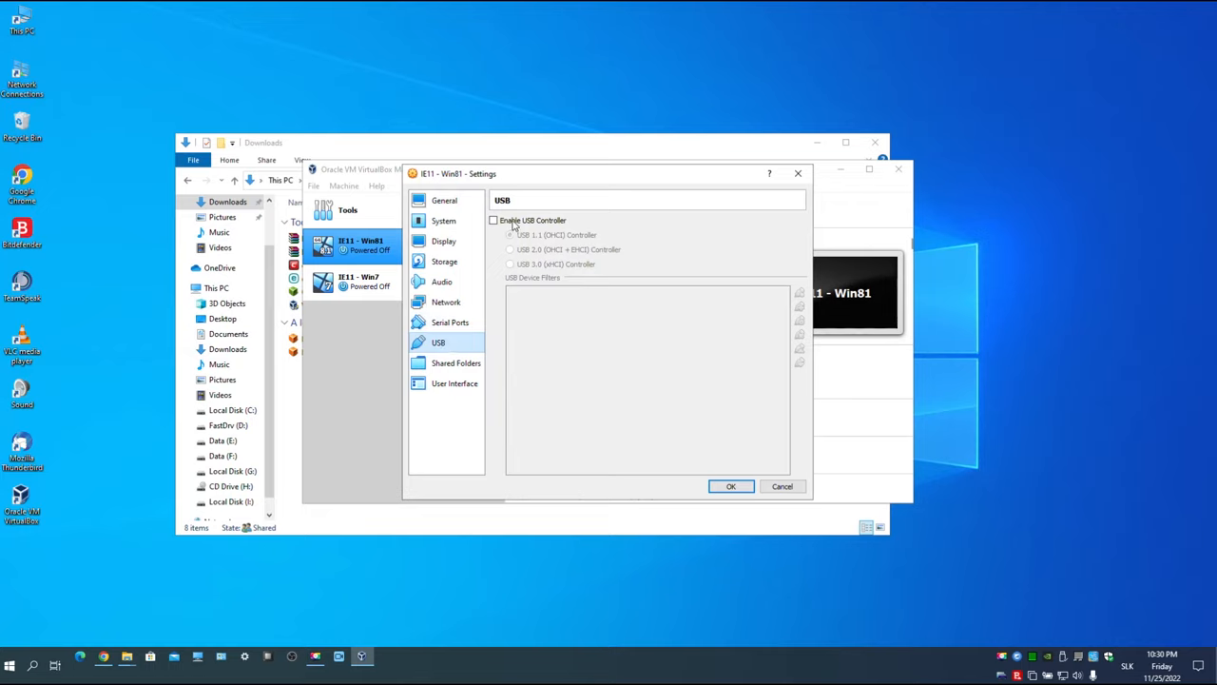
left_click(493, 219)
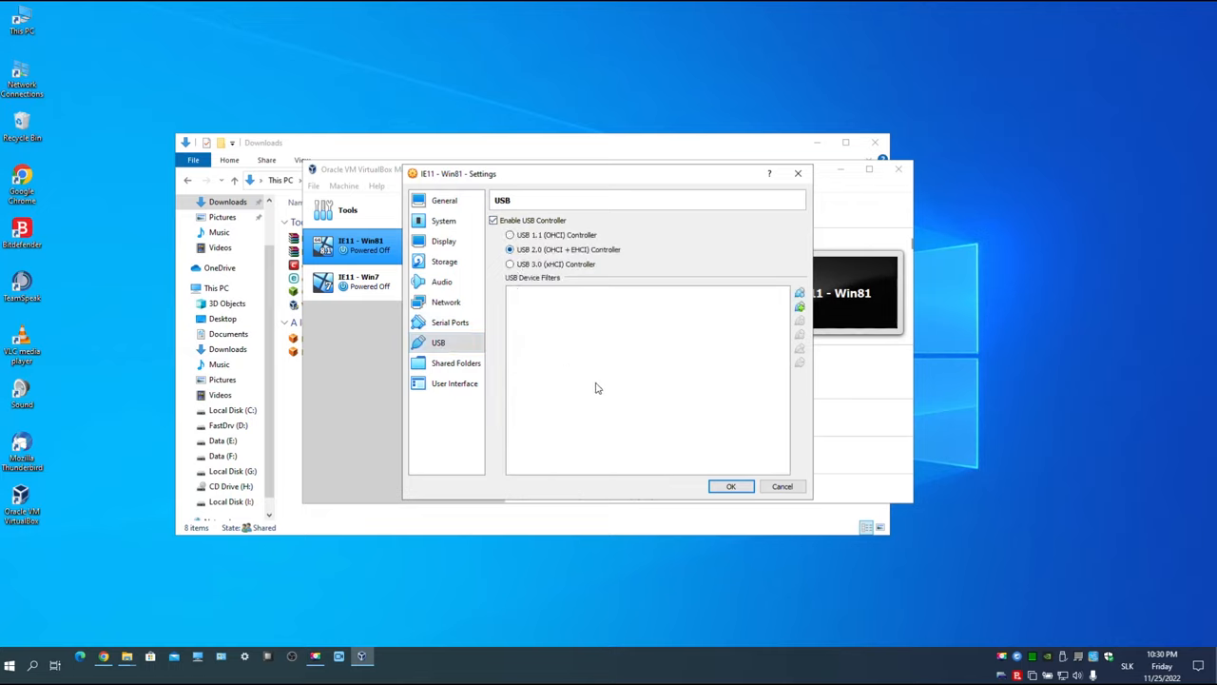
left_click(455, 362)
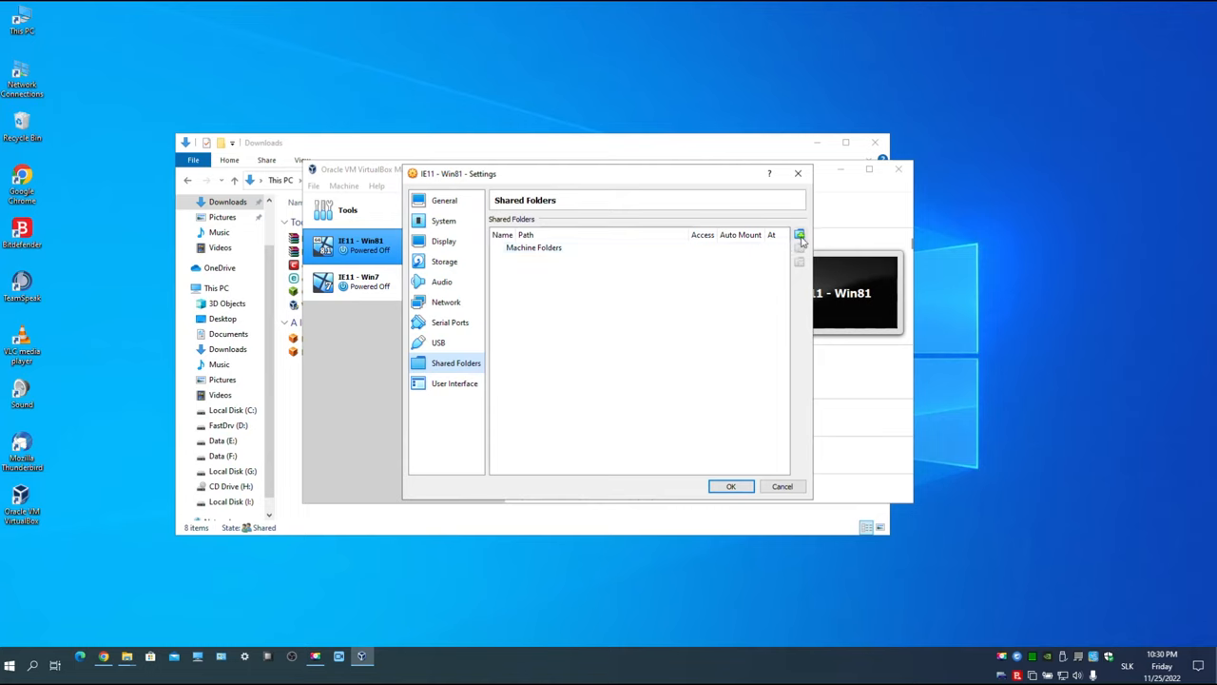
Add host drive C: as the auto-mounted C_DRIVE shared folder
left_click(800, 235)
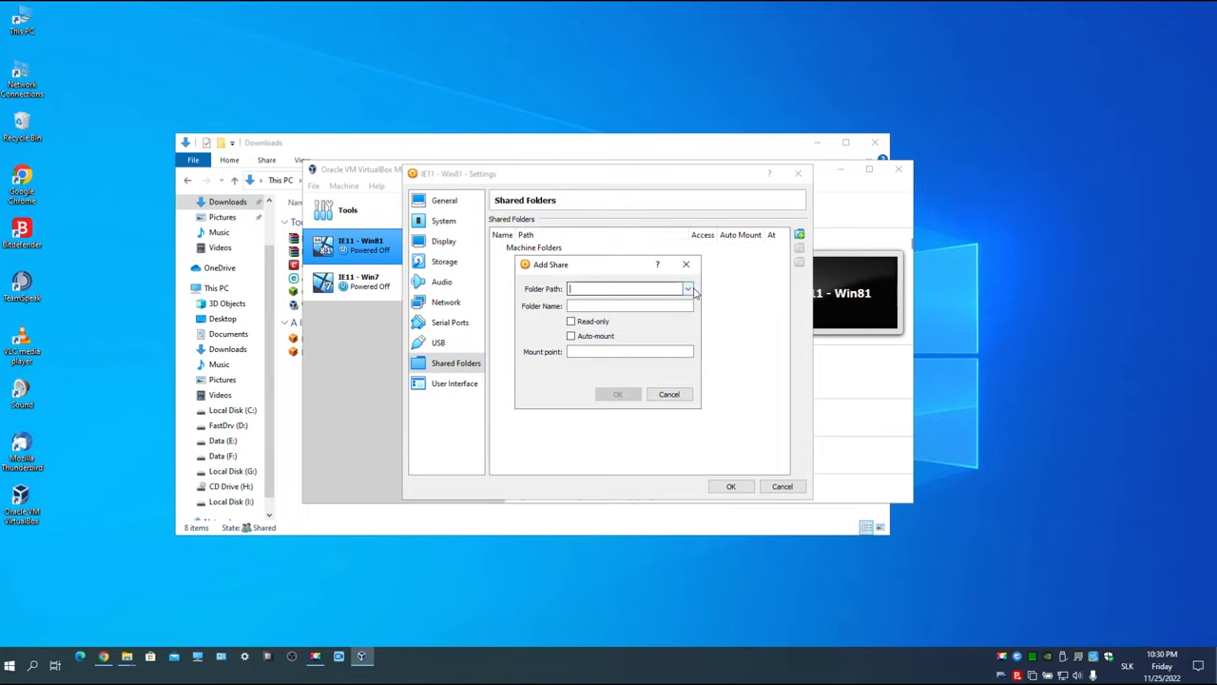
left_click(687, 288)
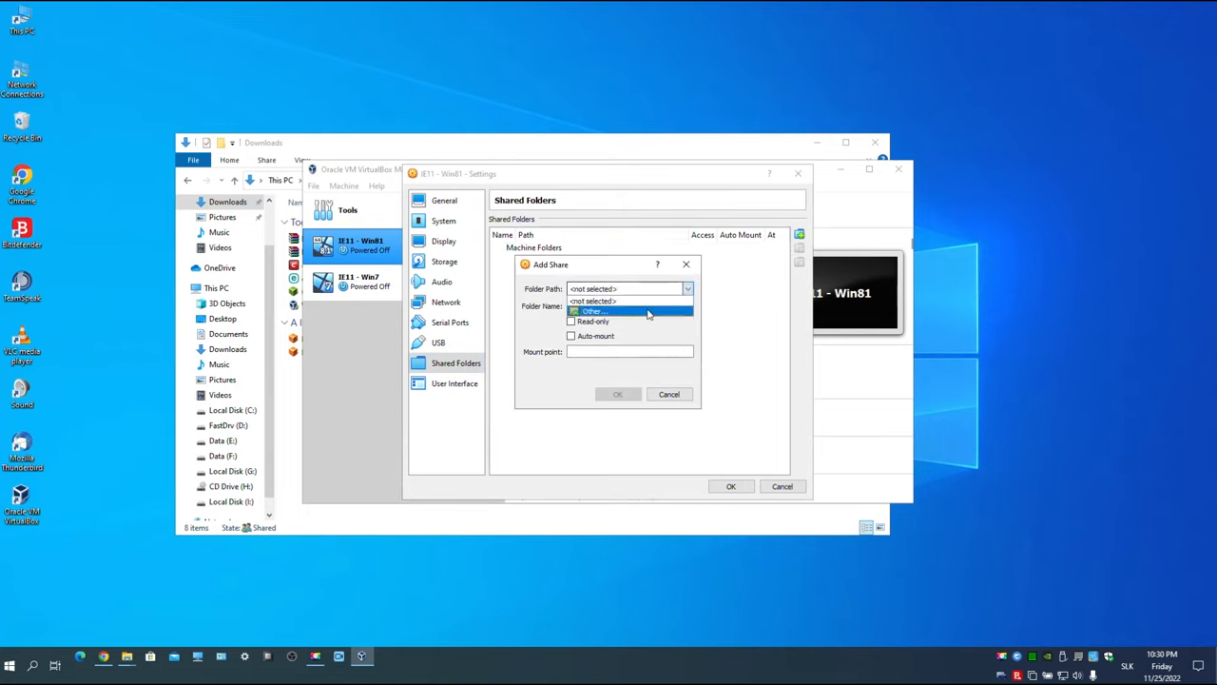
left_click(595, 311)
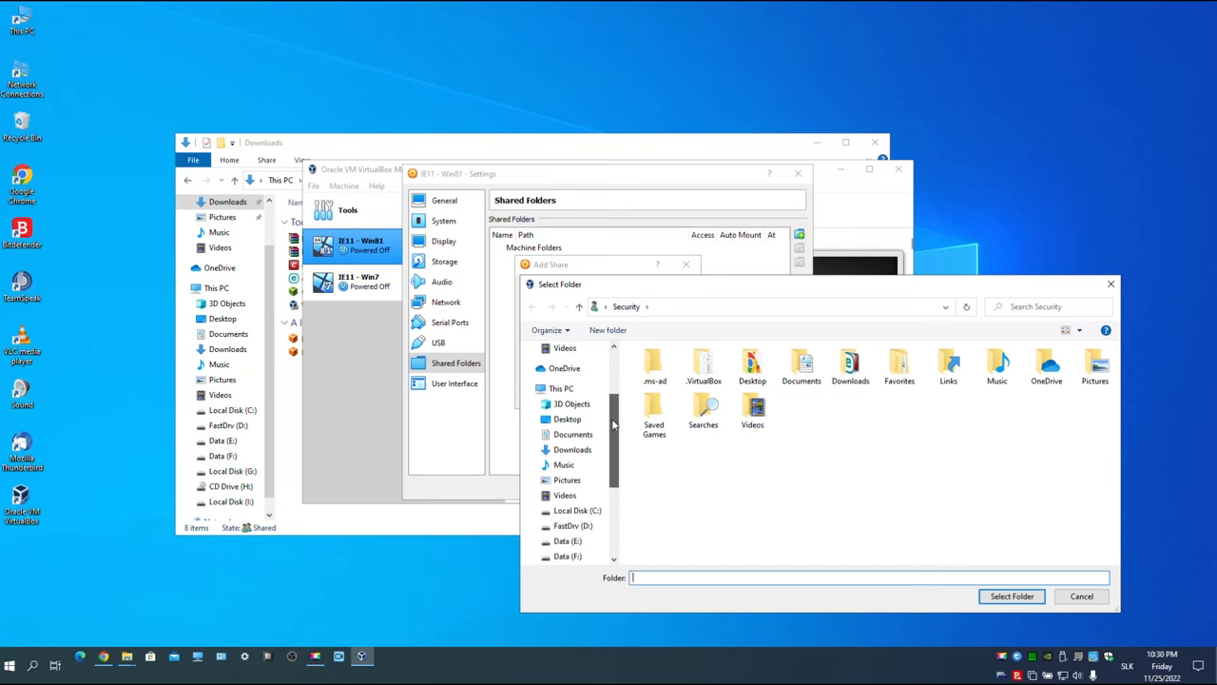
left_click(577, 408)
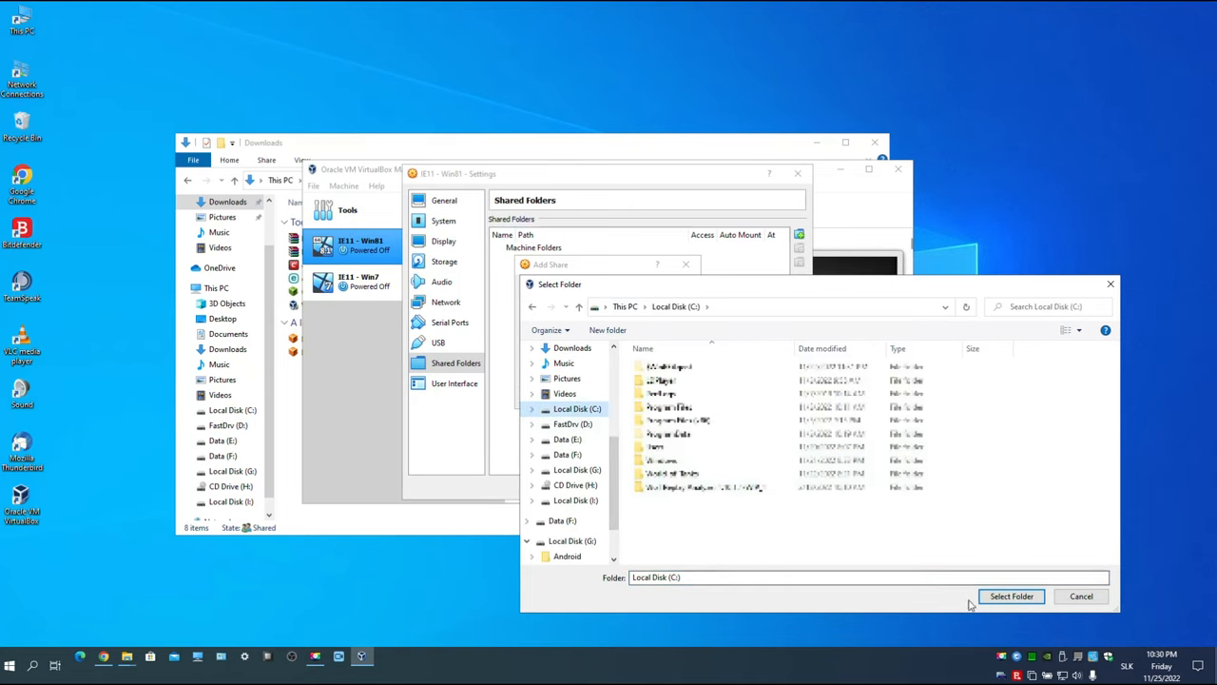
left_click(1011, 596)
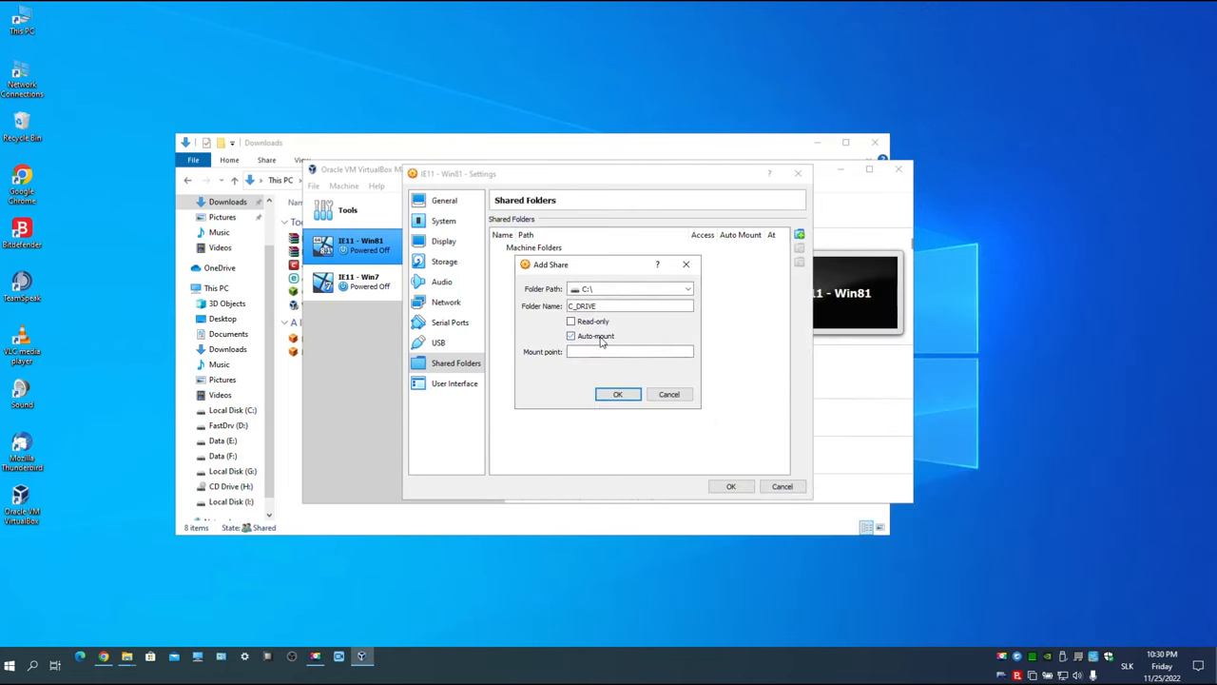
left_click(617, 394)
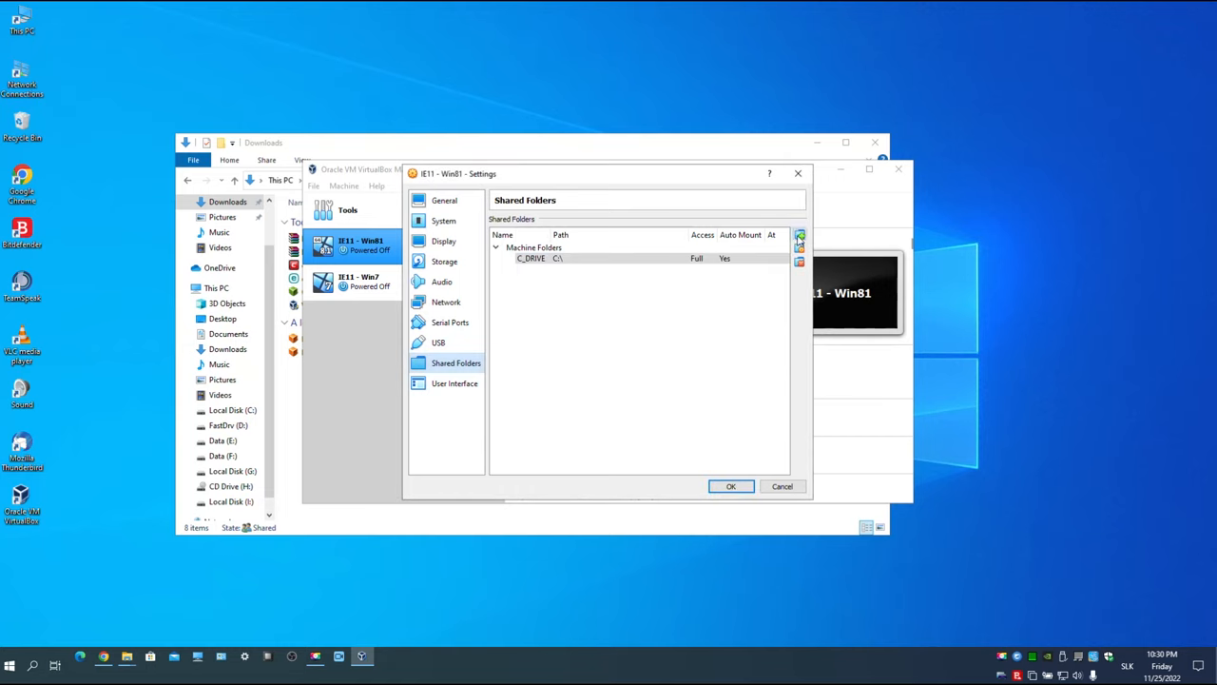
Add host drive D: as the auto-mounted D_DRIVE share and save the settings
left_click(799, 235)
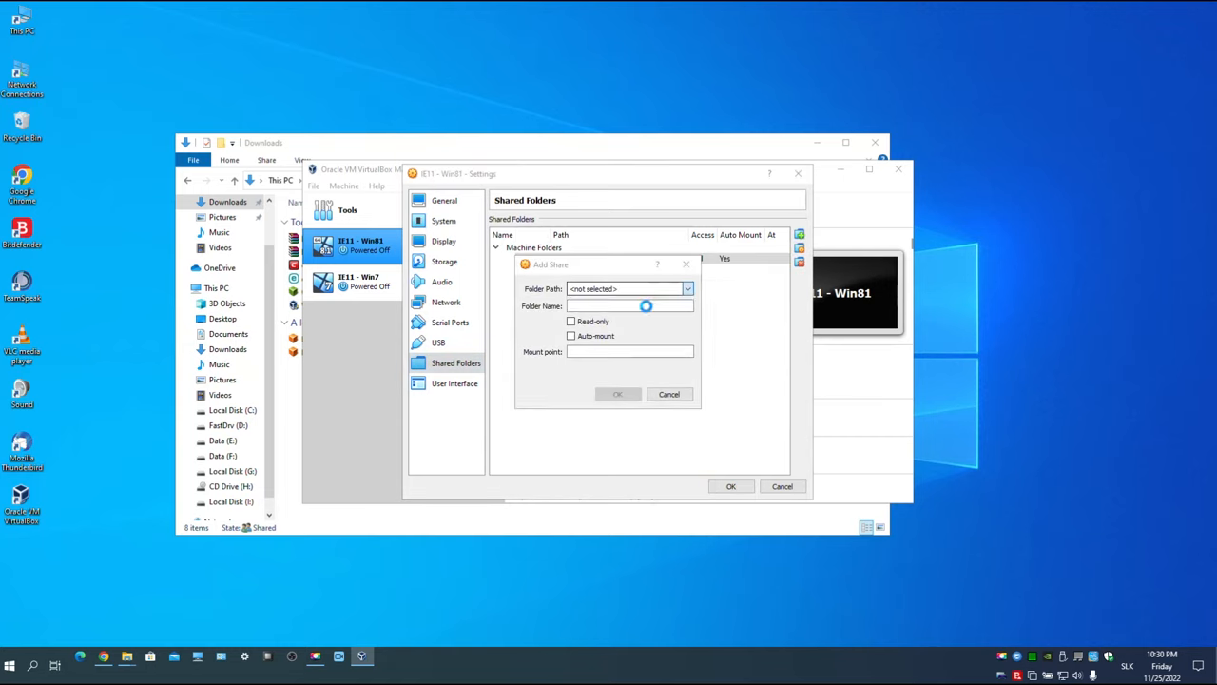
left_click(687, 288)
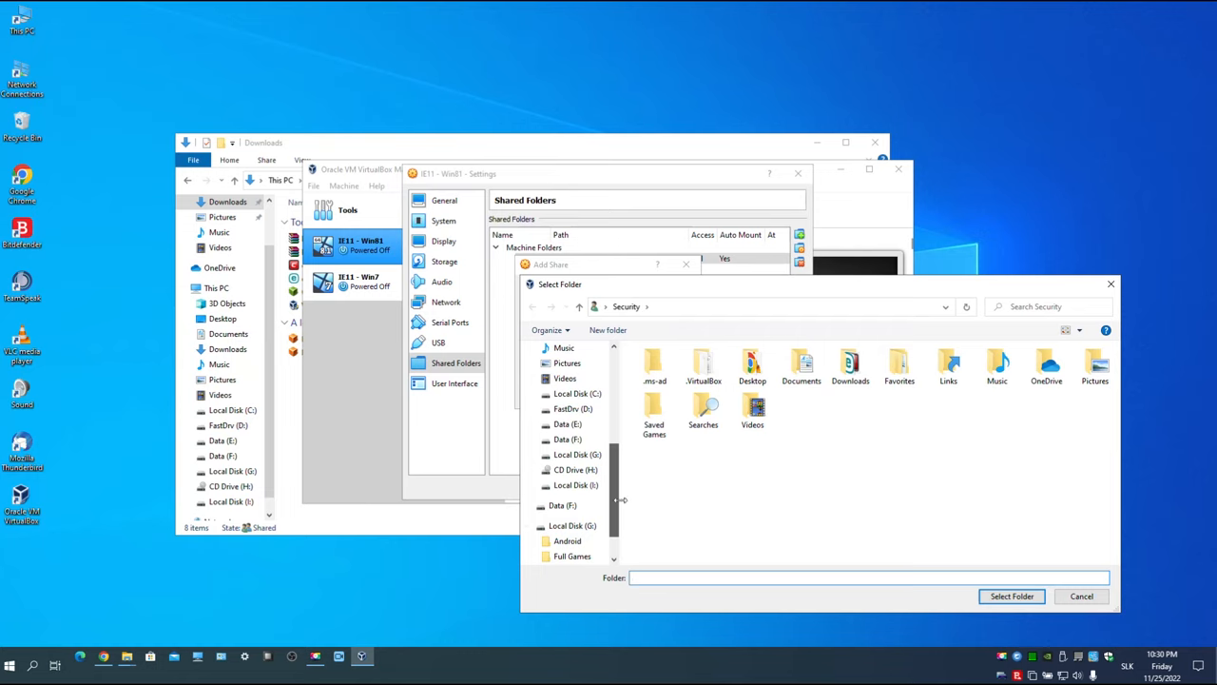
left_click(573, 408)
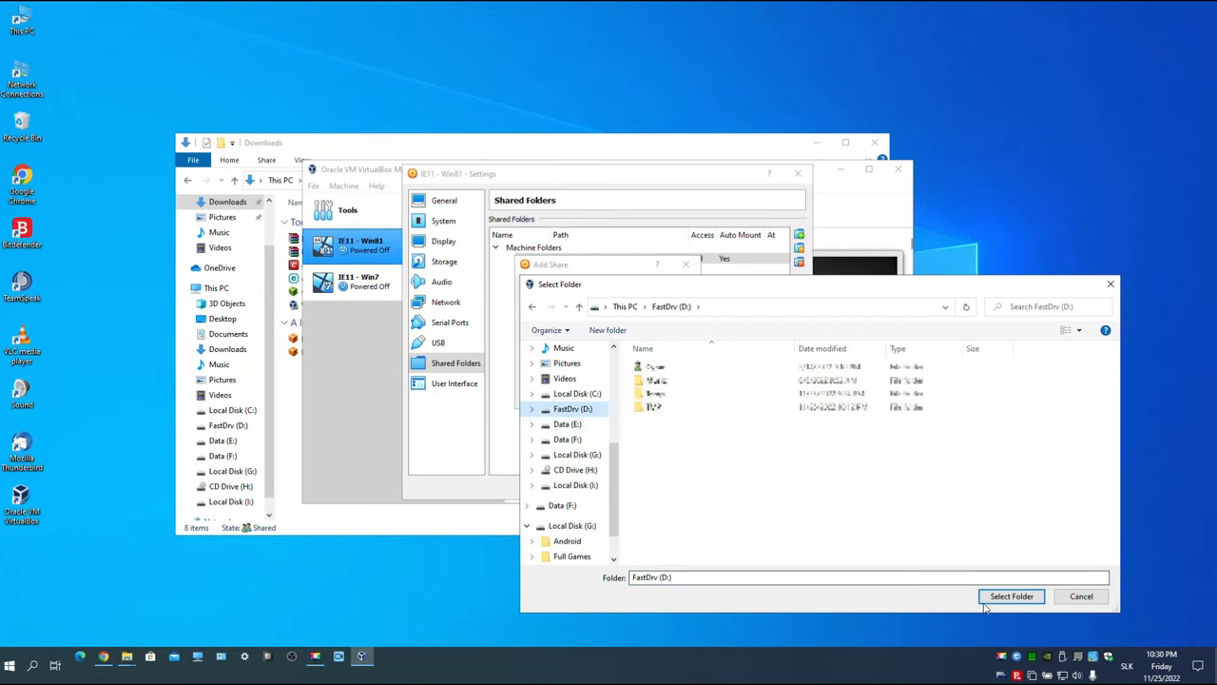
left_click(1010, 596)
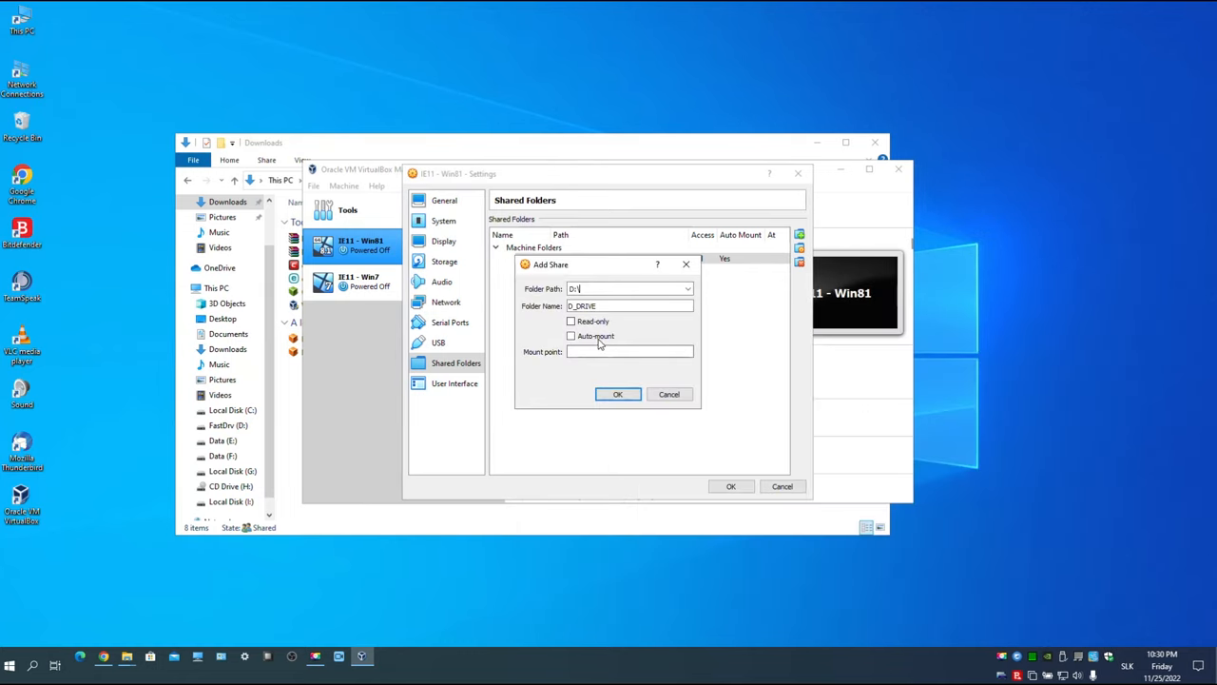
left_click(618, 394)
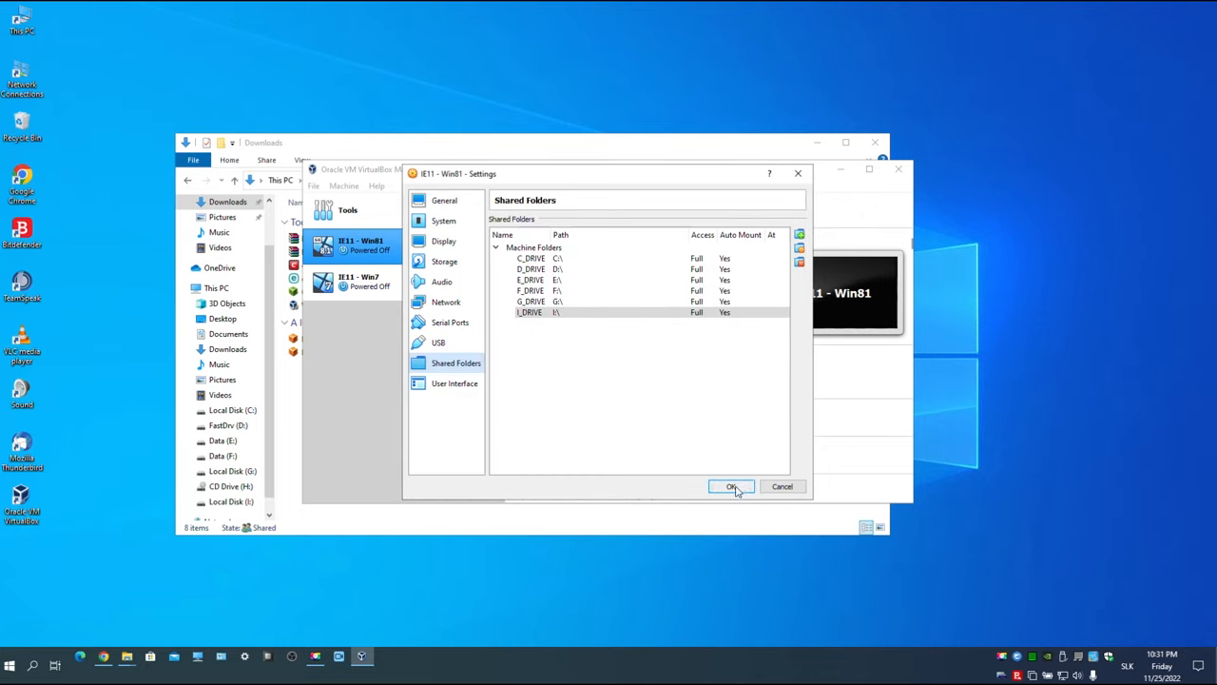
left_click(731, 486)
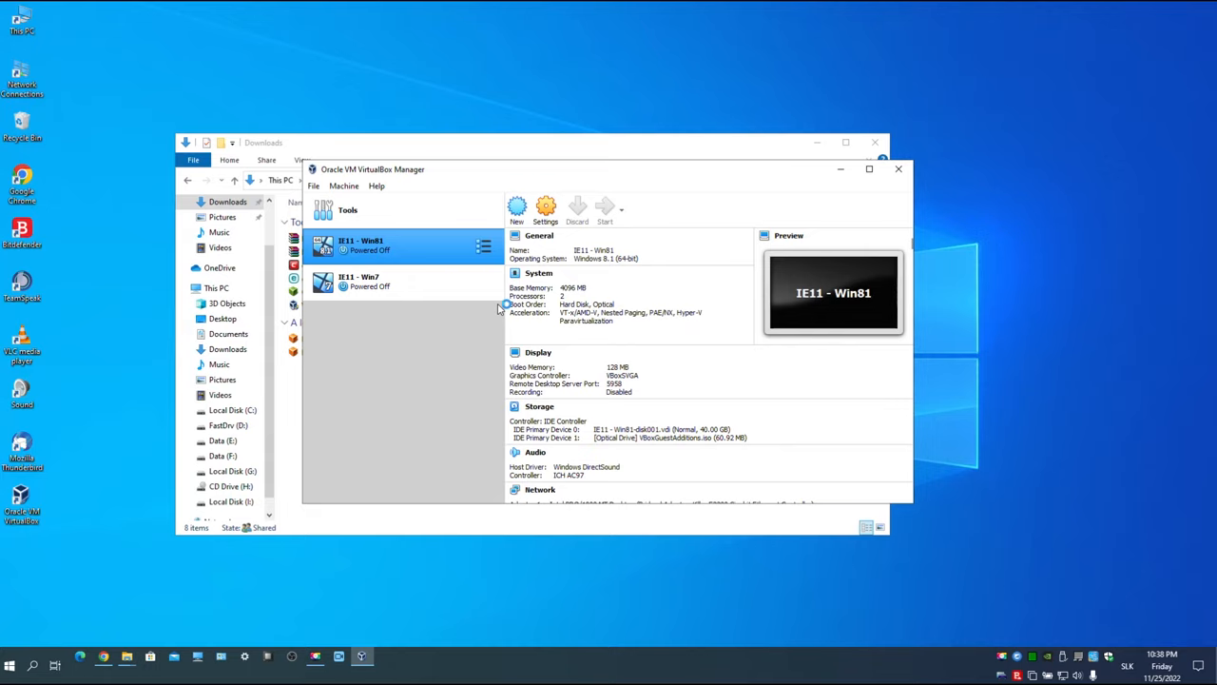
Start the IE11 - Win81 machine from VirtualBox Manager
left_click(605, 207)
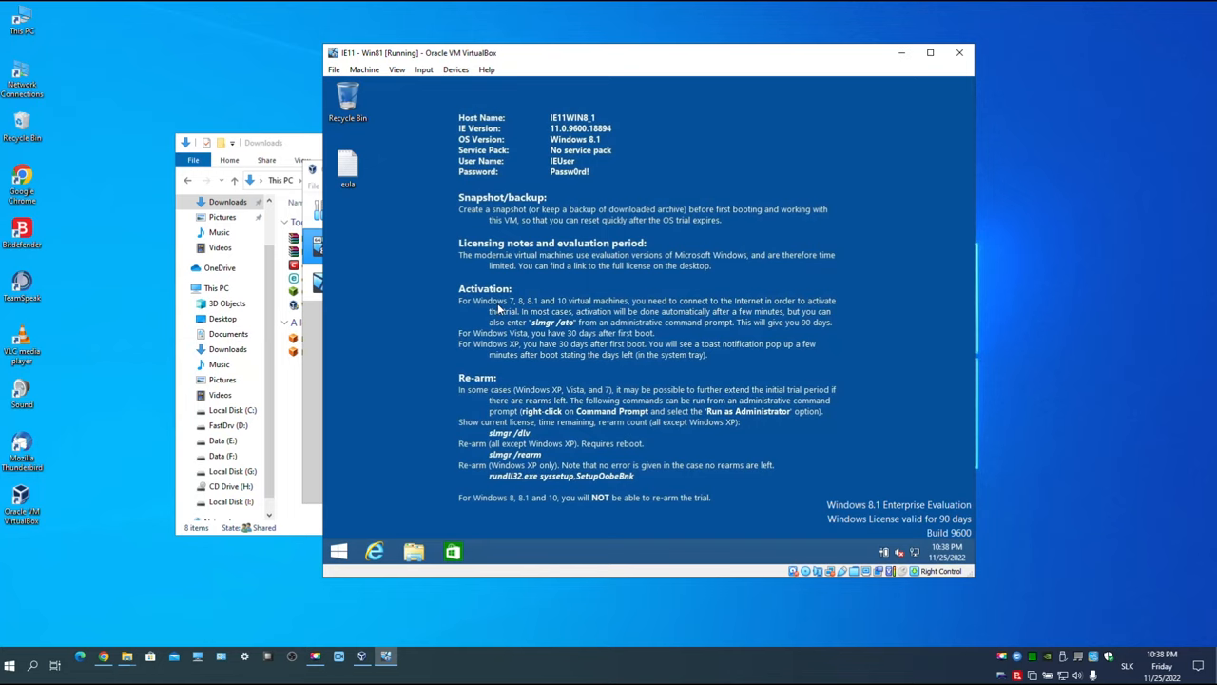
mouse_move(680, 346)
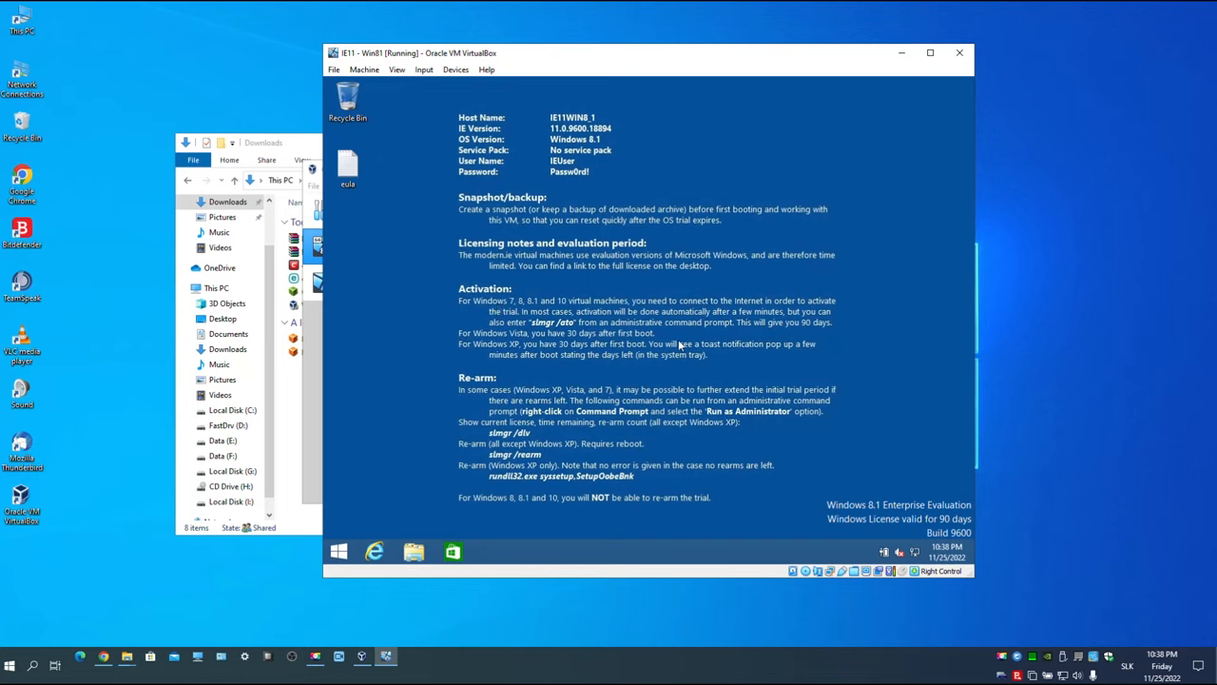
mouse_move(85, 60)
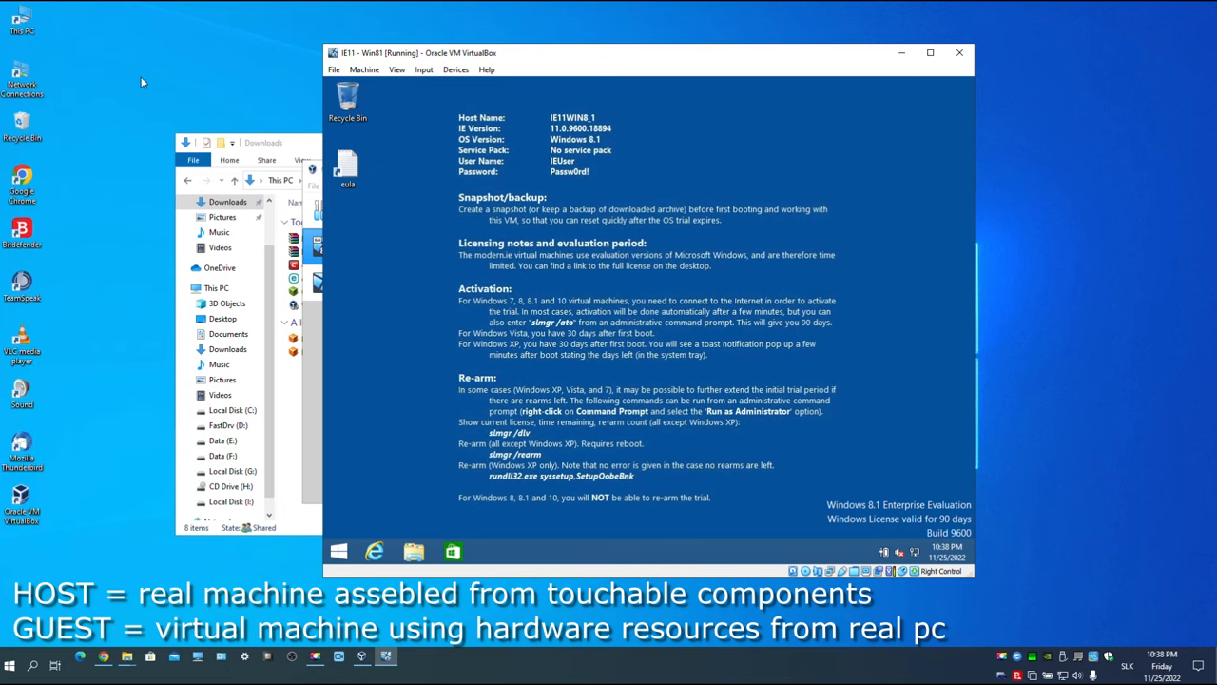
mouse_move(143, 82)
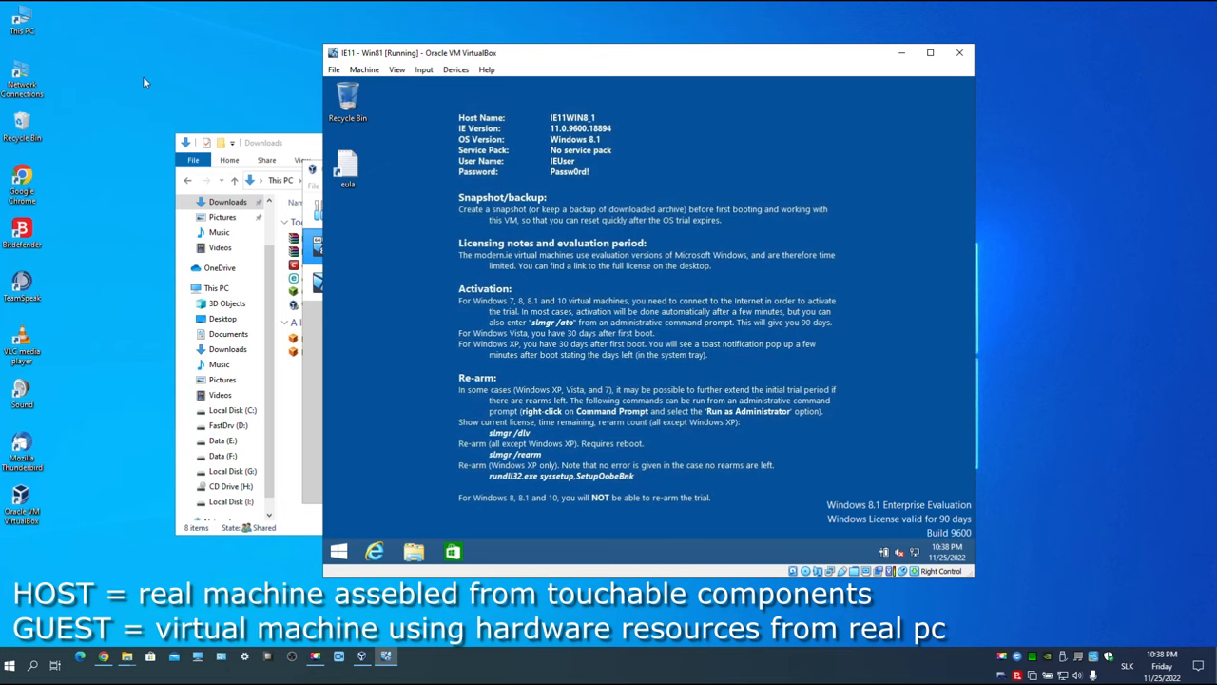
mouse_move(424, 69)
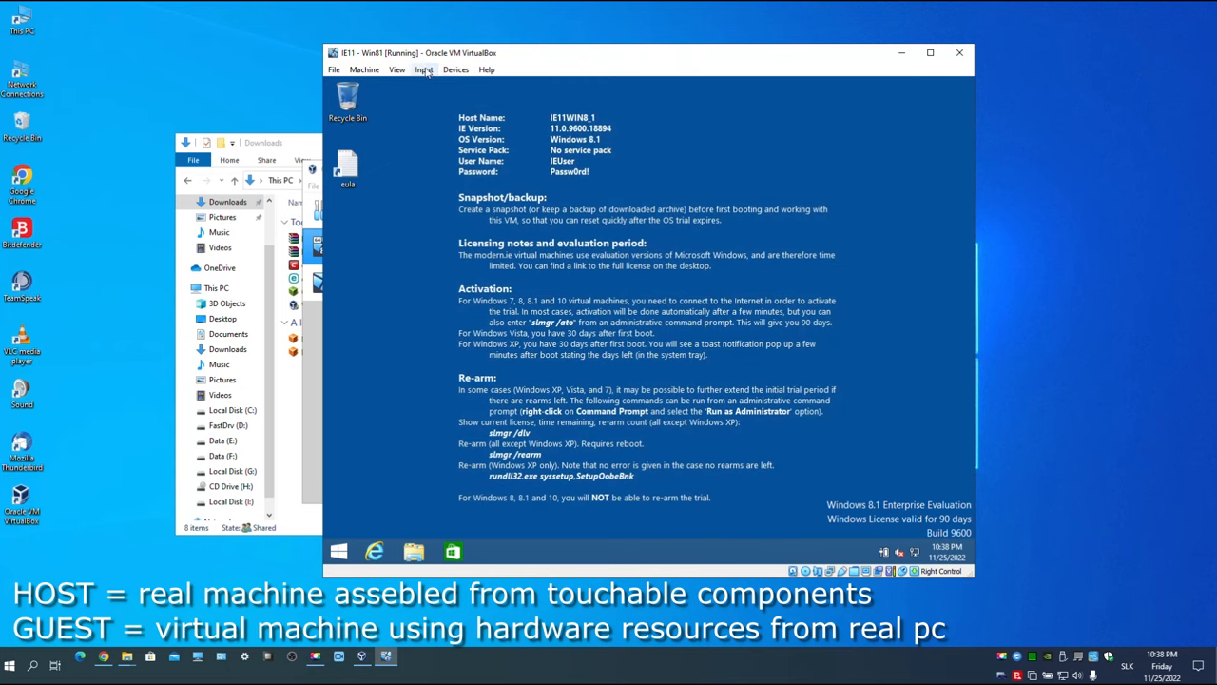
Insert the Guest Additions CD, run its installer with defaults, and finish with Reboot now
left_click(455, 69)
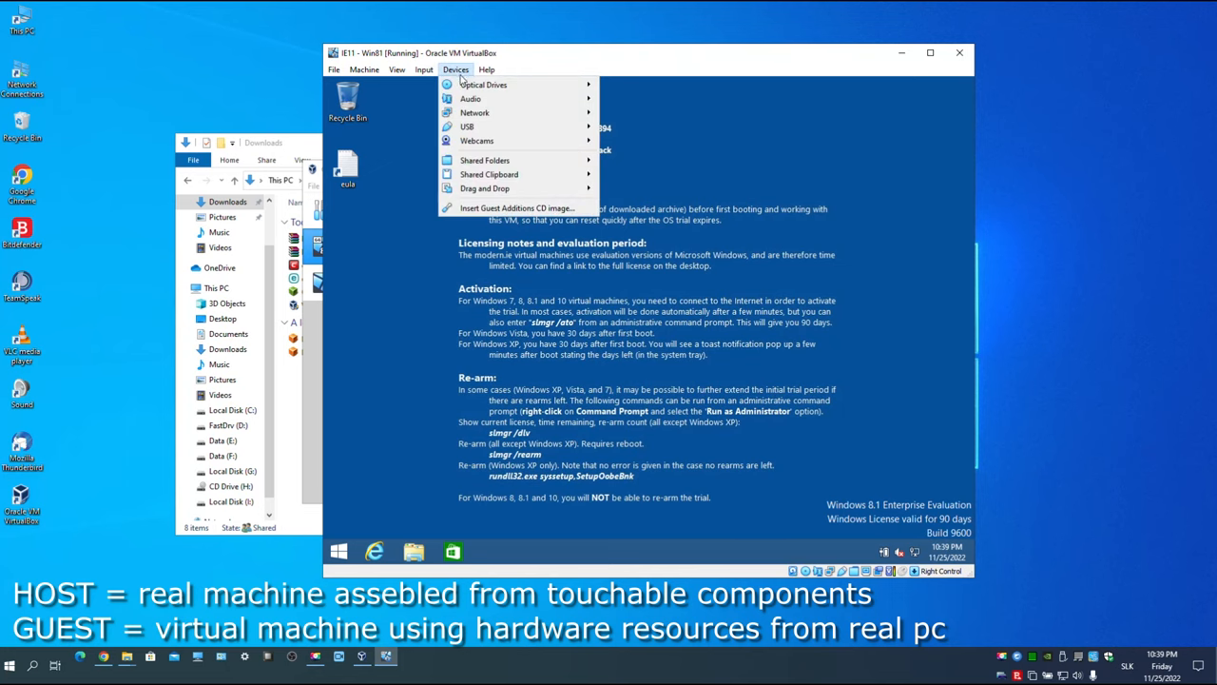
mouse_move(517, 208)
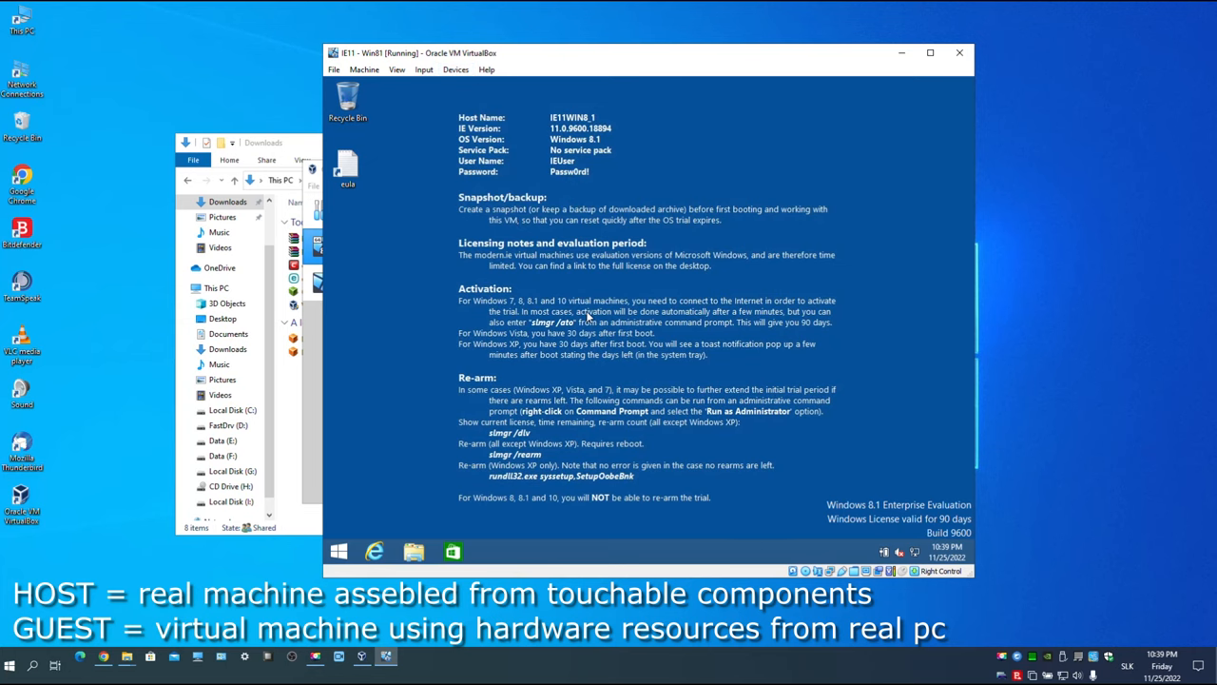
left_click(339, 551)
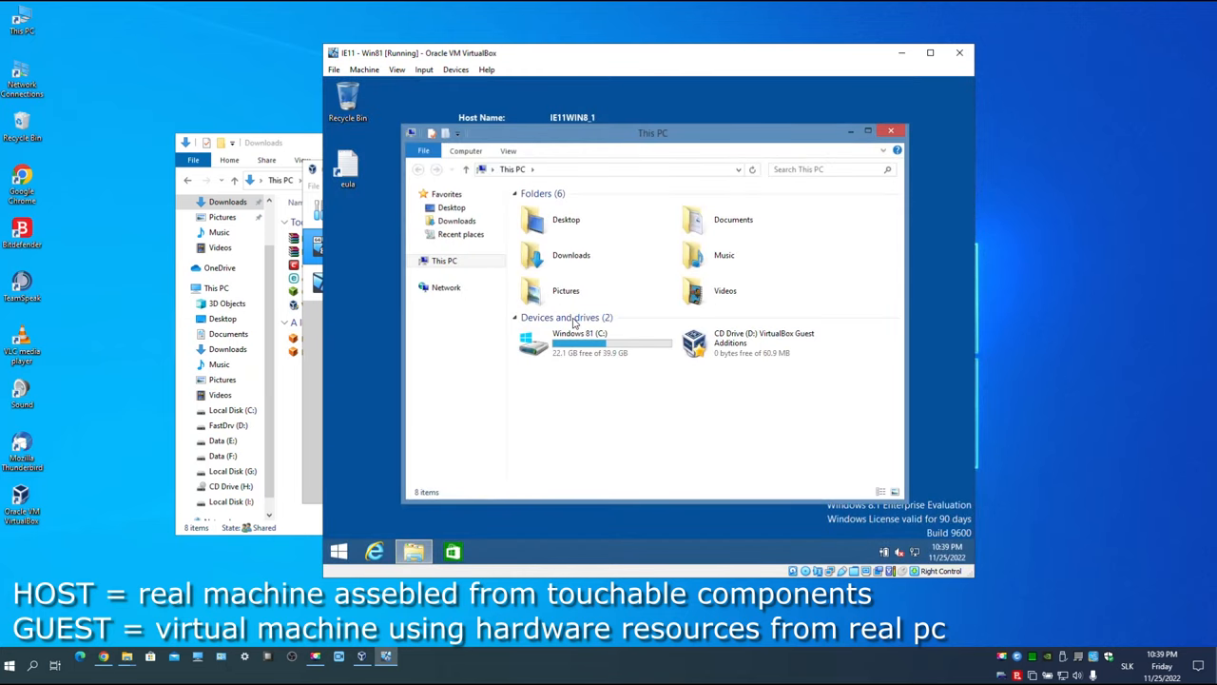
left_click(723, 254)
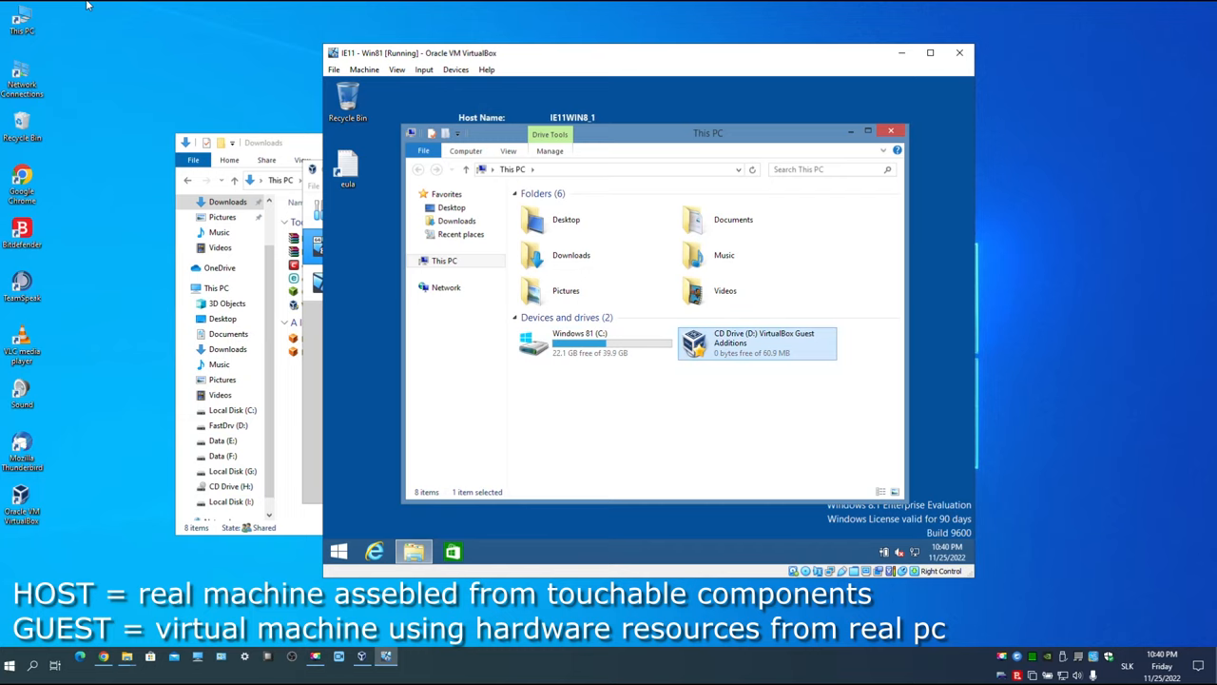
double_click(758, 343)
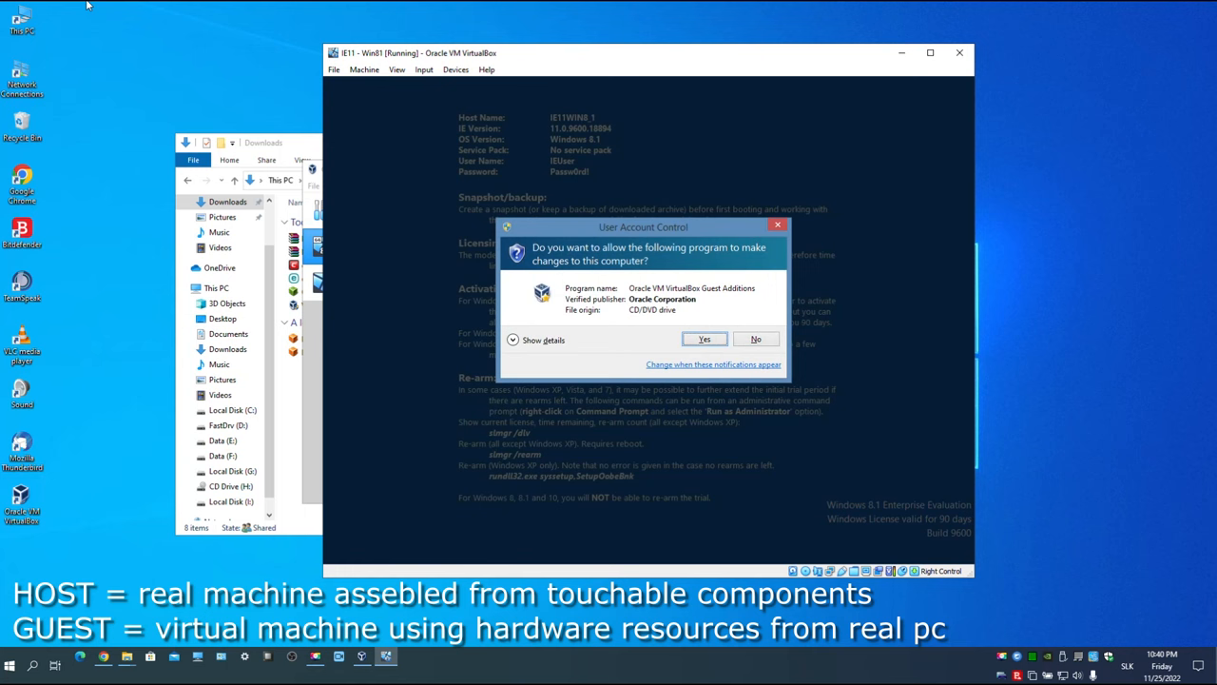
left_click(704, 339)
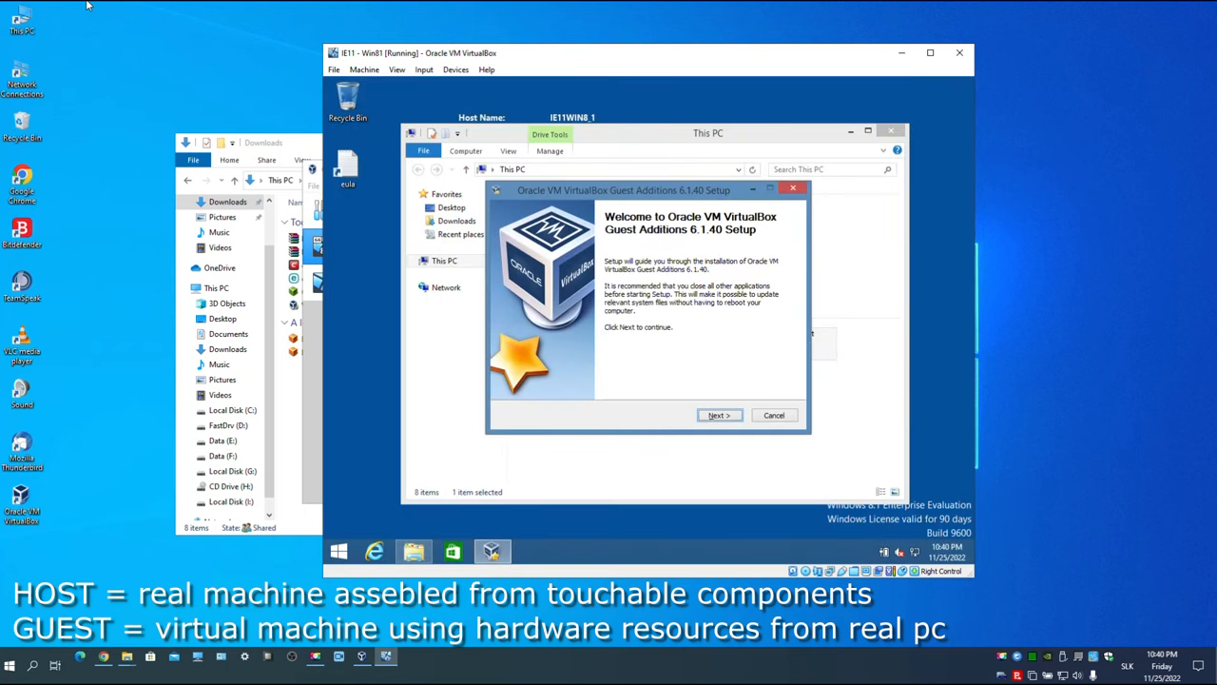
left_click(719, 415)
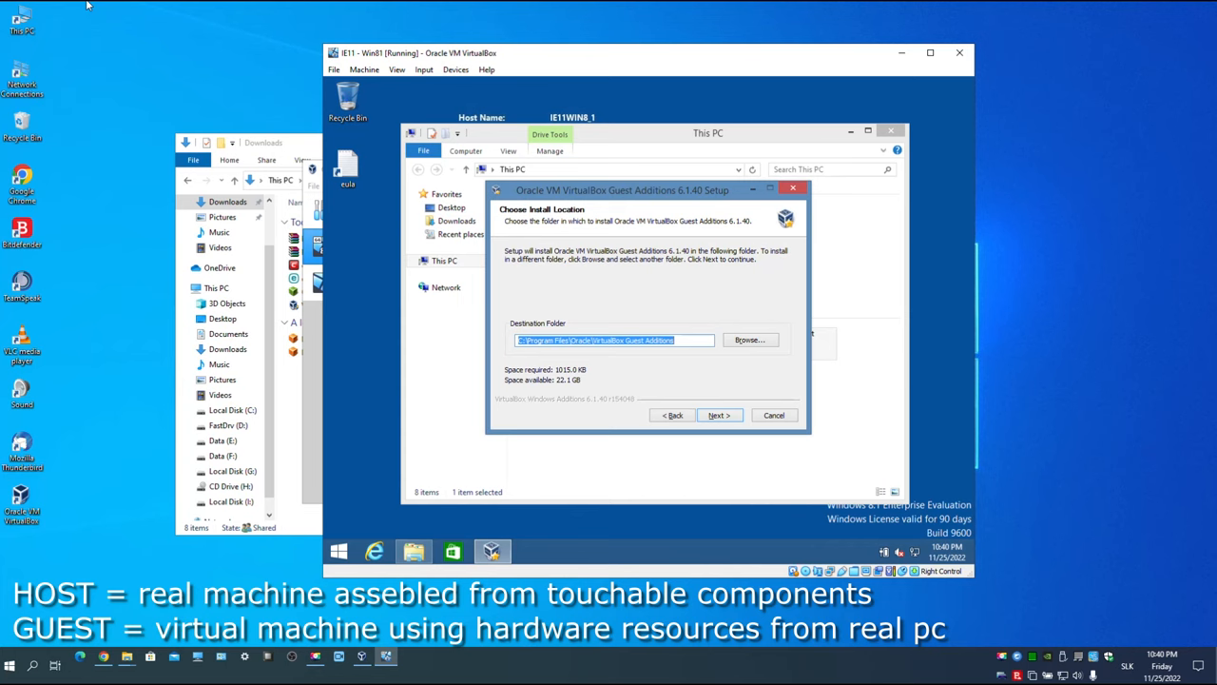
left_click(718, 415)
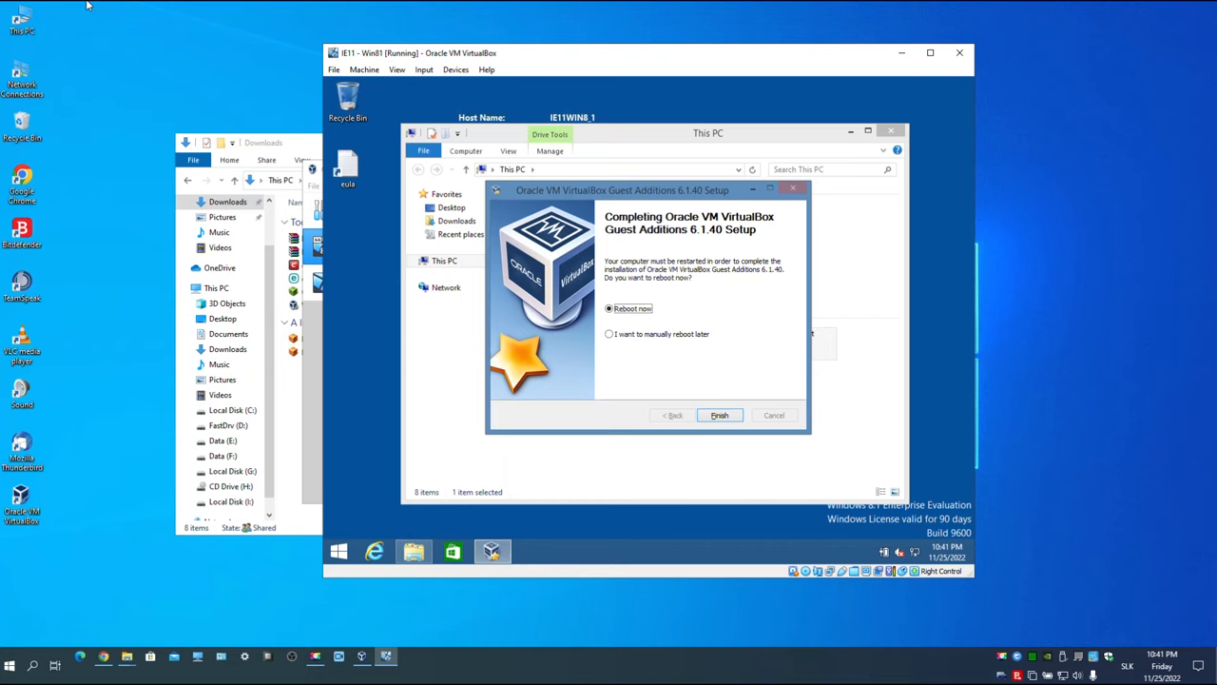
left_click(719, 414)
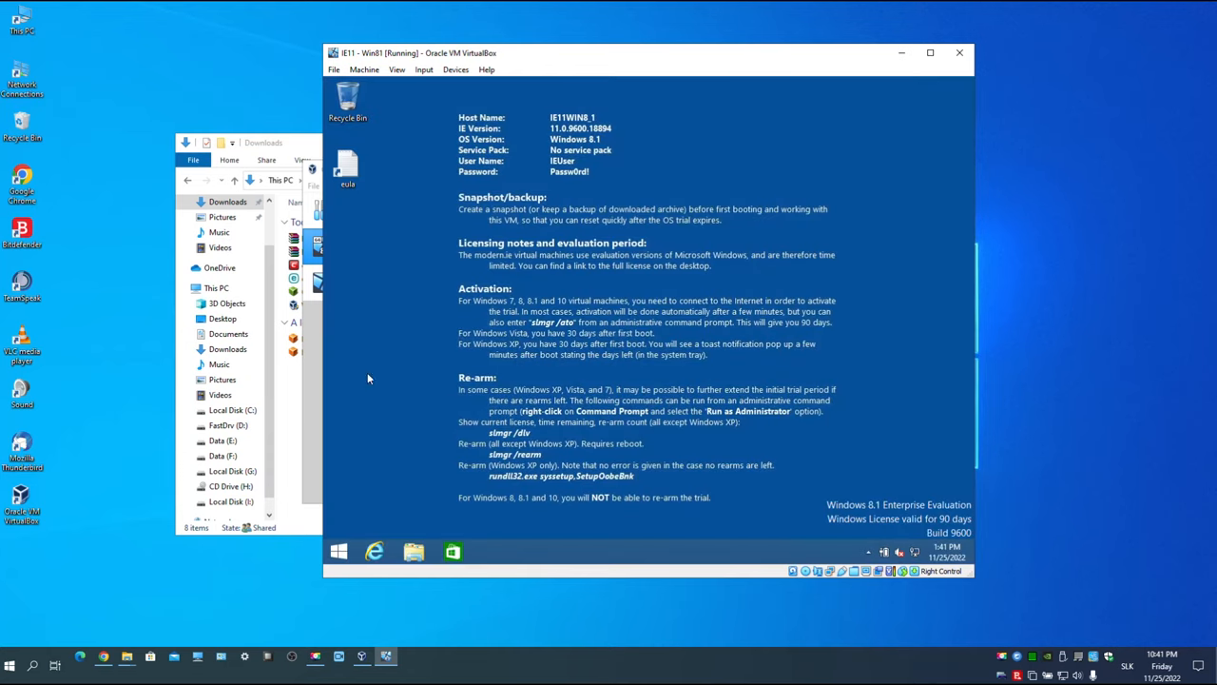
left_click(338, 551)
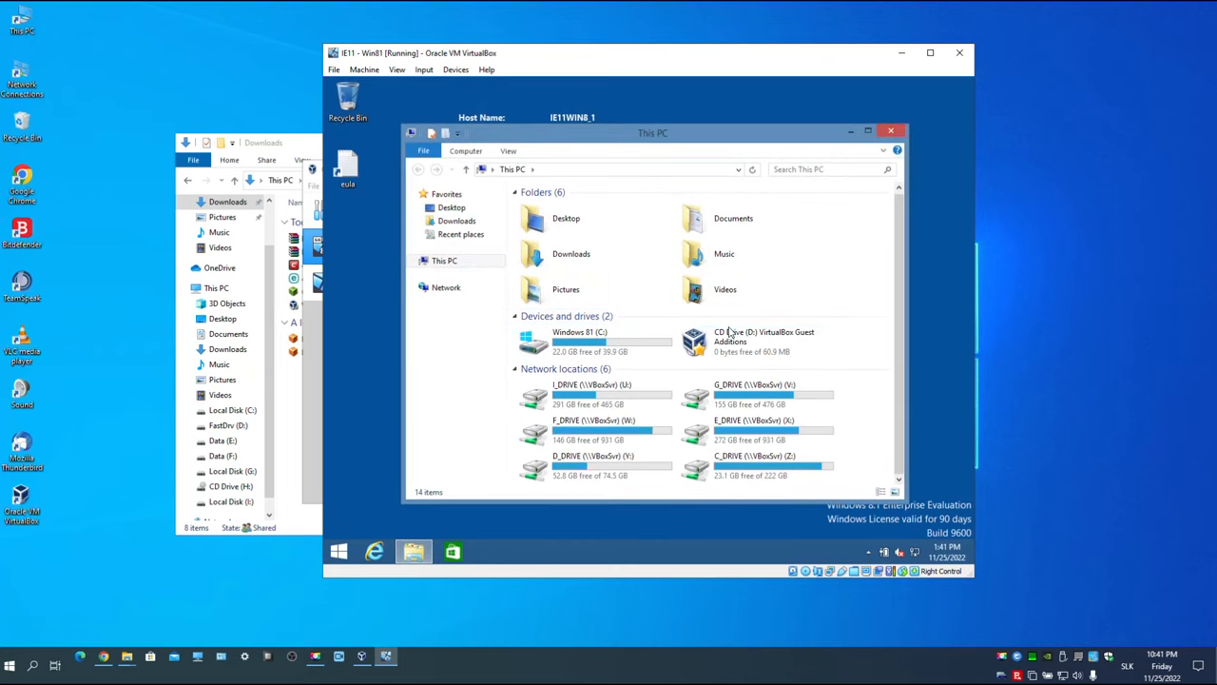
left_click(754, 428)
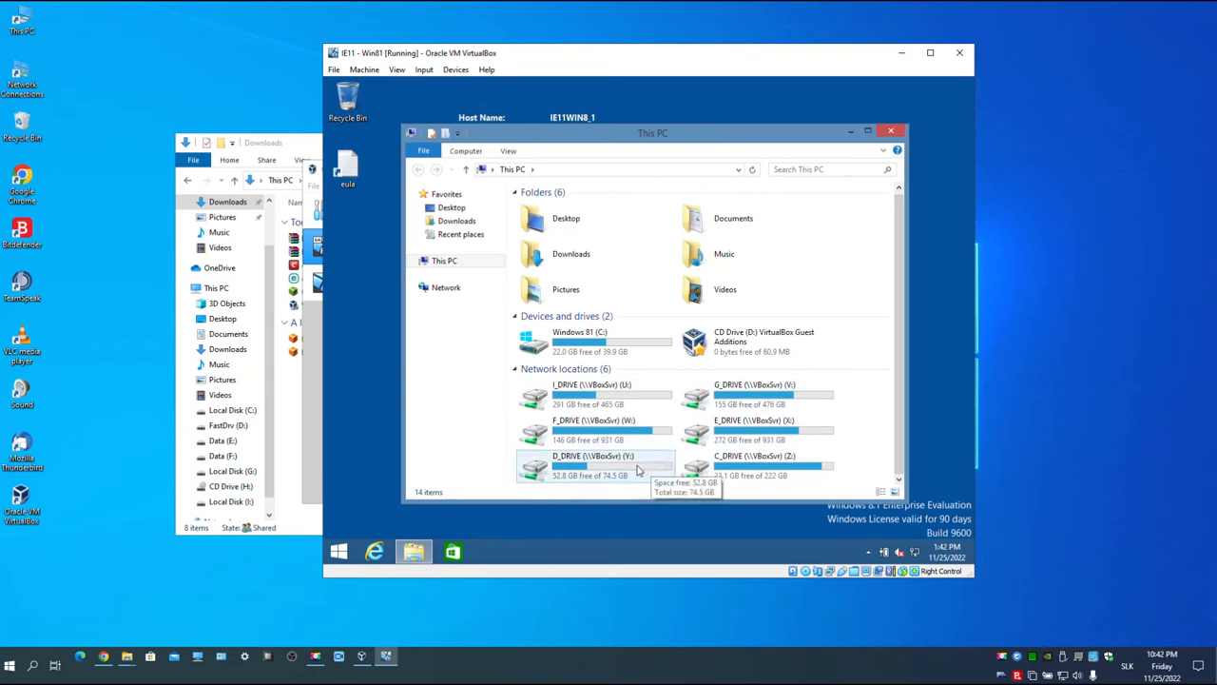
mouse_move(756, 466)
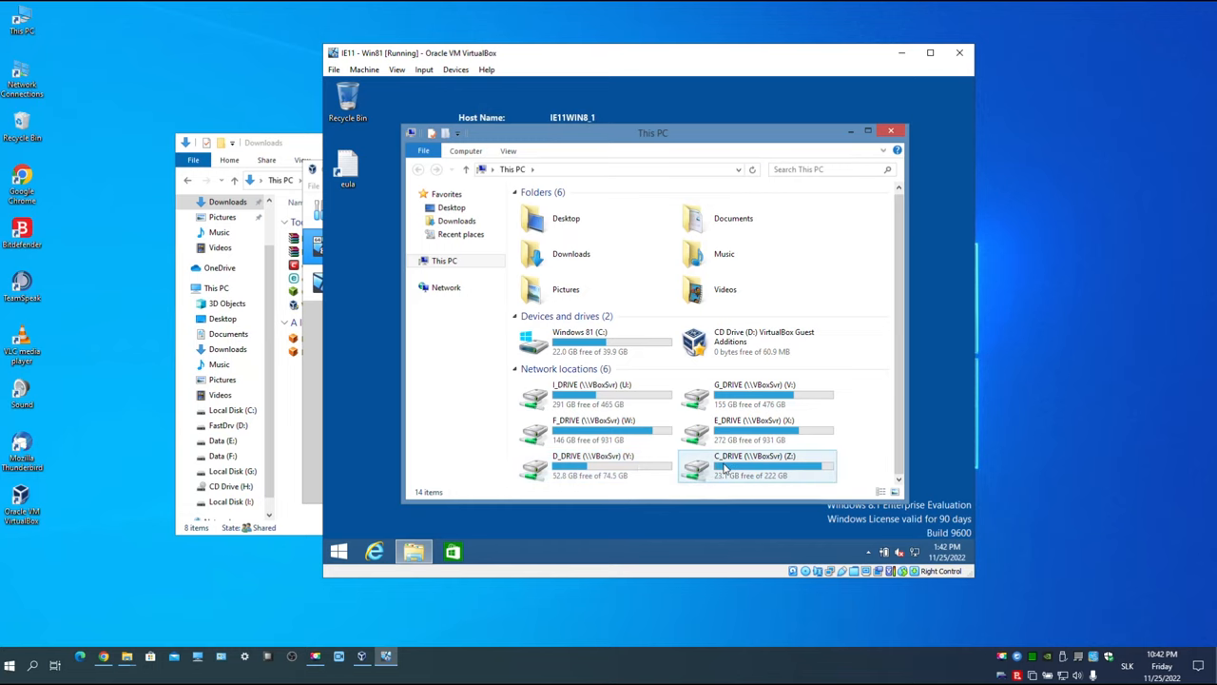
Browse C_DRIVE (Z:) > Users > account folder, create a desktop Downloads shortcut, and open it
double_click(756, 466)
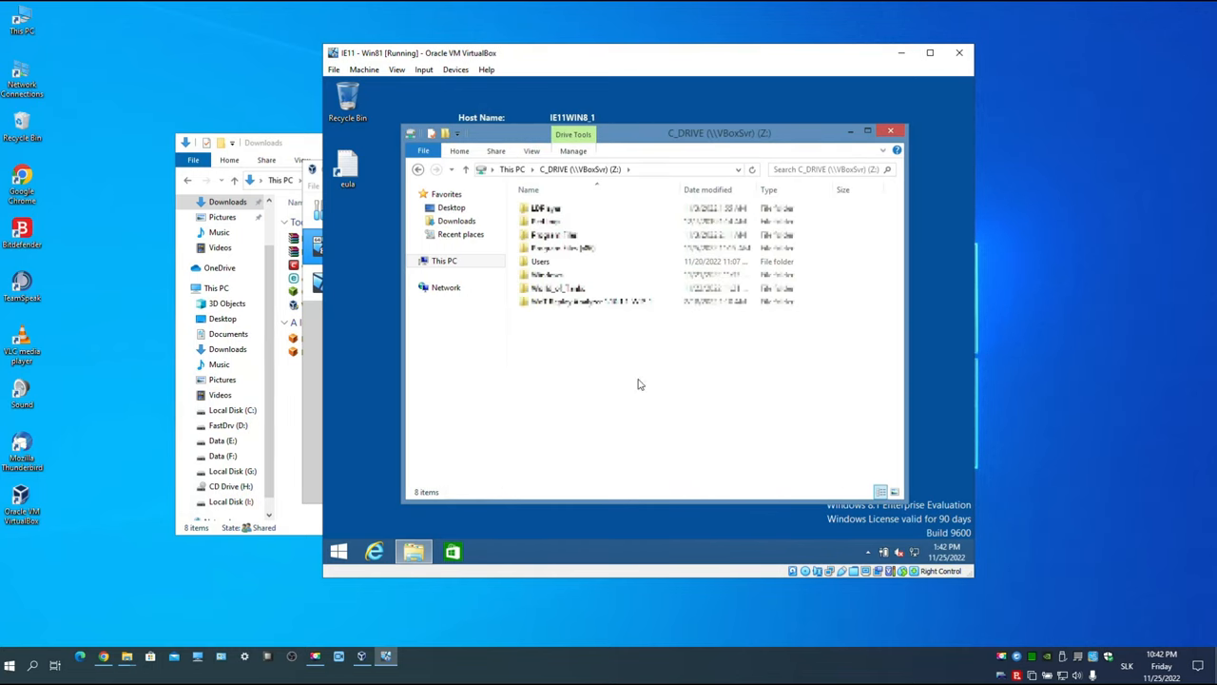
left_click(540, 261)
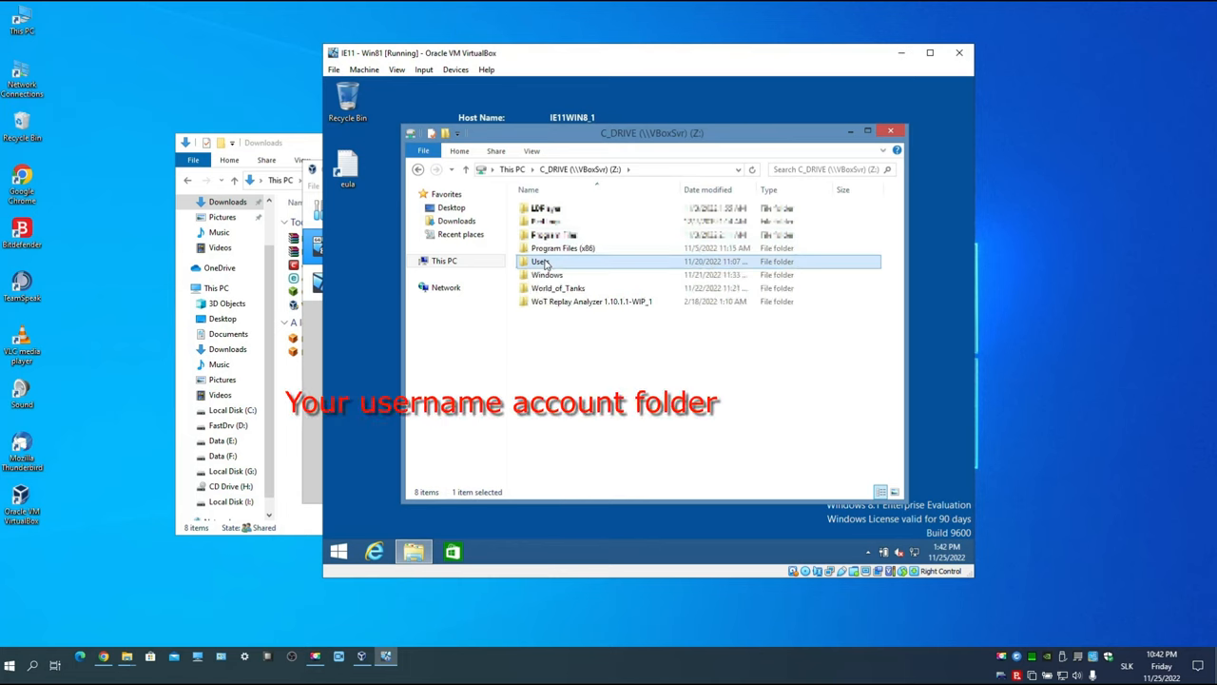
double_click(540, 260)
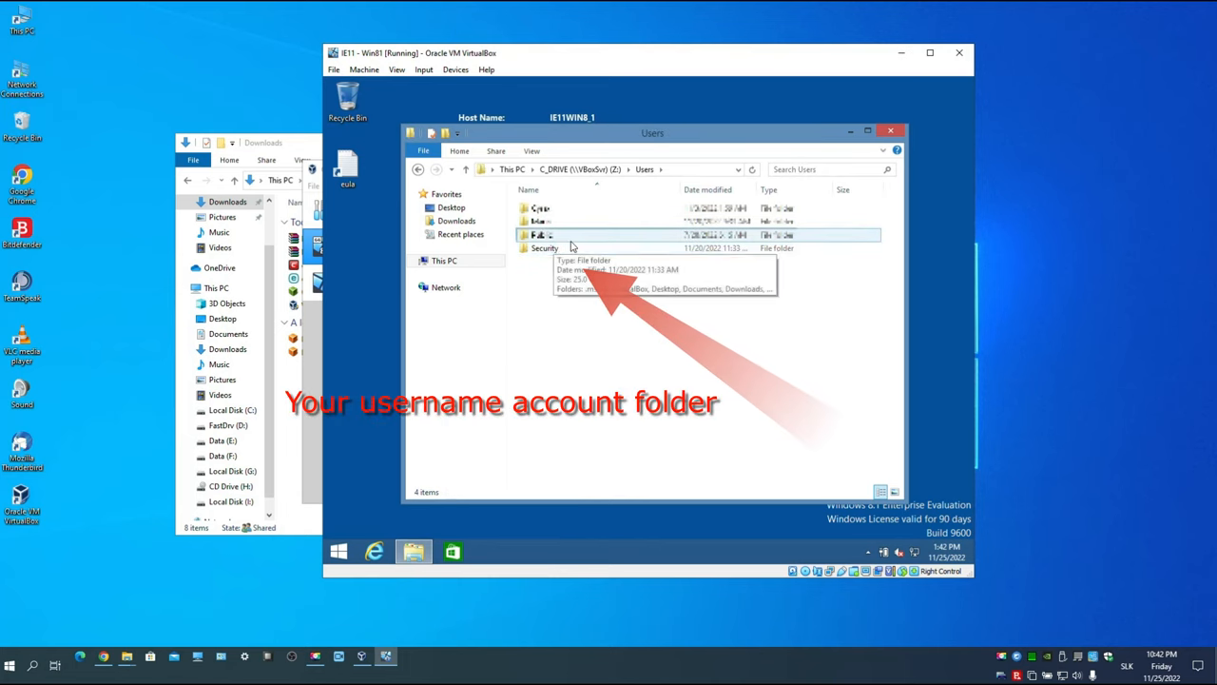
double_click(544, 247)
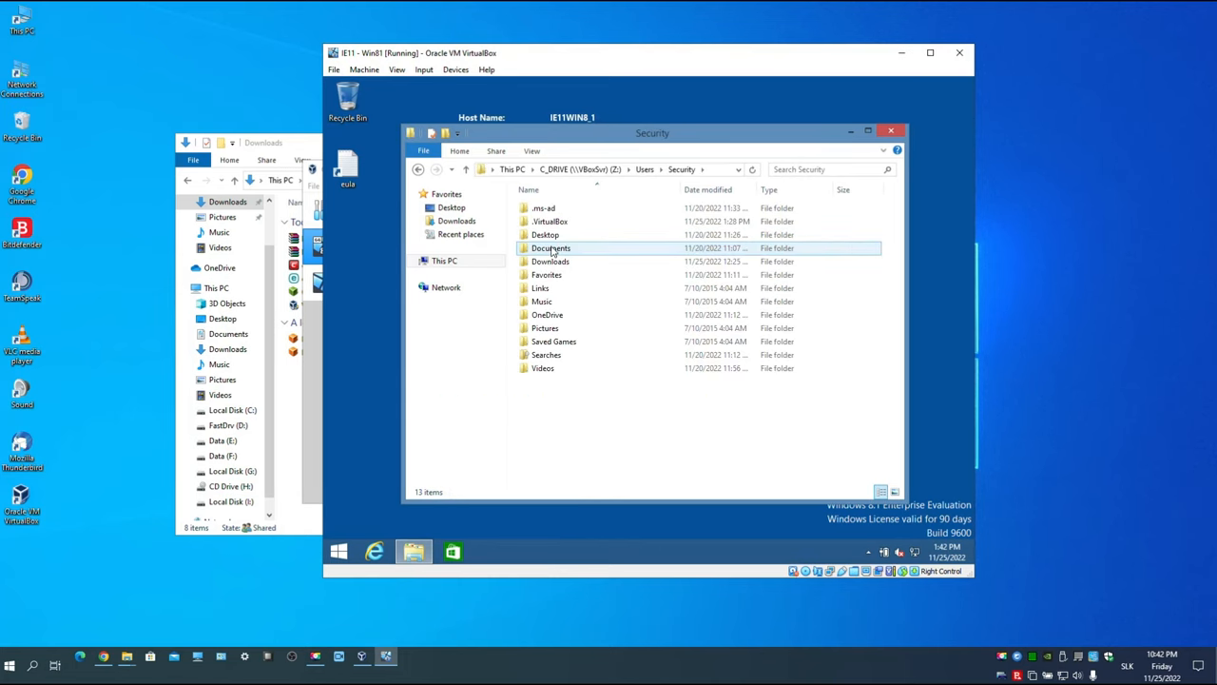
left_click(550, 260)
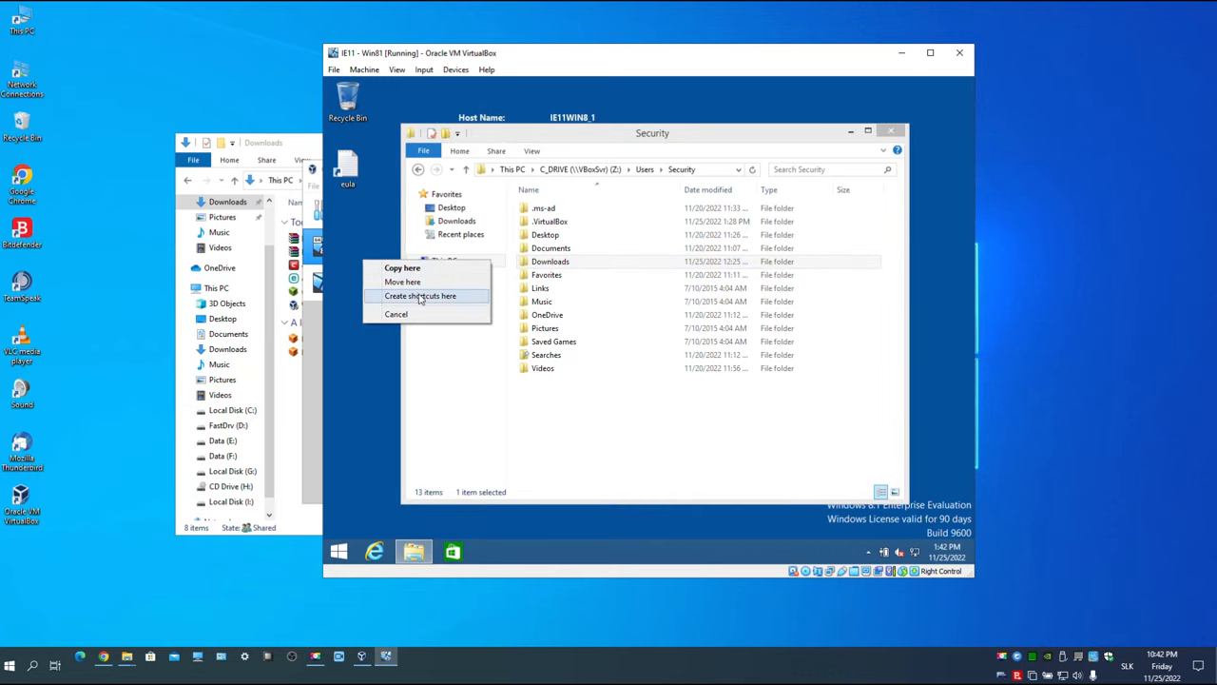
left_click(420, 296)
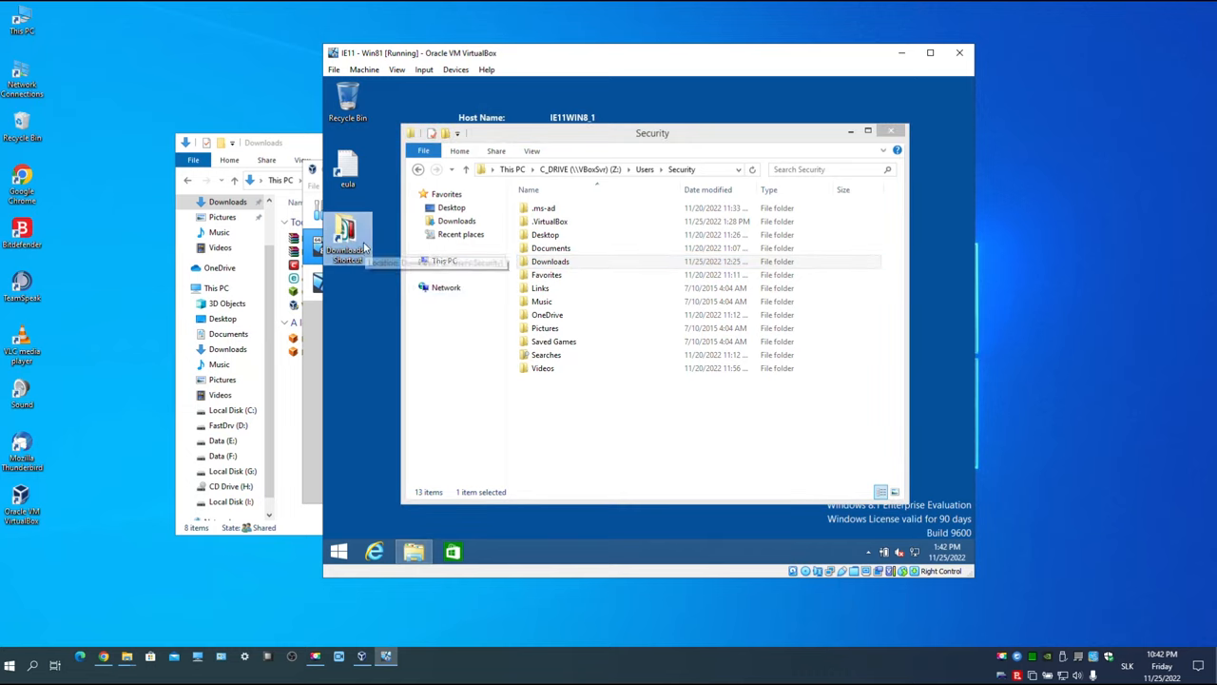
double_click(549, 260)
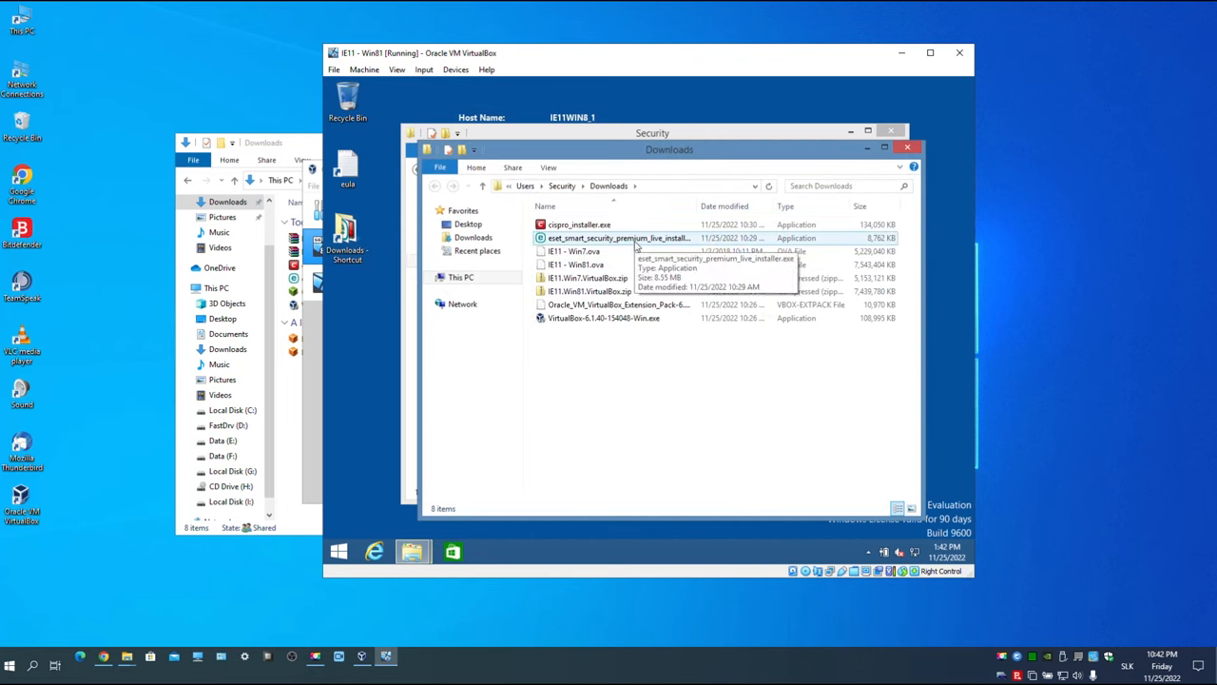
Run the ESET live installer, allowing all protection settings and skipping activation
left_click(618, 238)
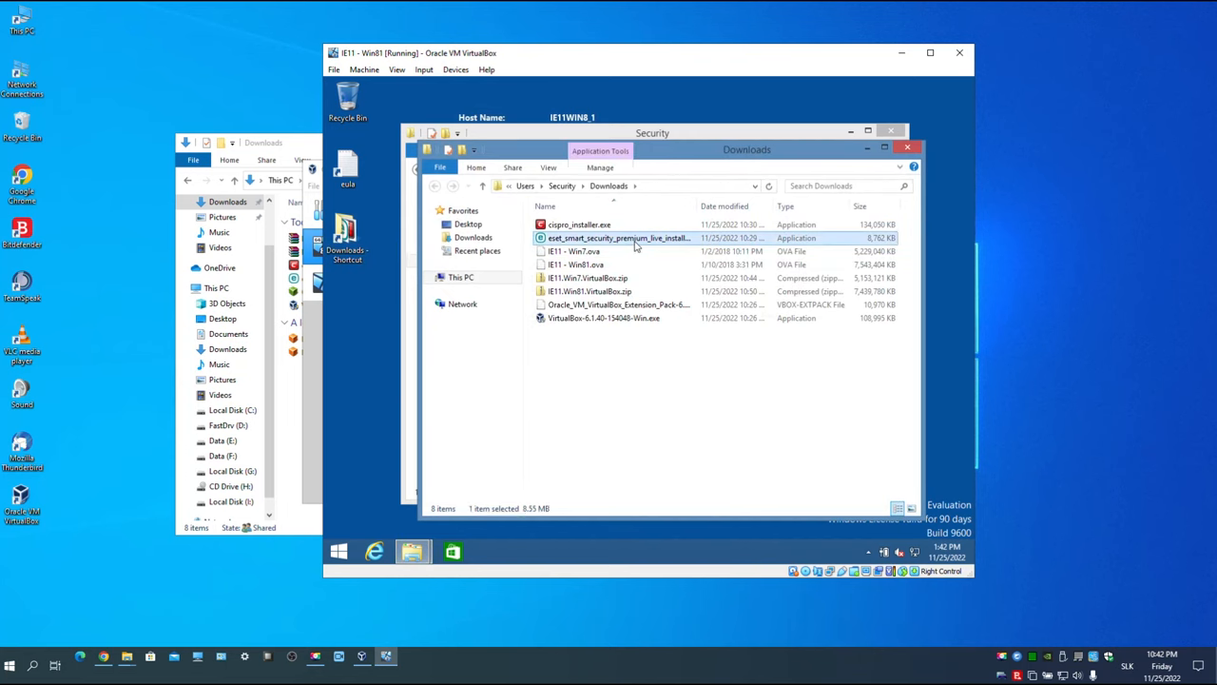
double_click(617, 237)
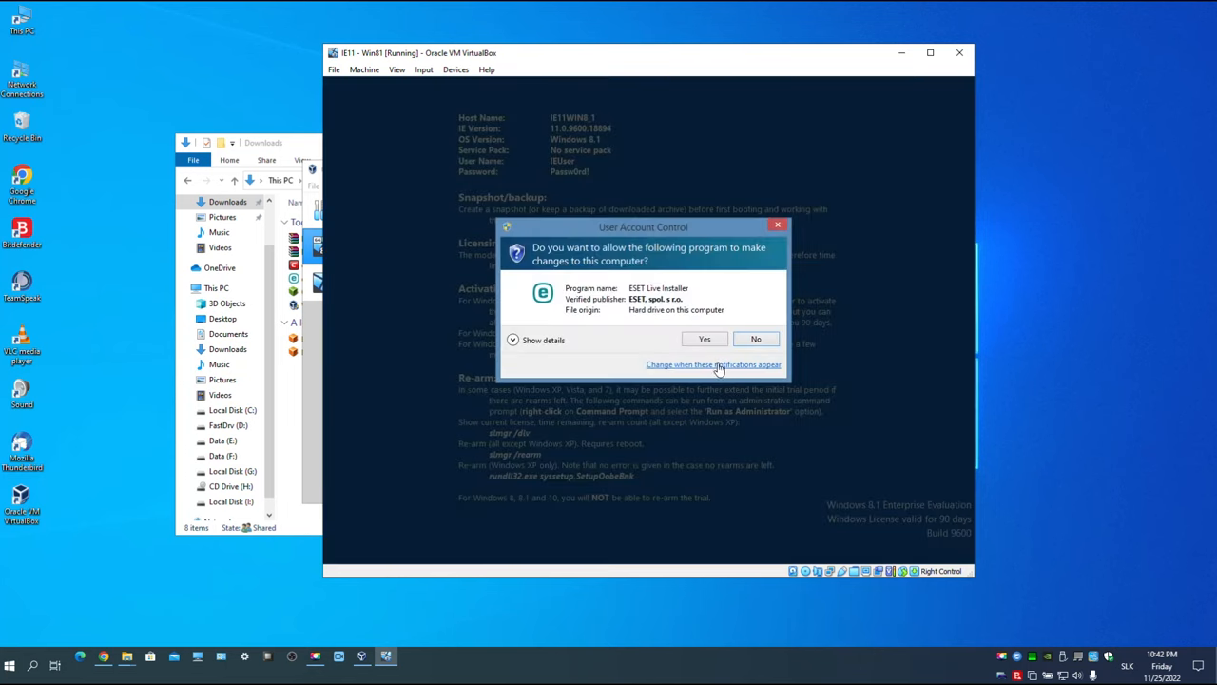
left_click(703, 338)
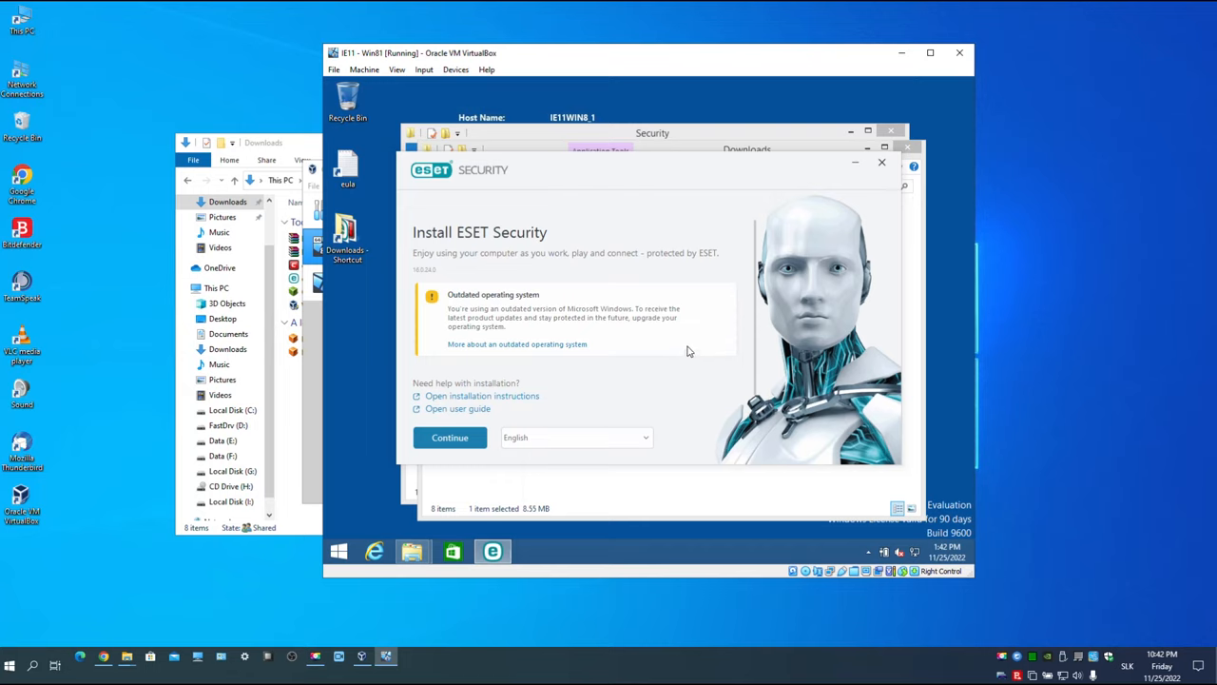
mouse_move(572, 378)
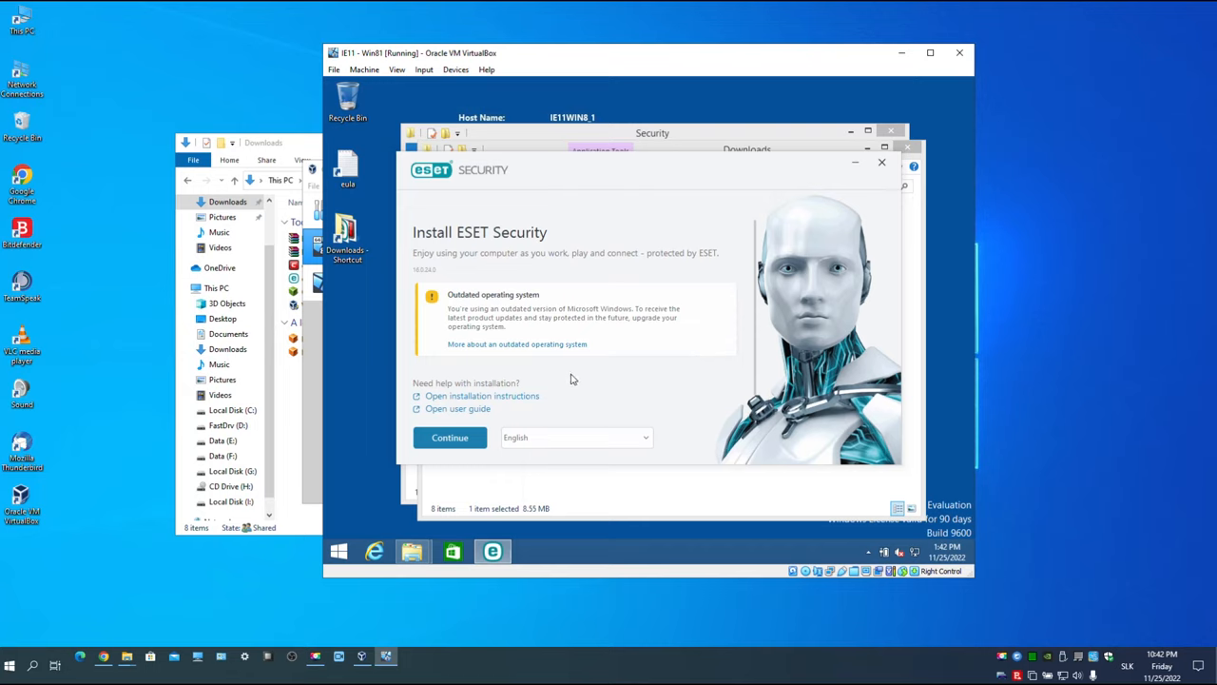
mouse_move(458, 371)
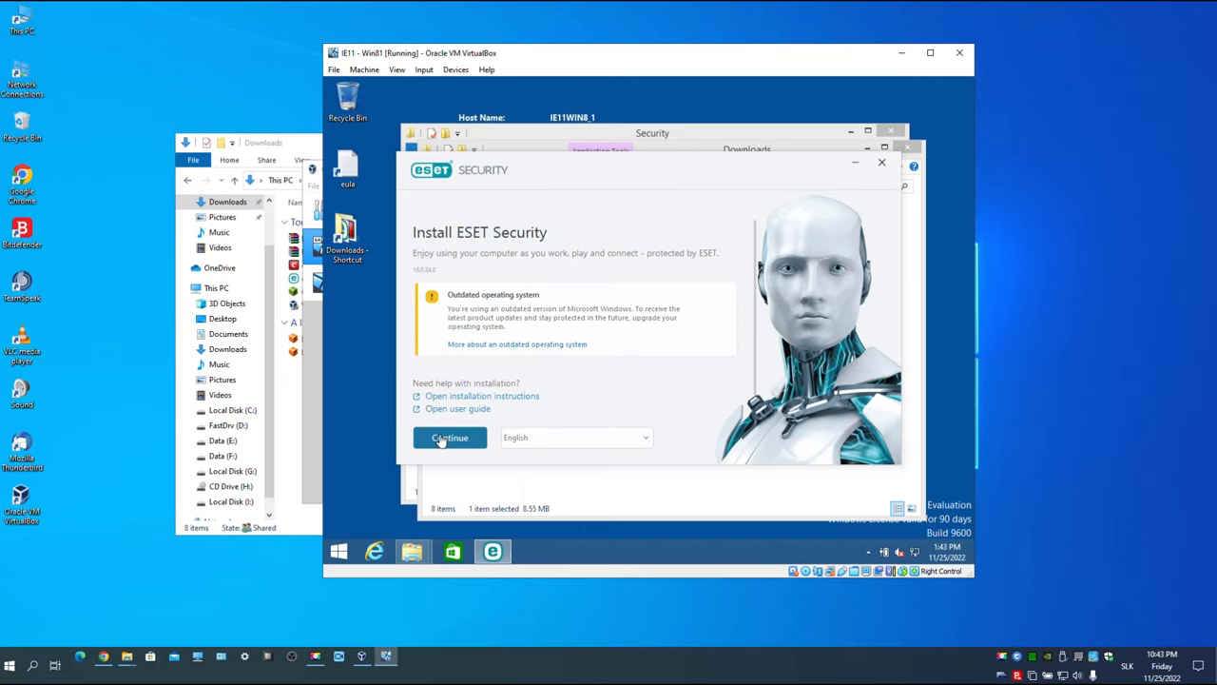
left_click(449, 437)
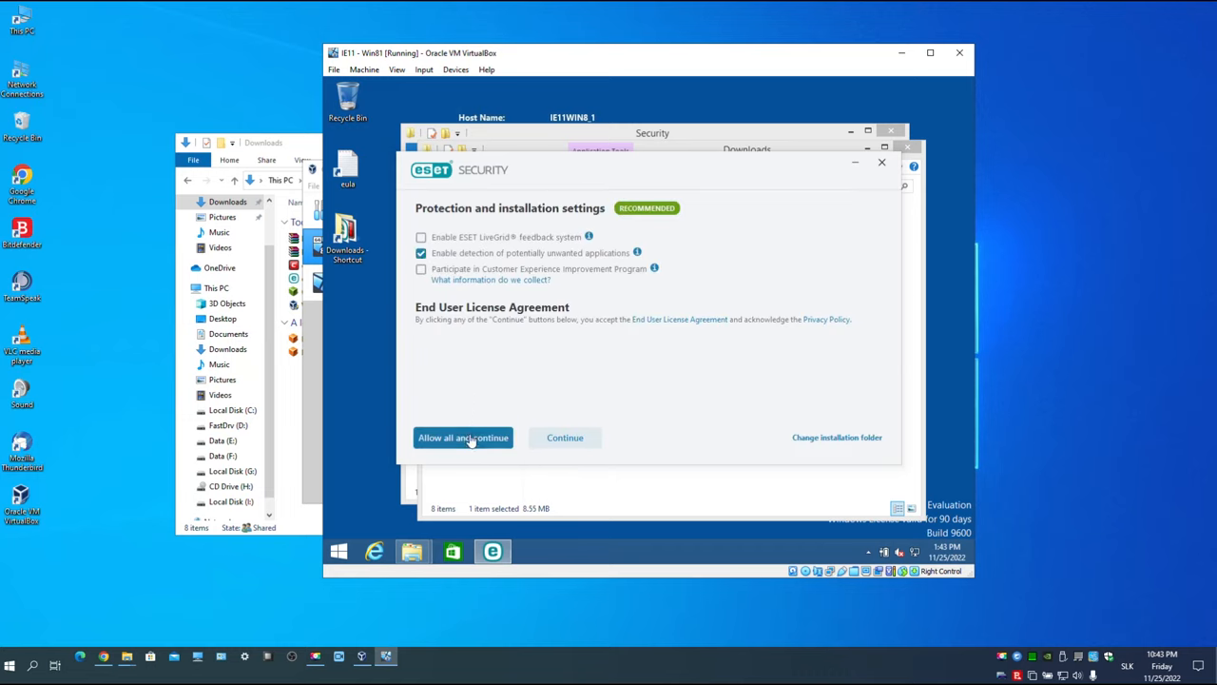
left_click(463, 438)
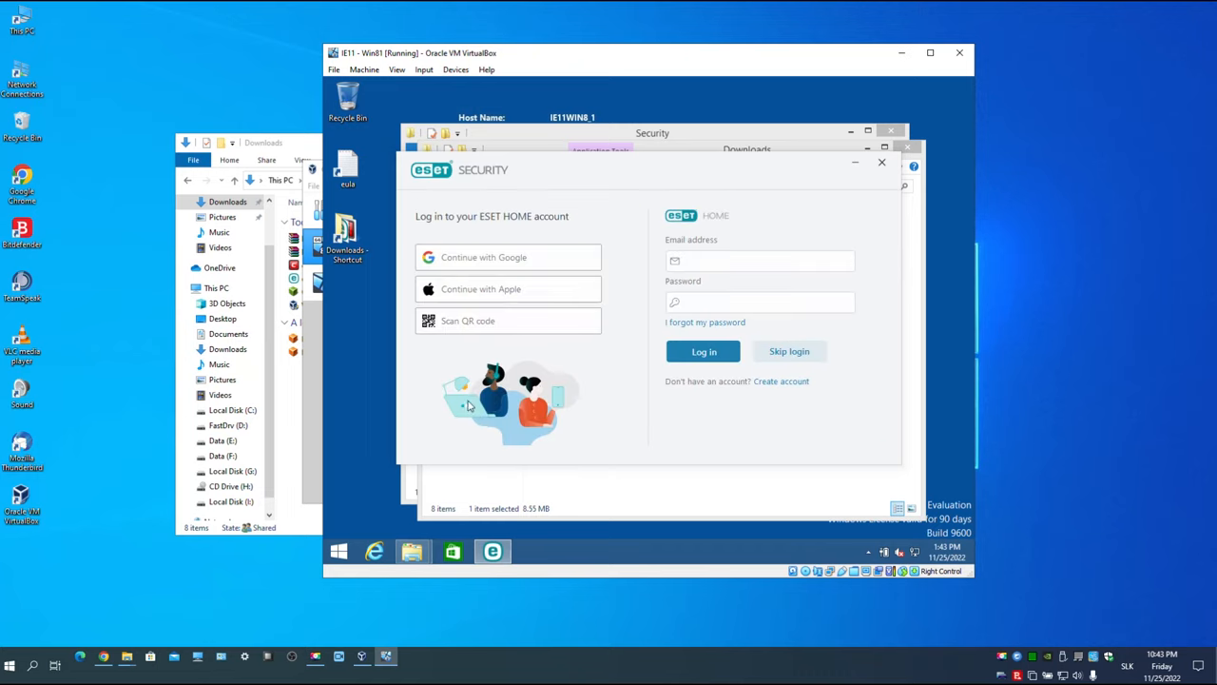
mouse_move(680, 390)
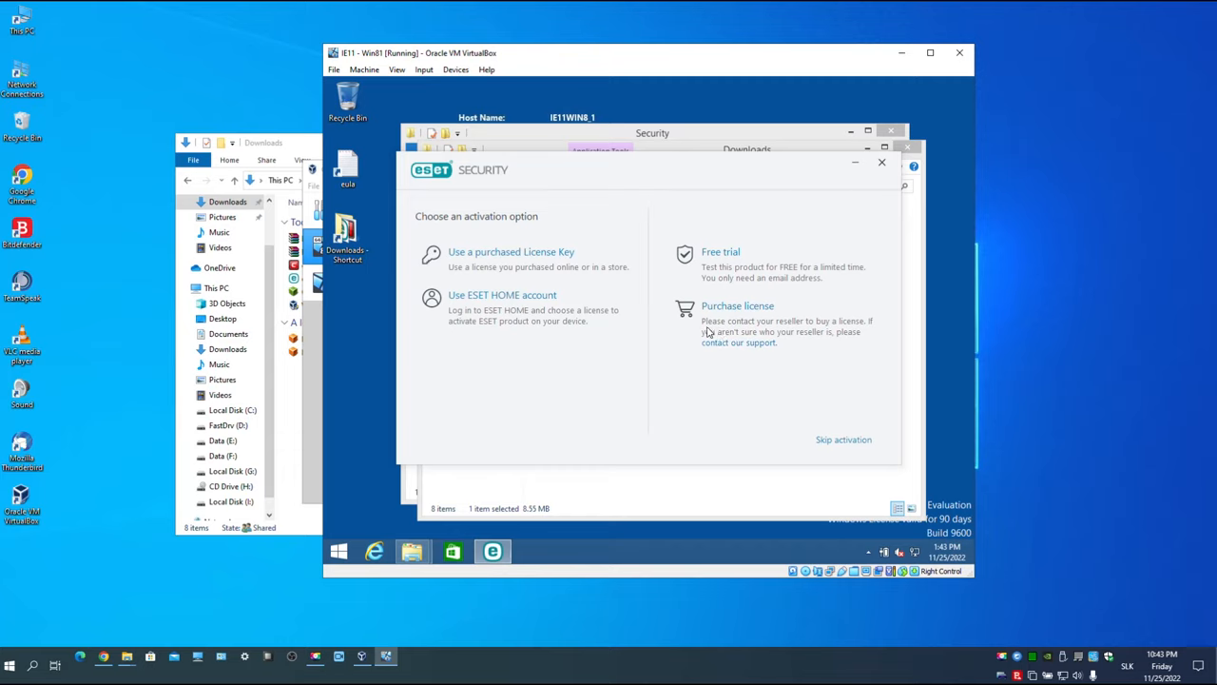
mouse_move(843, 440)
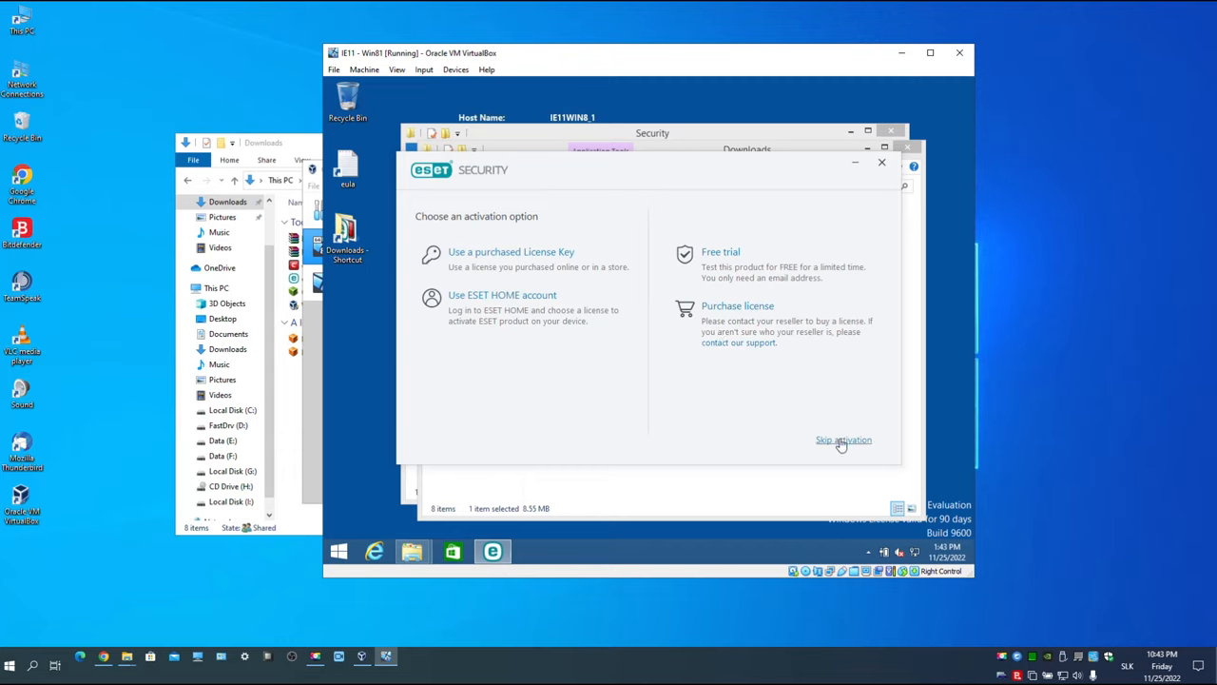
left_click(843, 440)
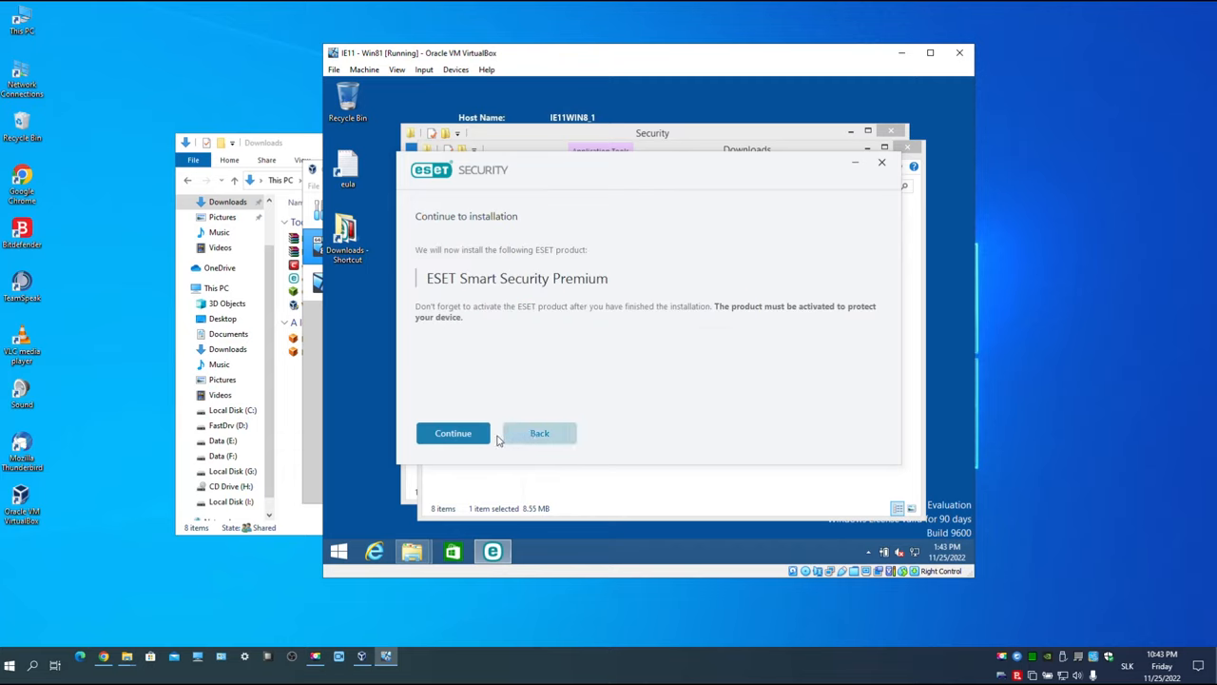
left_click(452, 432)
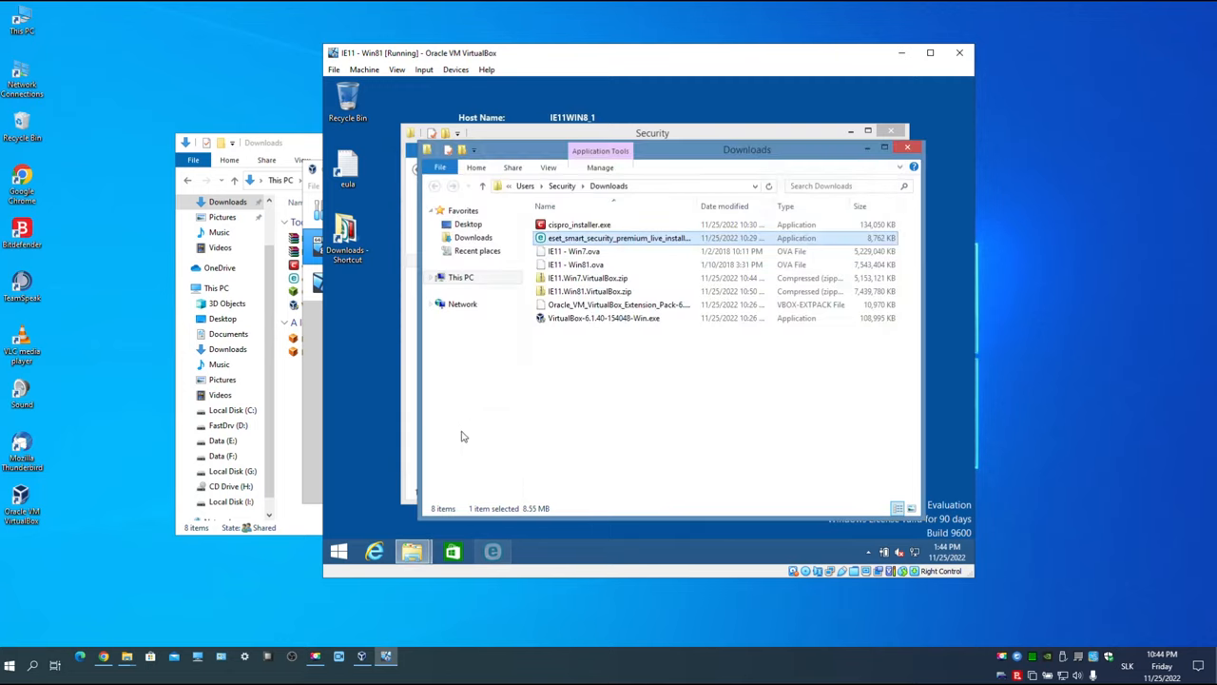
Relaunch ESET and choose Free trial to activate a 29-day trial
double_click(618, 238)
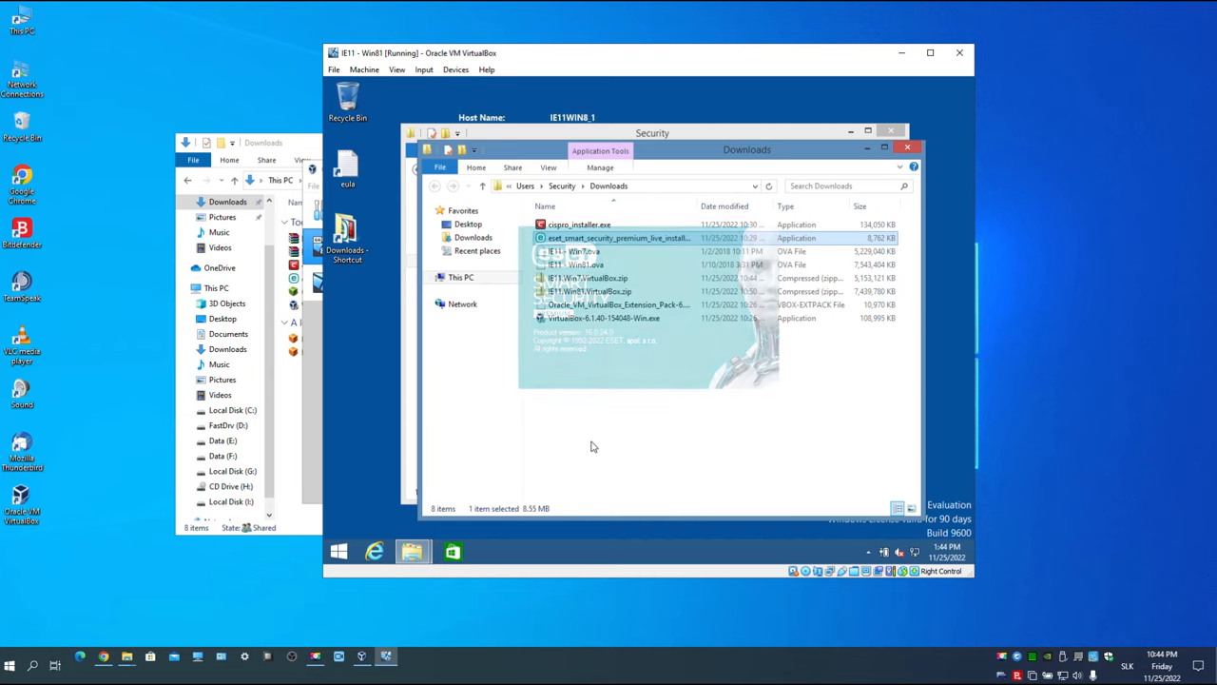
double_click(618, 237)
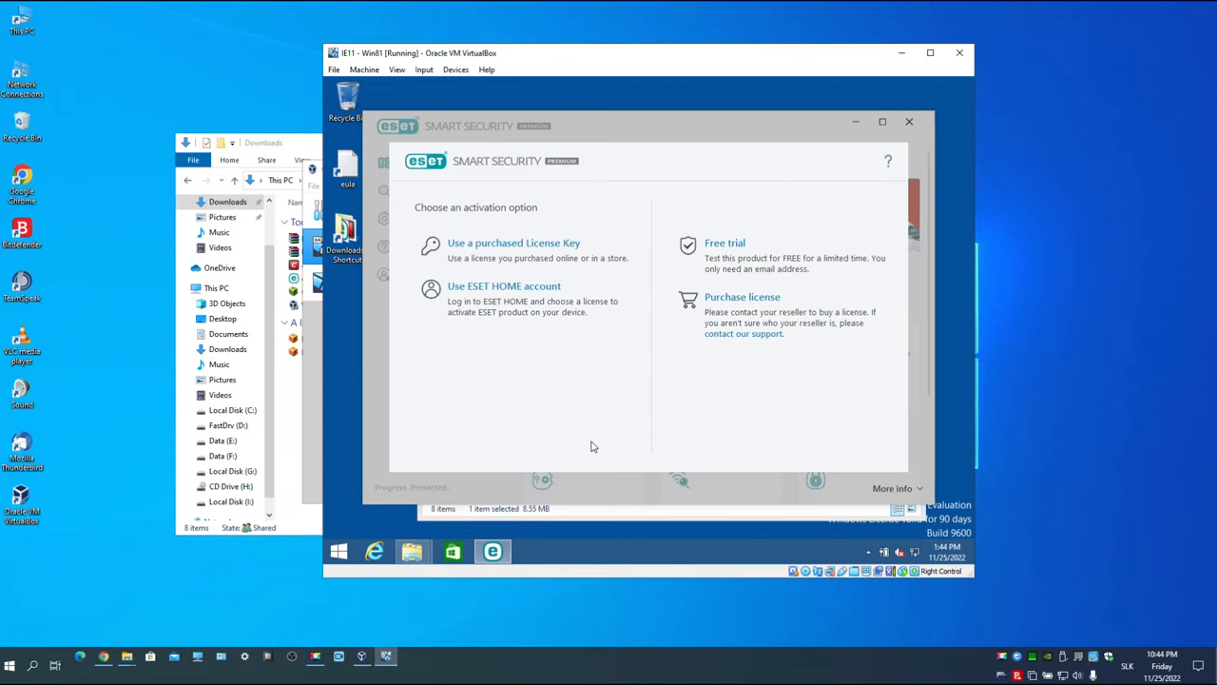
mouse_move(711, 263)
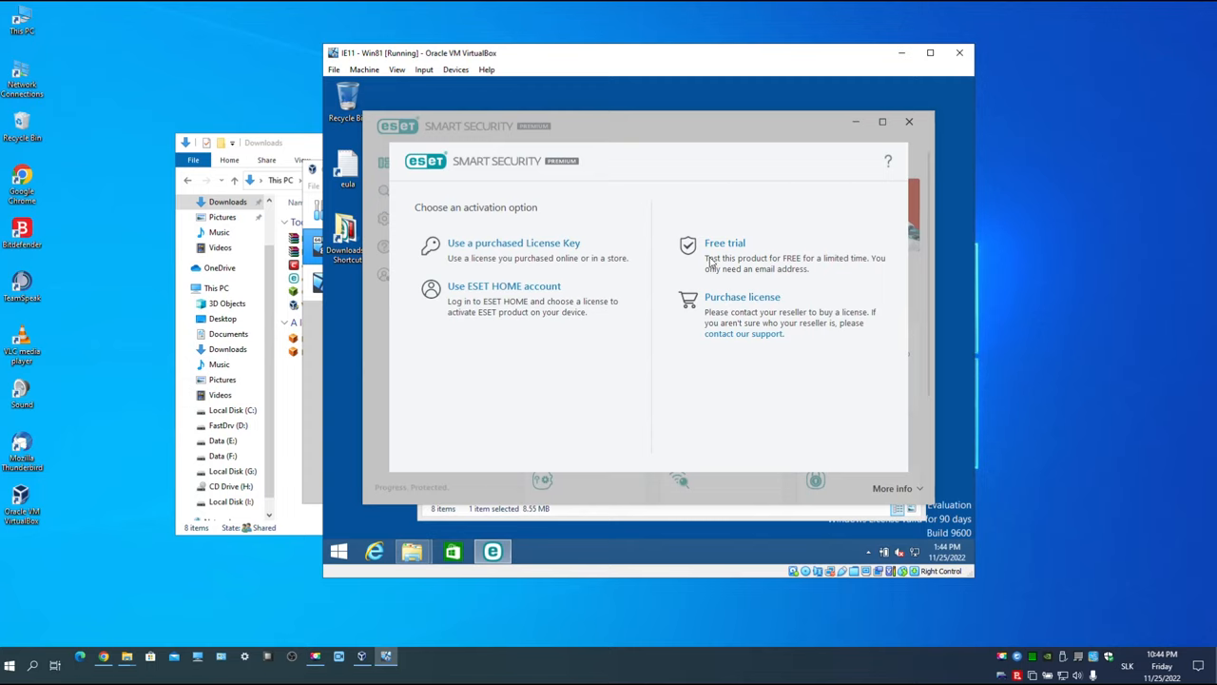
left_click(724, 242)
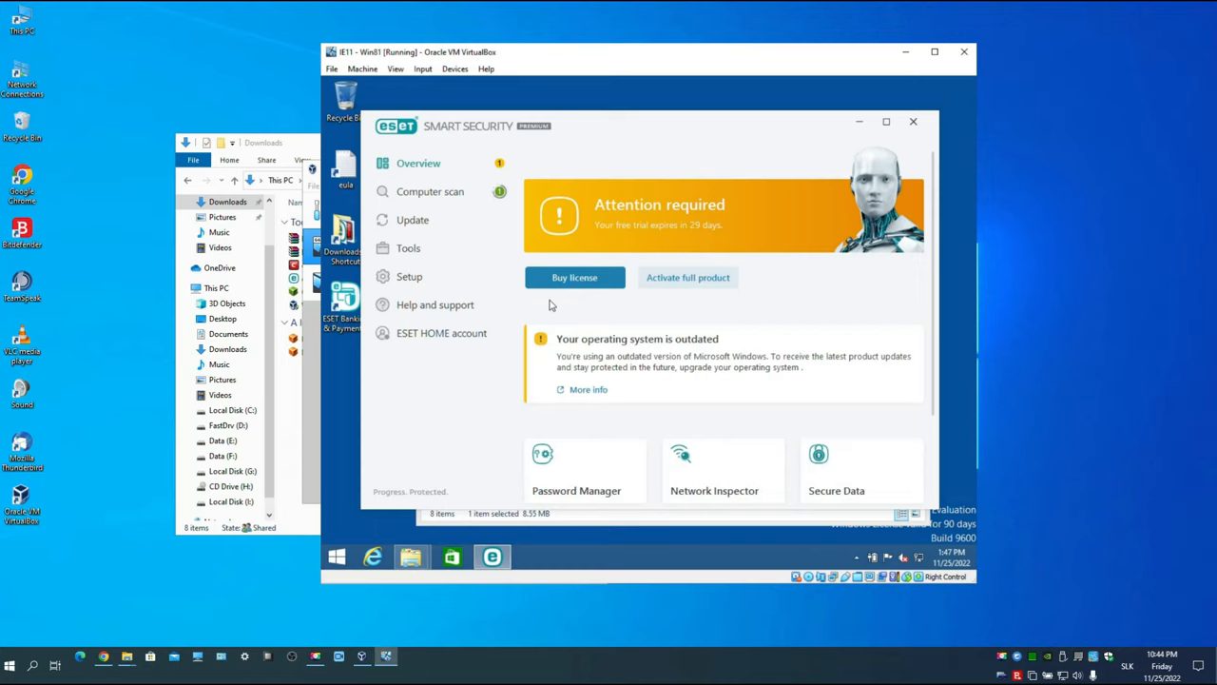
left_click(413, 220)
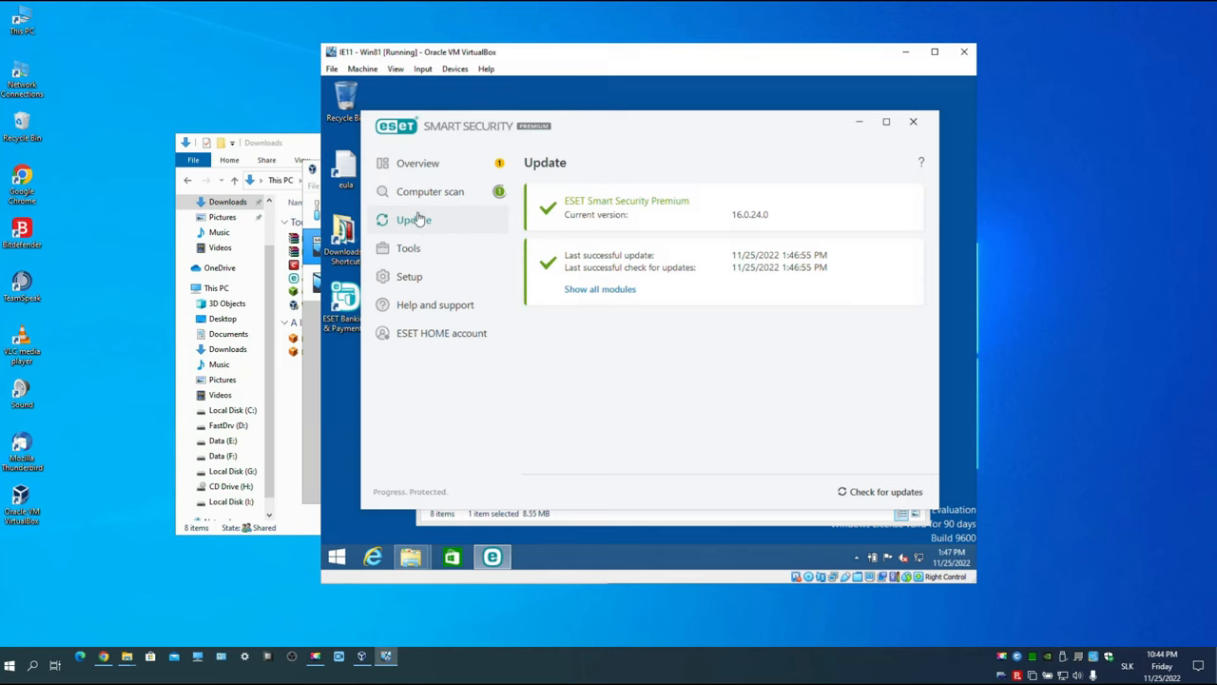
left_click(418, 163)
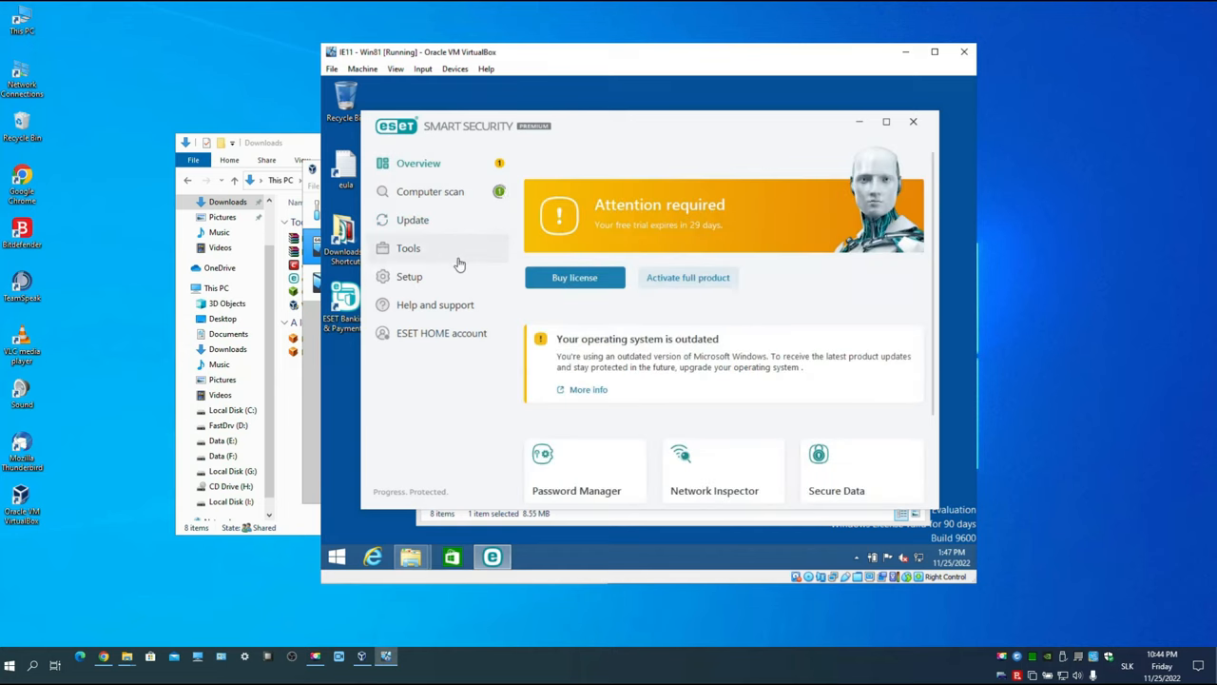
mouse_move(339, 384)
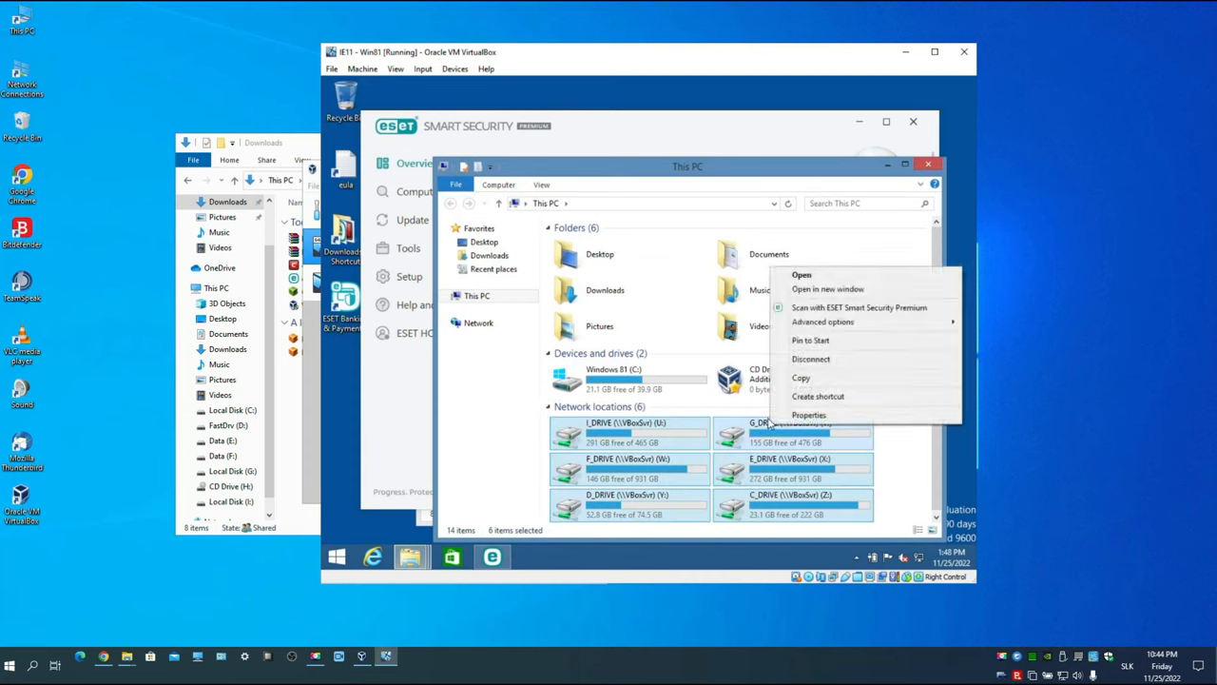
mouse_move(846, 306)
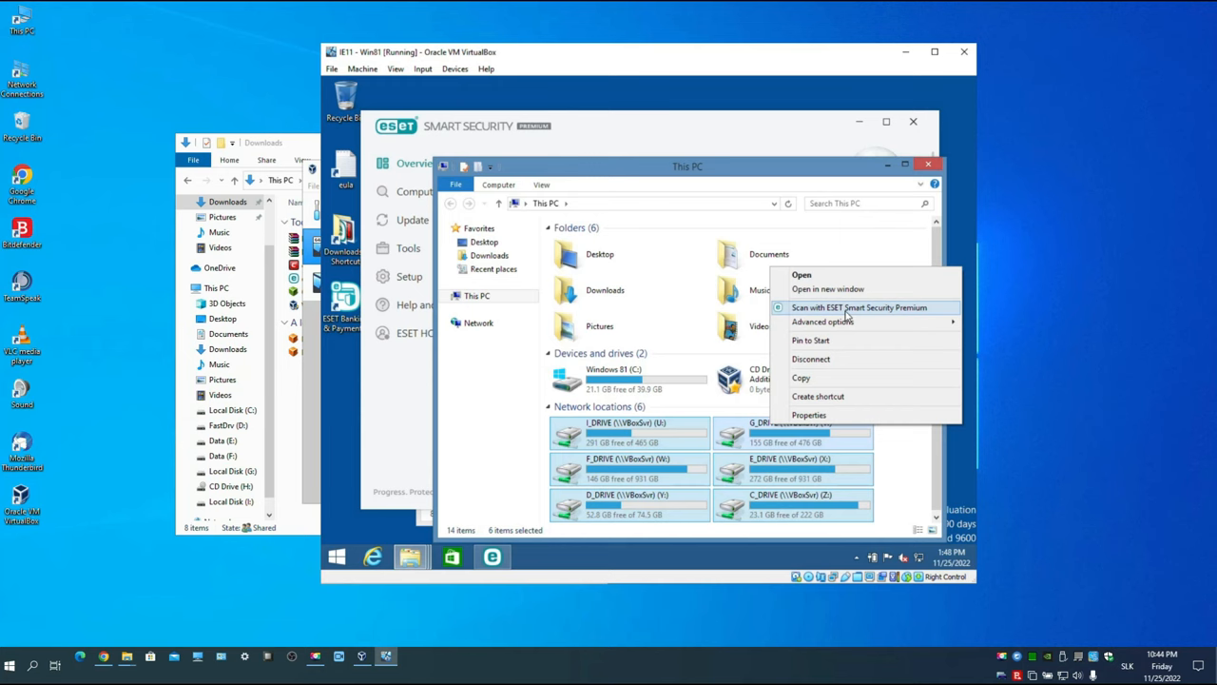
Scan the six shared network drives with ESET Smart Security Premium
left_click(860, 307)
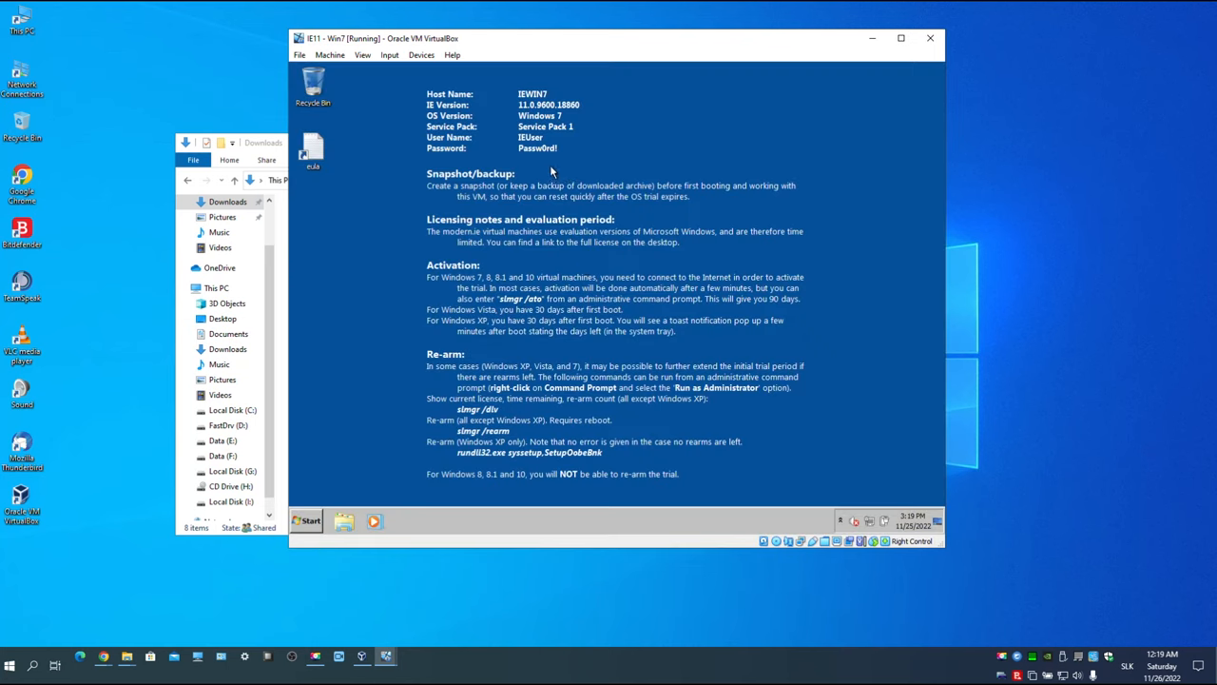
Insert the Guest Additions CD image from the Devices menu of the Win7 VM
left_click(422, 54)
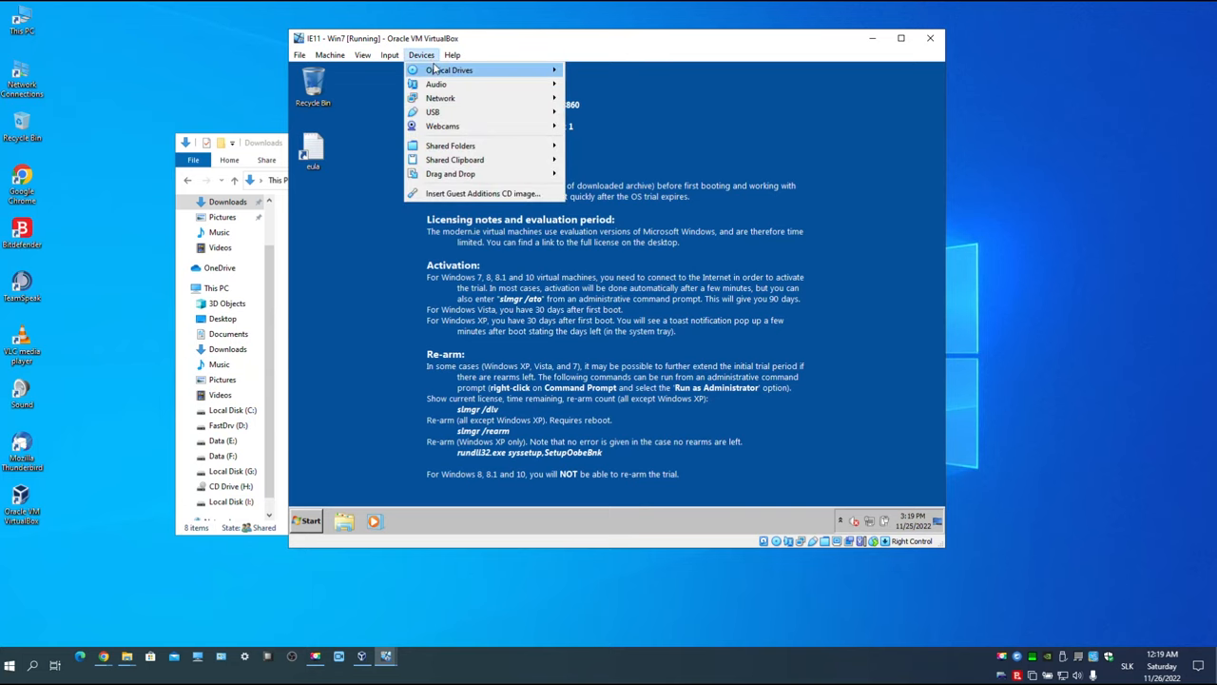
mouse_move(483, 193)
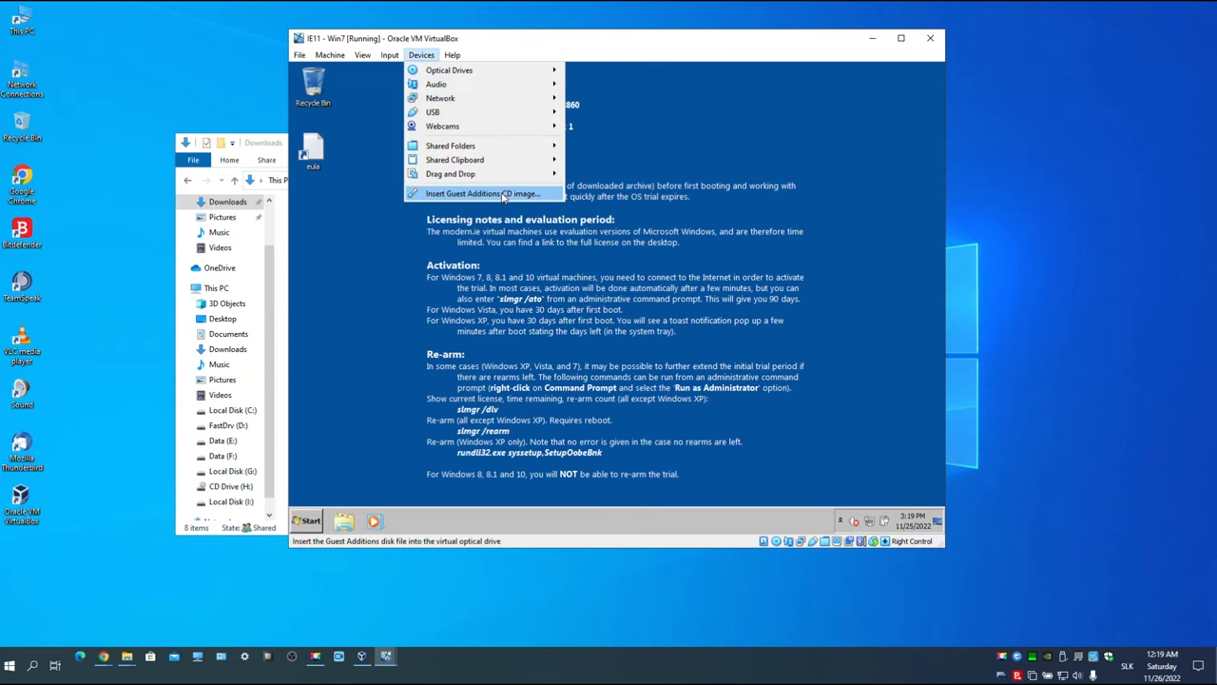
left_click(307, 520)
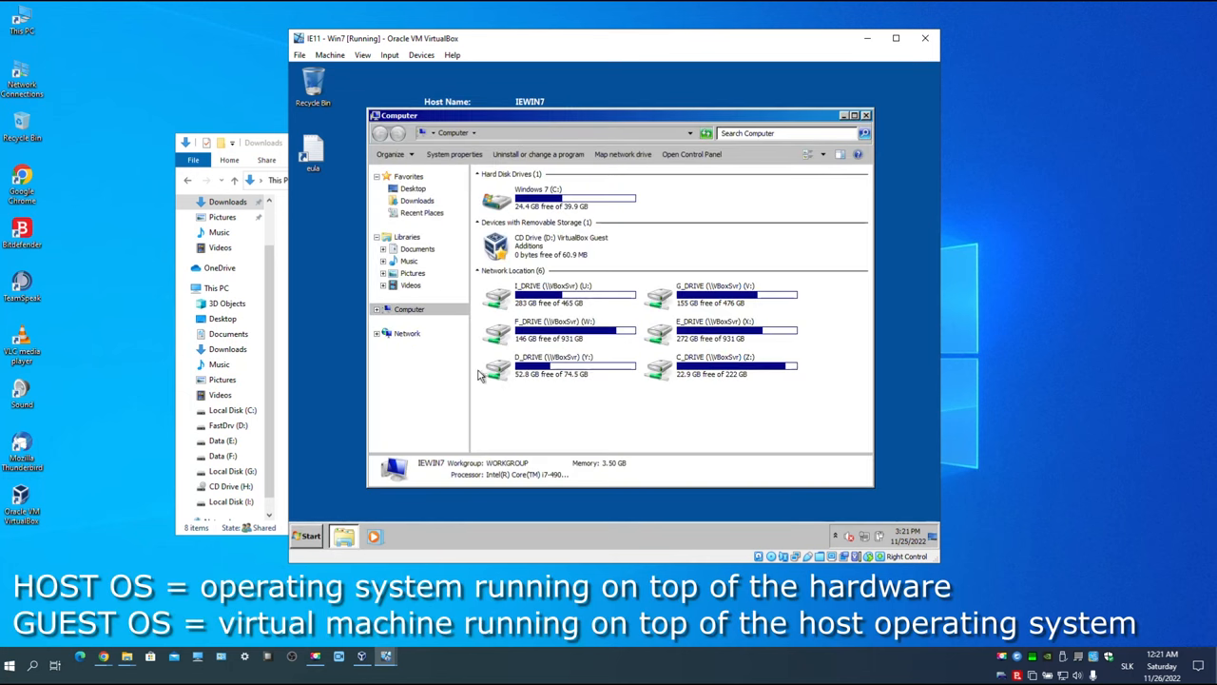
mouse_move(669, 376)
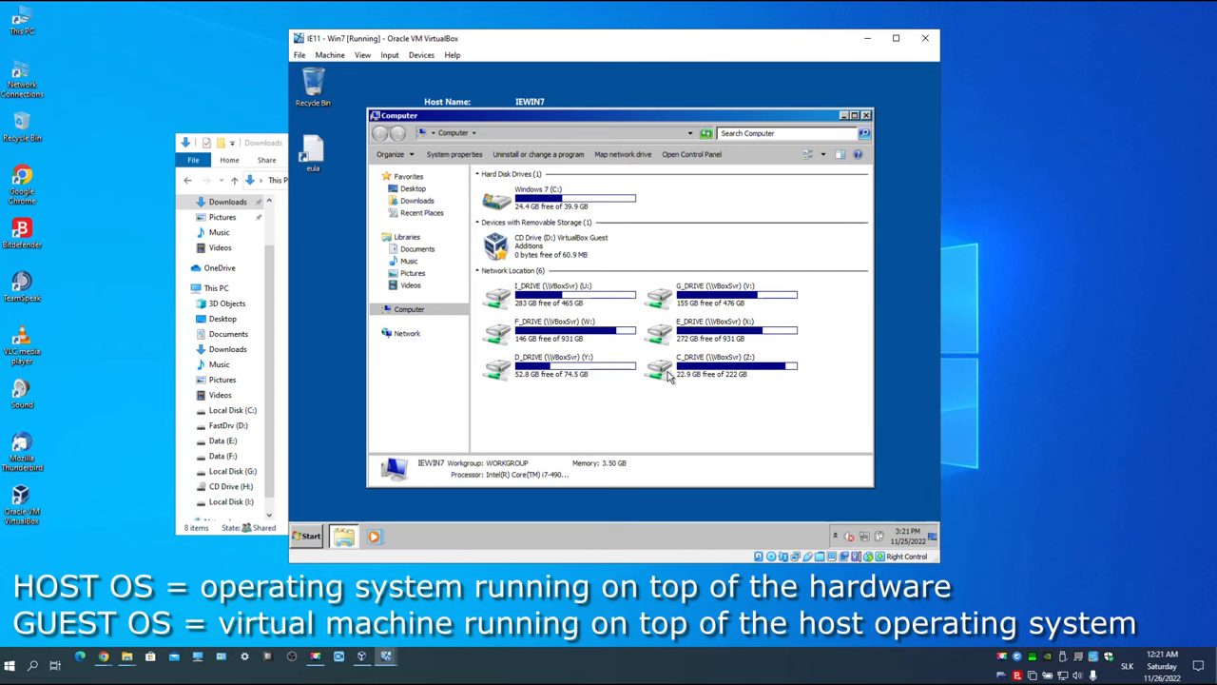
Run cspro_installer.exe from C_DRIVE (Z:) > Users > Security > Downloads in the guest
double_click(732, 366)
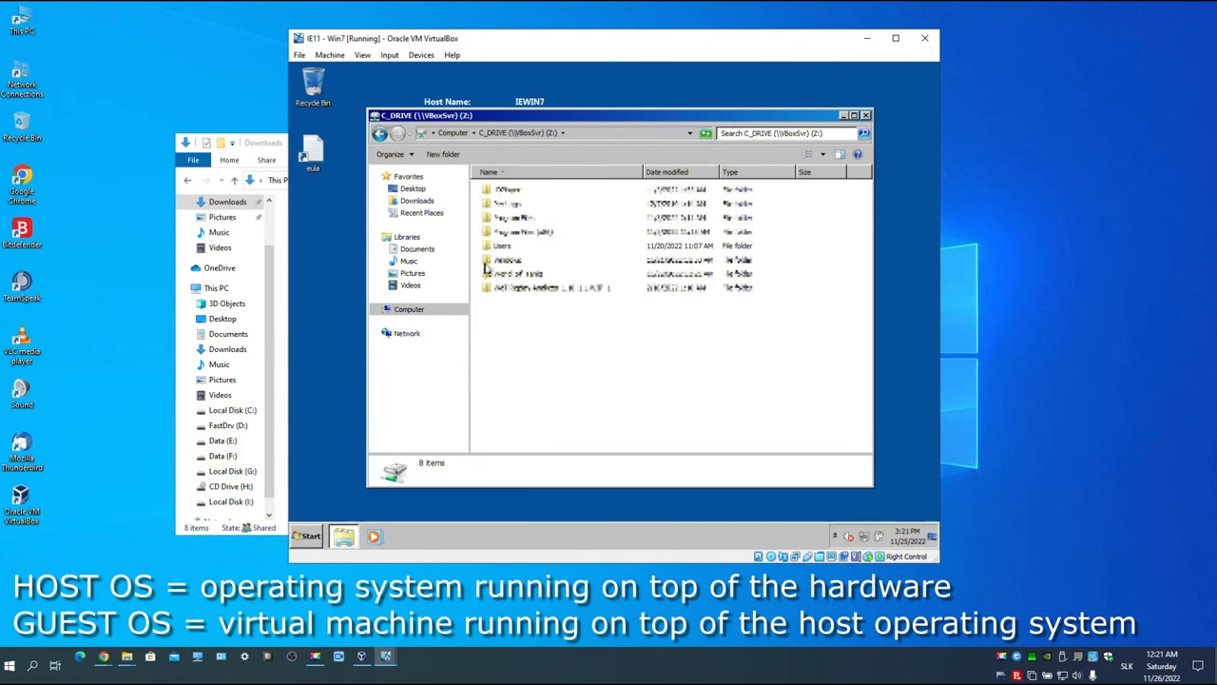
double_click(518, 273)
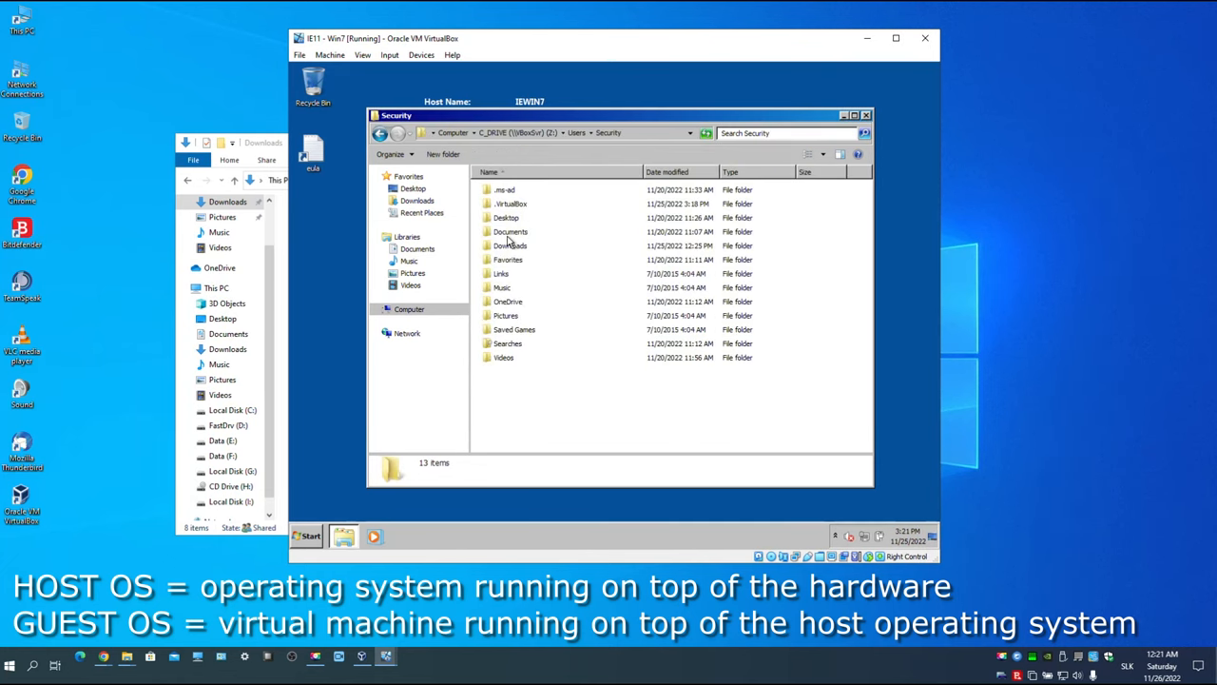
double_click(510, 245)
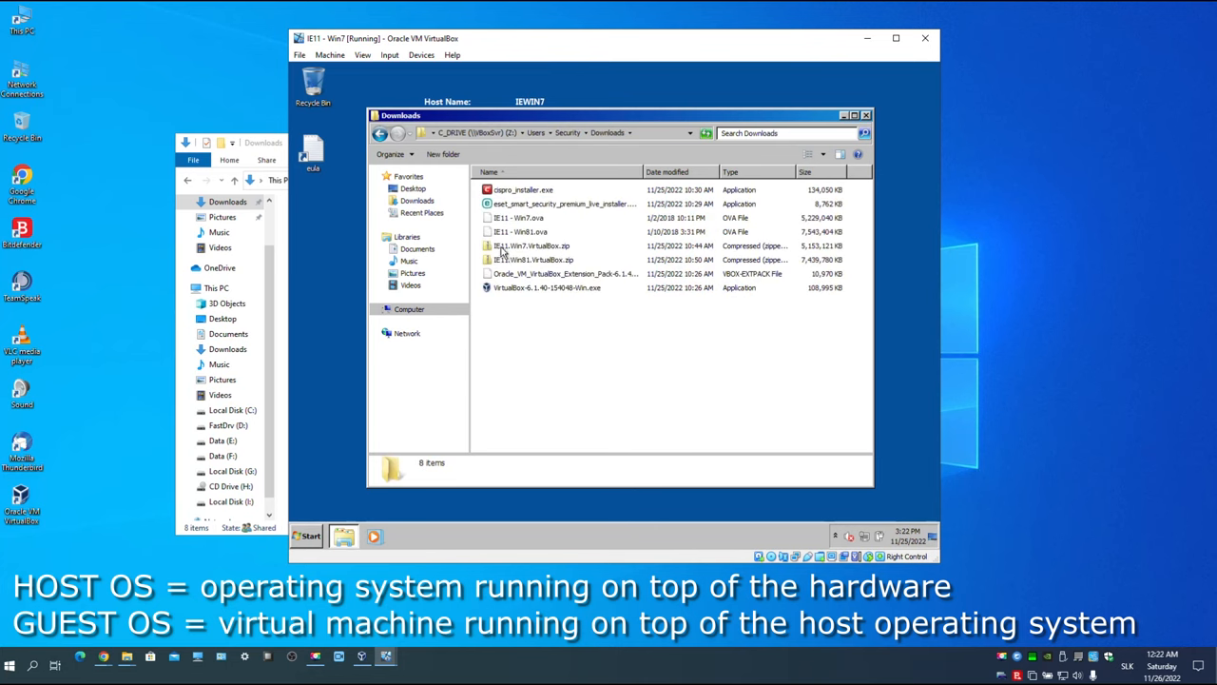
mouse_move(521, 203)
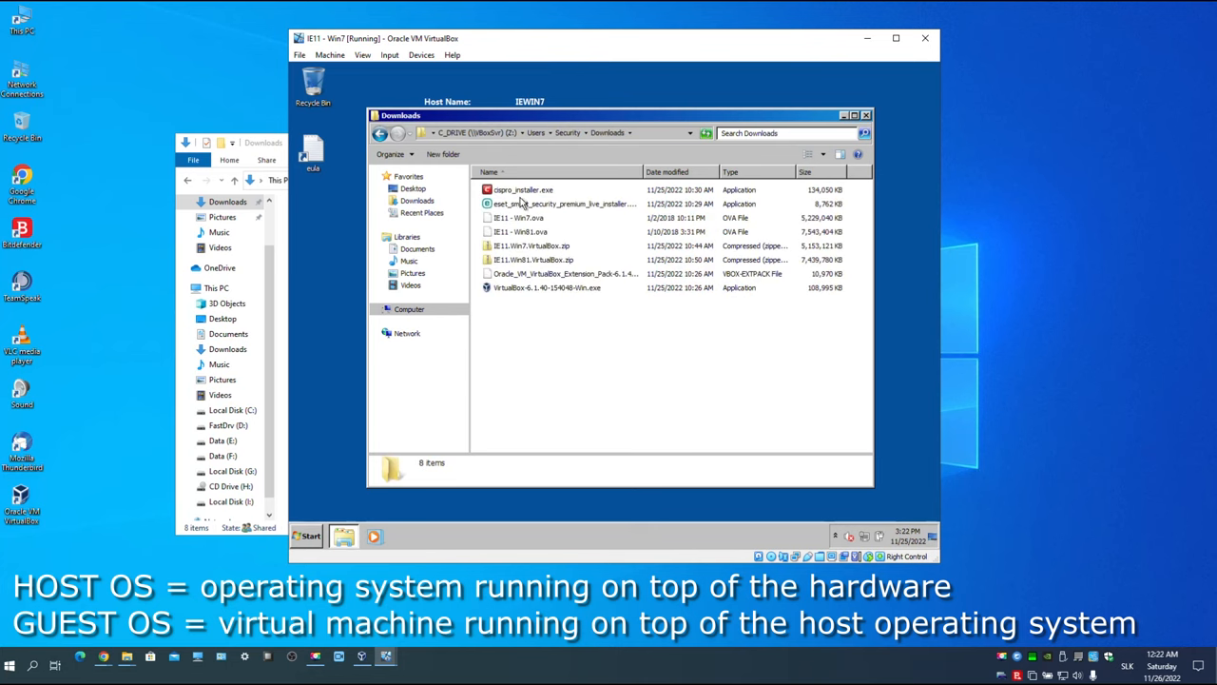
left_click(522, 190)
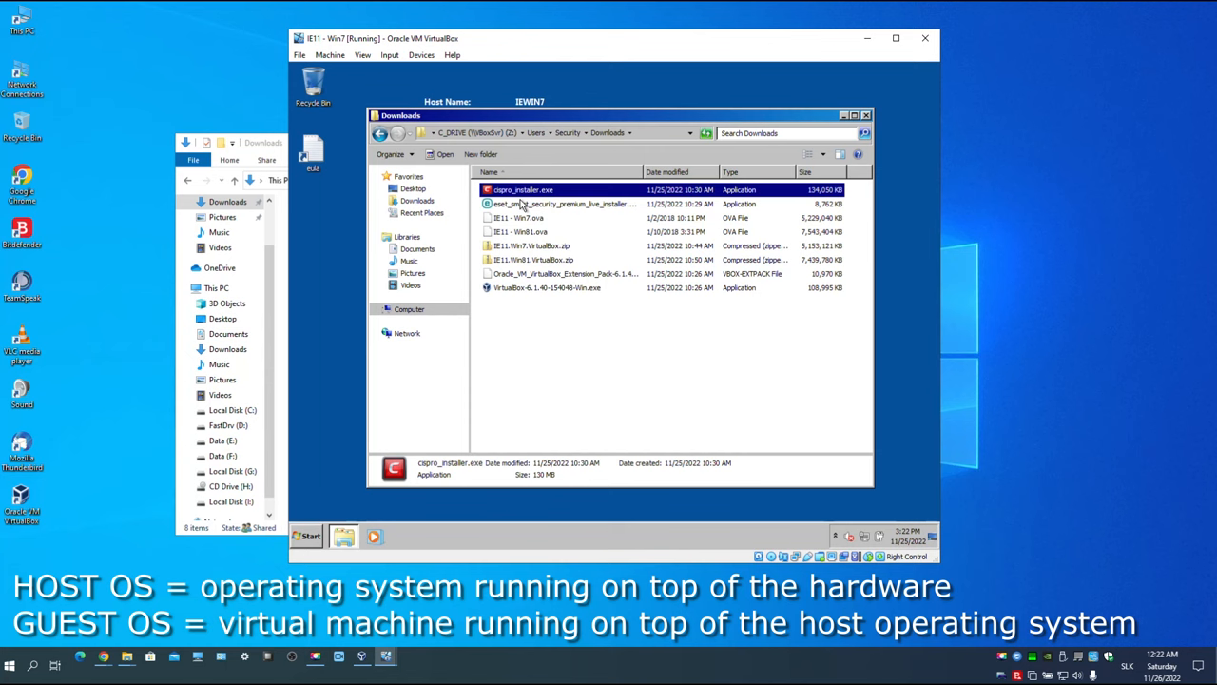
double_click(522, 189)
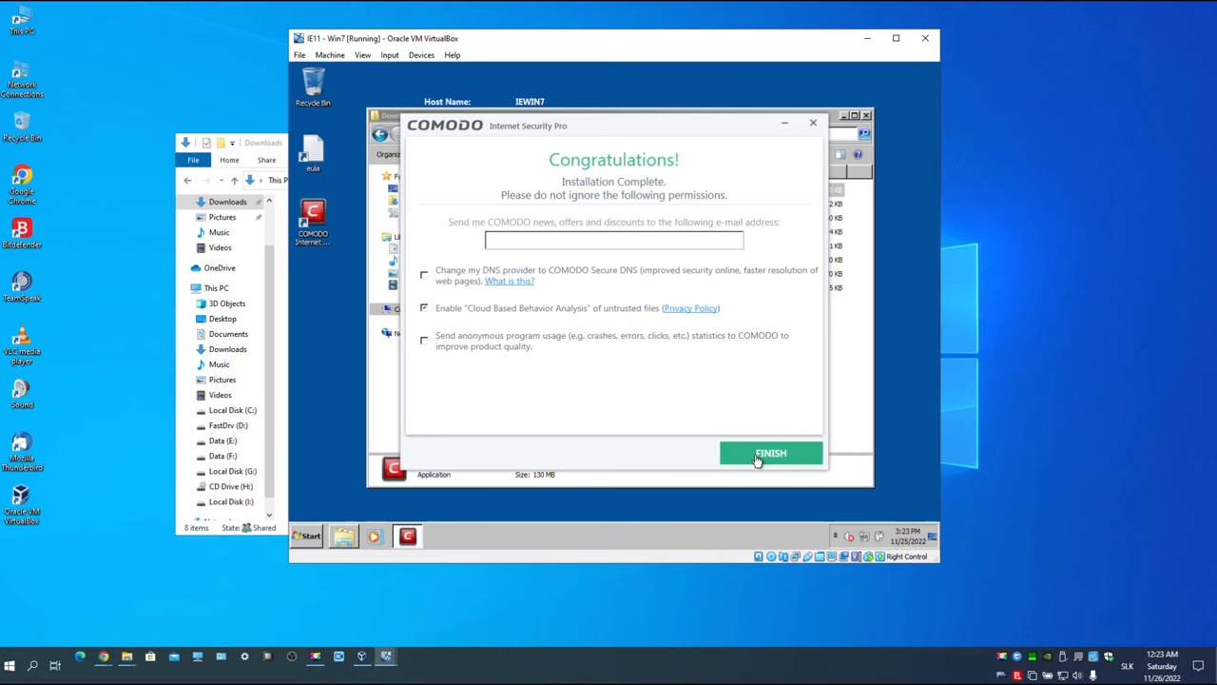
Finish the Comodo installer, run a signature Update, and close the completed update report
left_click(770, 453)
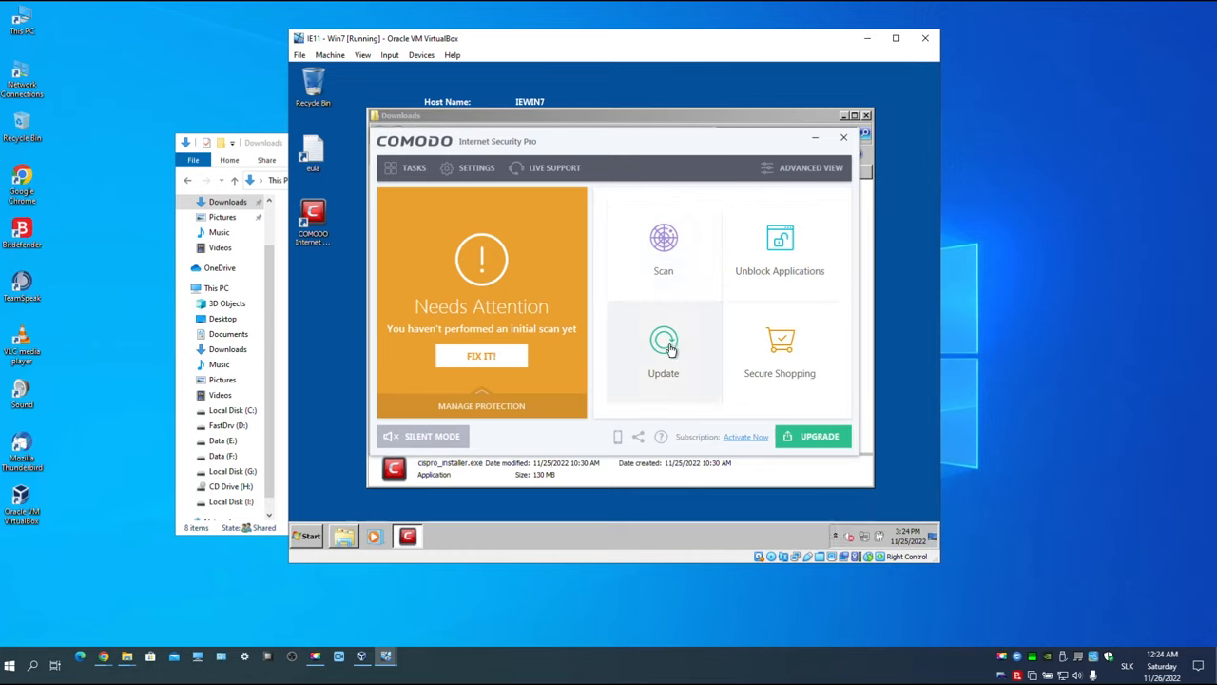
left_click(663, 352)
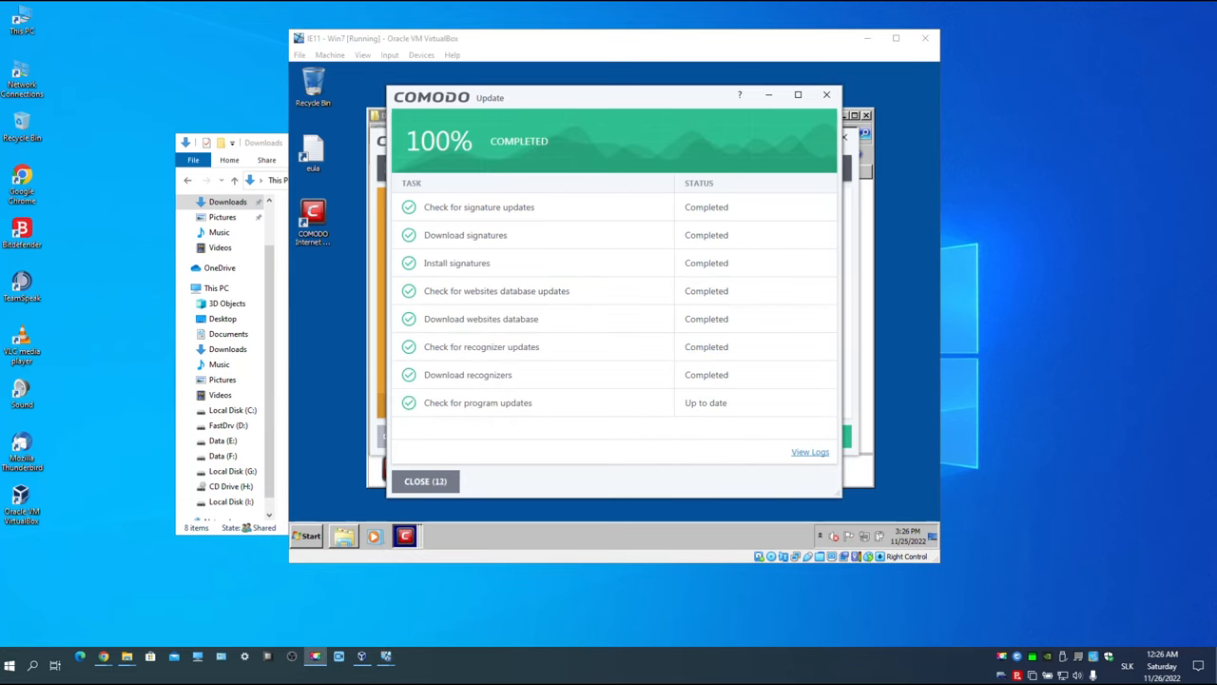
mouse_move(303, 469)
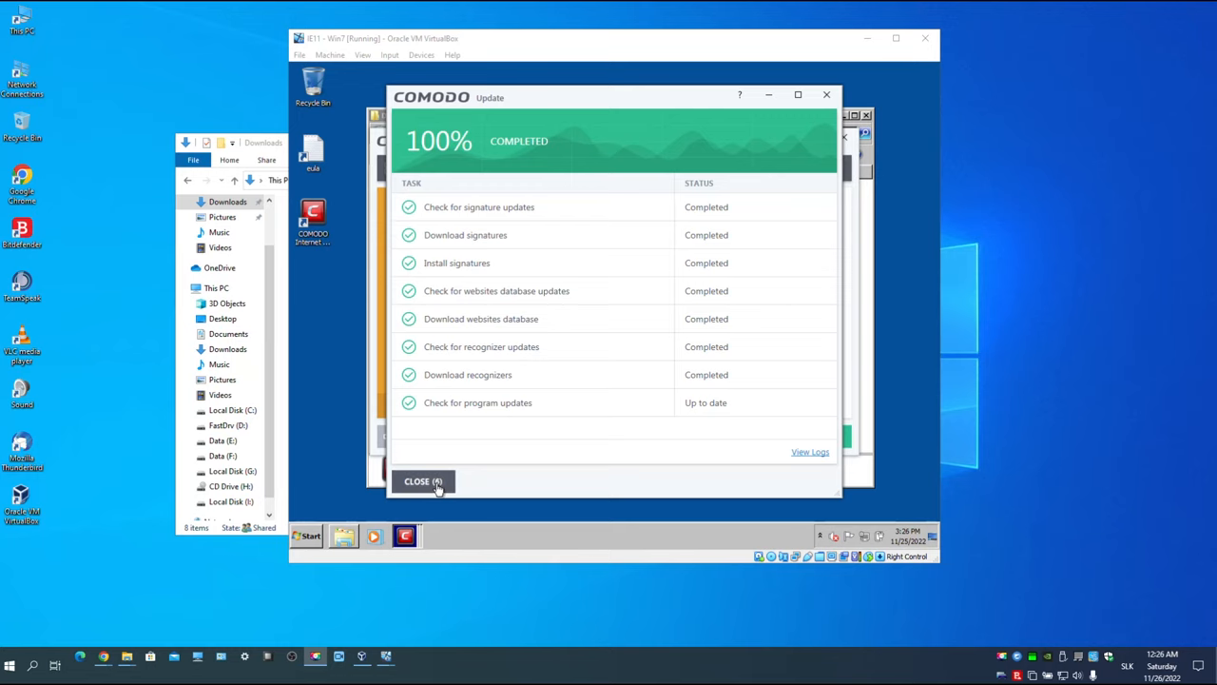
left_click(422, 481)
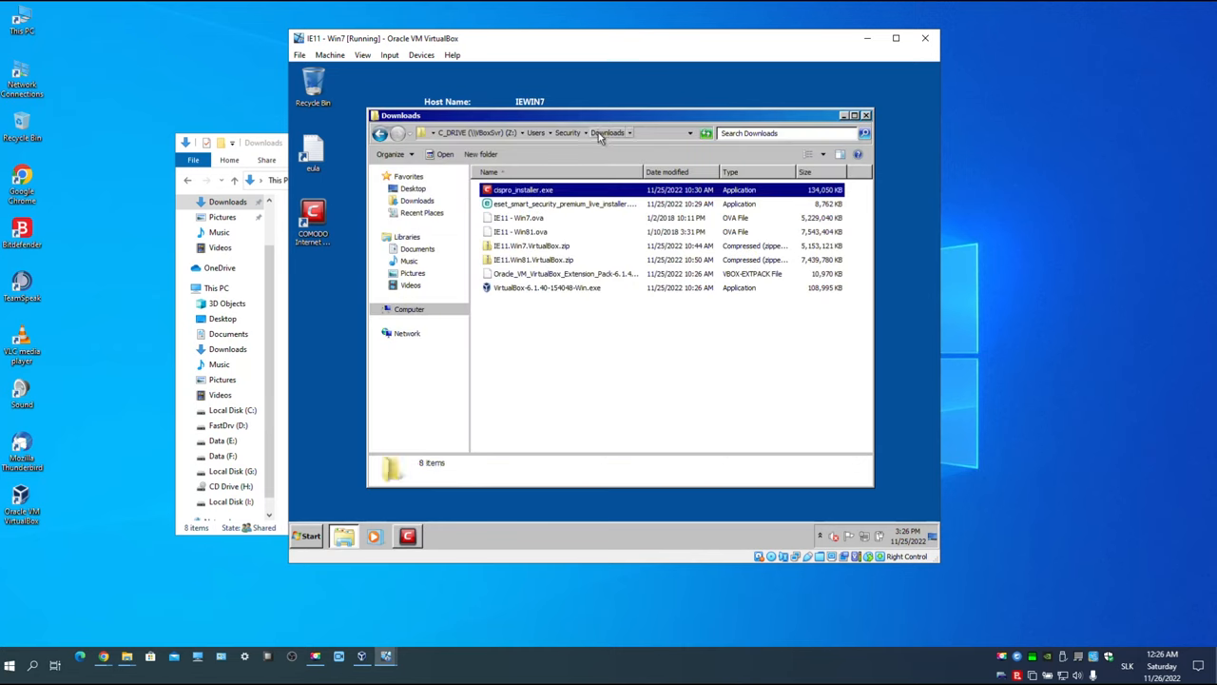
Add a Downloads shortcut to the guest desktop from the Security folder, then minimize Comodo
left_click(608, 132)
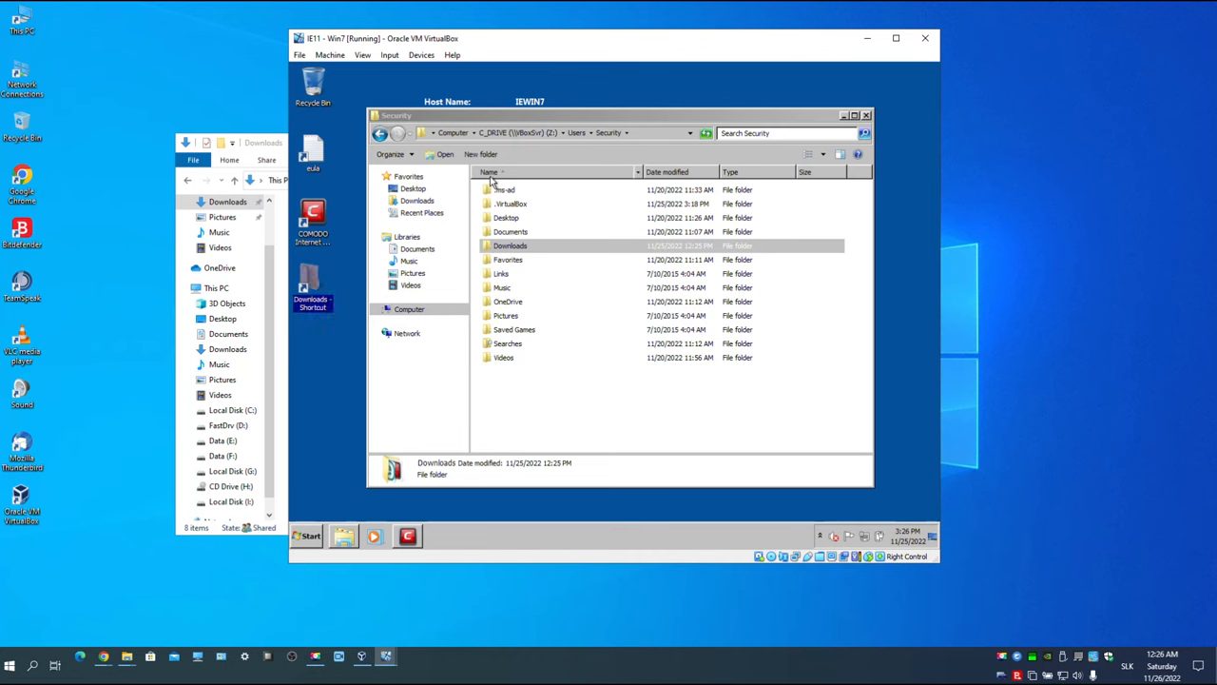
double_click(509, 246)
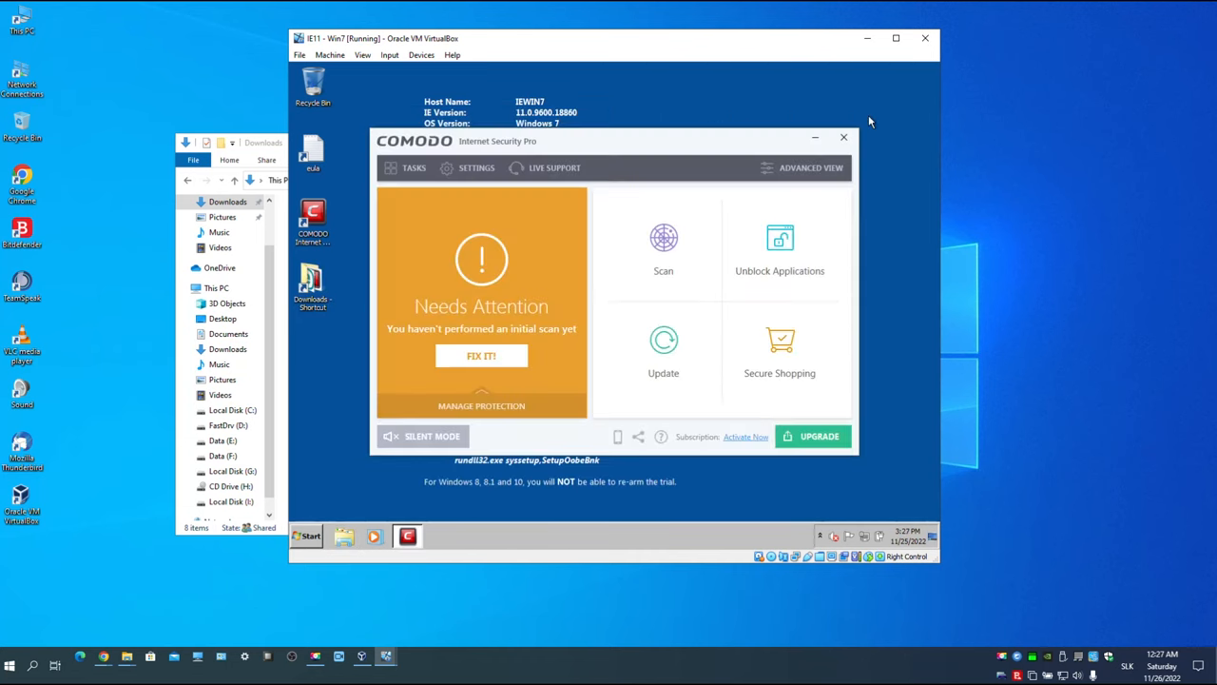
mouse_move(815, 138)
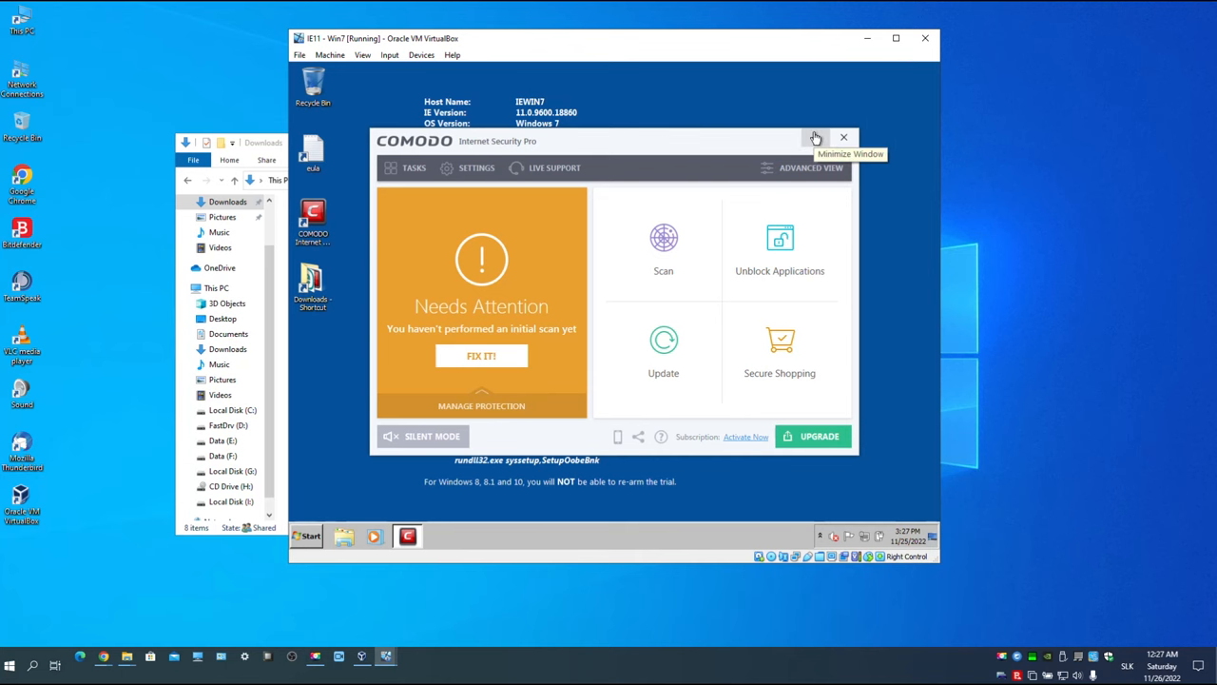
left_click(814, 138)
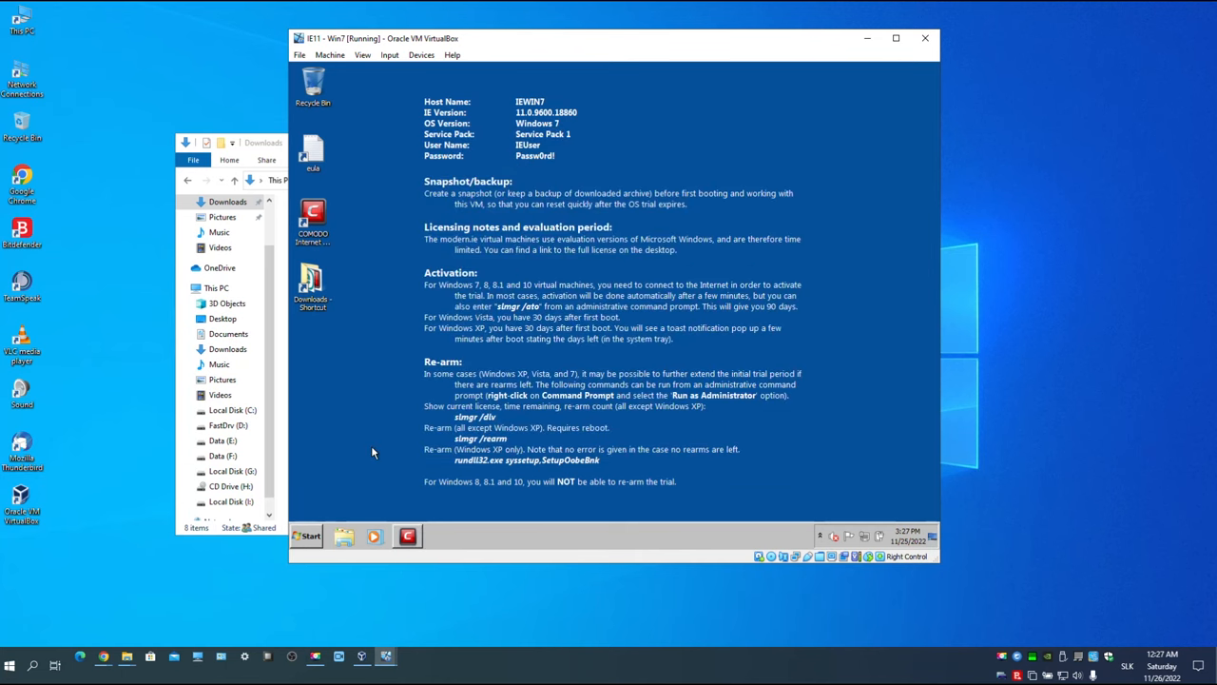
Scan the six selected network drives in Computer with Comodo via right-click
left_click(306, 535)
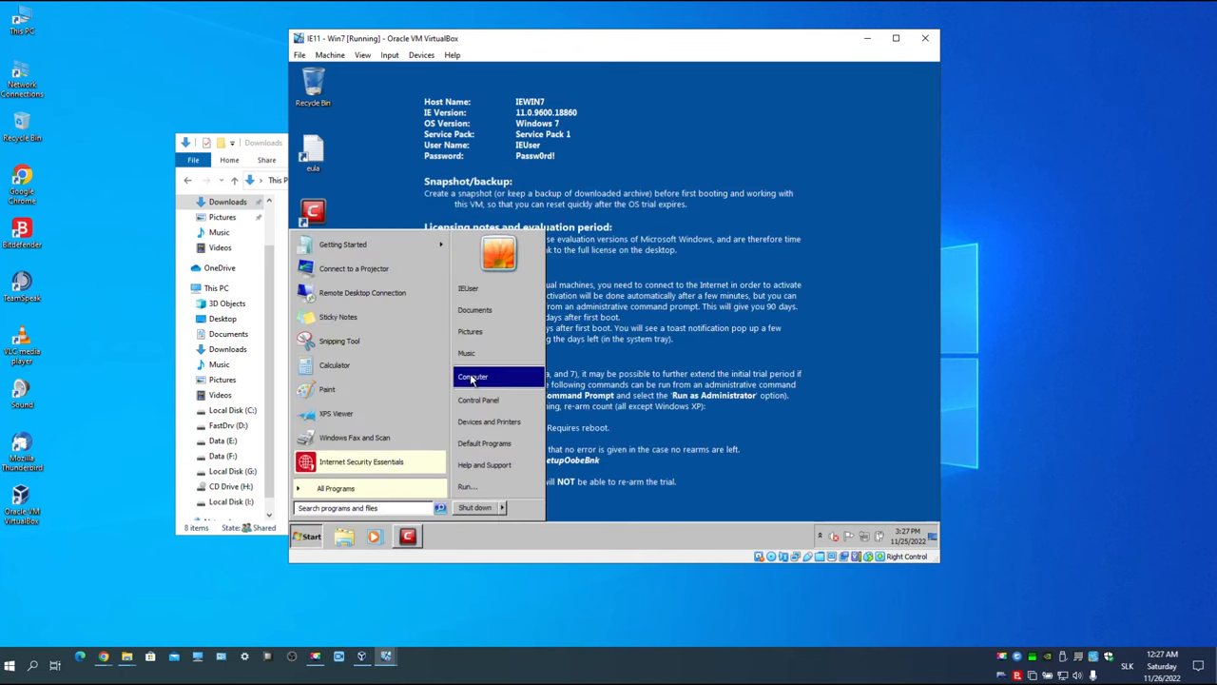
left_click(473, 377)
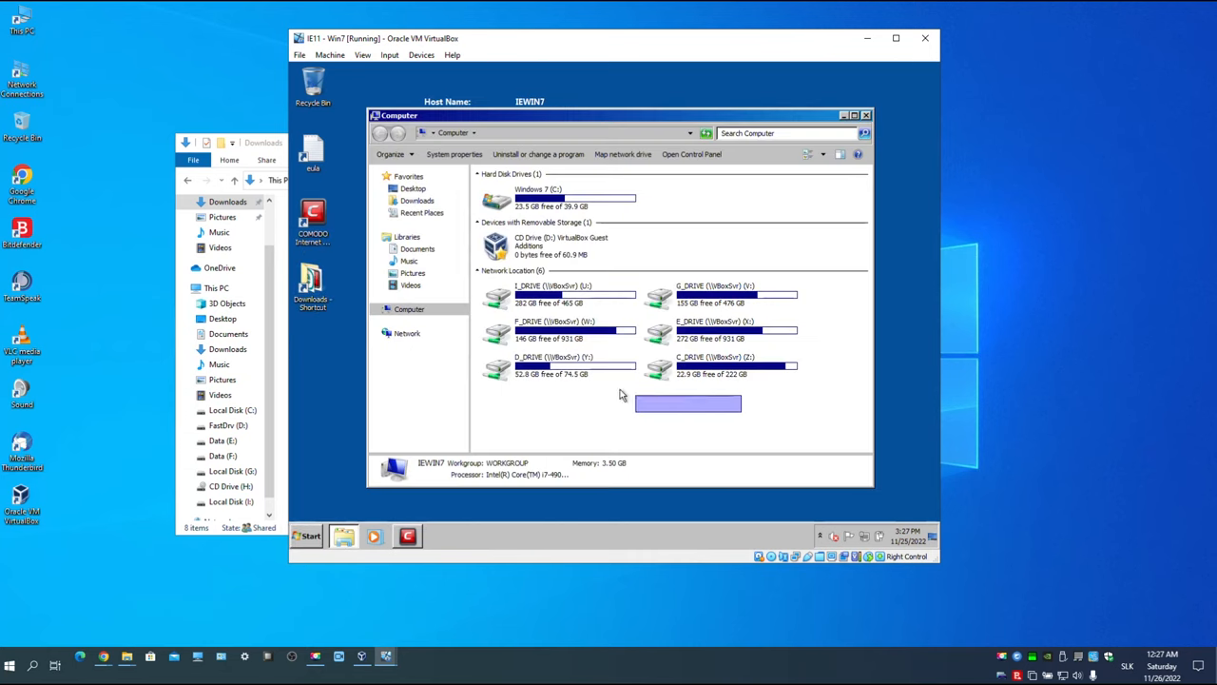
right_click(552, 294)
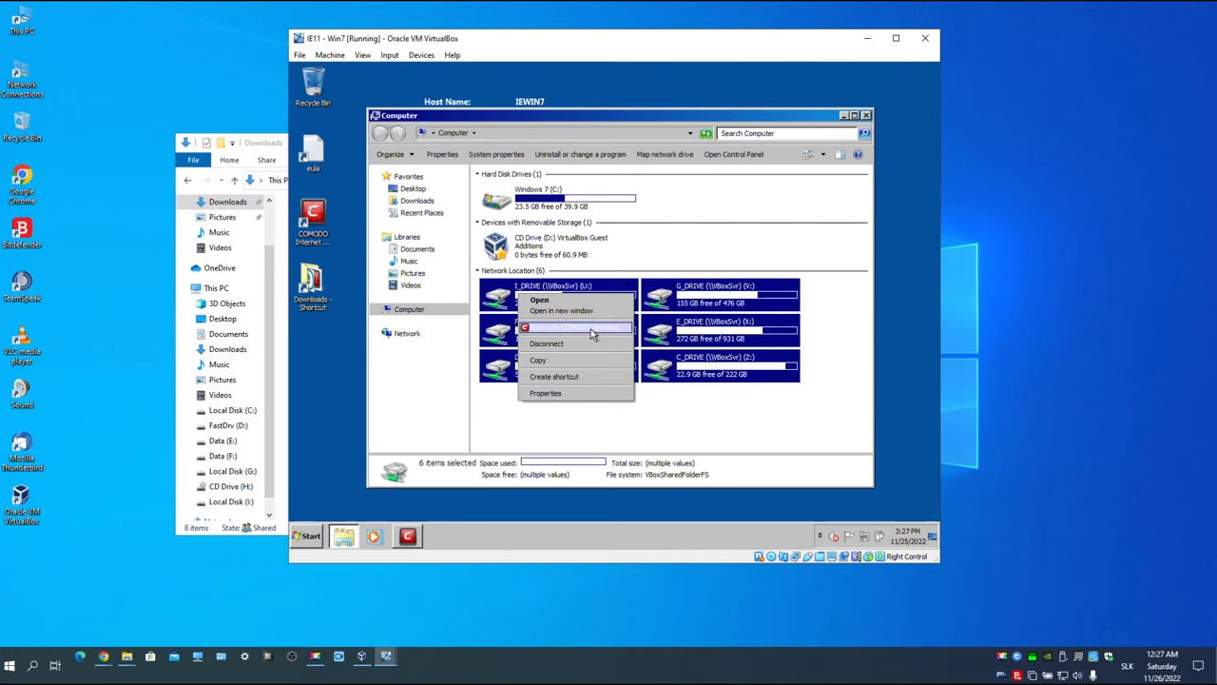
left_click(573, 327)
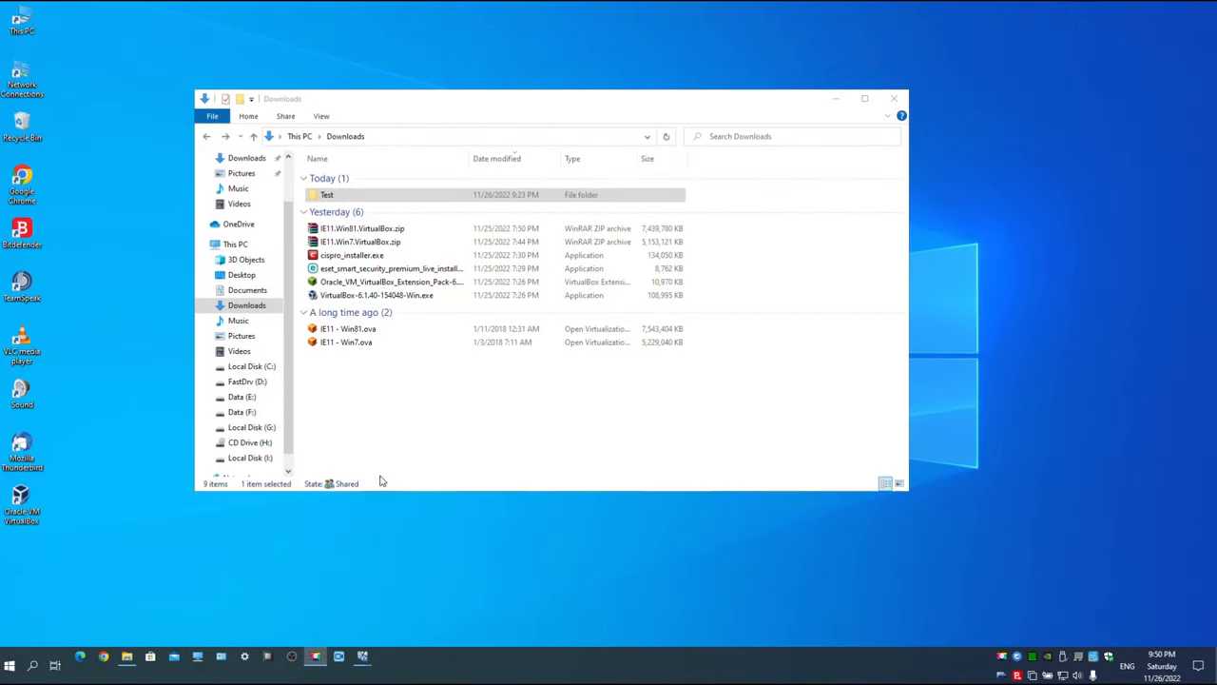
Scan the files in the host's Downloads\Test folder with Bitdefender from the context menu
left_click(327, 194)
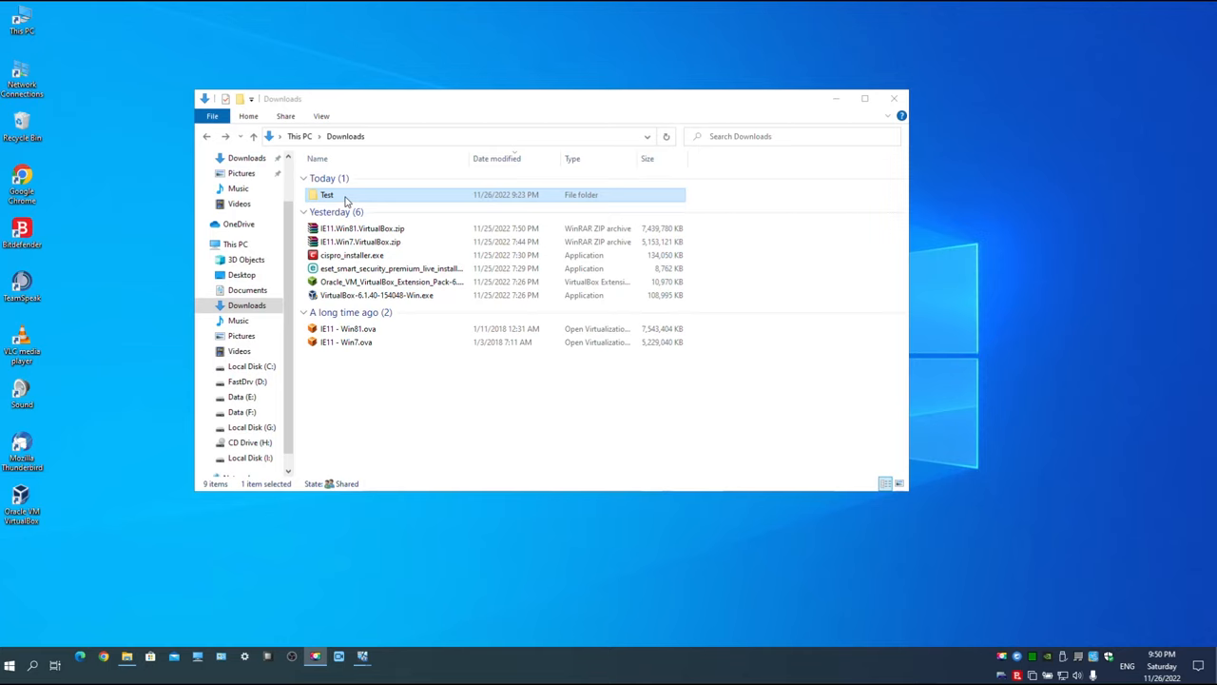
double_click(326, 194)
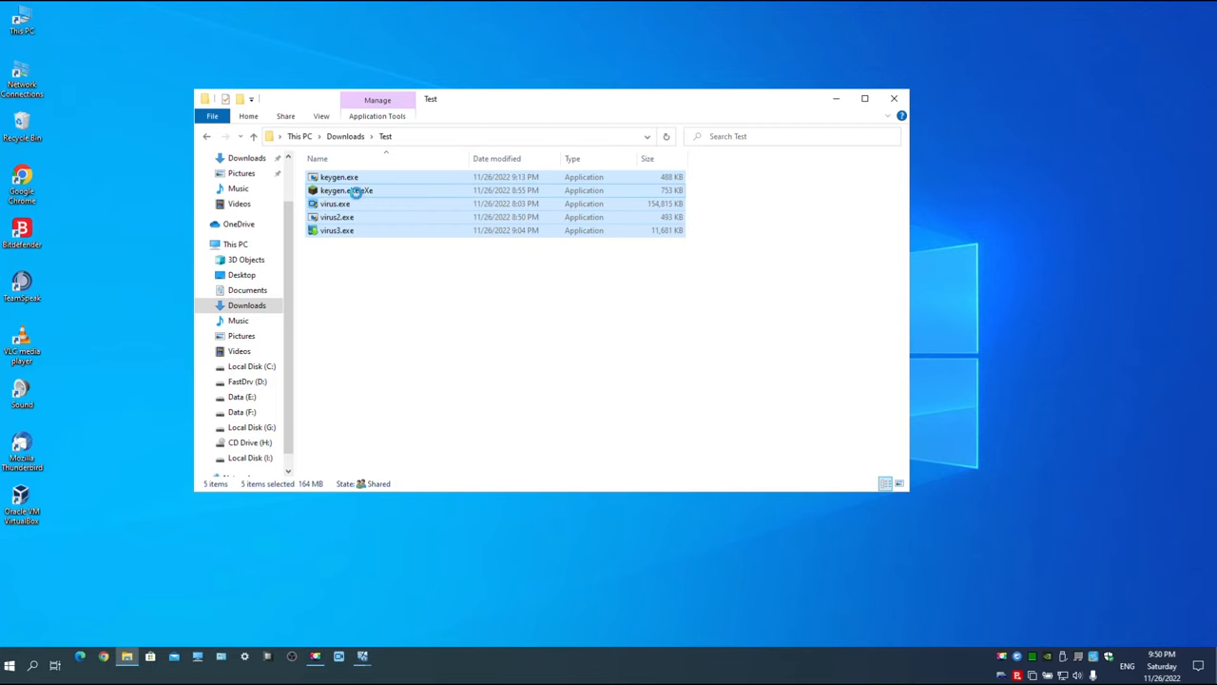
right_click(346, 190)
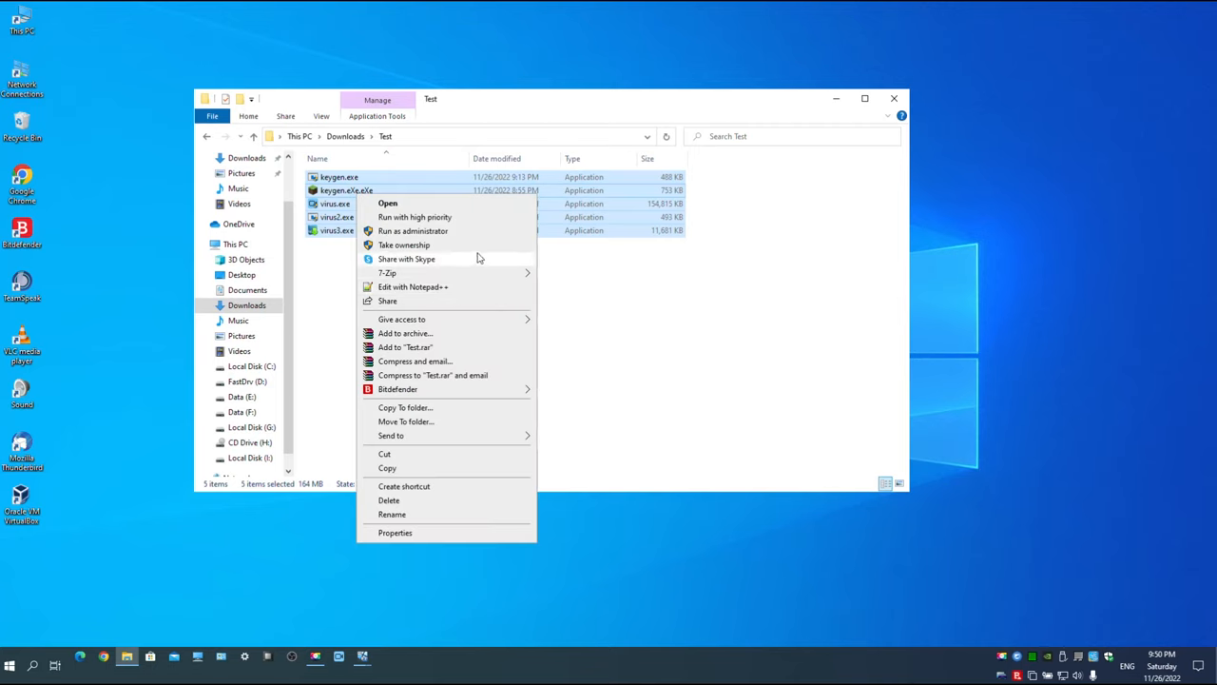
mouse_move(397, 388)
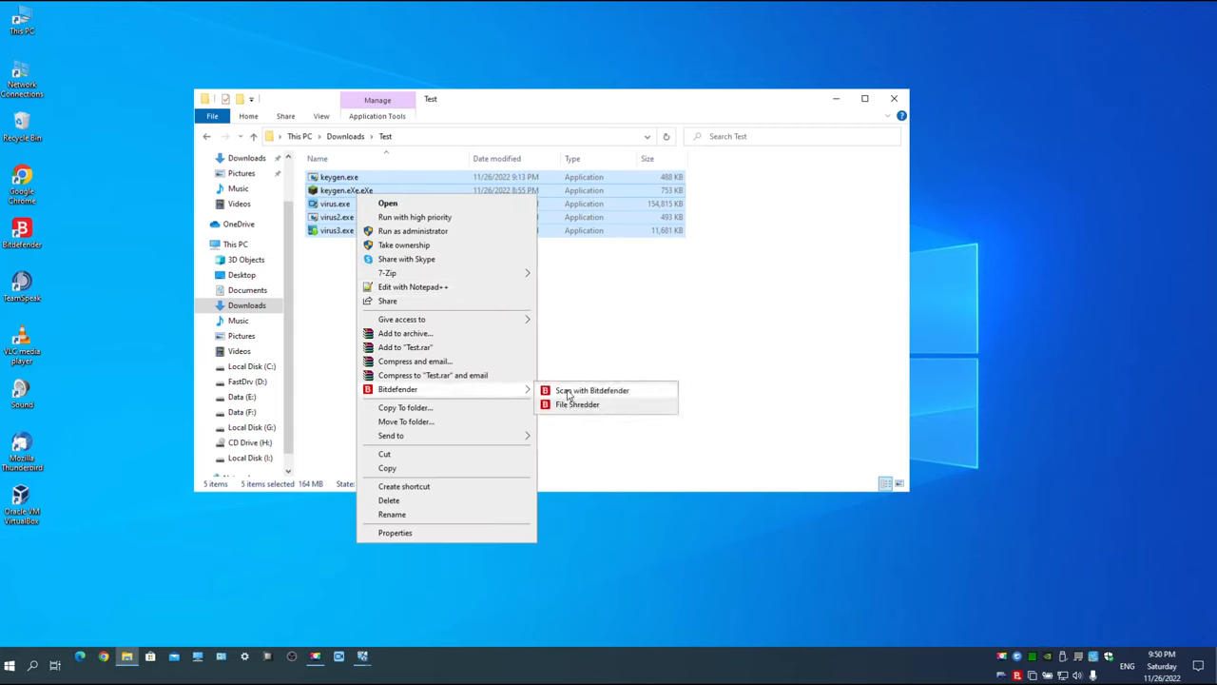
left_click(592, 390)
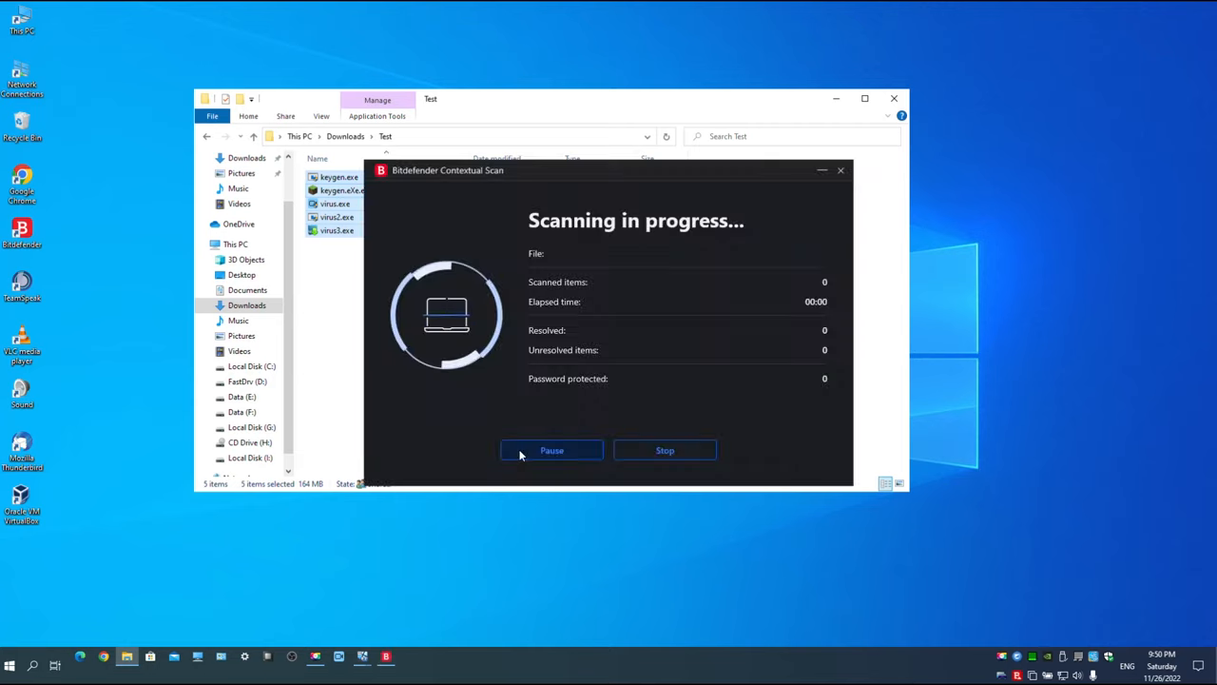